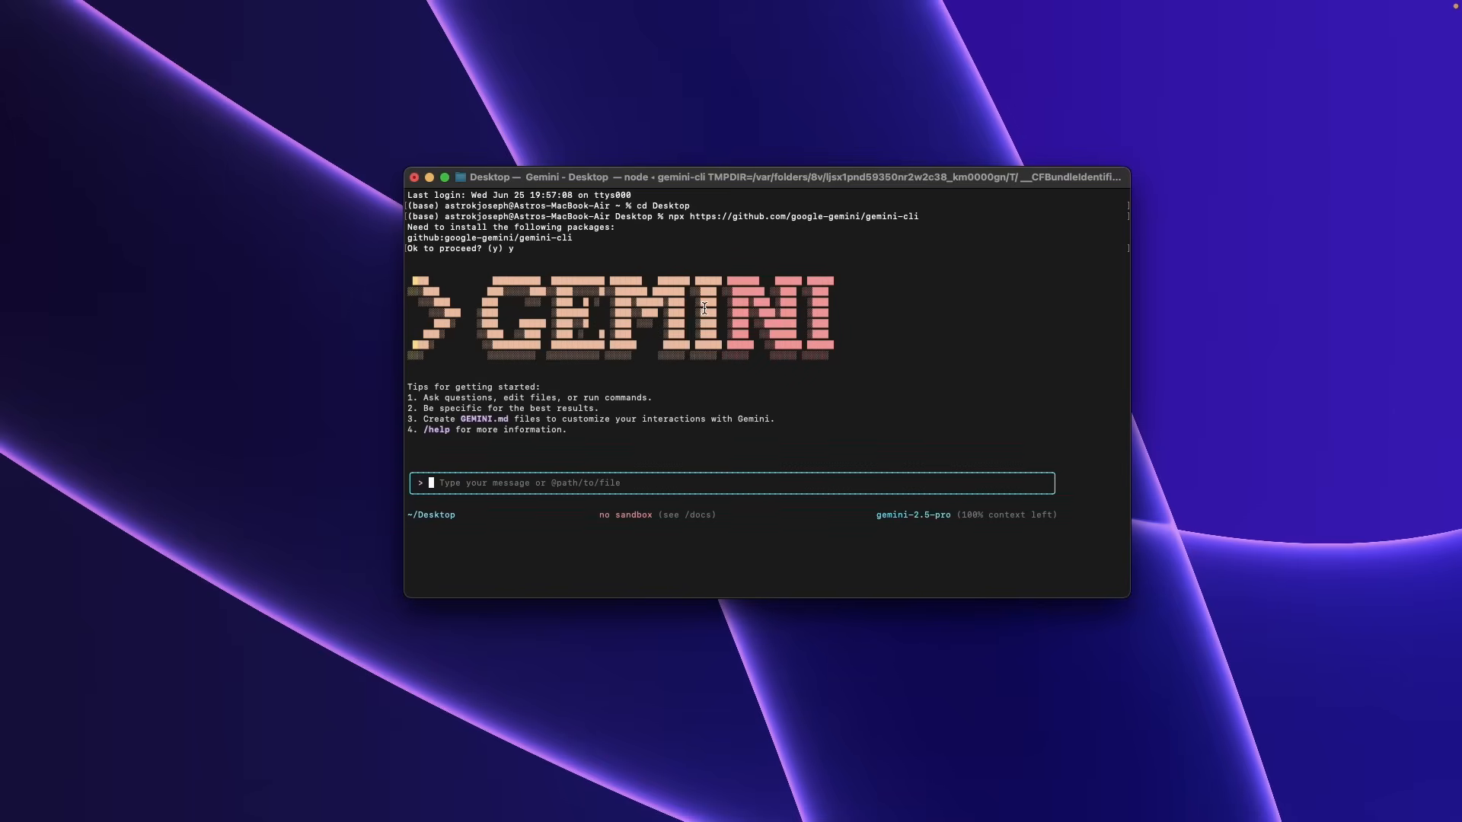
{"action": "mouse_move", "coordinate": [877, 314]}
{"action": "type", "text": "hi"}
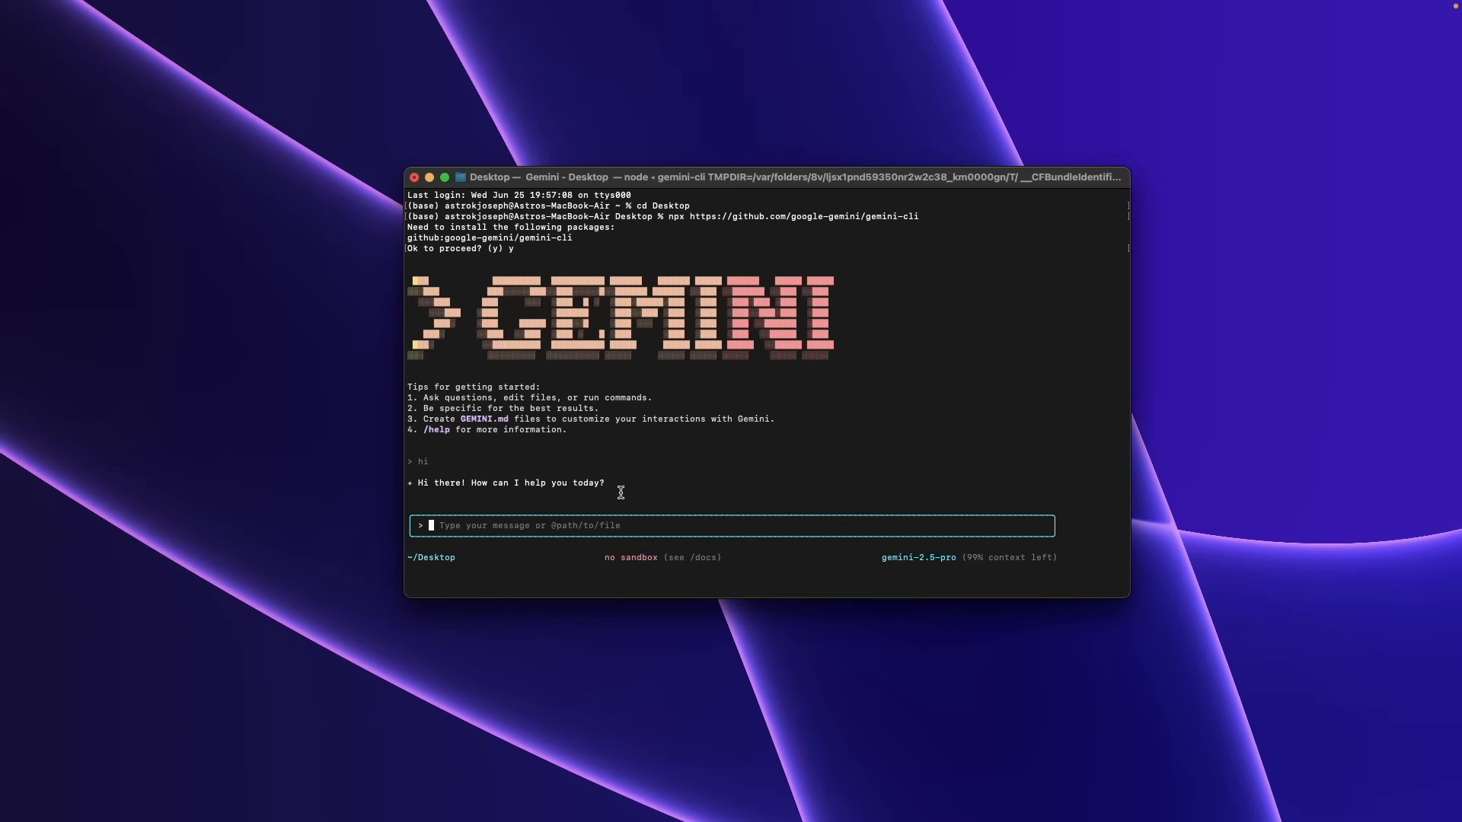
{"action": "mouse_move", "coordinate": [524, 520]}
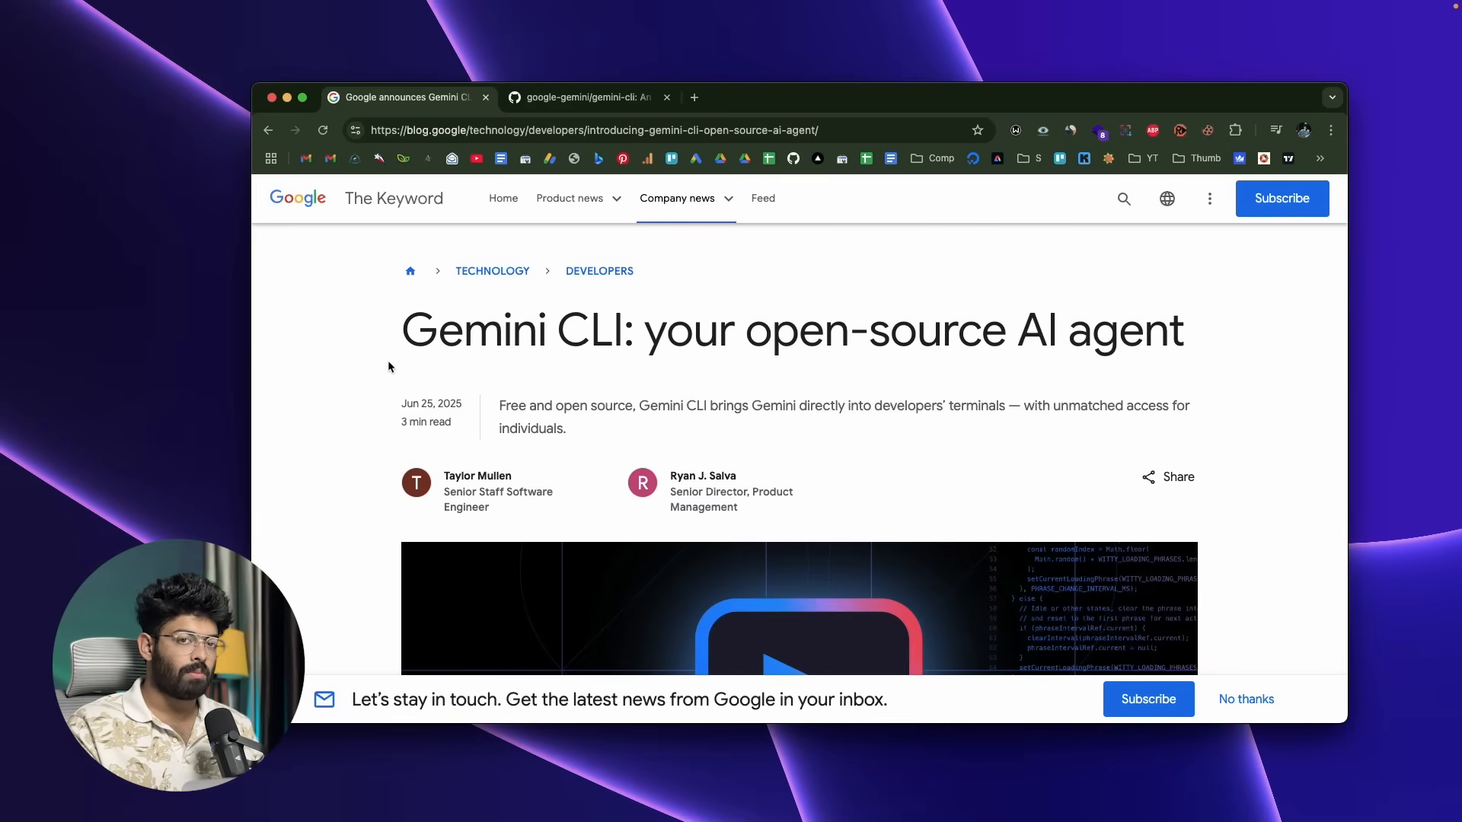
{"action": "scroll", "scroll_direction": "down", "scroll_amount": 3}
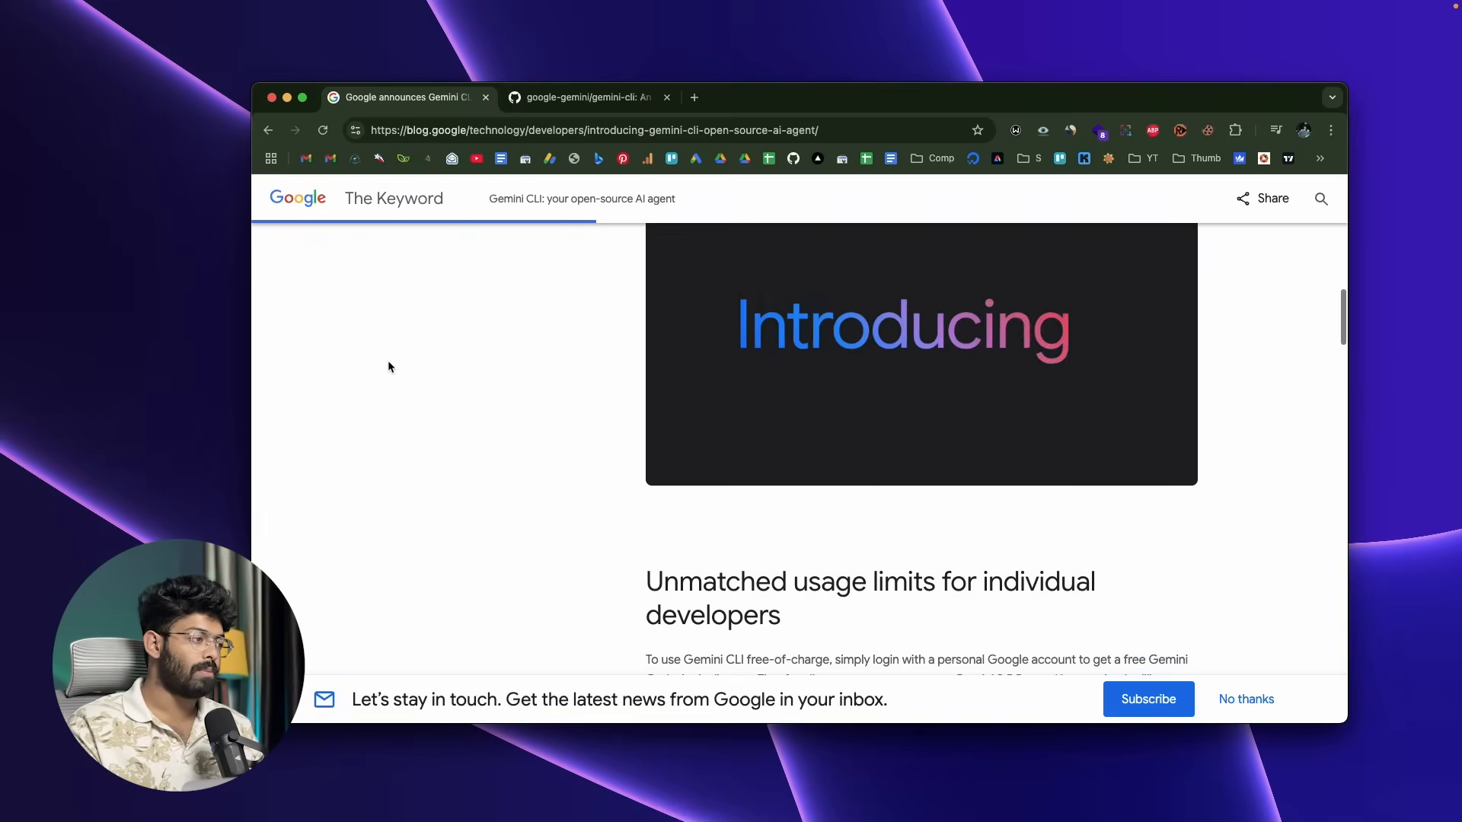
{"action": "scroll", "scroll_direction": "down", "scroll_amount": 3}
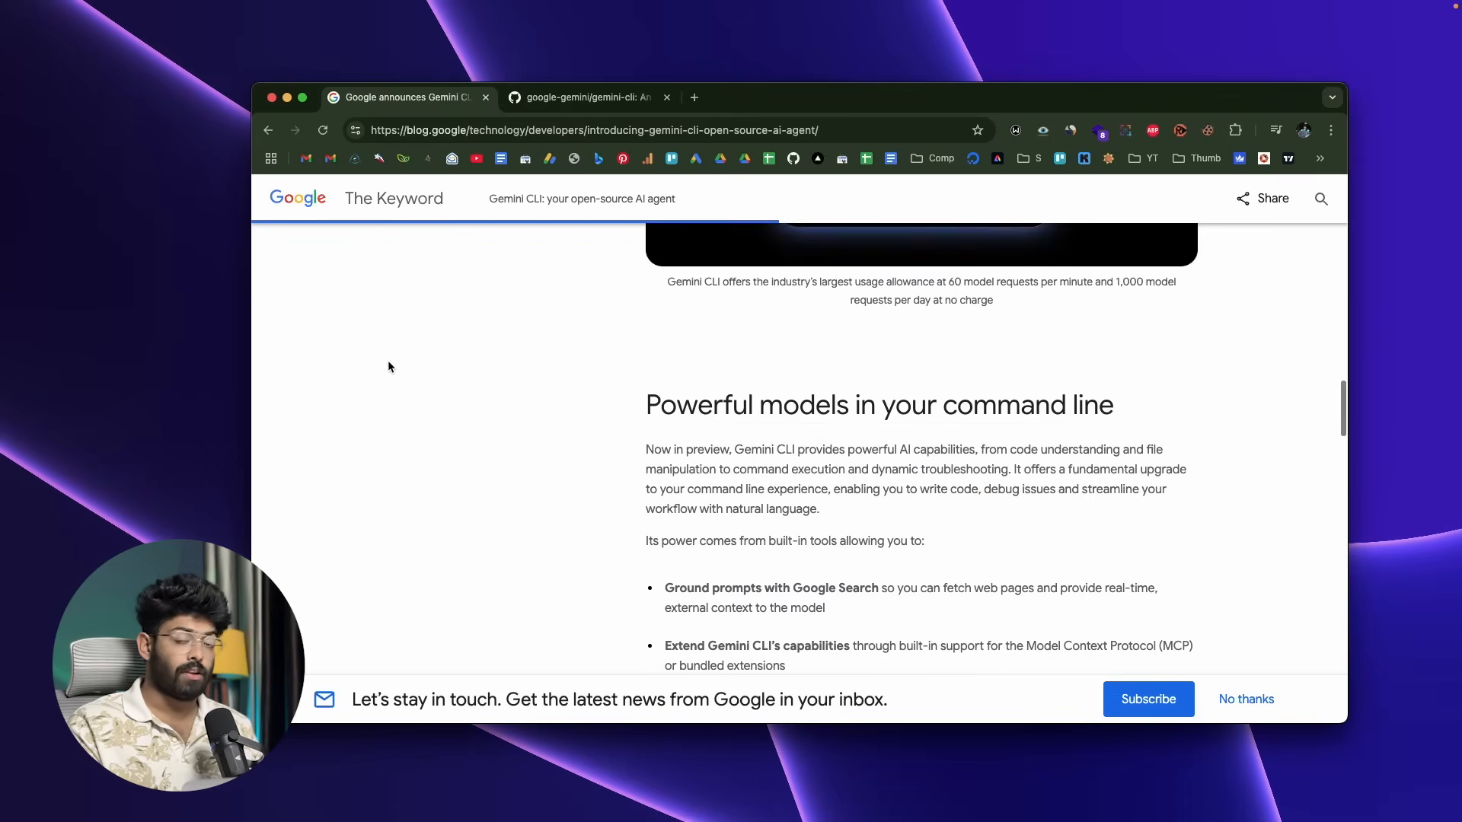
{"action": "scroll", "scroll_direction": "up", "scroll_amount": 3}
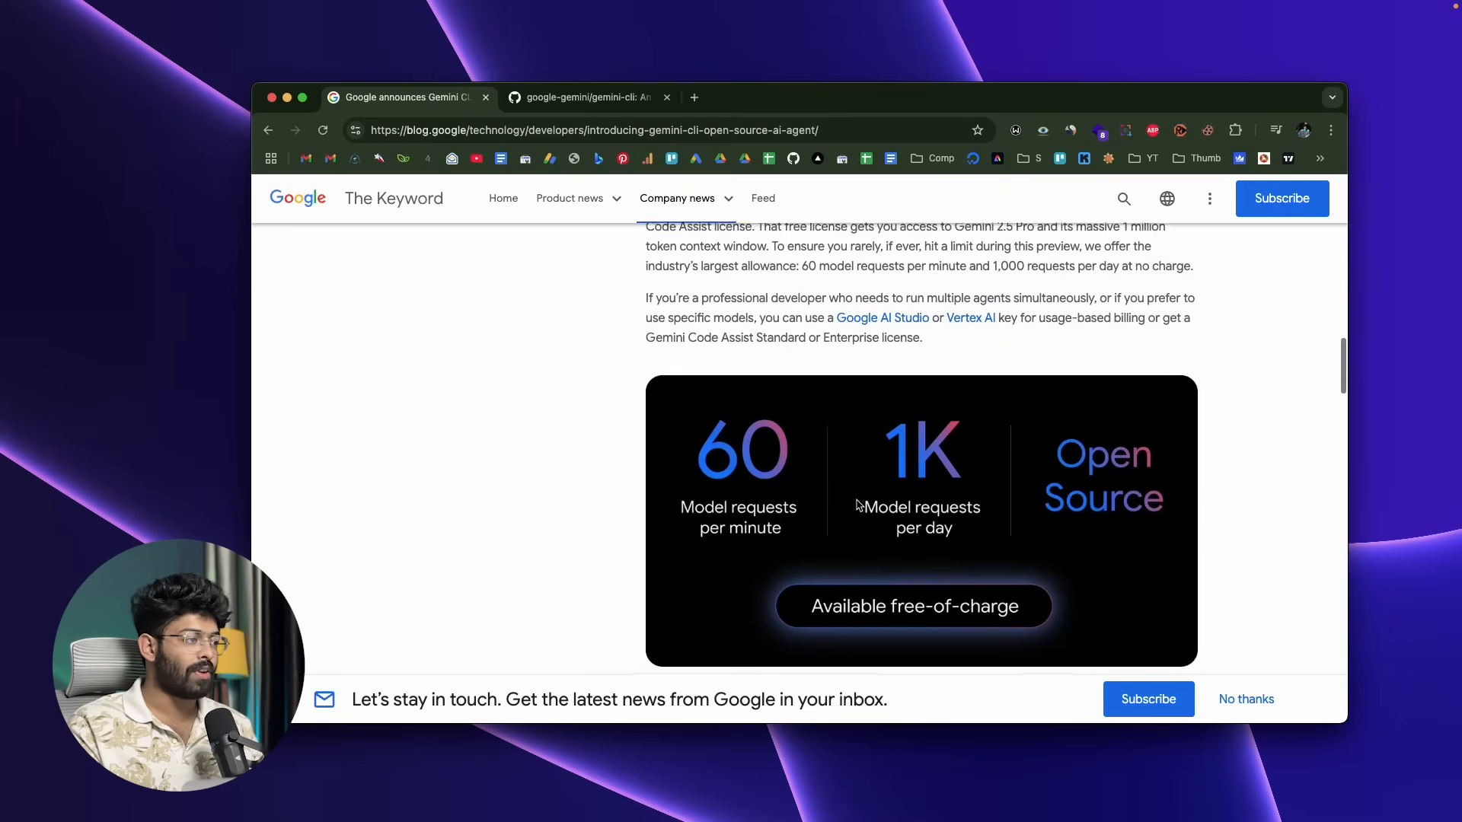
{"action": "scroll", "scroll_direction": "down", "scroll_amount": 3}
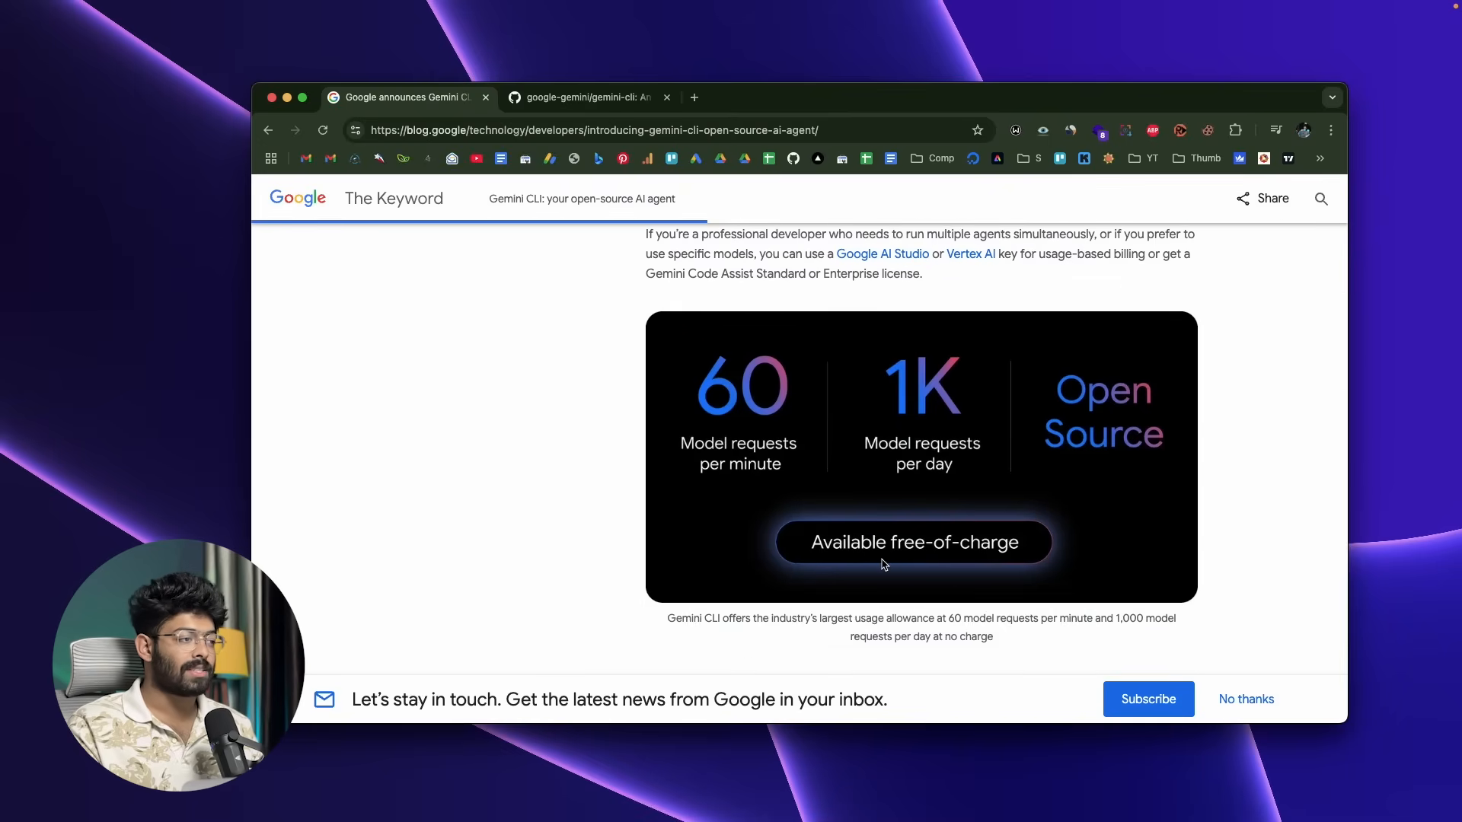
{"action": "mouse_move", "coordinate": [779, 405]}
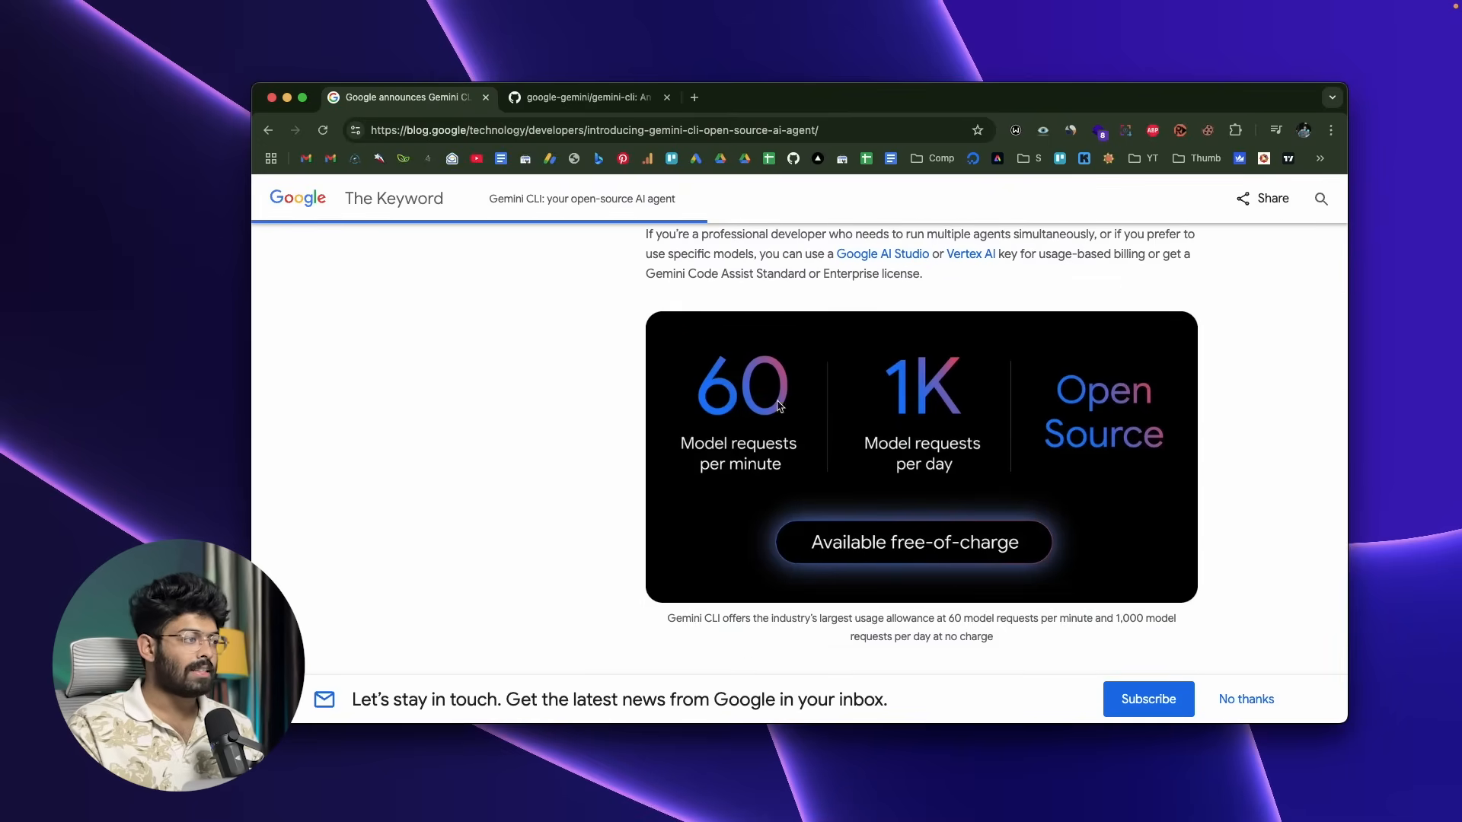
{"action": "mouse_move", "coordinate": [737, 434]}
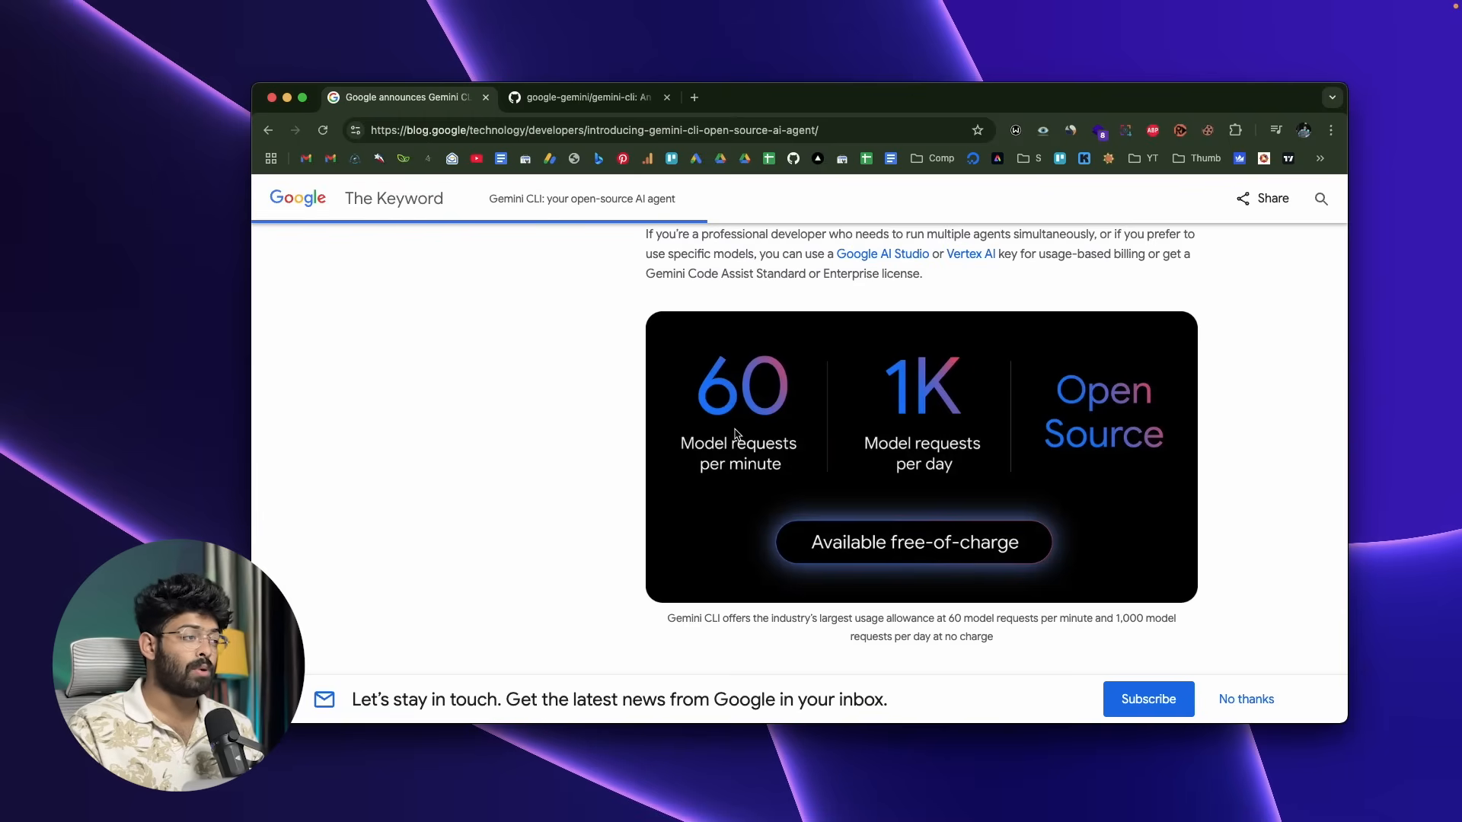
{"action": "mouse_move", "coordinate": [920, 405]}
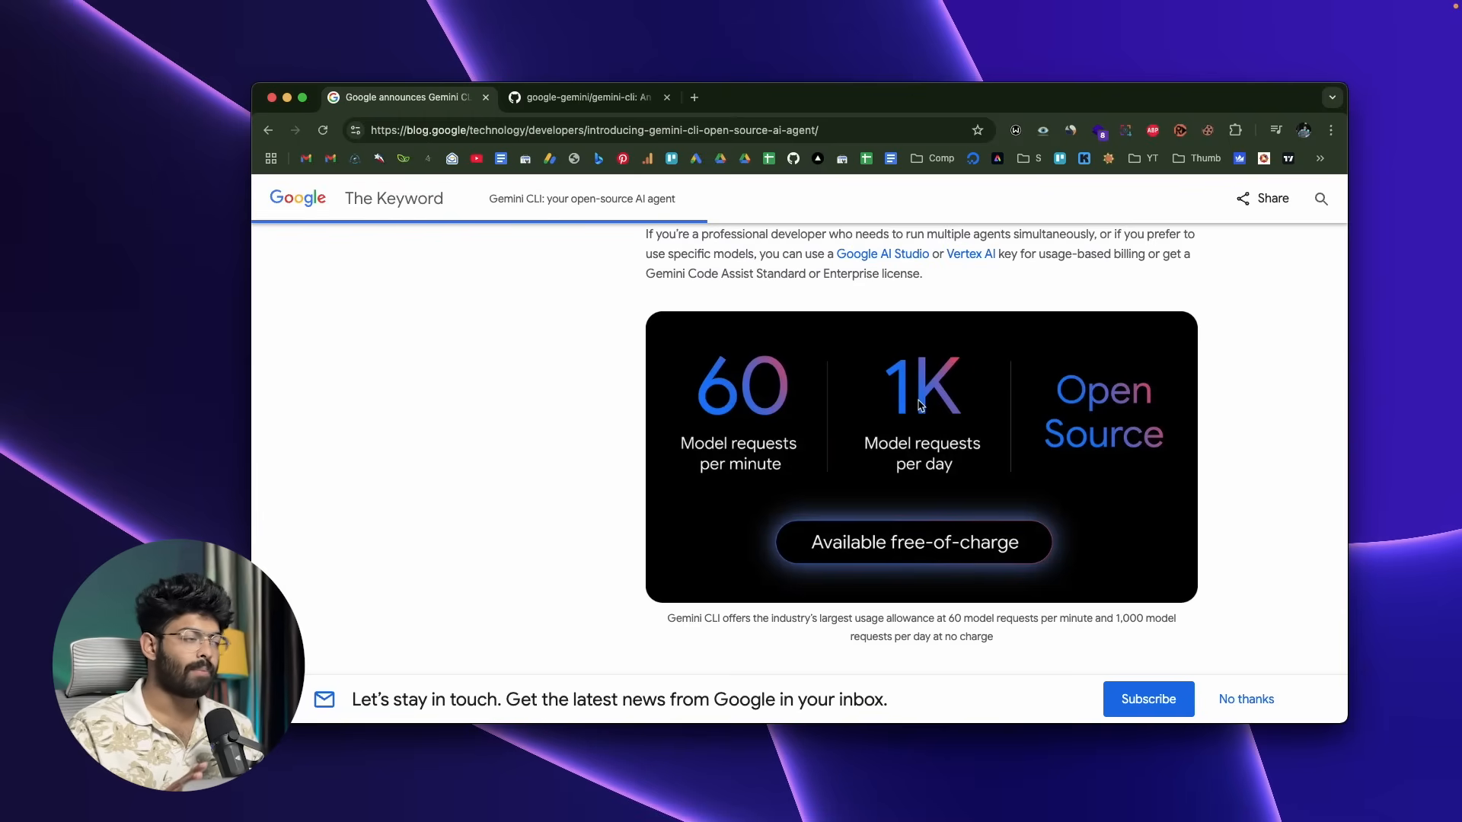
{"action": "mouse_move", "coordinate": [830, 429]}
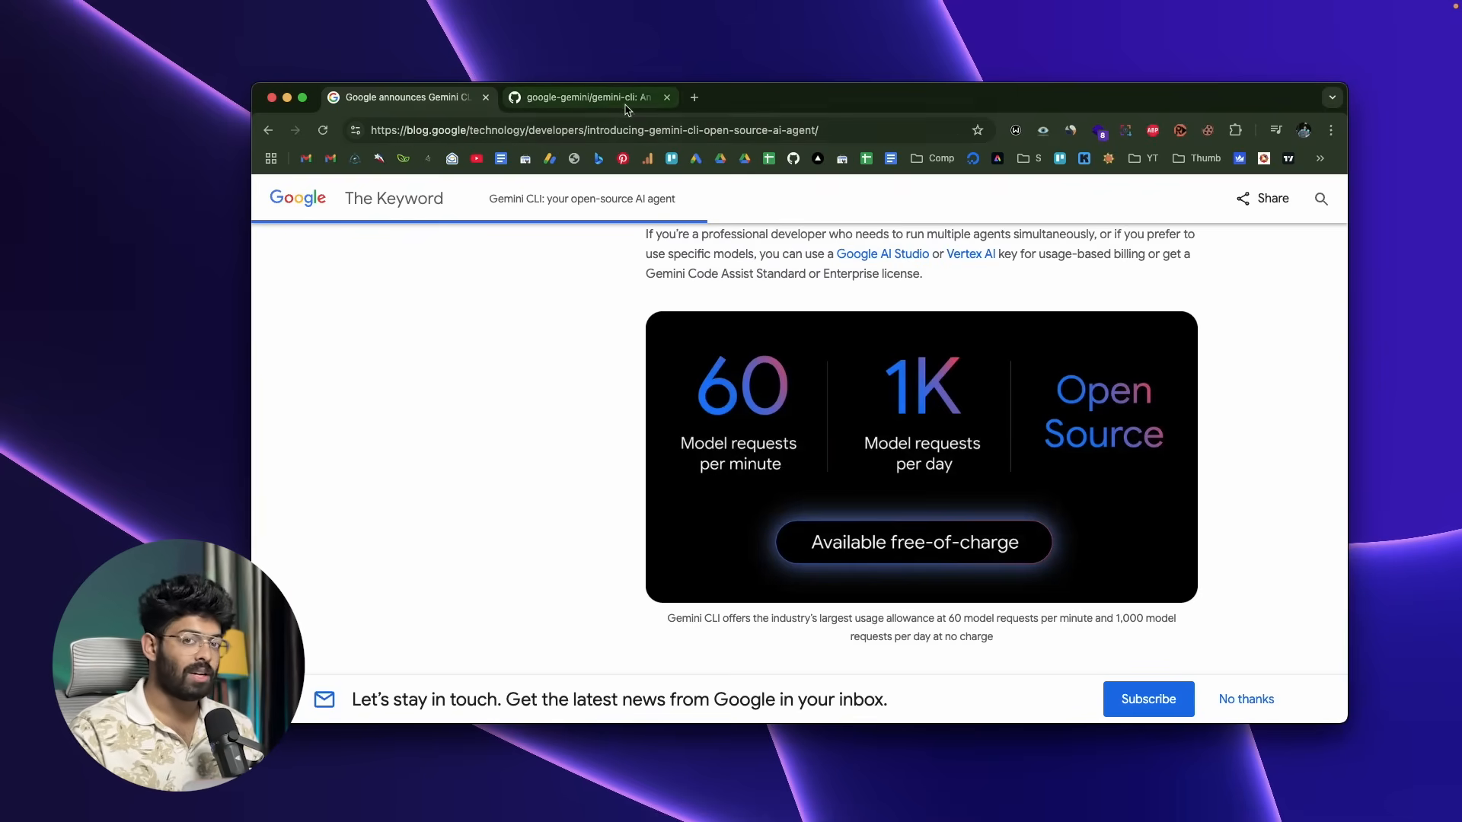
Show the google-gemini/gemini-cli repository README scrolled to its Quickstart npx and npm commands
{"action": "left_click", "coordinate": [588, 97]}
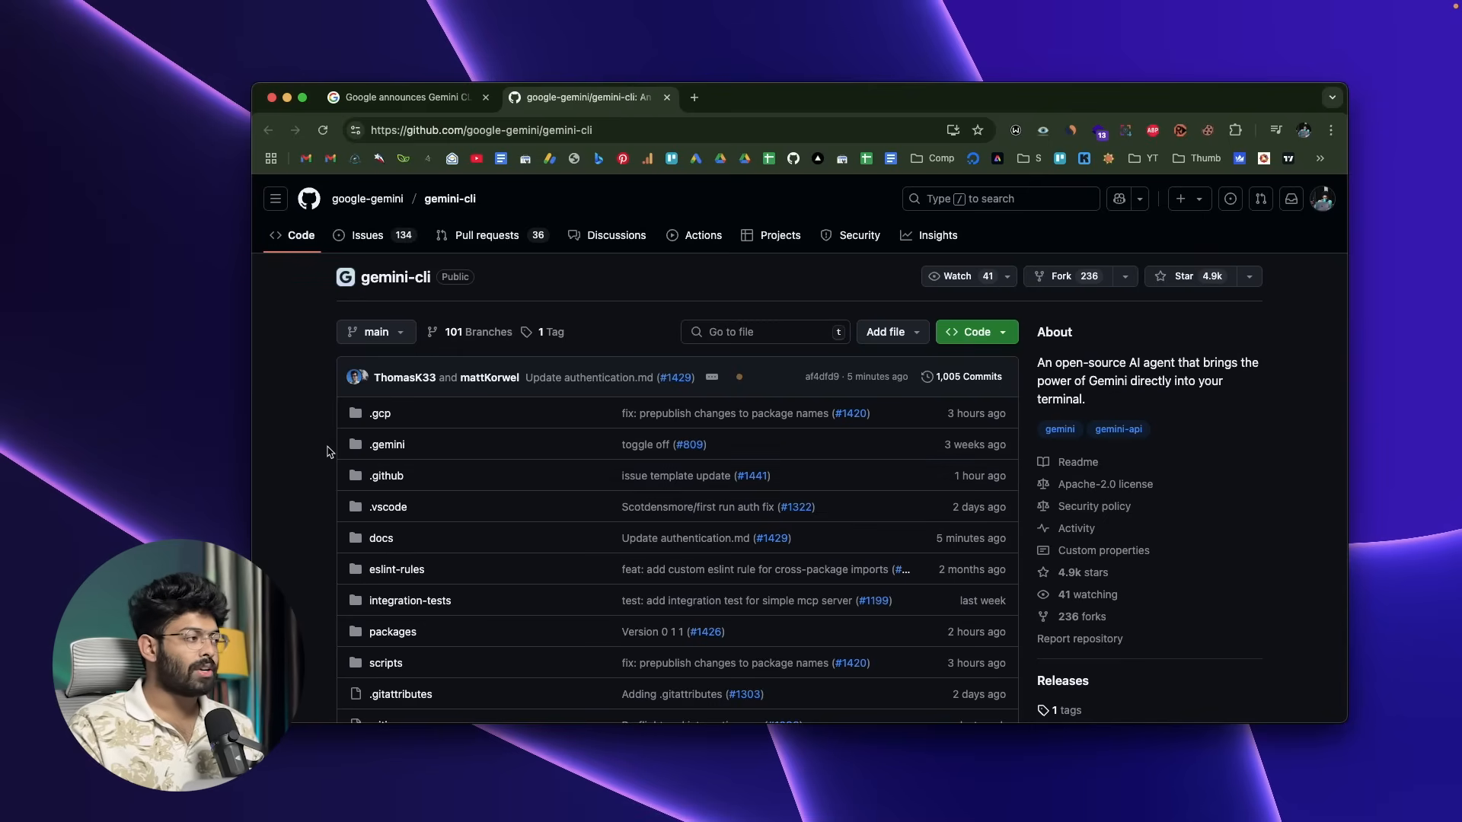
{"action": "mouse_move", "coordinate": [595, 158]}
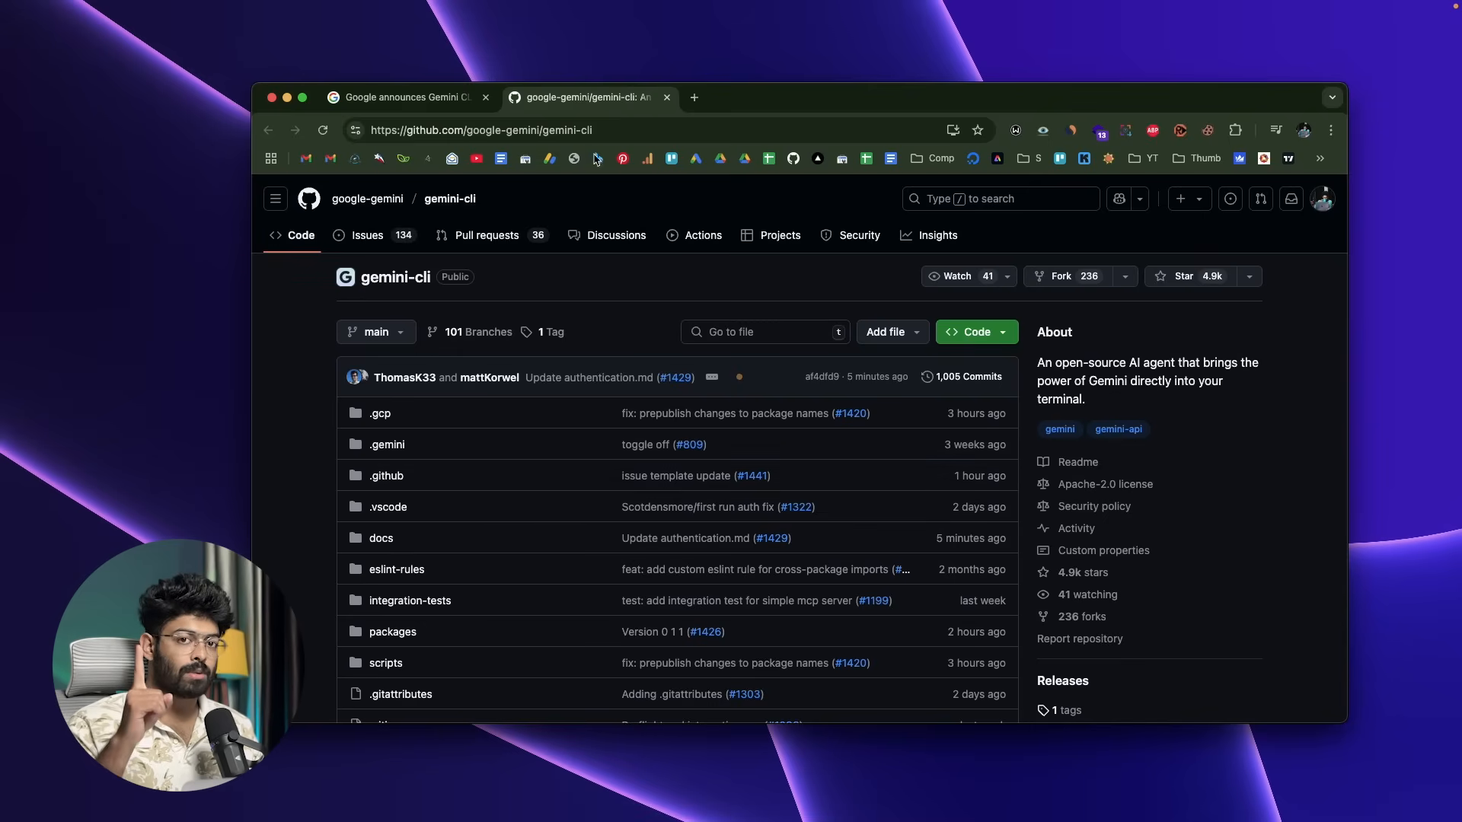
{"action": "mouse_move", "coordinate": [330, 385]}
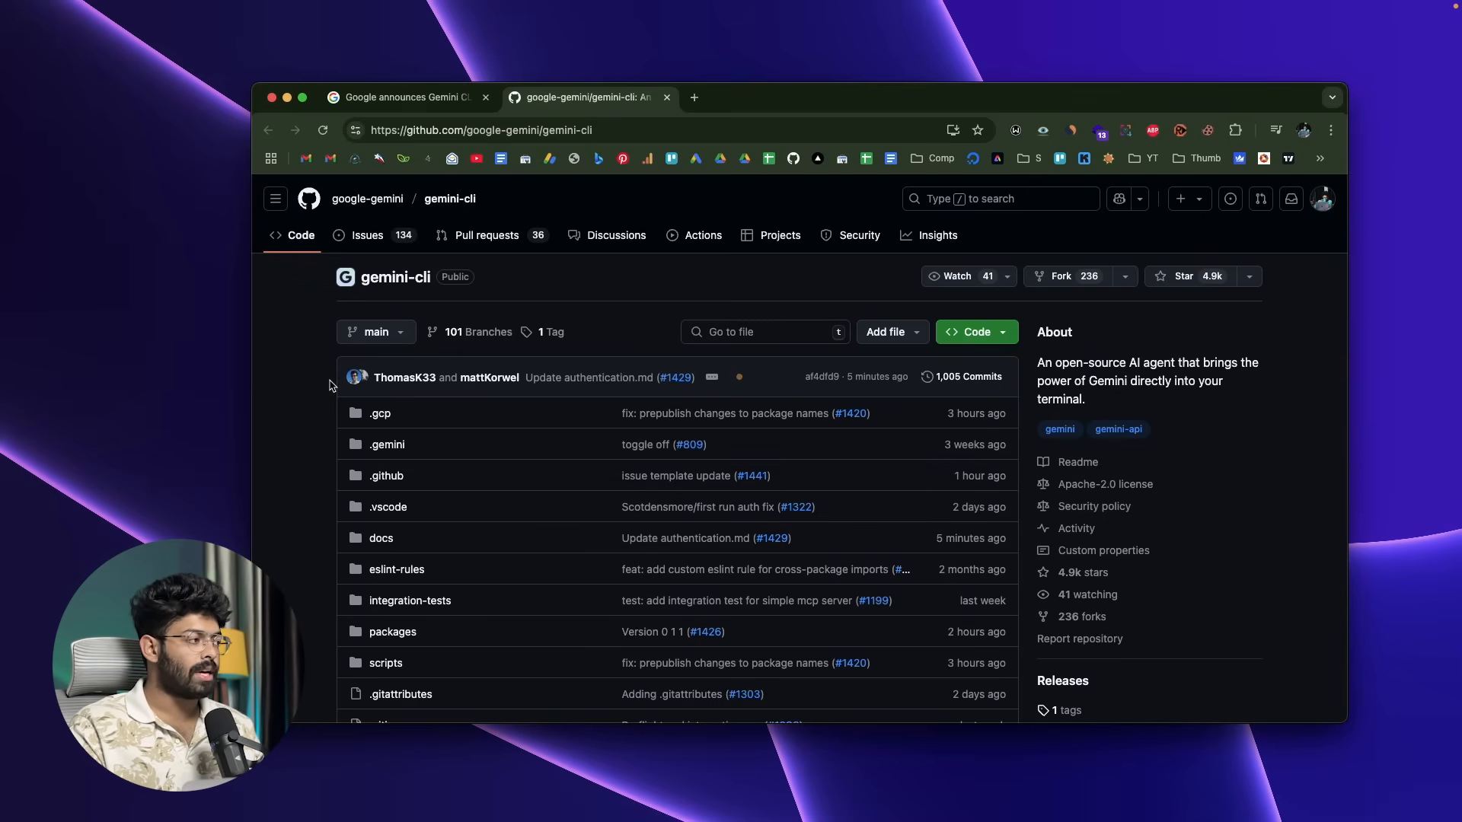
{"action": "scroll", "scroll_direction": "down", "scroll_amount": 3}
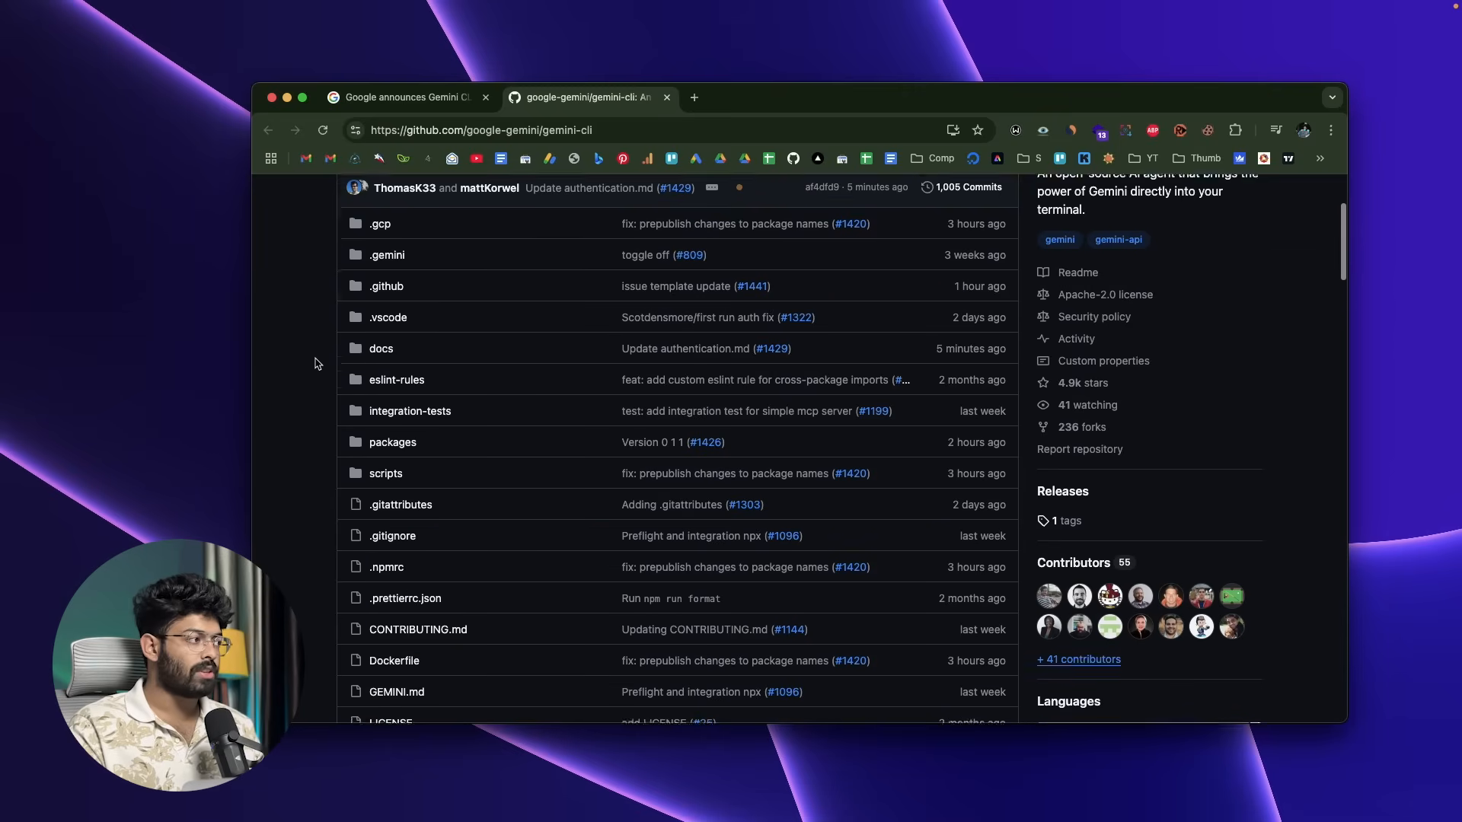
{"action": "scroll", "scroll_direction": "down", "scroll_amount": 3}
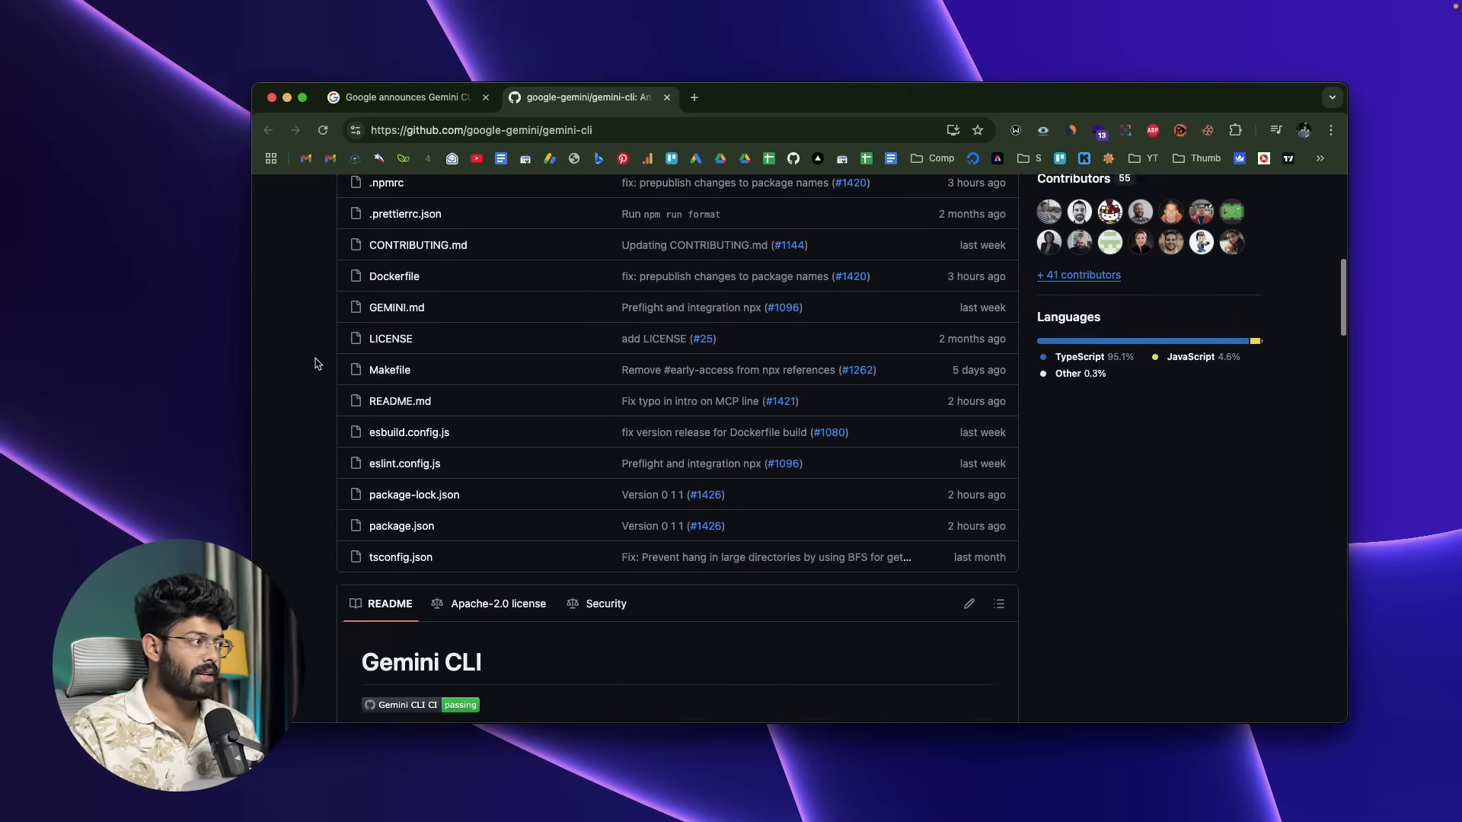
{"action": "scroll", "scroll_direction": "down", "scroll_amount": 3}
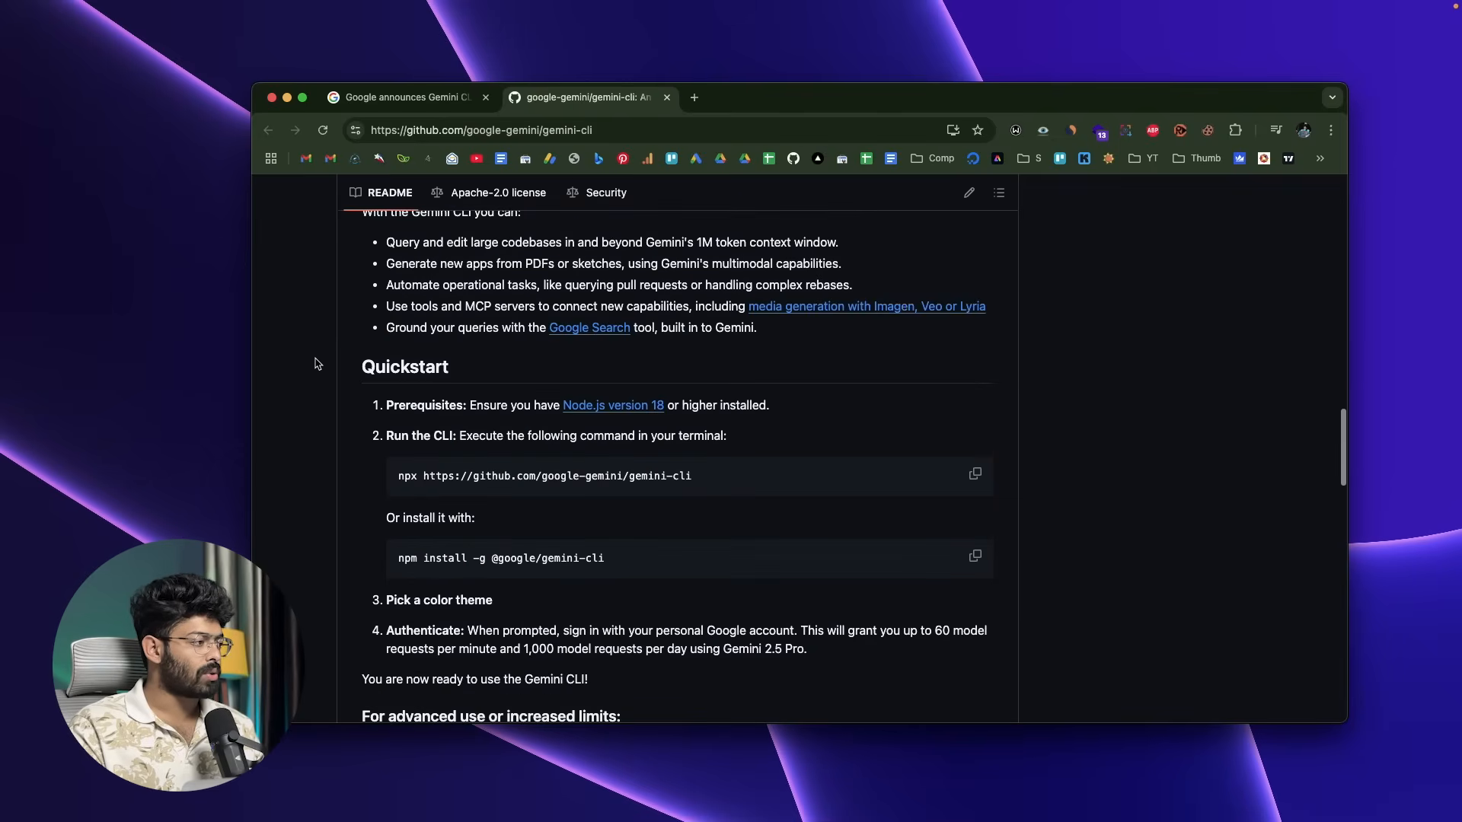
{"action": "scroll", "scroll_direction": "up", "scroll_amount": 3}
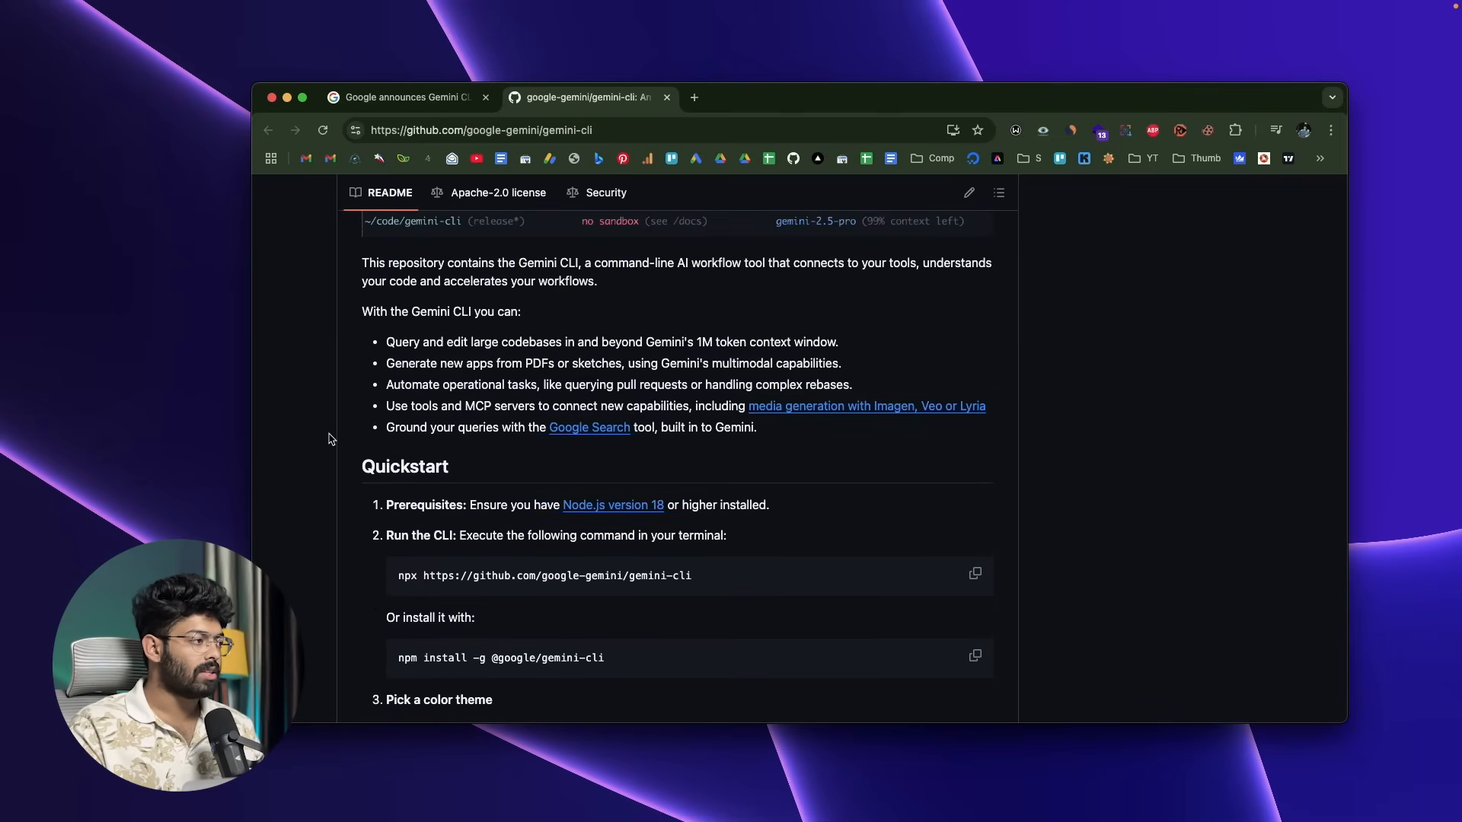
{"action": "scroll", "scroll_direction": "down", "scroll_amount": 3}
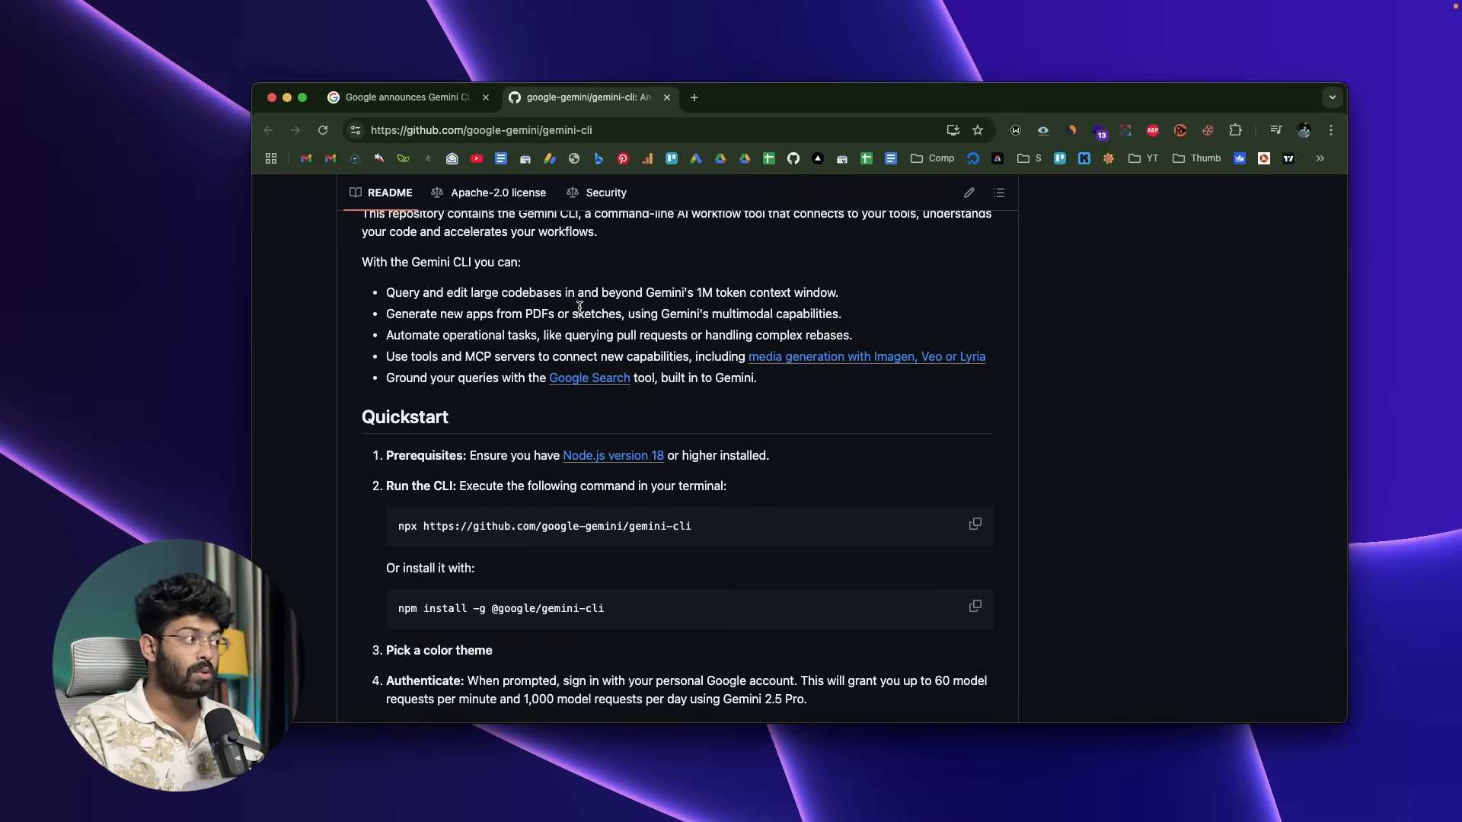
{"action": "mouse_move", "coordinate": [711, 358]}
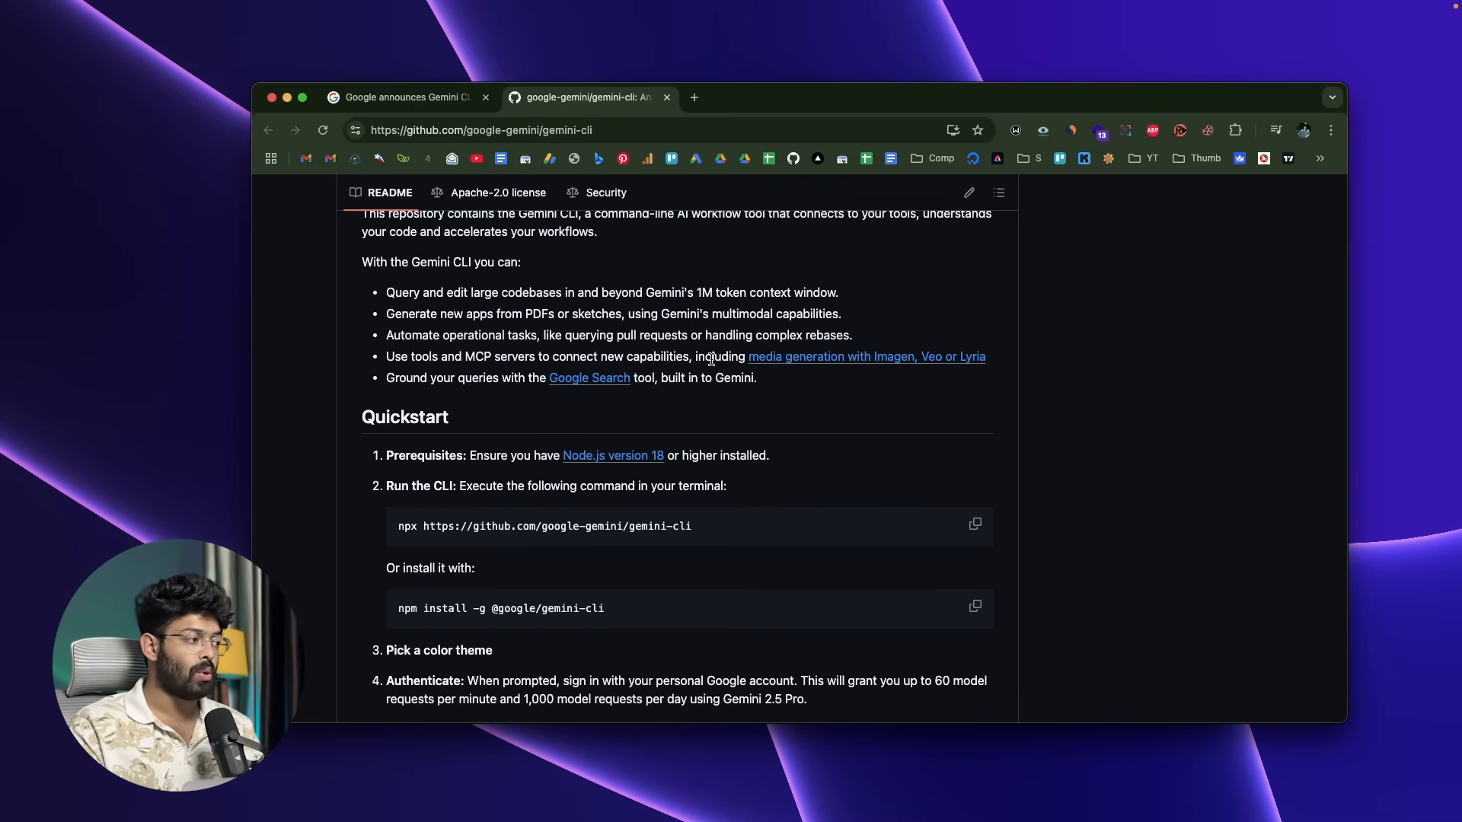
{"action": "left_click", "coordinate": [612, 456]}
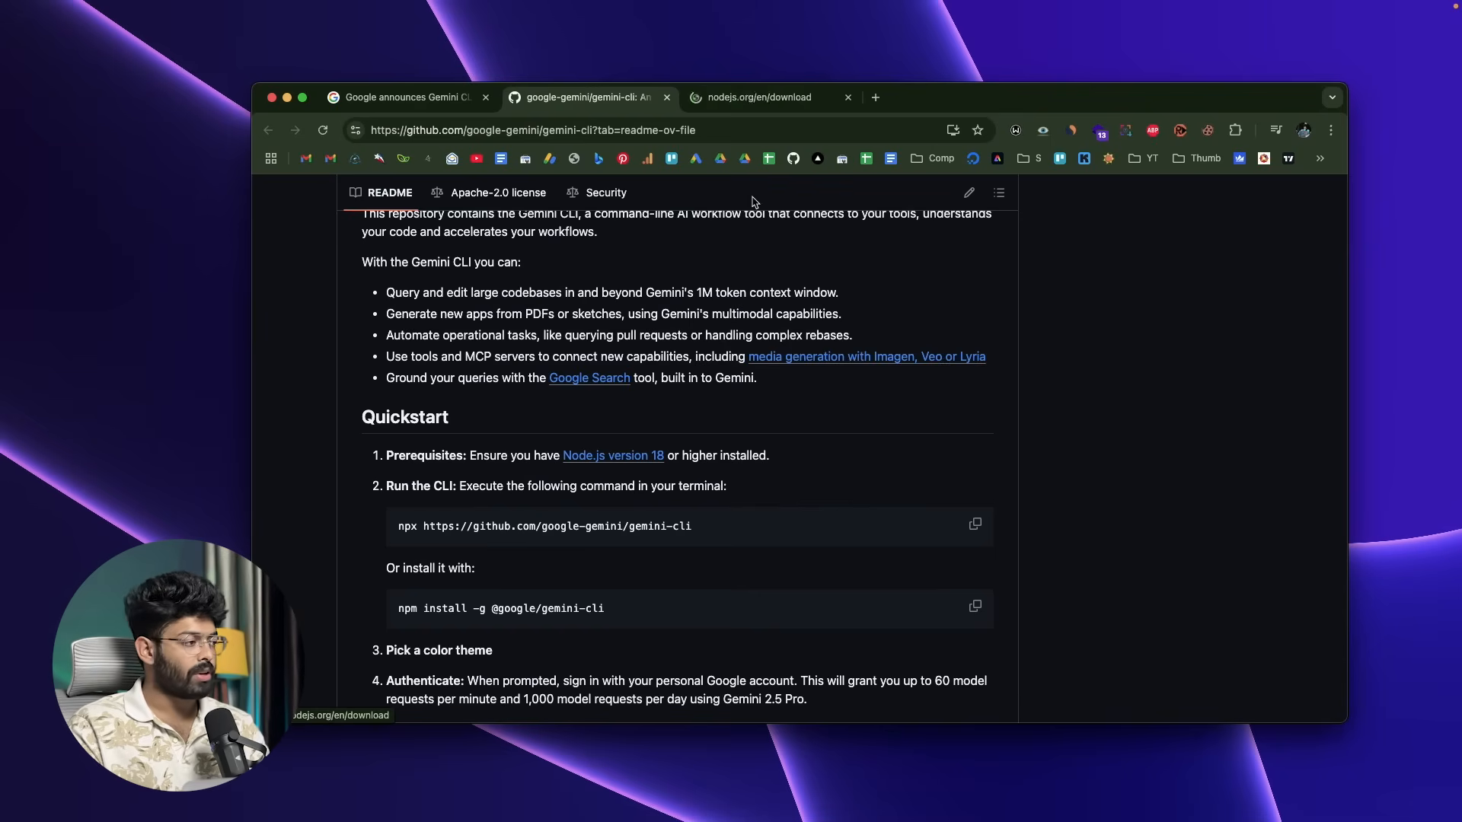
{"action": "left_click", "coordinate": [758, 97]}
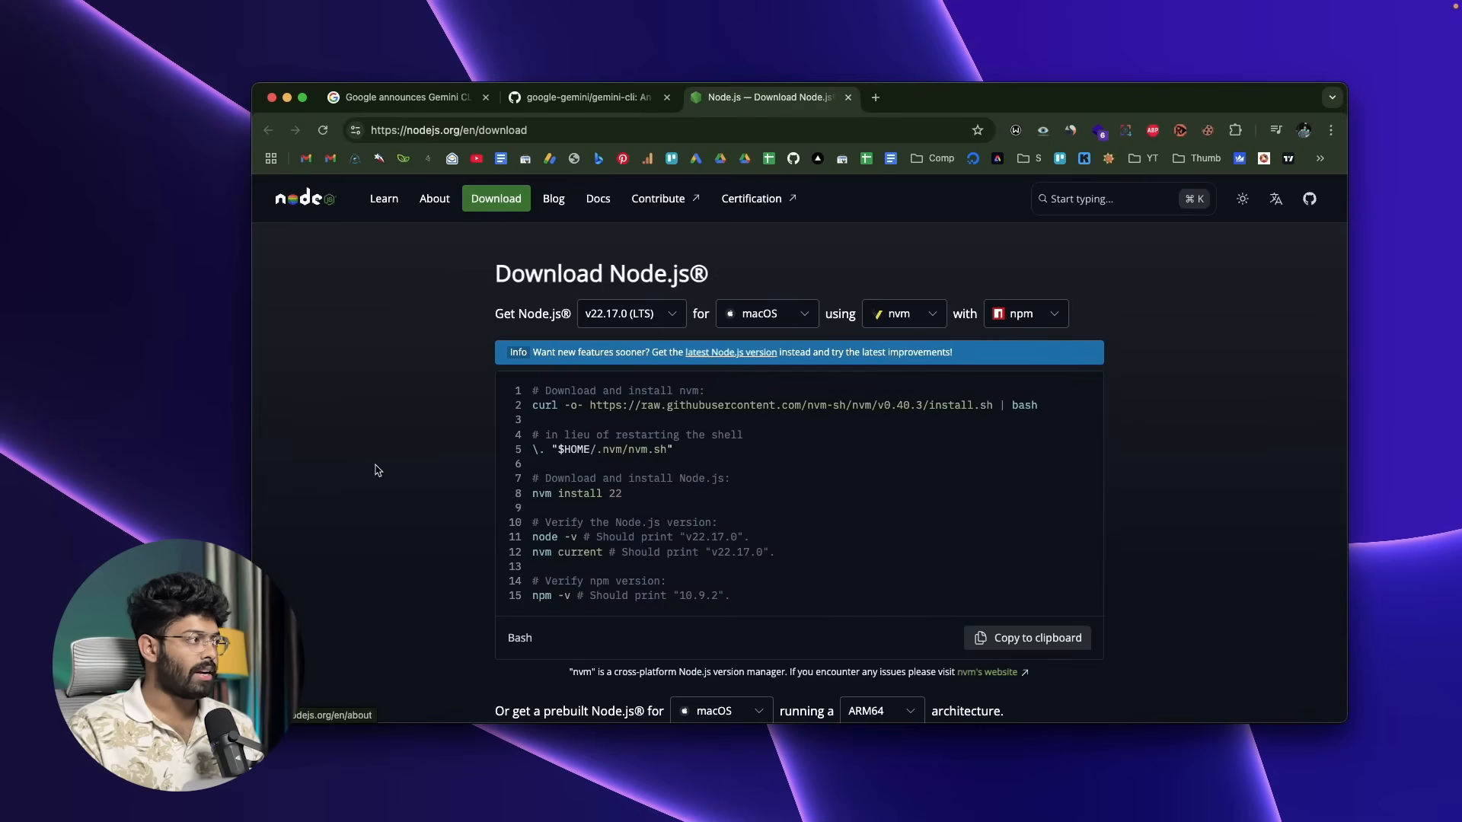
{"action": "mouse_move", "coordinate": [787, 324]}
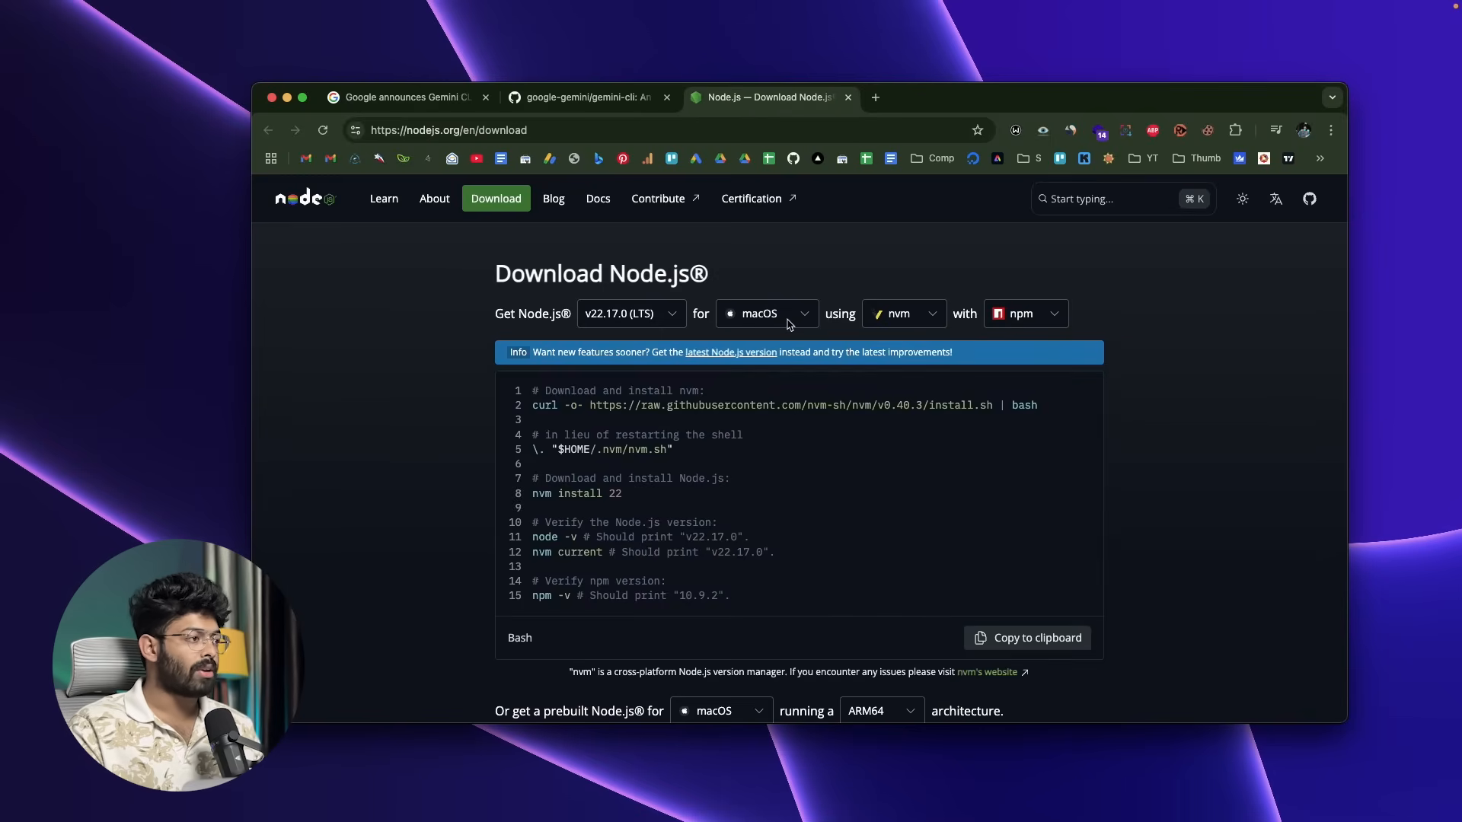
{"action": "left_click", "coordinate": [764, 314]}
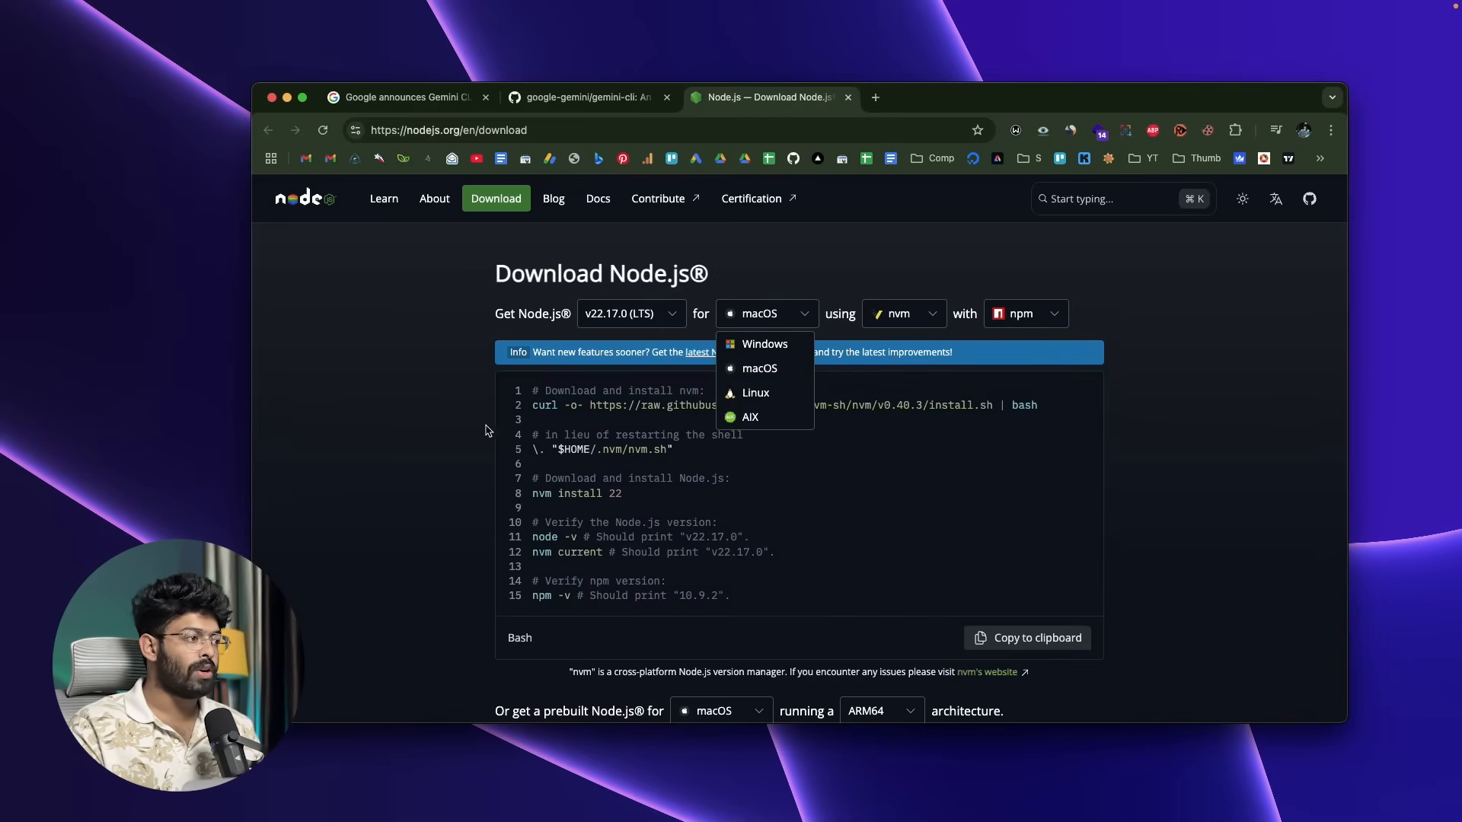
{"action": "left_click", "coordinate": [588, 98]}
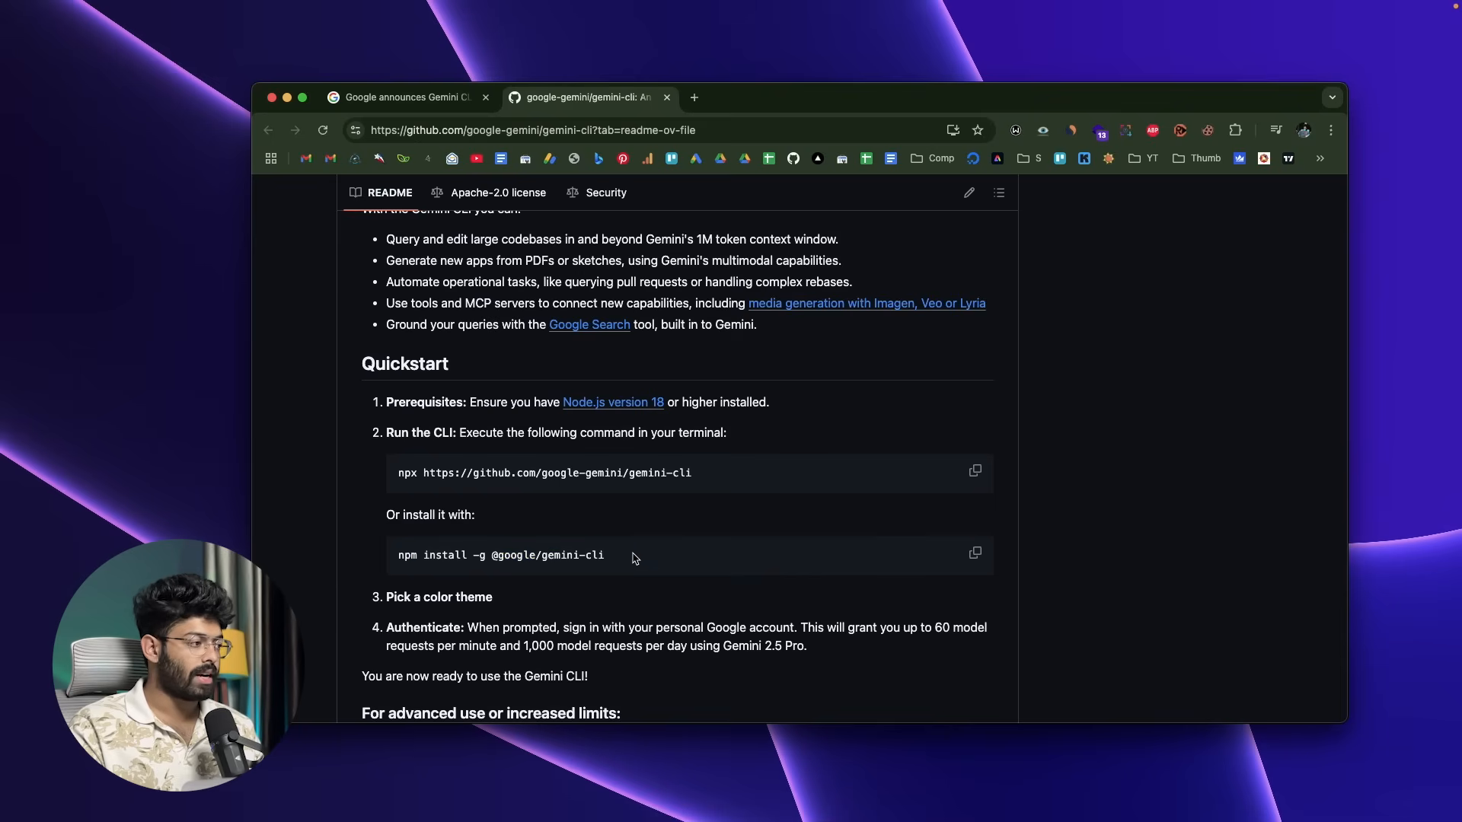
{"action": "type", "text": "termin"}
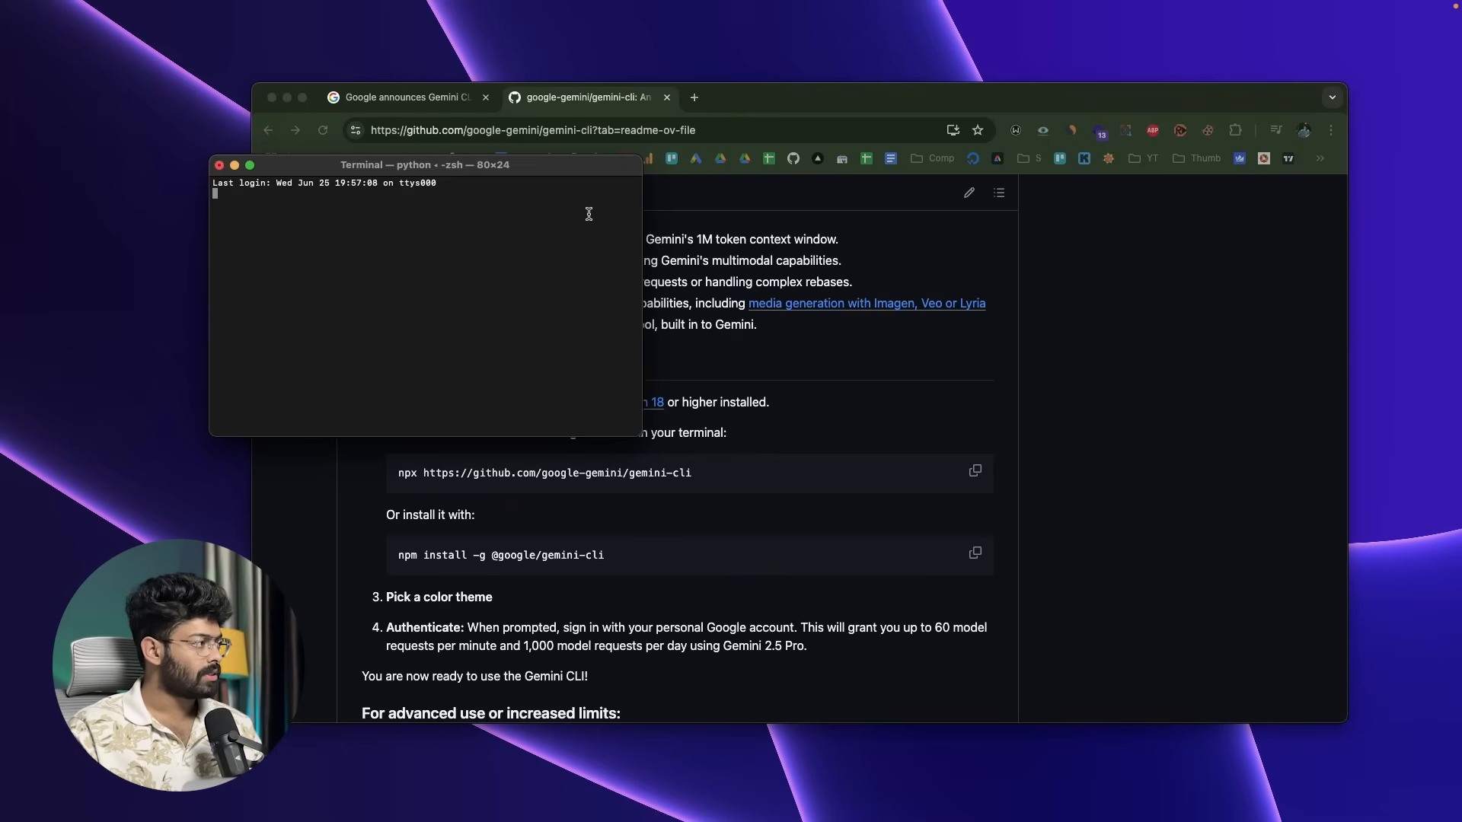
{"action": "type", "text": "cd Desktop"}
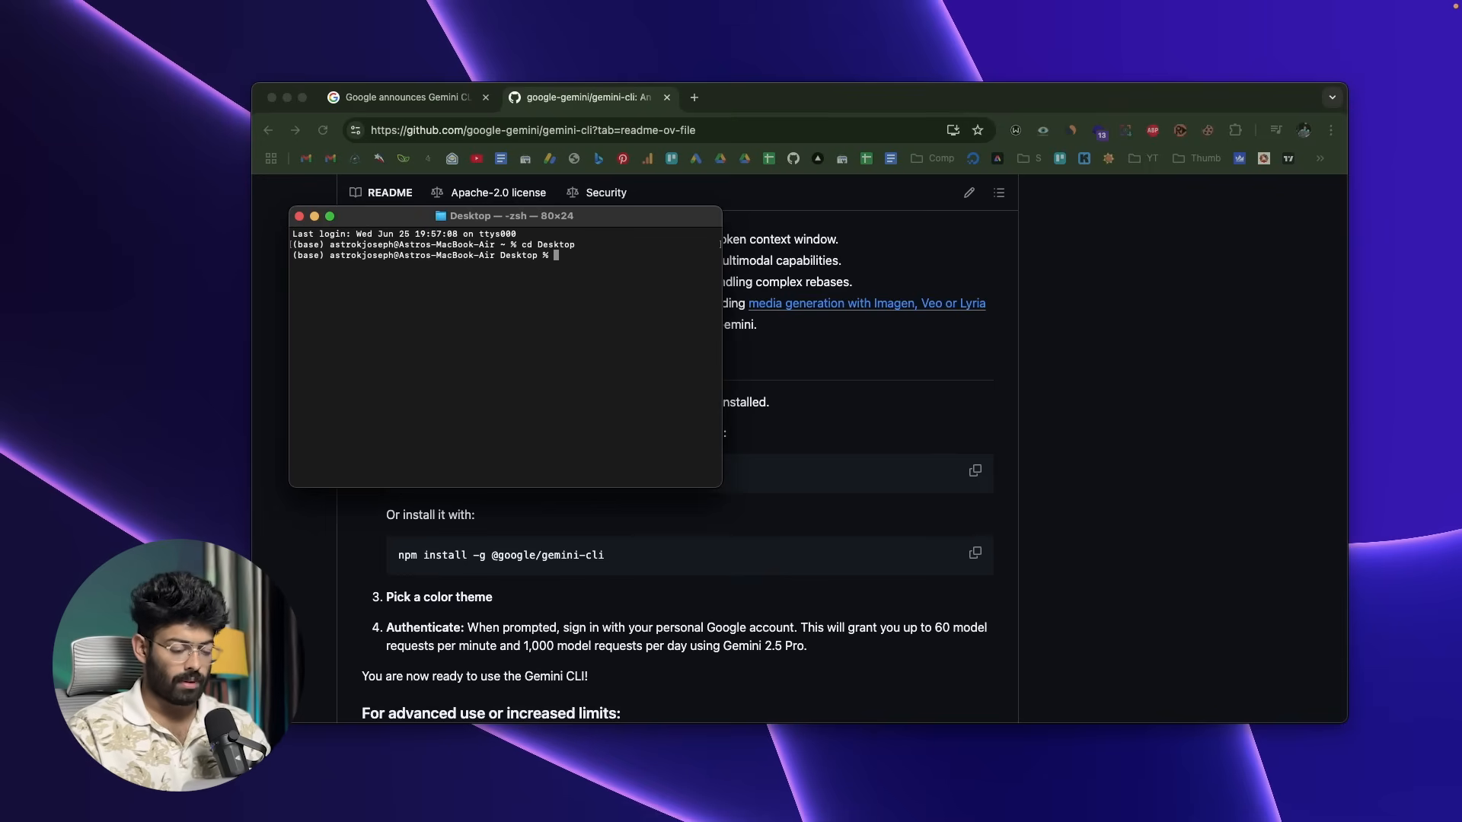
{"action": "type", "text": "npx https://github.com/google-gemini/gemini-cli"}
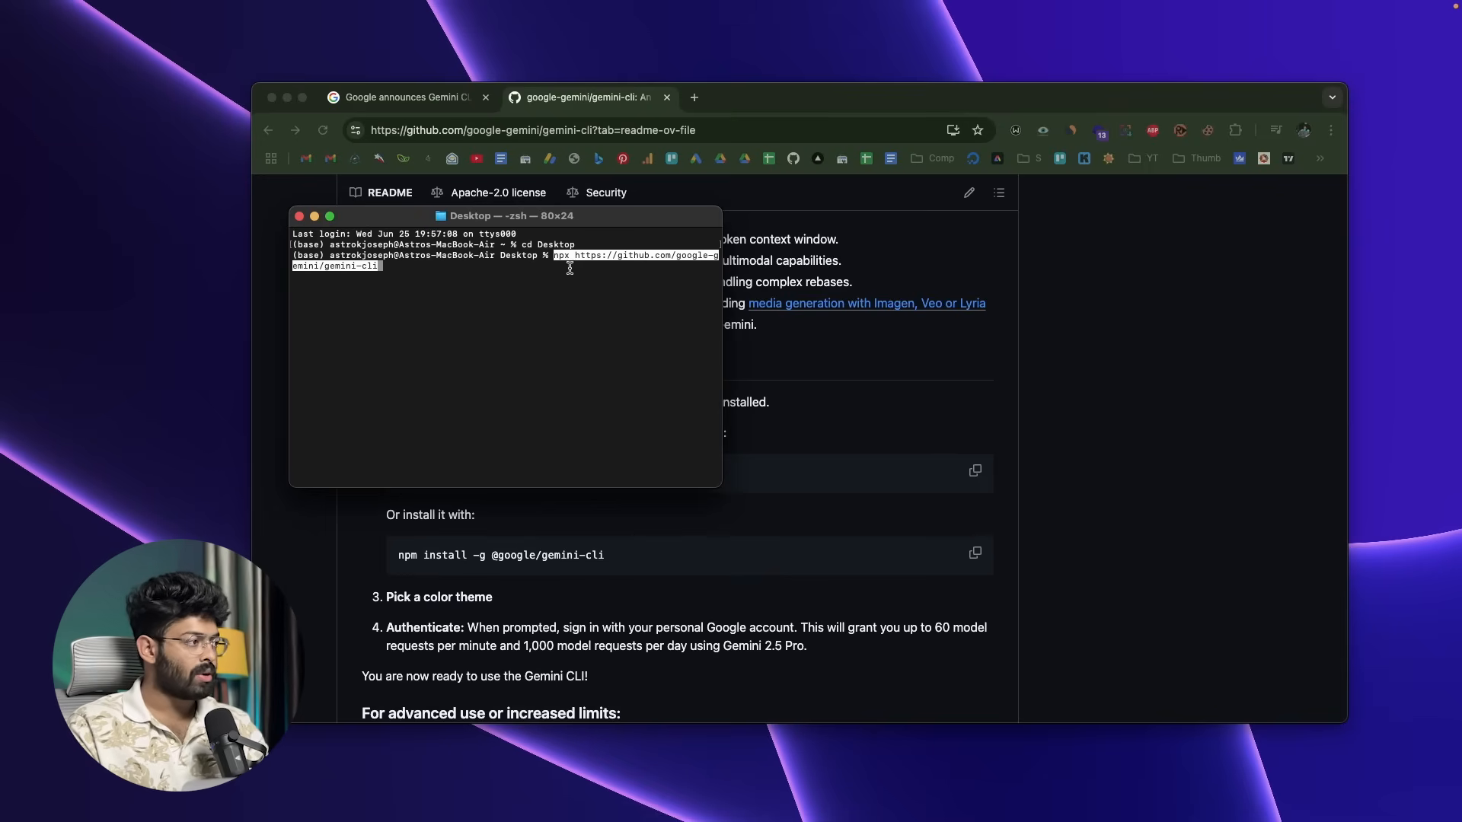
{"action": "key", "text": "Return"}
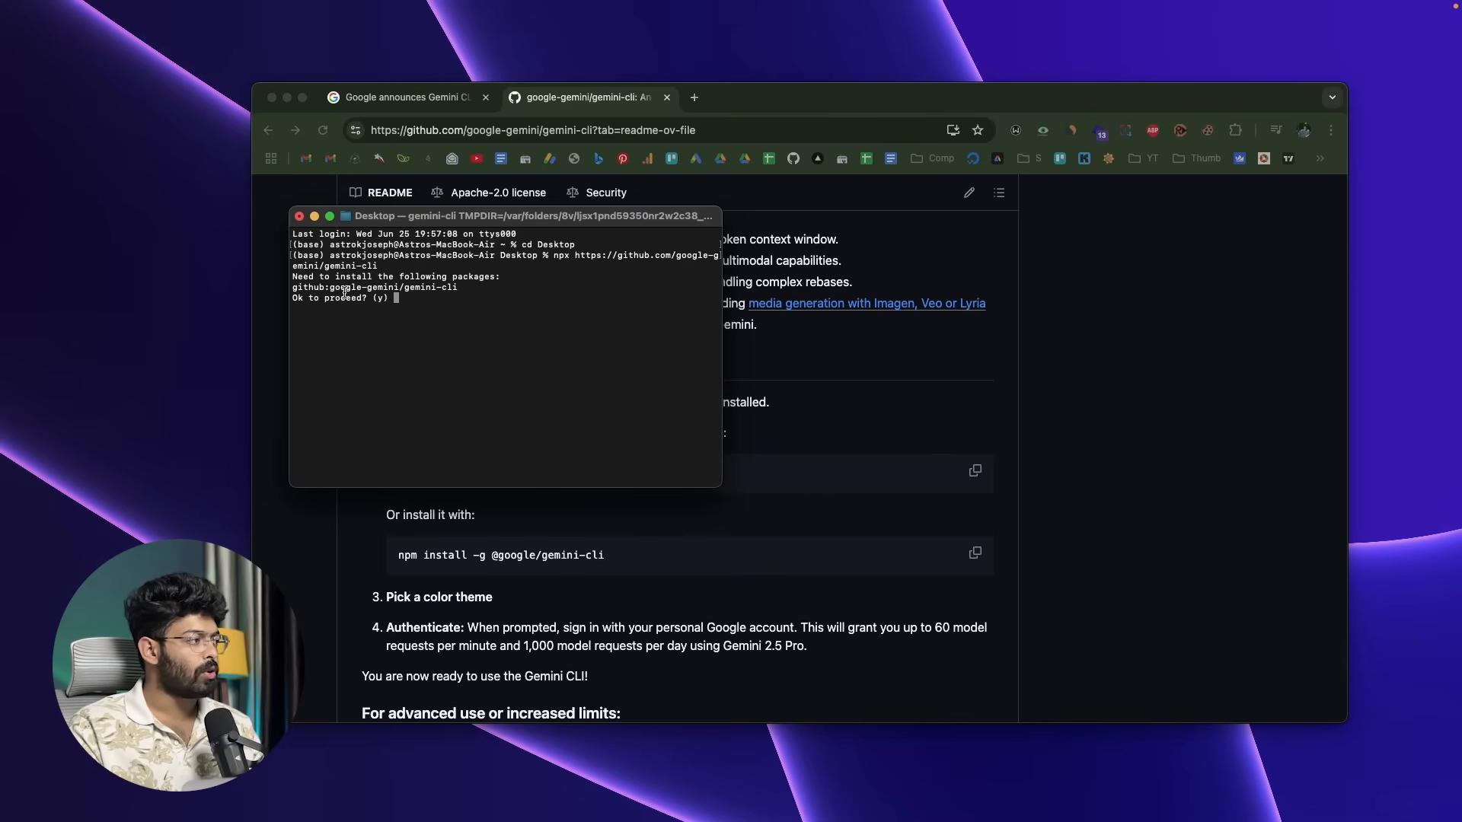
{"action": "mouse_move", "coordinate": [715, 482]}
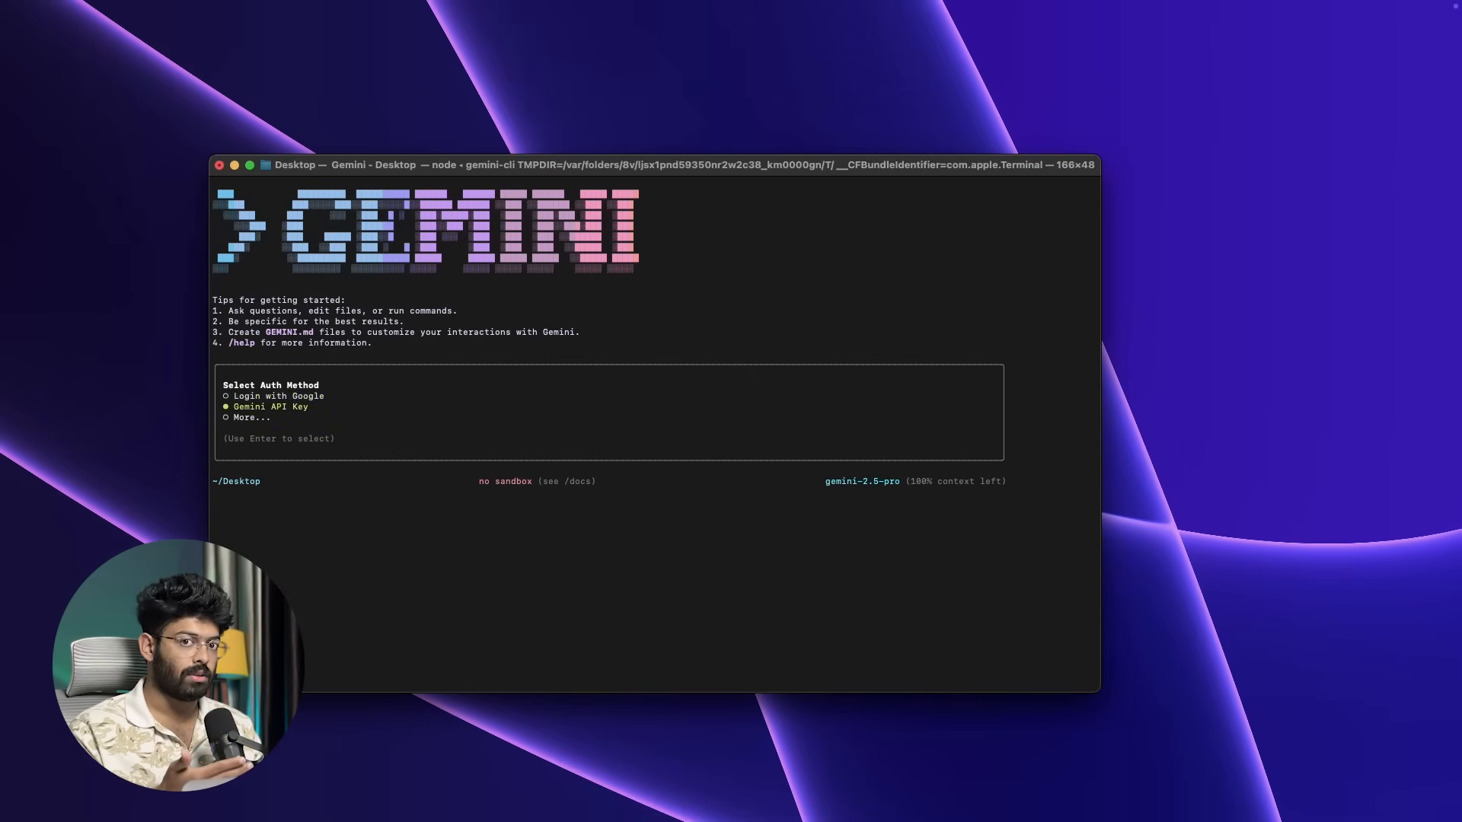
{"action": "key", "text": "Return"}
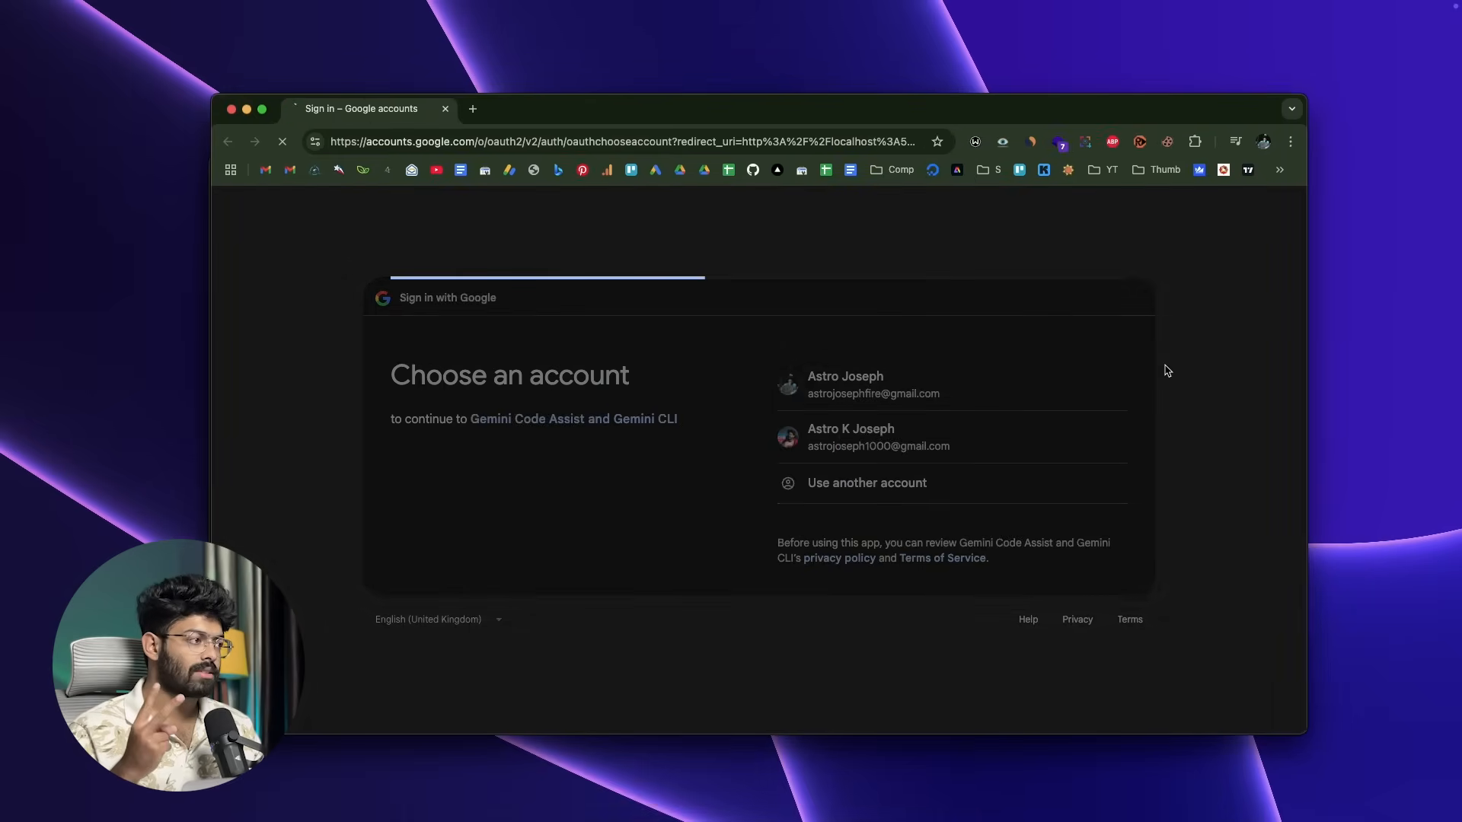
Authorize Gemini CLI with one of the listed Google accounts
{"action": "left_click", "coordinate": [845, 383]}
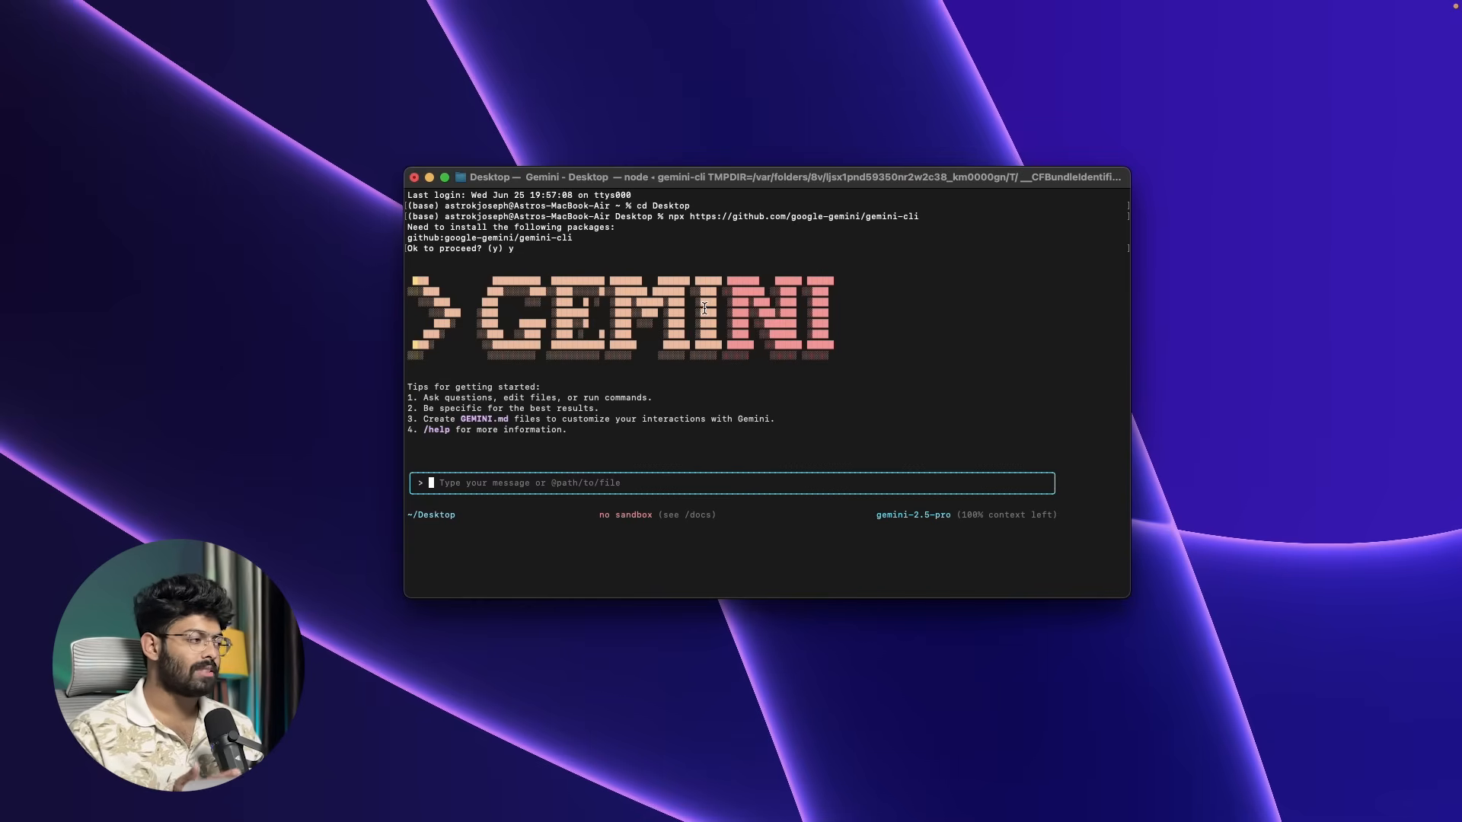
{"action": "mouse_move", "coordinate": [703, 300]}
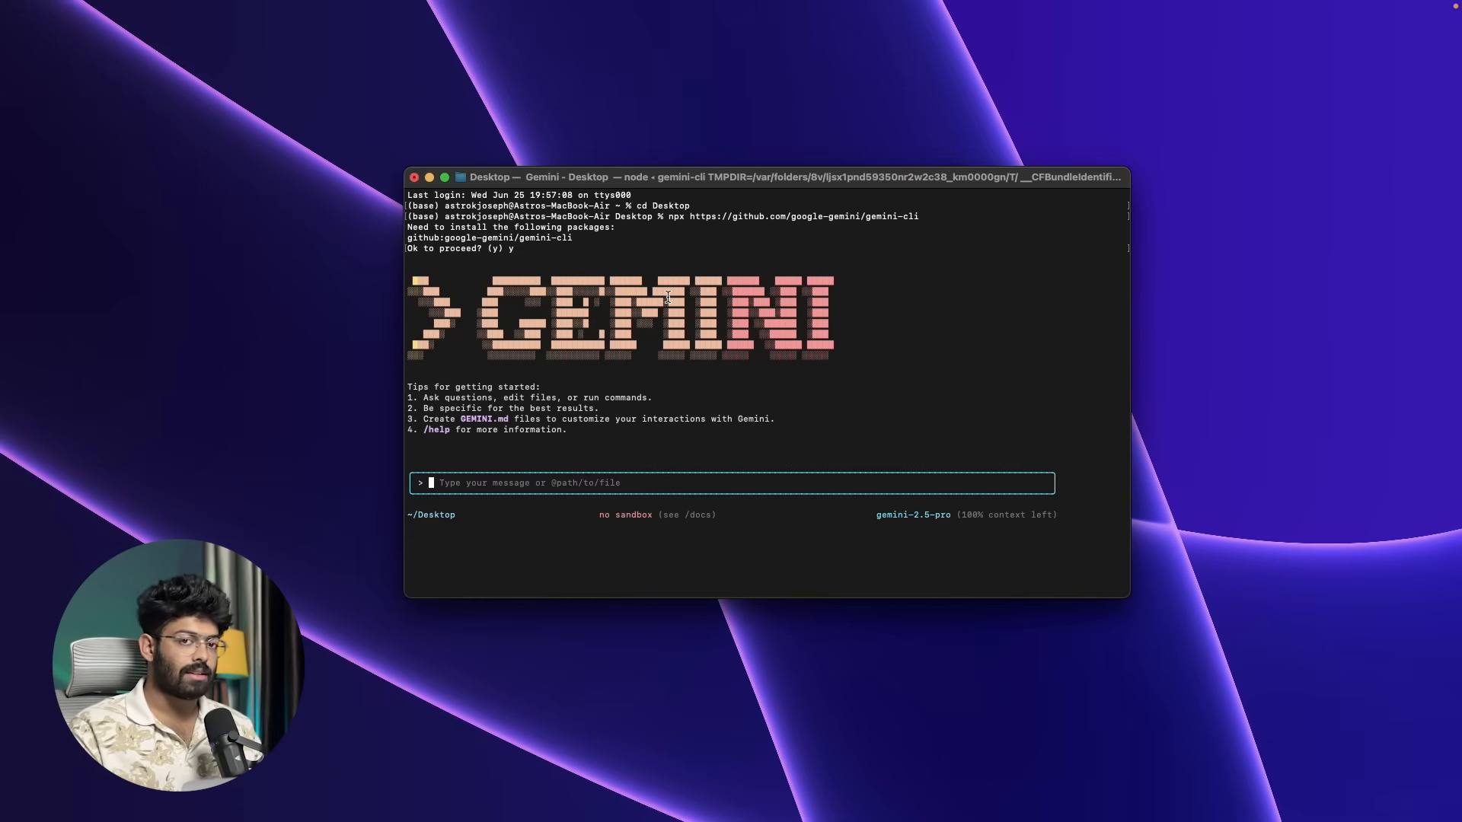
{"action": "mouse_move", "coordinate": [454, 483]}
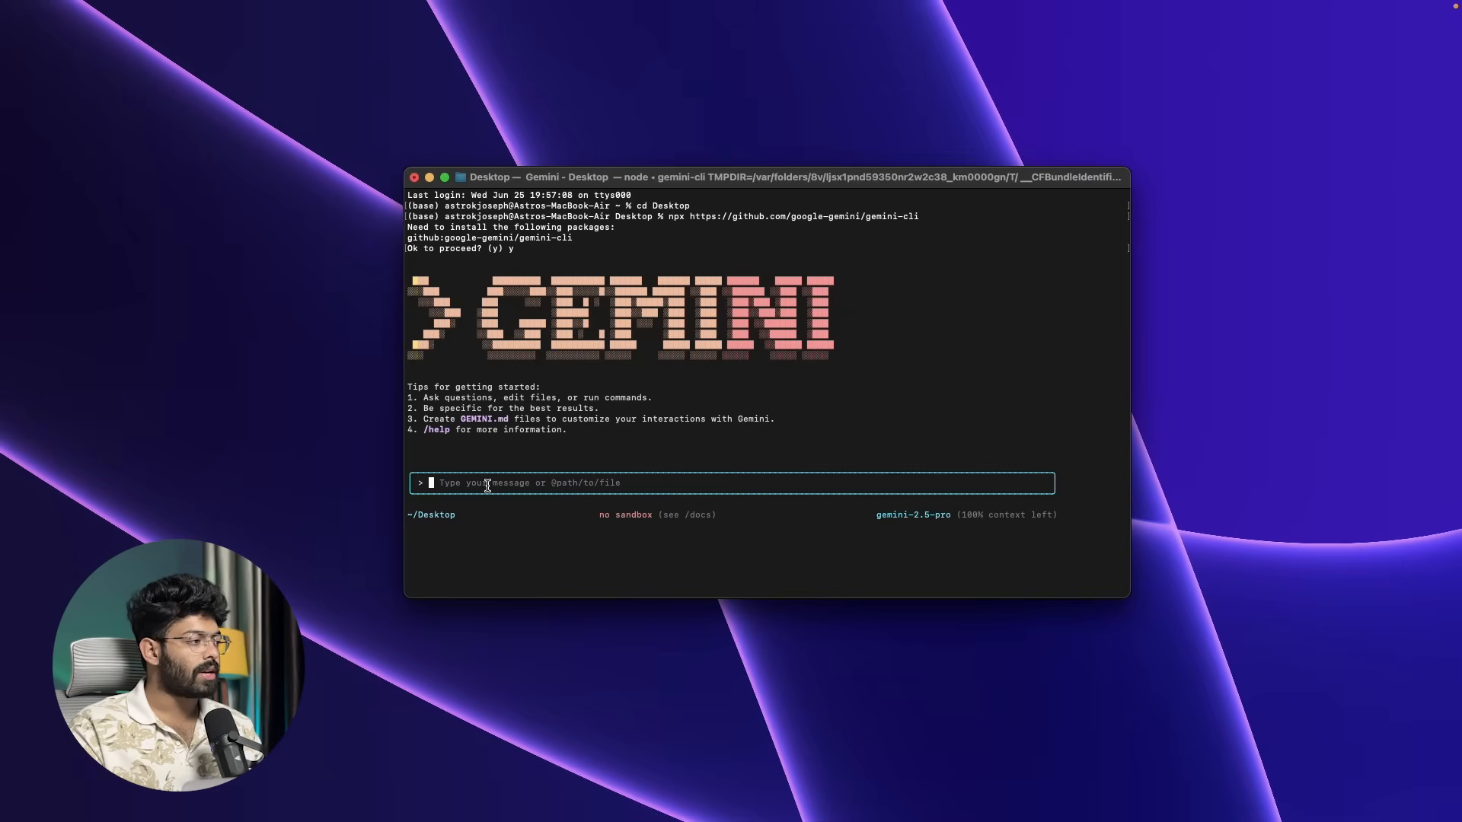
{"action": "mouse_move", "coordinate": [604, 483]}
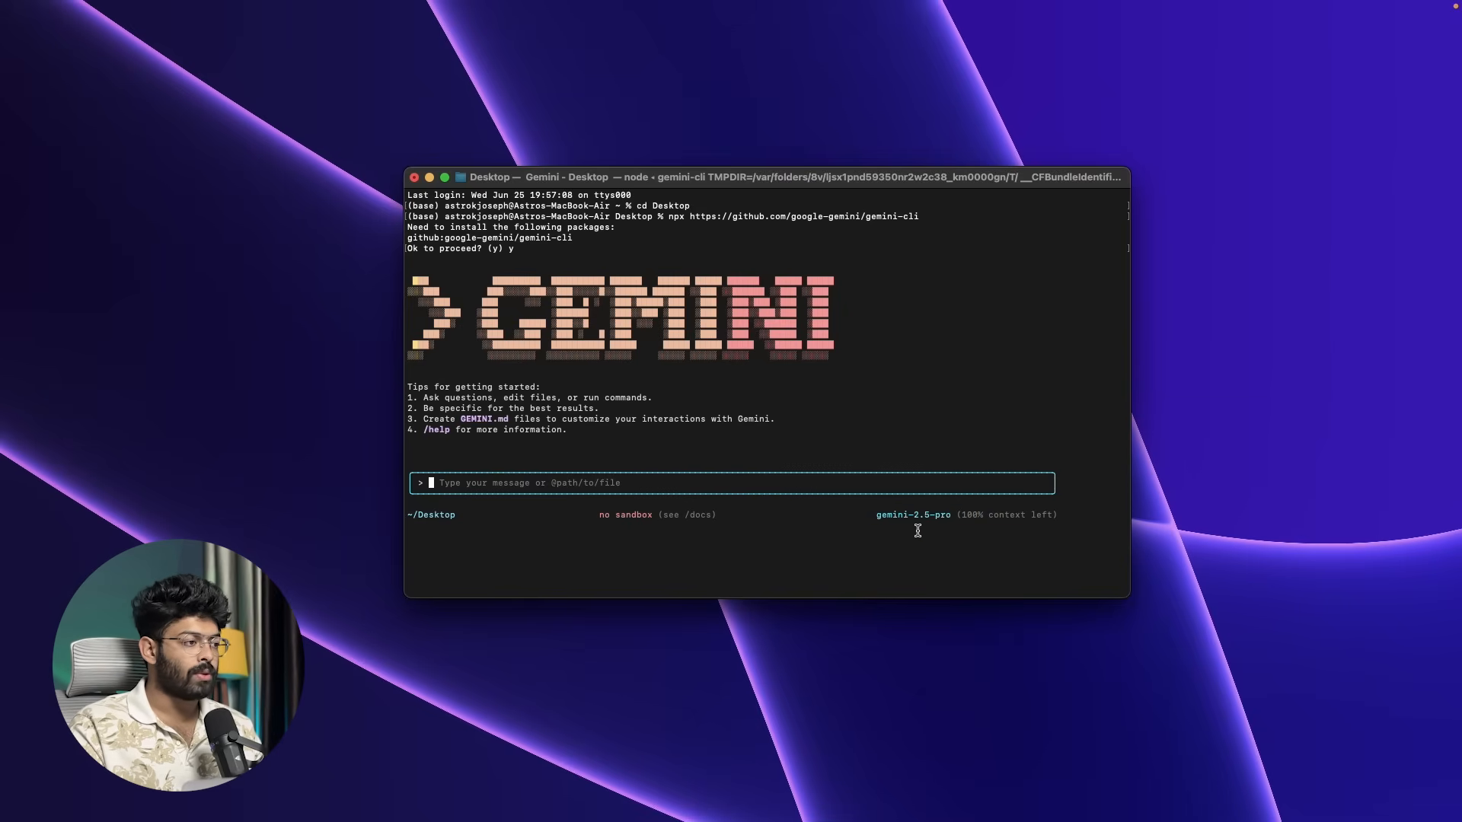
{"action": "mouse_move", "coordinate": [996, 530]}
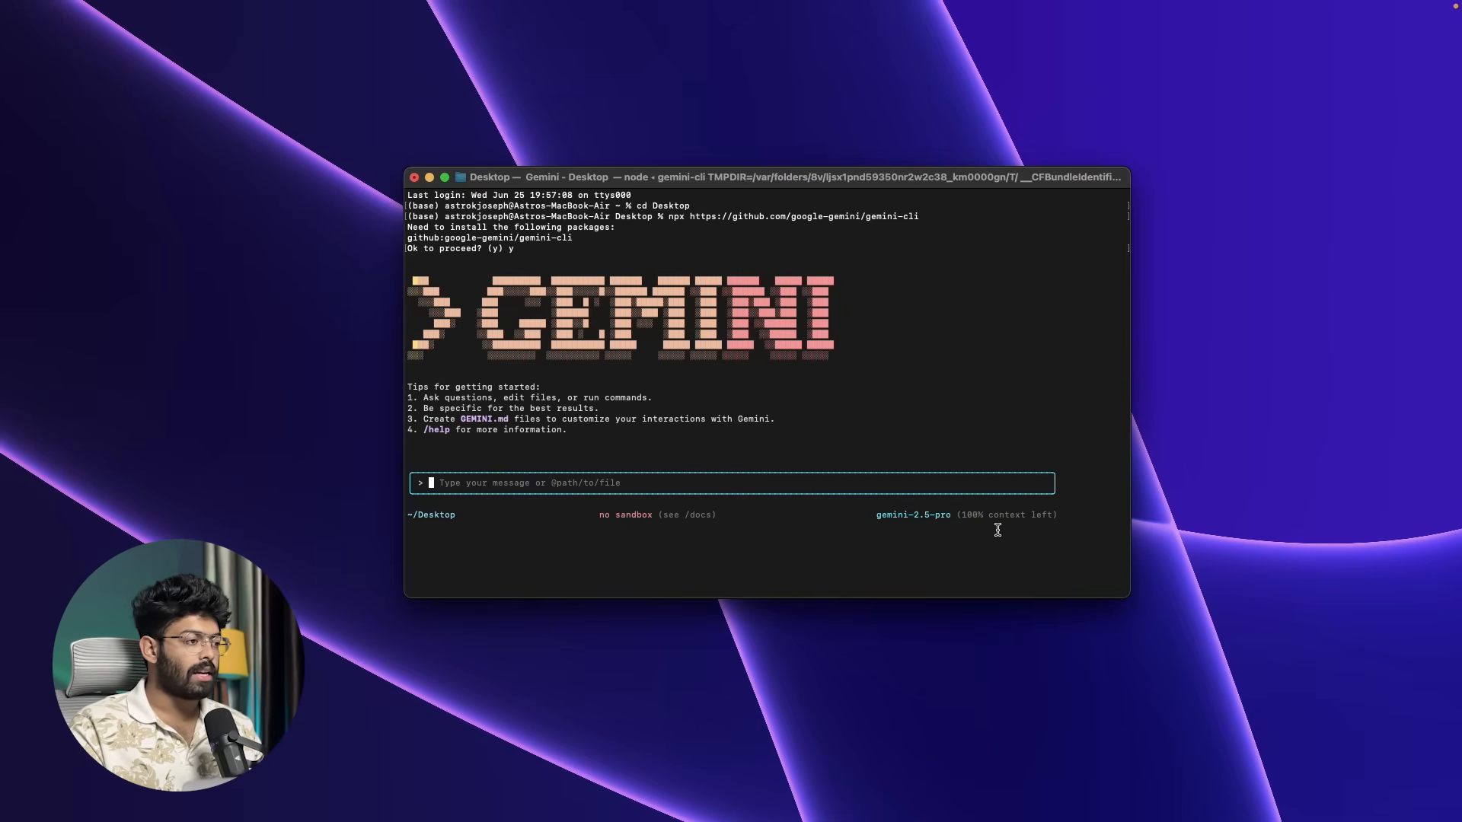
{"action": "mouse_move", "coordinate": [562, 331]}
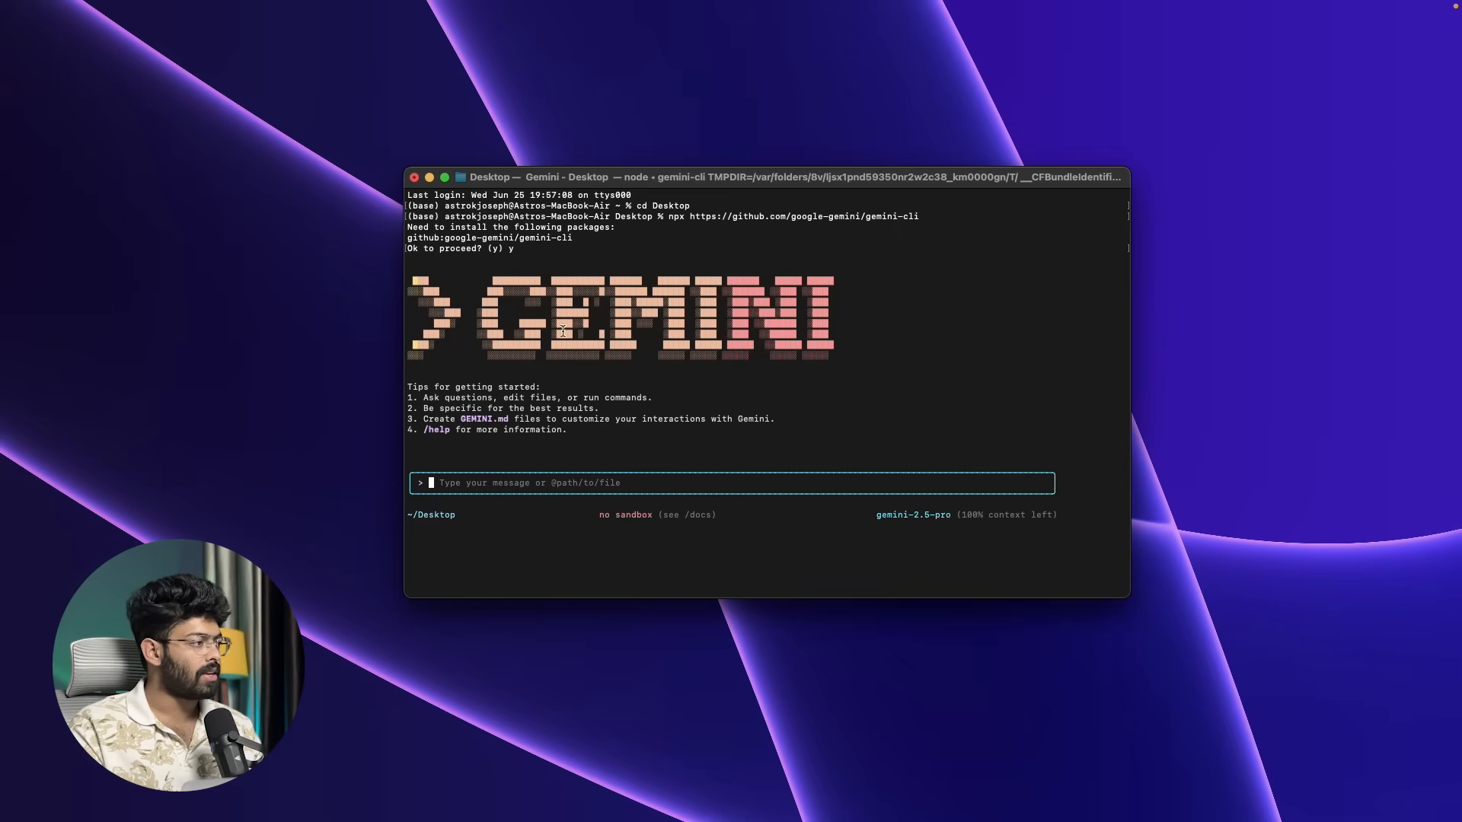
{"action": "mouse_move", "coordinate": [523, 516]}
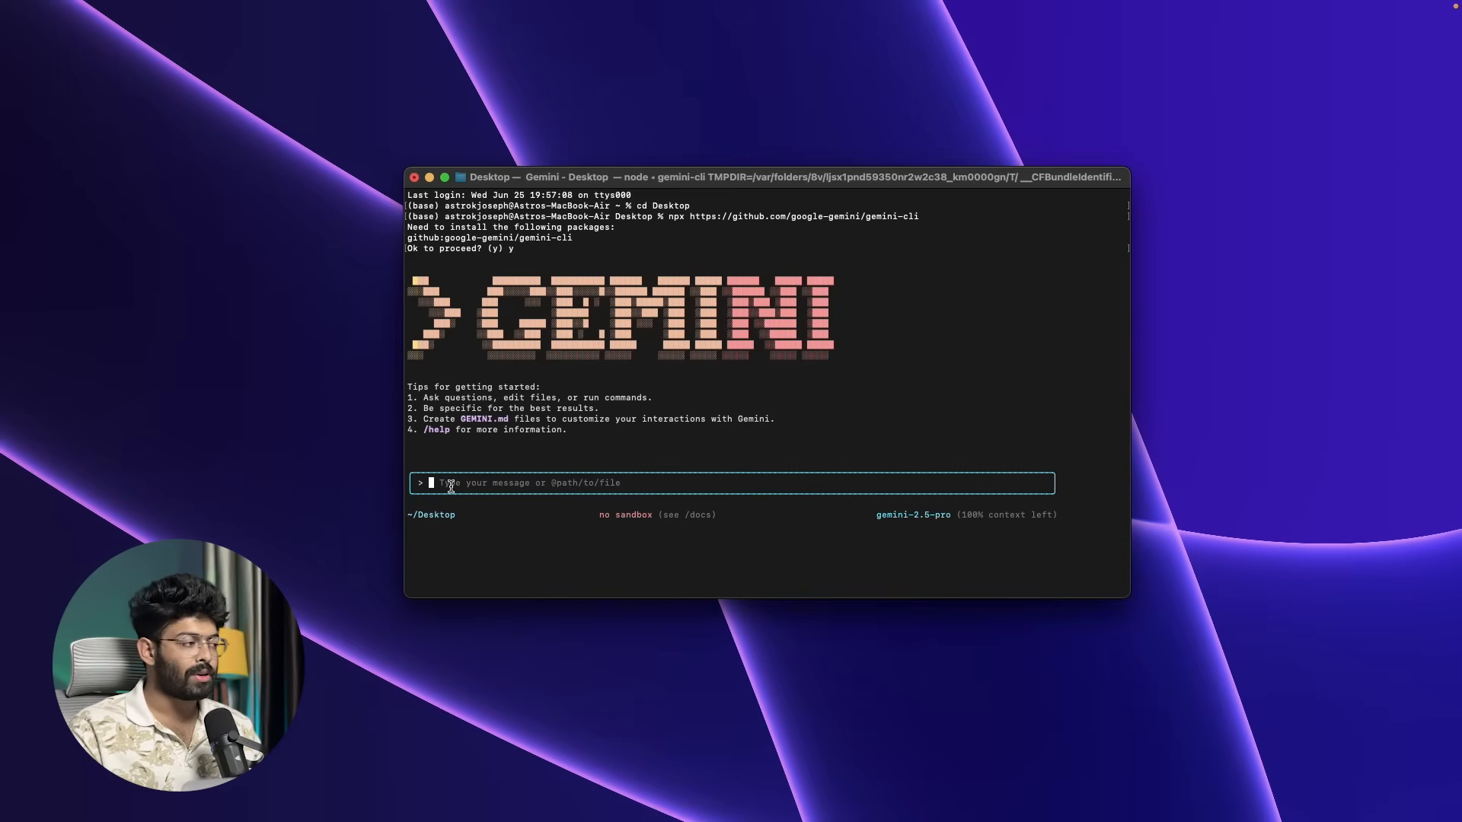
Send 'hi' as the first message to Gemini
{"action": "type", "text": "hi"}
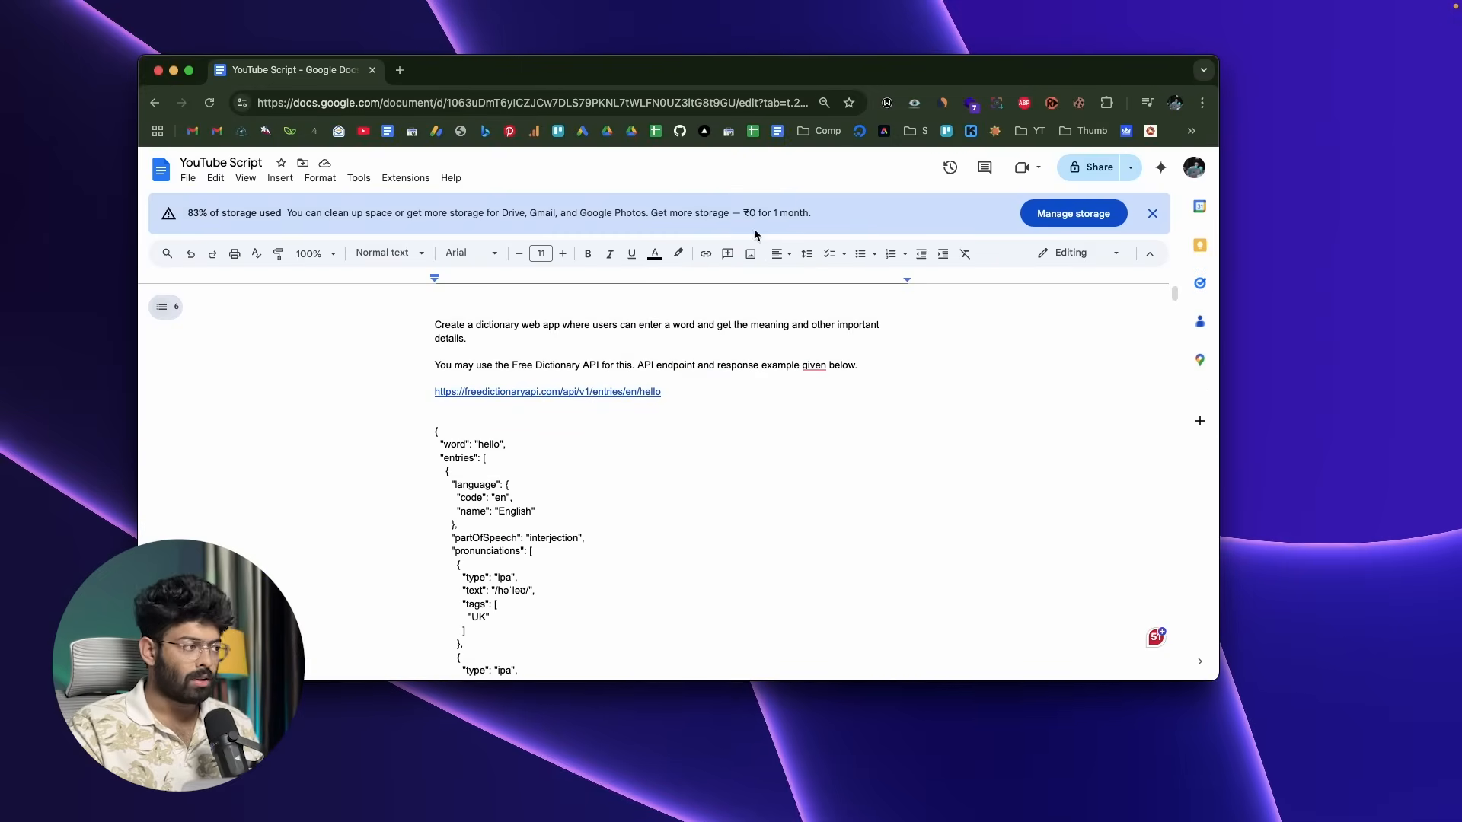
{"action": "mouse_move", "coordinate": [443, 338]}
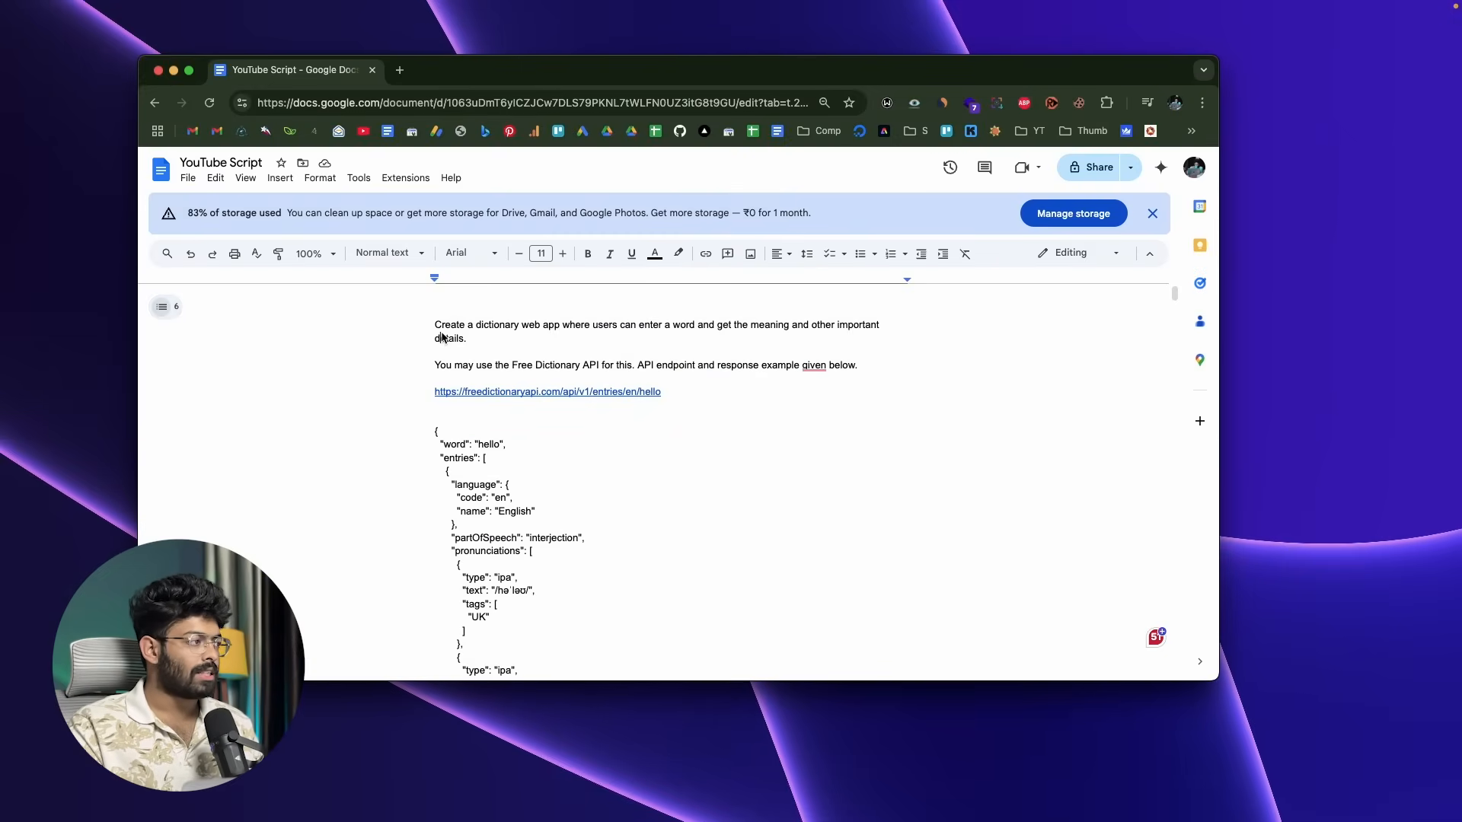
{"action": "mouse_move", "coordinate": [501, 338]}
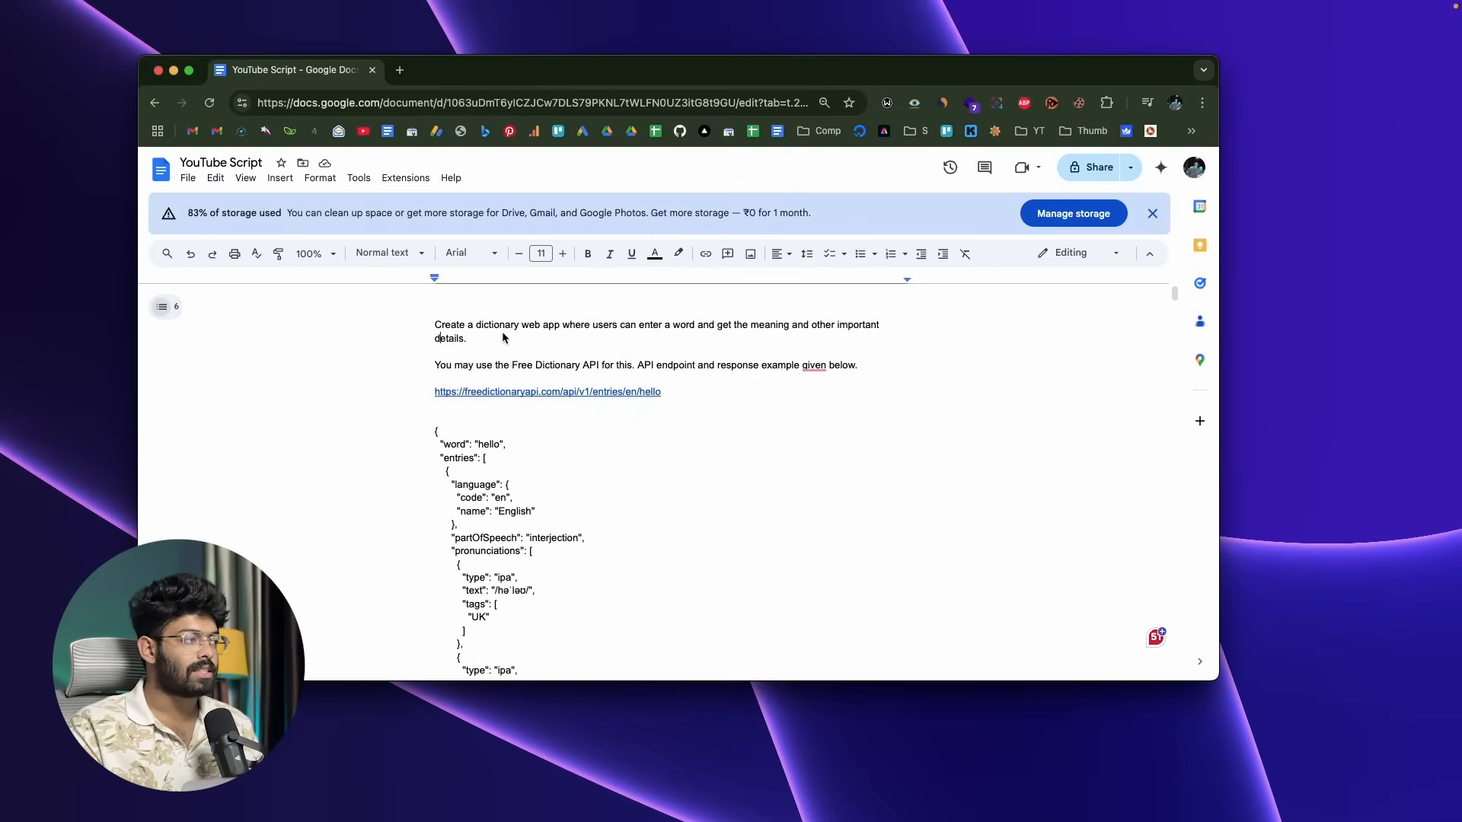
{"action": "mouse_move", "coordinate": [804, 344]}
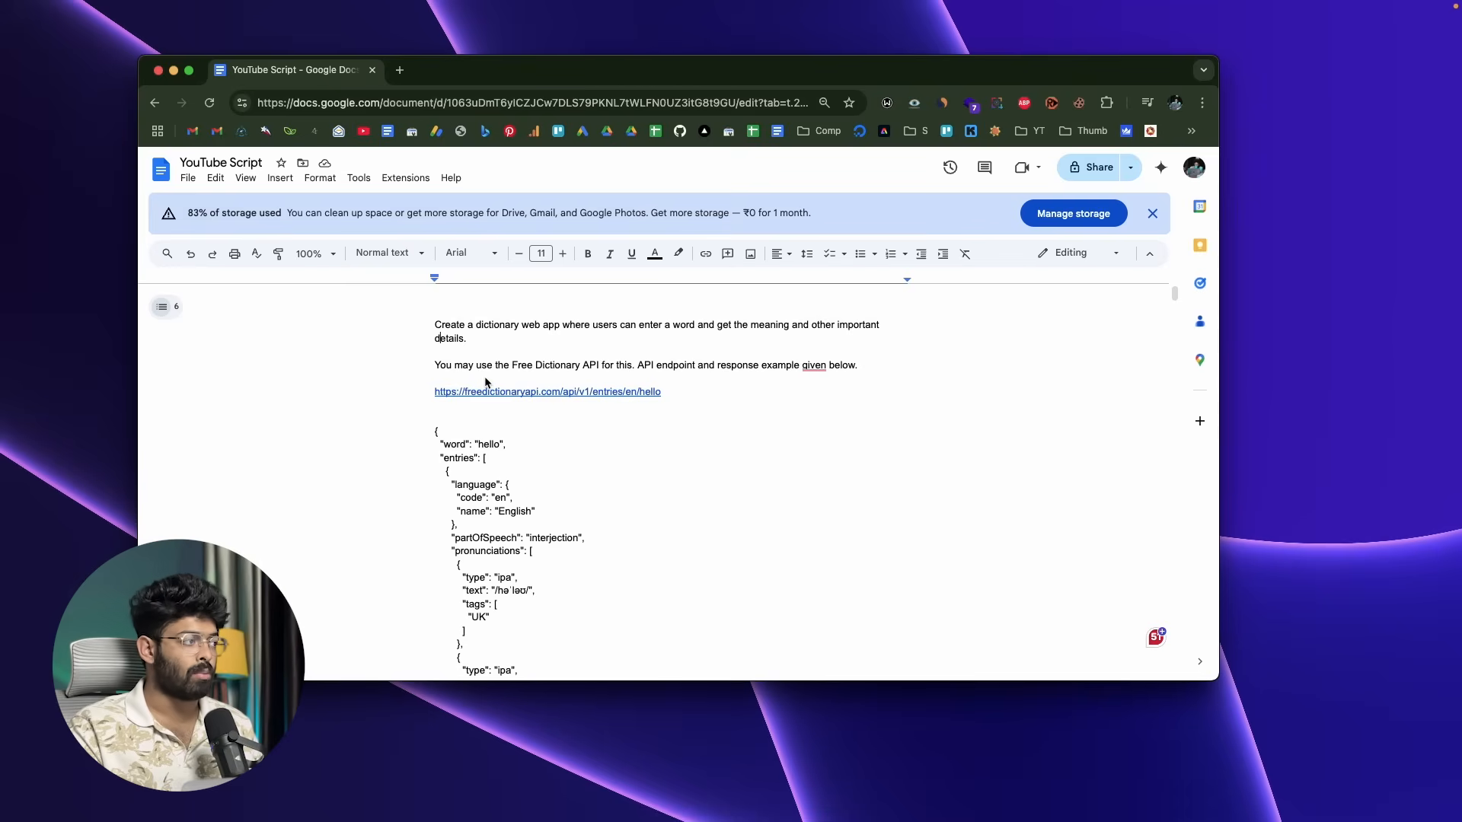
{"action": "mouse_move", "coordinate": [621, 381]}
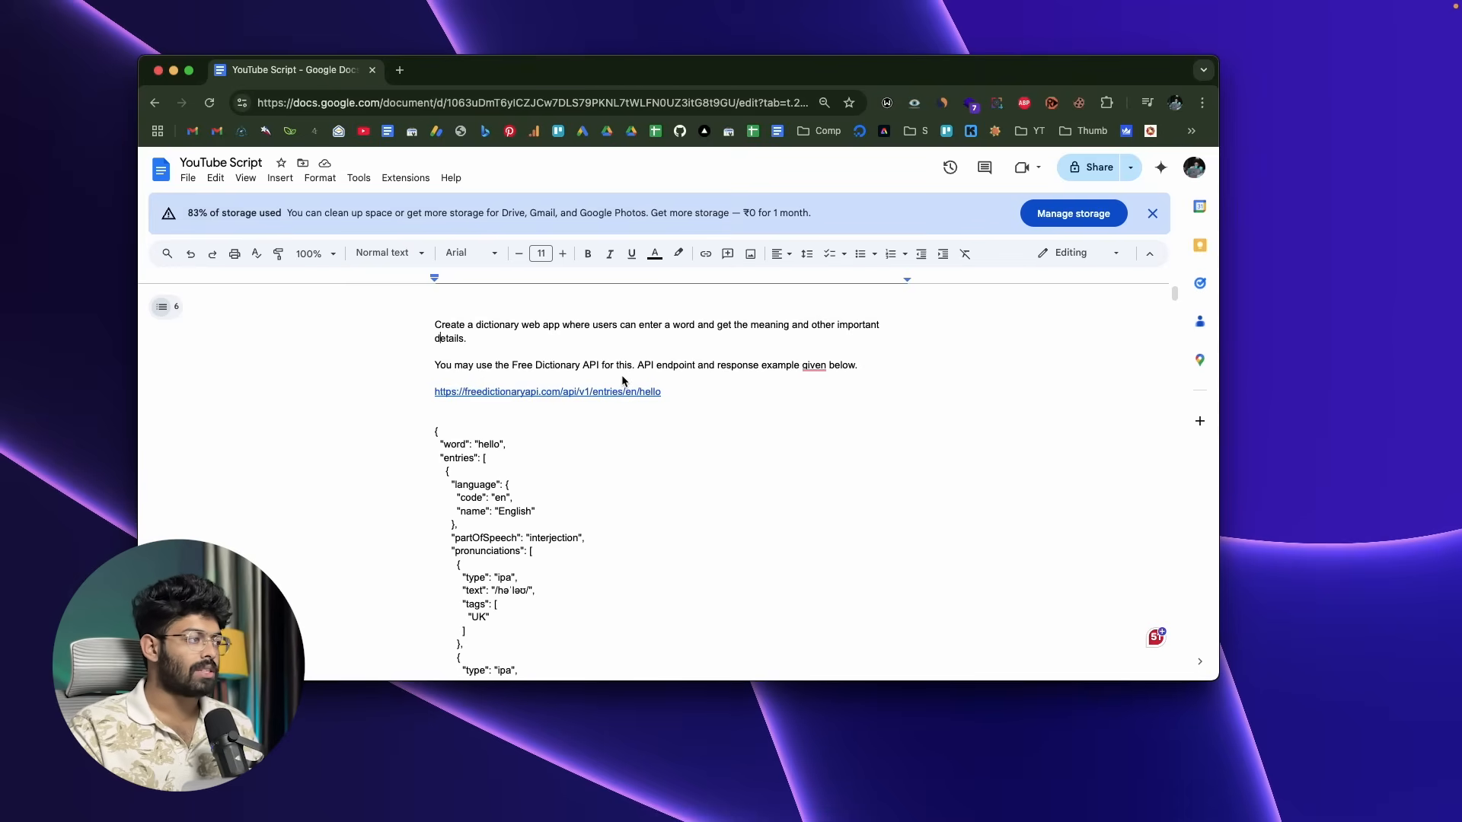
{"action": "mouse_move", "coordinate": [808, 377]}
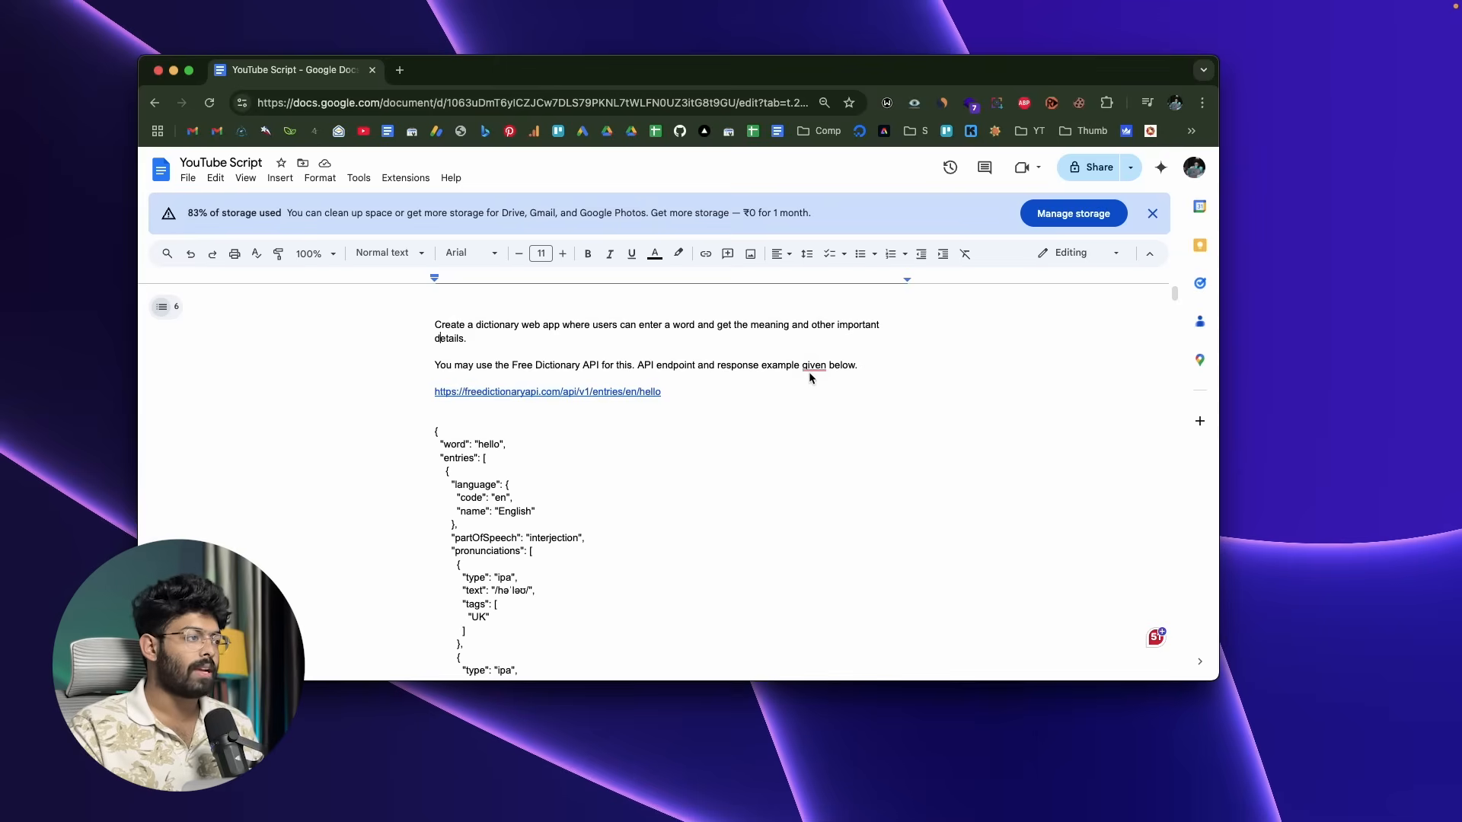
Insert 'are' before 'given' in the prompt's API sentence
{"action": "type", "text": "are"}
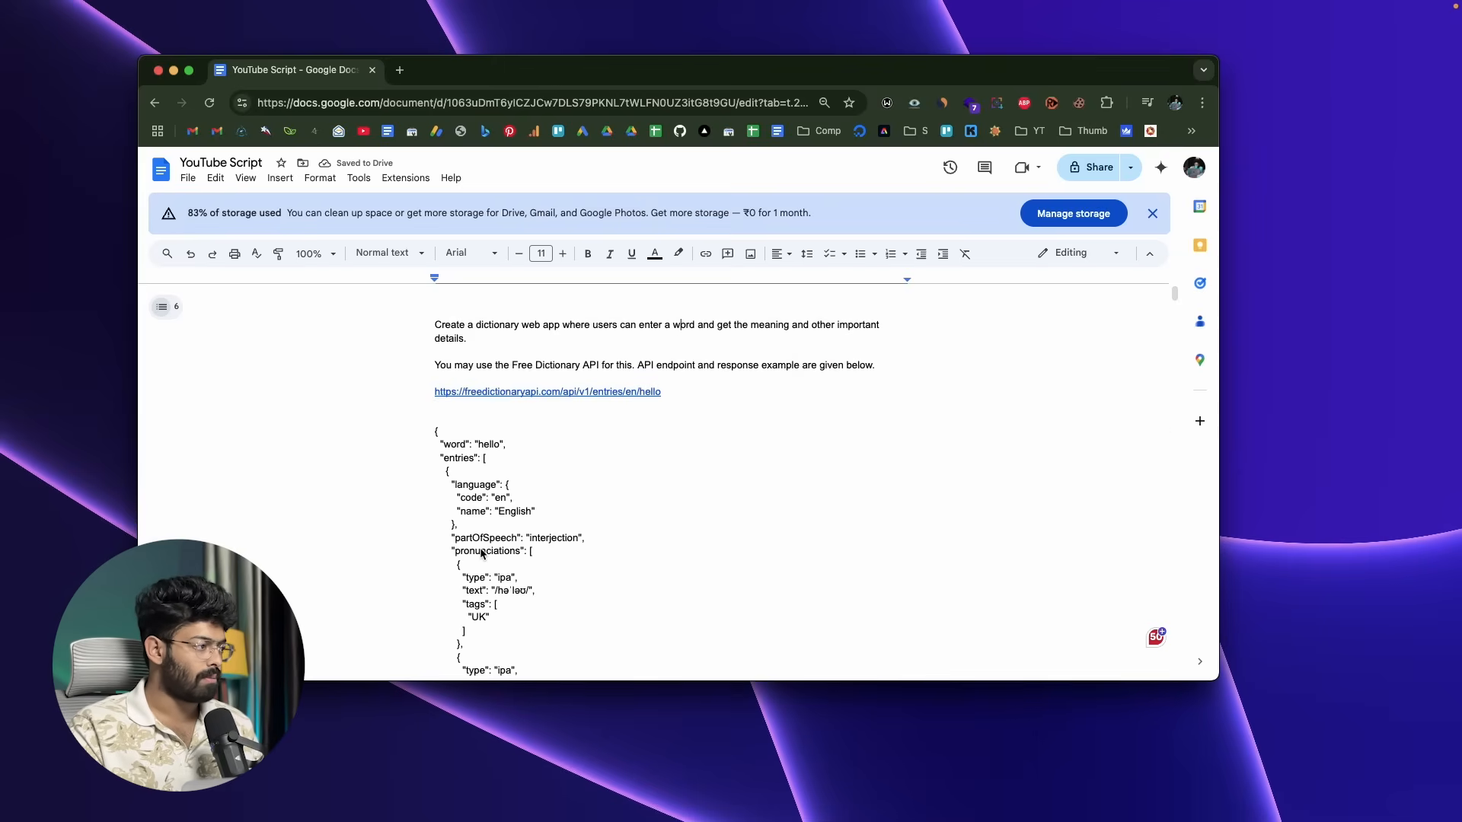
{"action": "scroll", "scroll_direction": "down", "scroll_amount": 3}
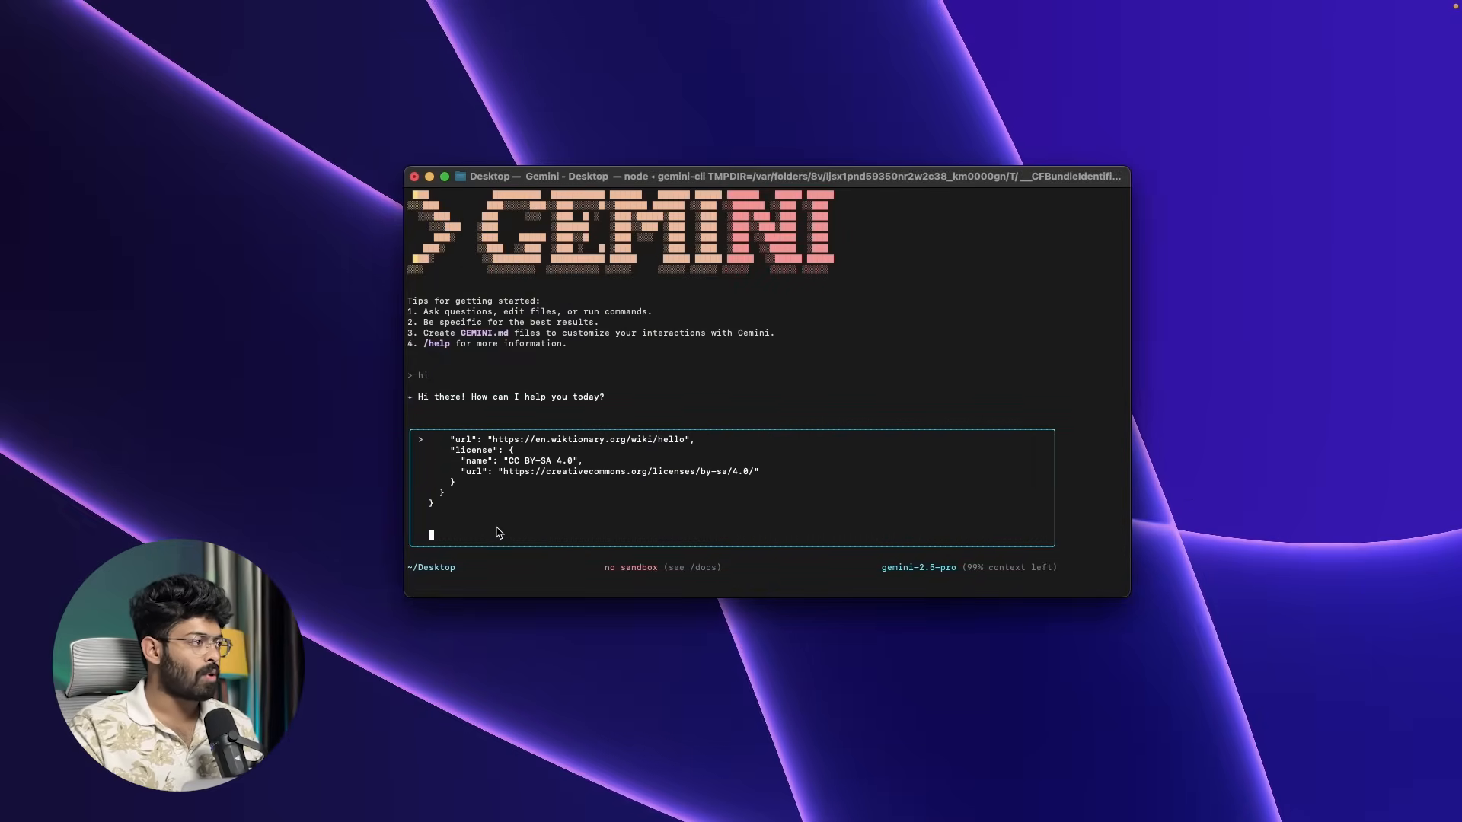
{"action": "mouse_move", "coordinate": [492, 535]}
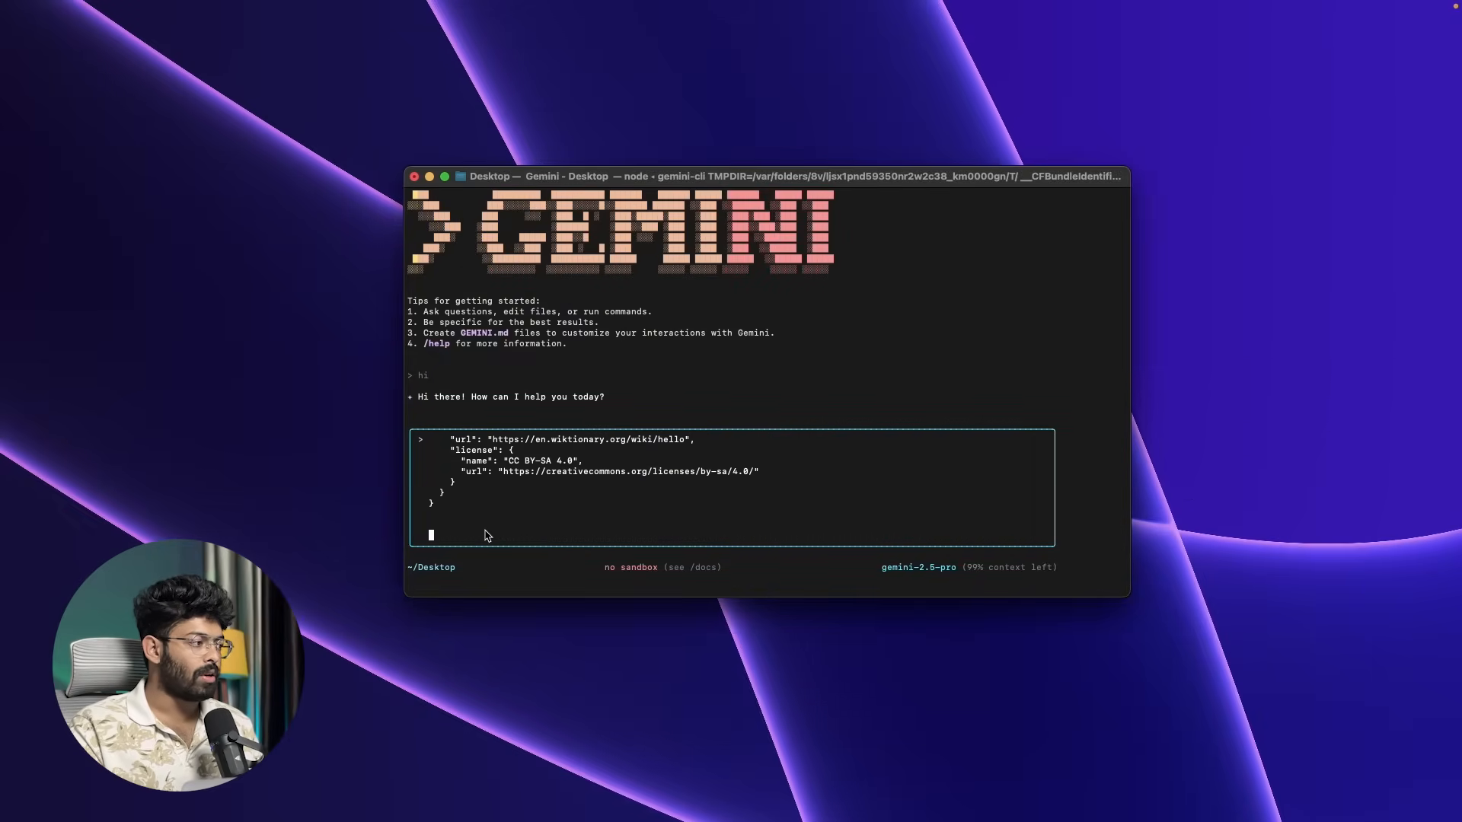
Send the dictionary app prompt, allow mkdir once and always allow WriteFile changes
{"action": "key", "text": "Return"}
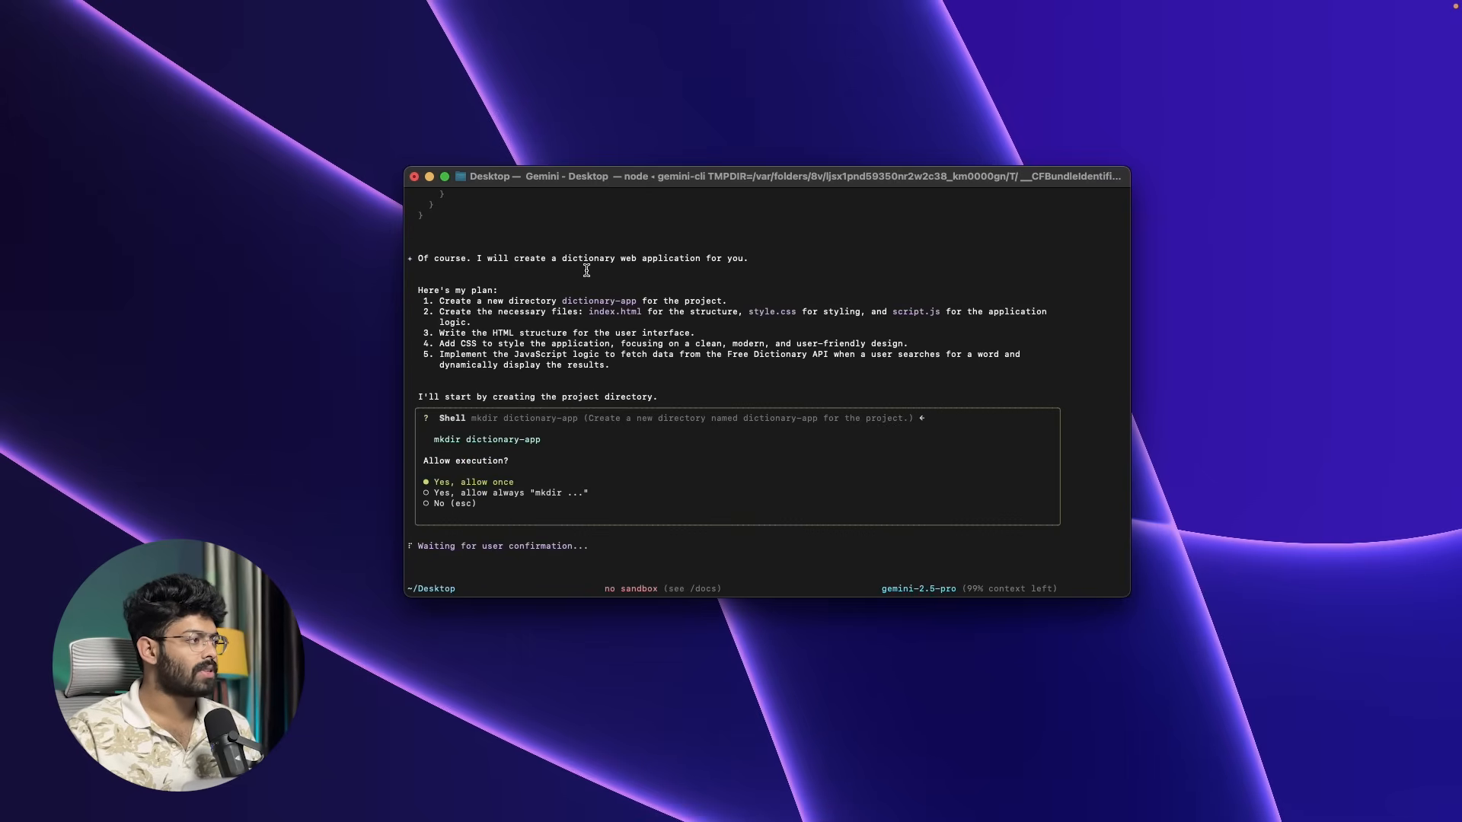
{"action": "mouse_move", "coordinate": [528, 319]}
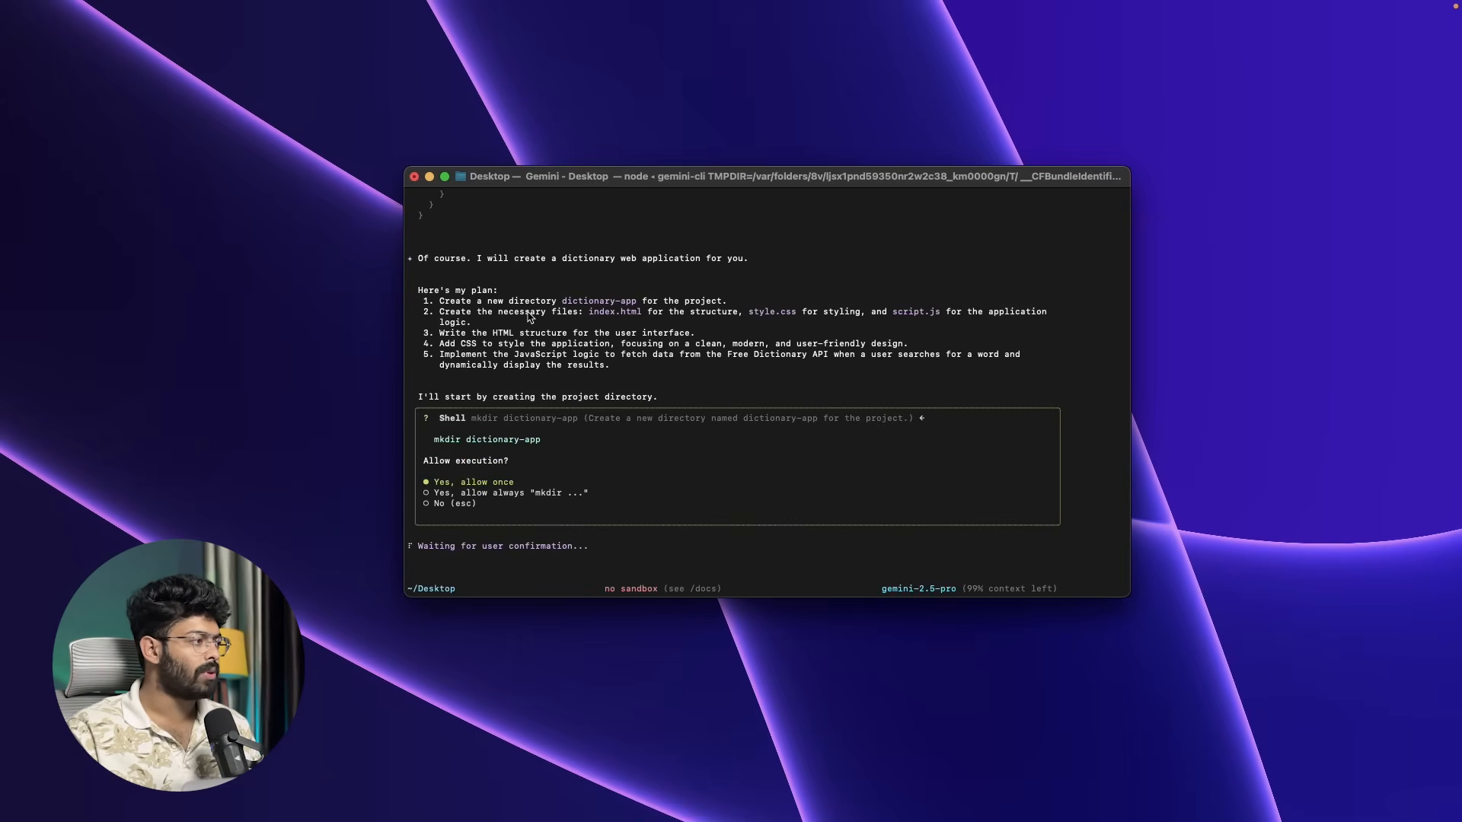
{"action": "mouse_move", "coordinate": [601, 317]}
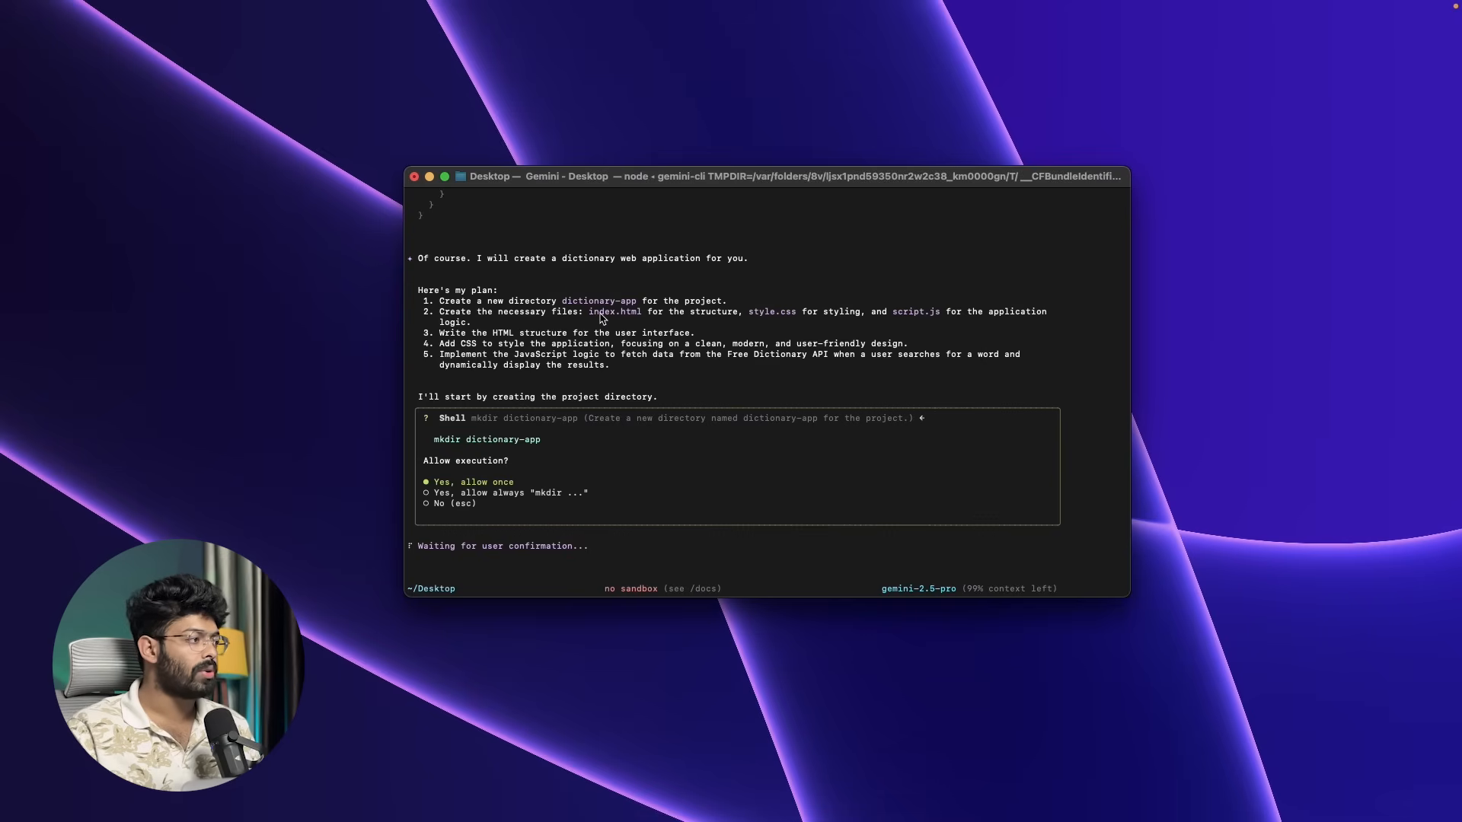
{"action": "mouse_move", "coordinate": [504, 355]}
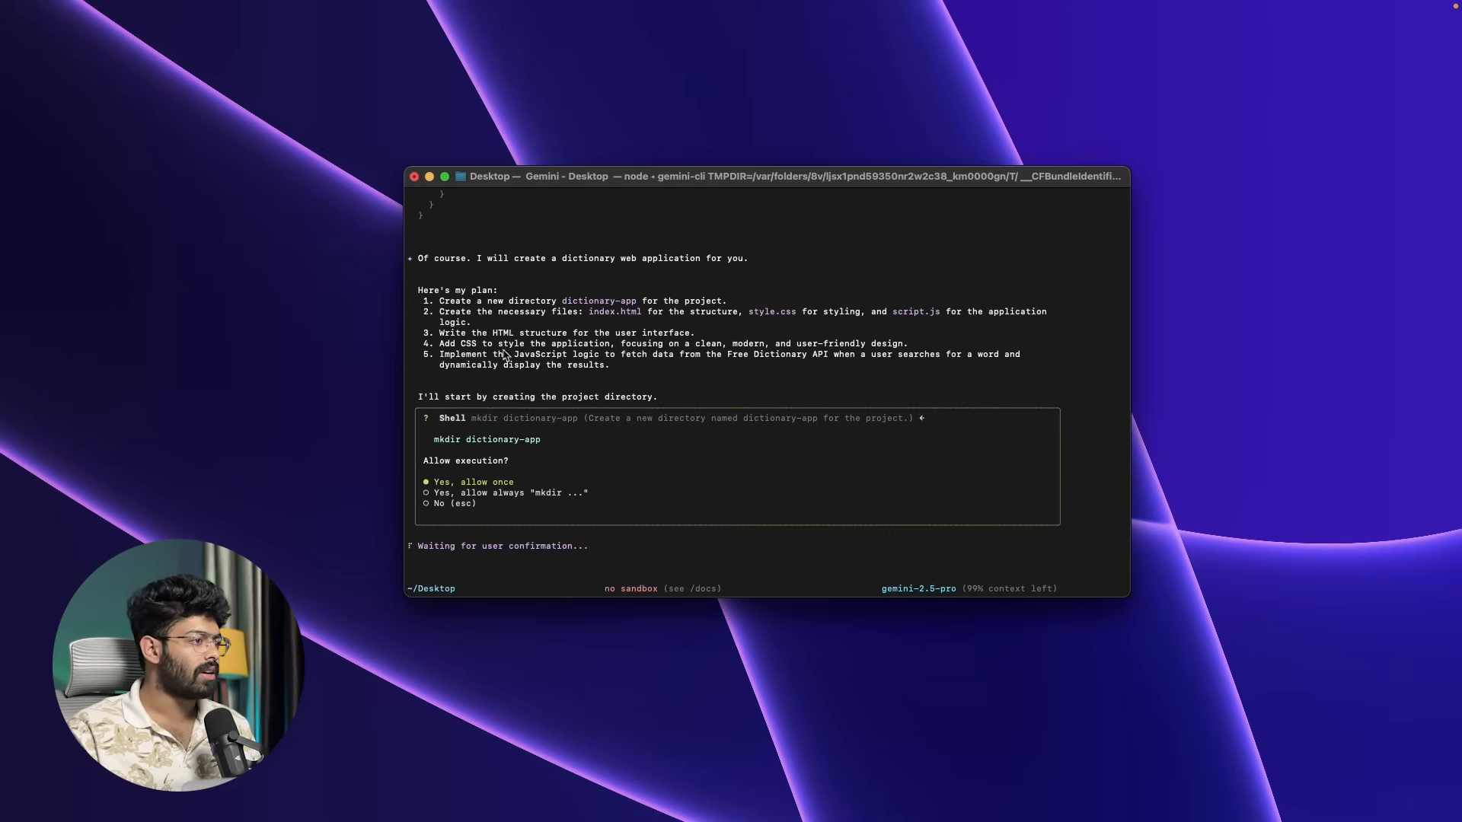
{"action": "mouse_move", "coordinate": [539, 469]}
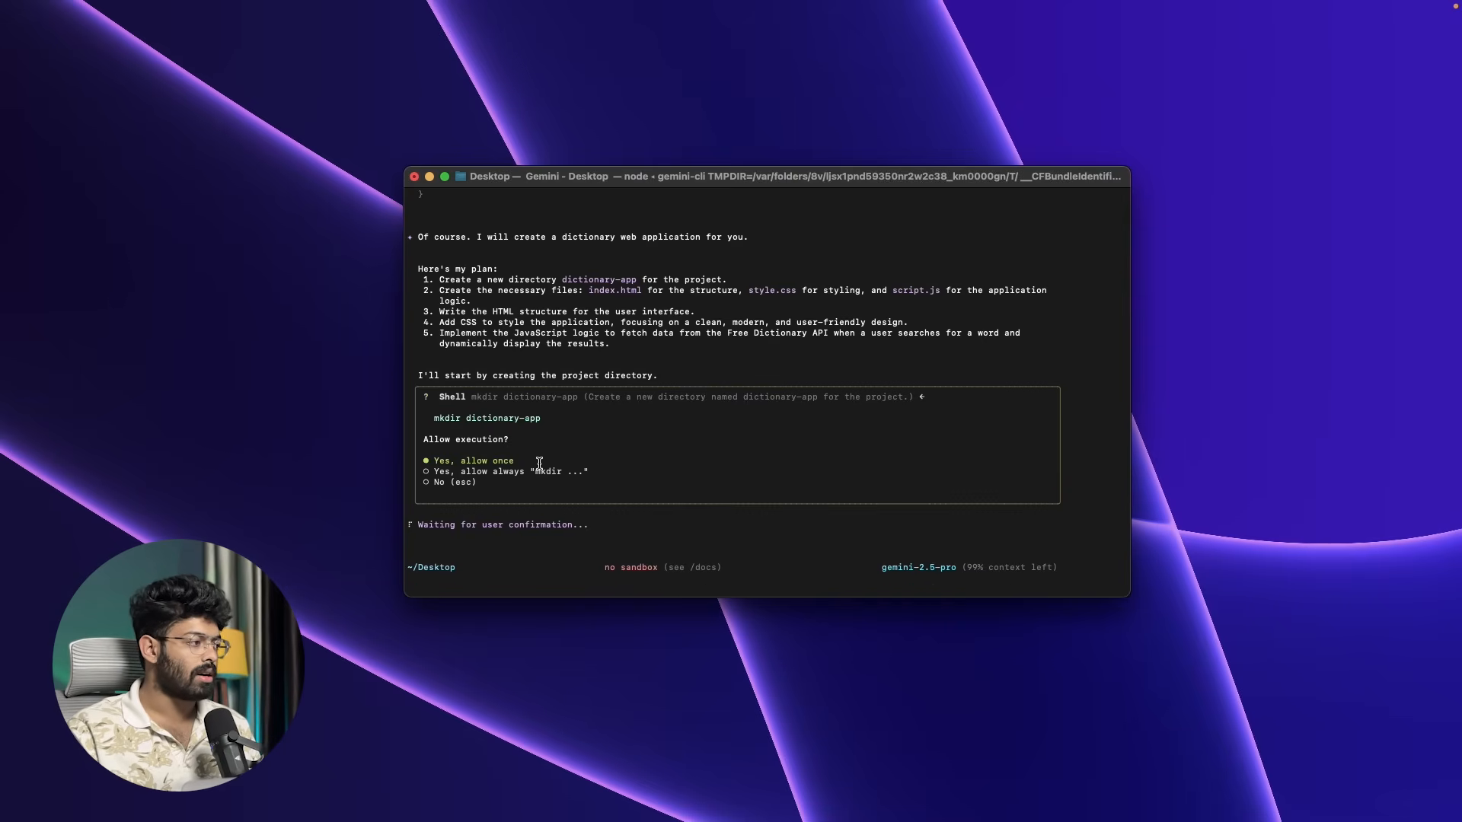
{"action": "key", "text": "Return"}
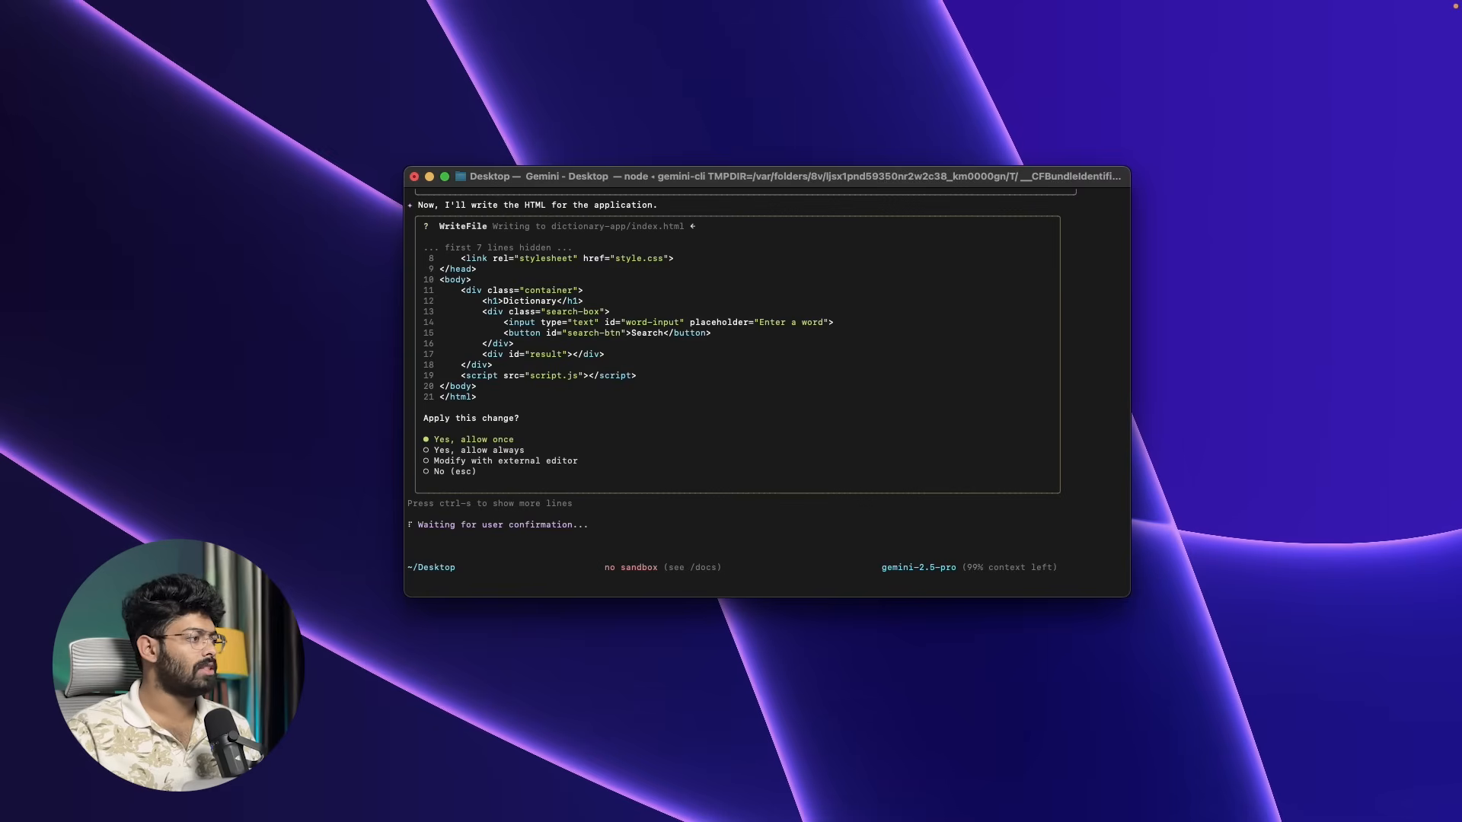
{"action": "mouse_move", "coordinate": [562, 449]}
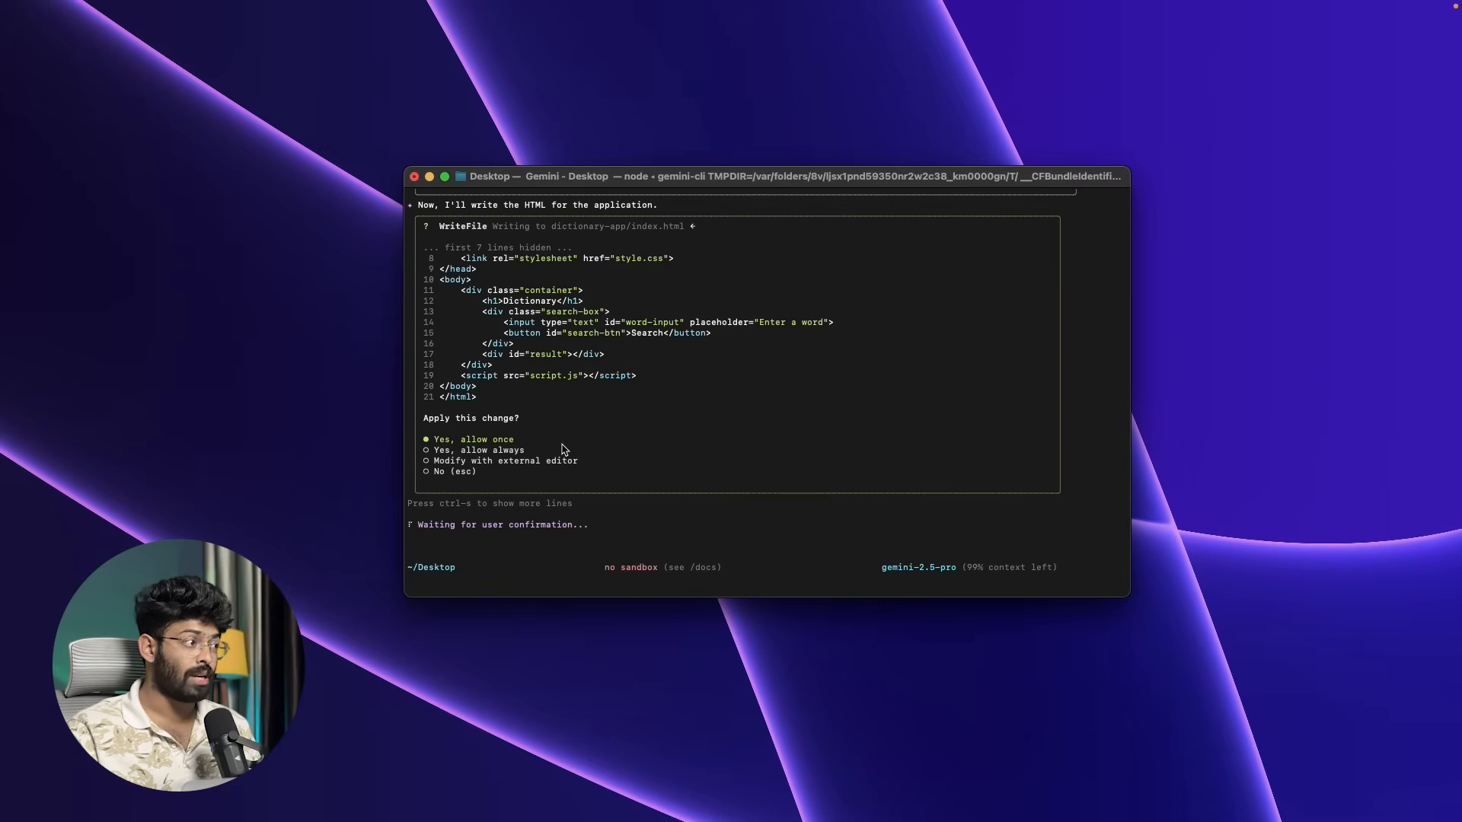
{"action": "key", "text": "Down"}
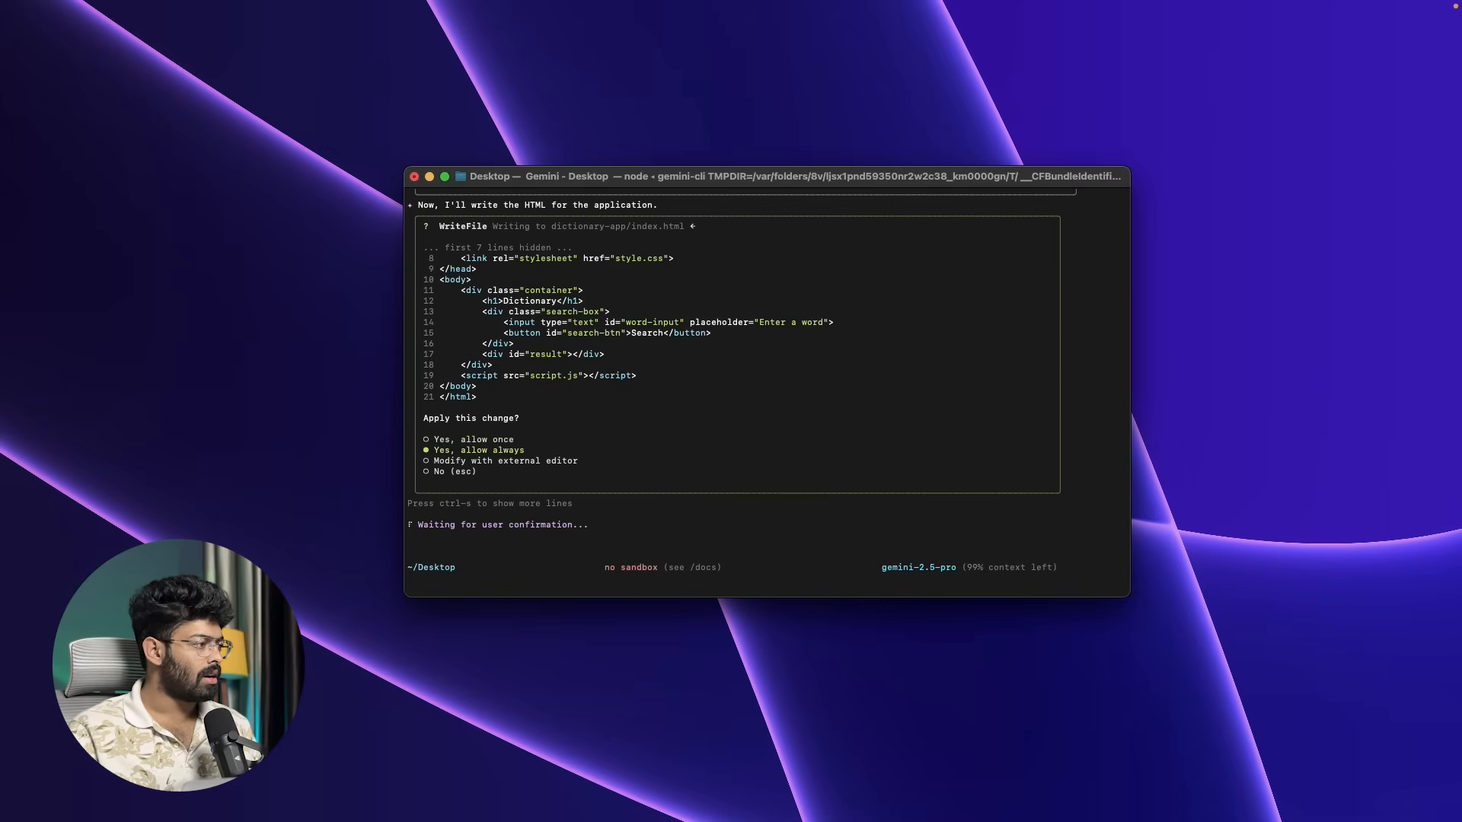
{"action": "key", "text": "Return"}
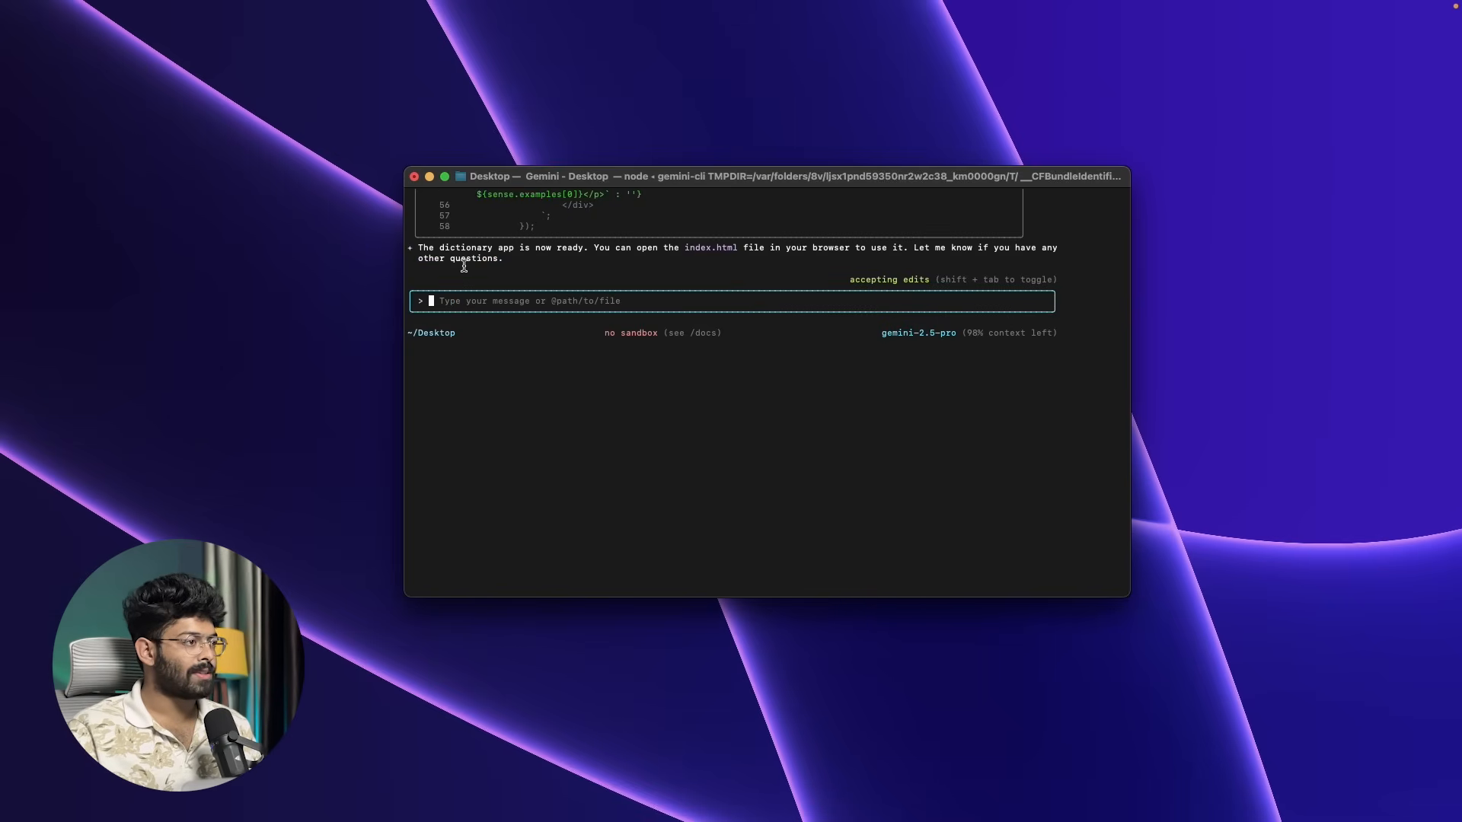
{"action": "mouse_move", "coordinate": [673, 260]}
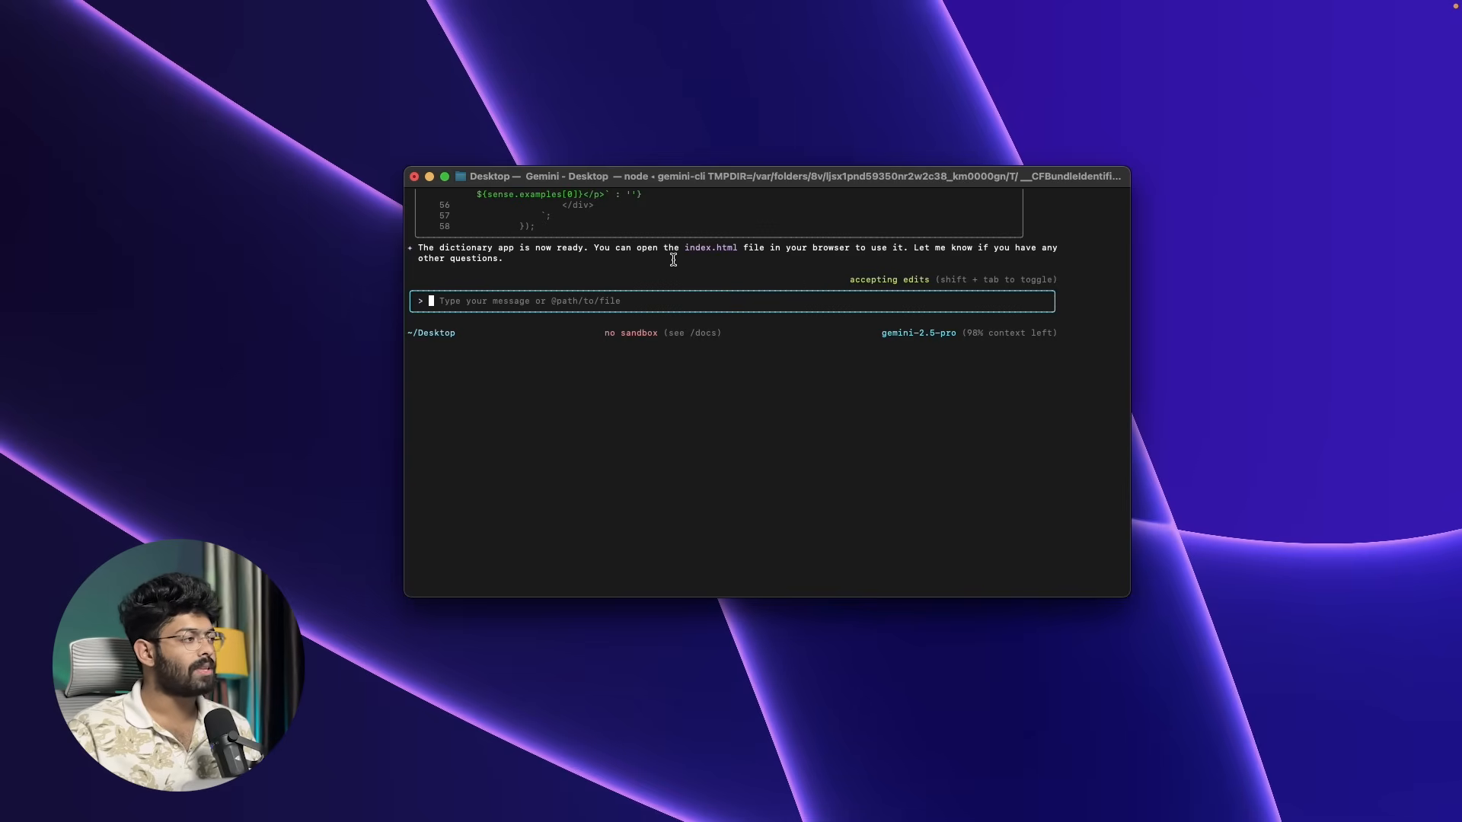
{"action": "mouse_move", "coordinate": [816, 254]}
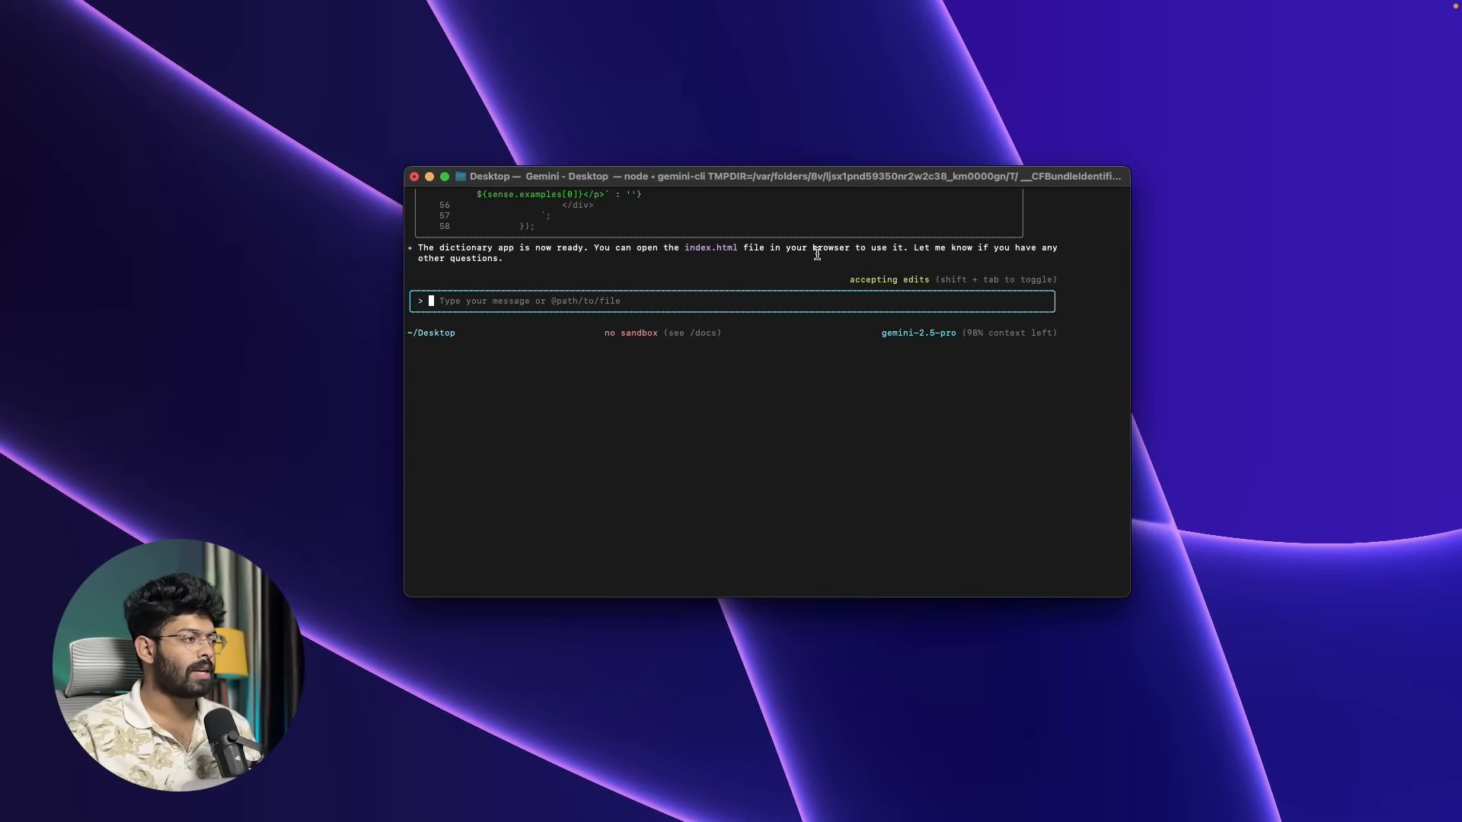
{"action": "mouse_move", "coordinate": [711, 273]}
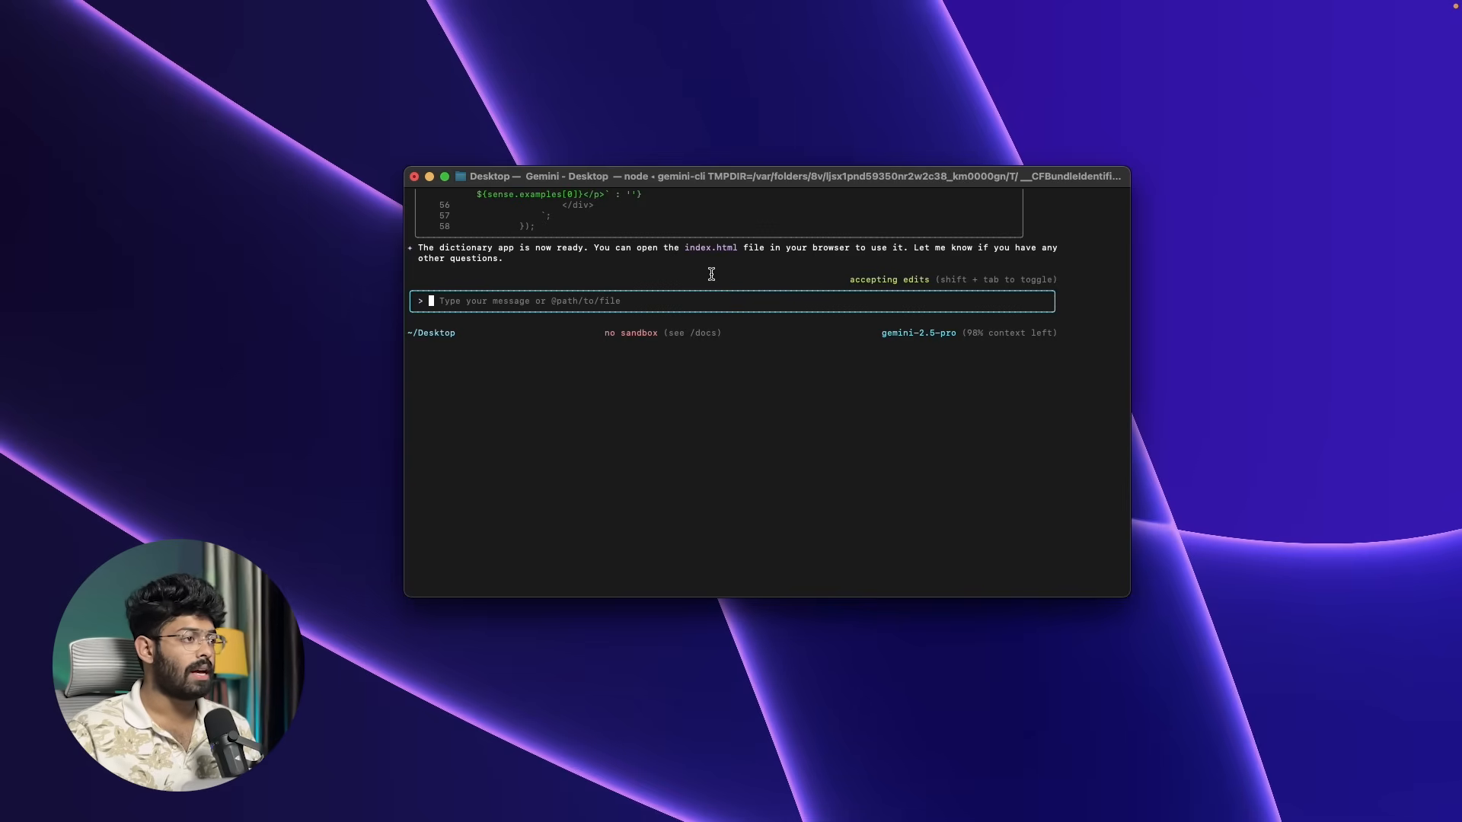
{"action": "scroll", "scroll_direction": "up", "scroll_amount": 3}
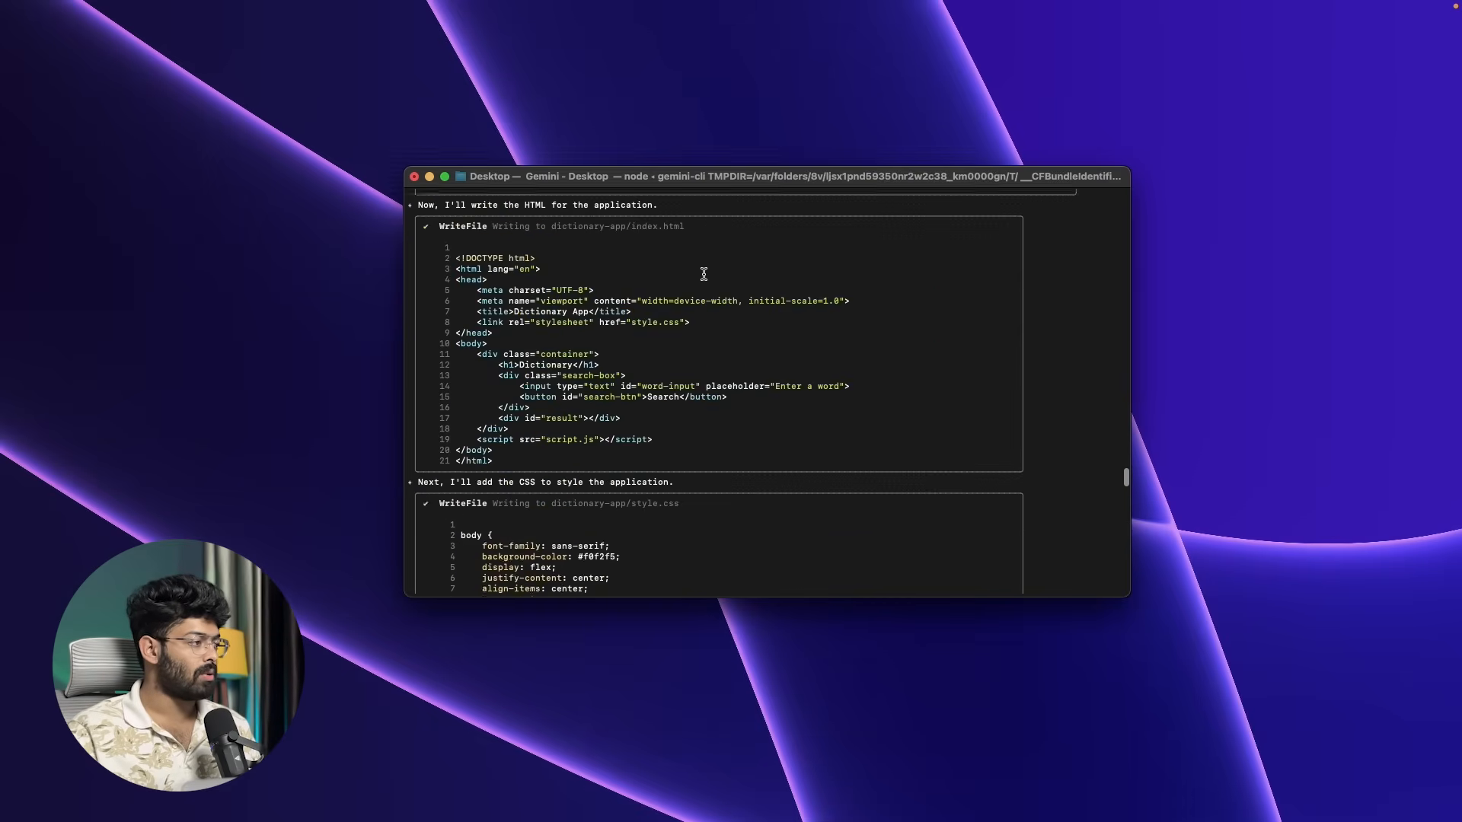
{"action": "scroll", "scroll_direction": "down", "scroll_amount": 3}
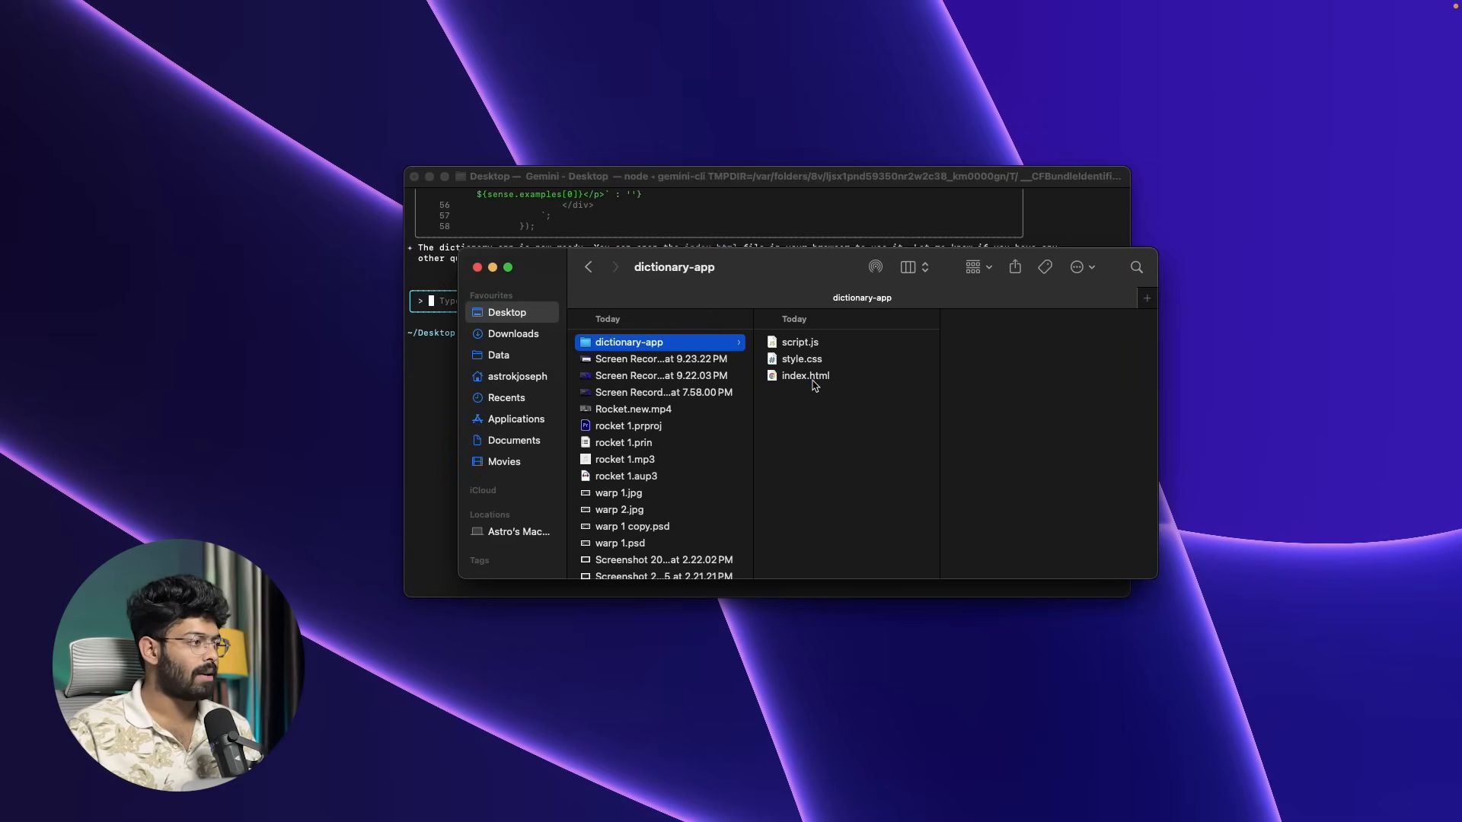
Preview script.js, then launch index.html from the dictionary-app folder in Chrome
{"action": "left_click", "coordinate": [800, 342]}
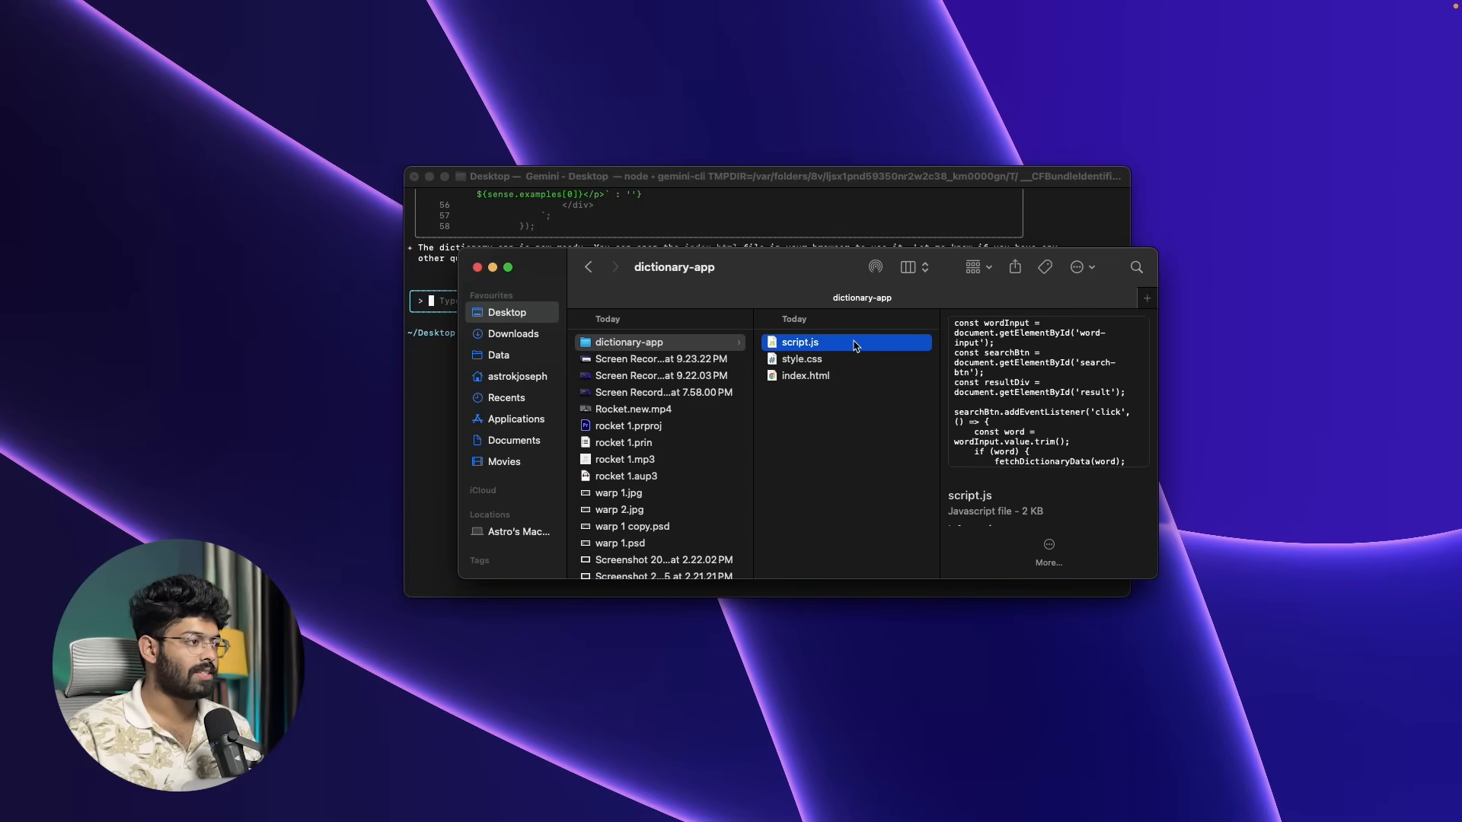
{"action": "mouse_move", "coordinate": [869, 381]}
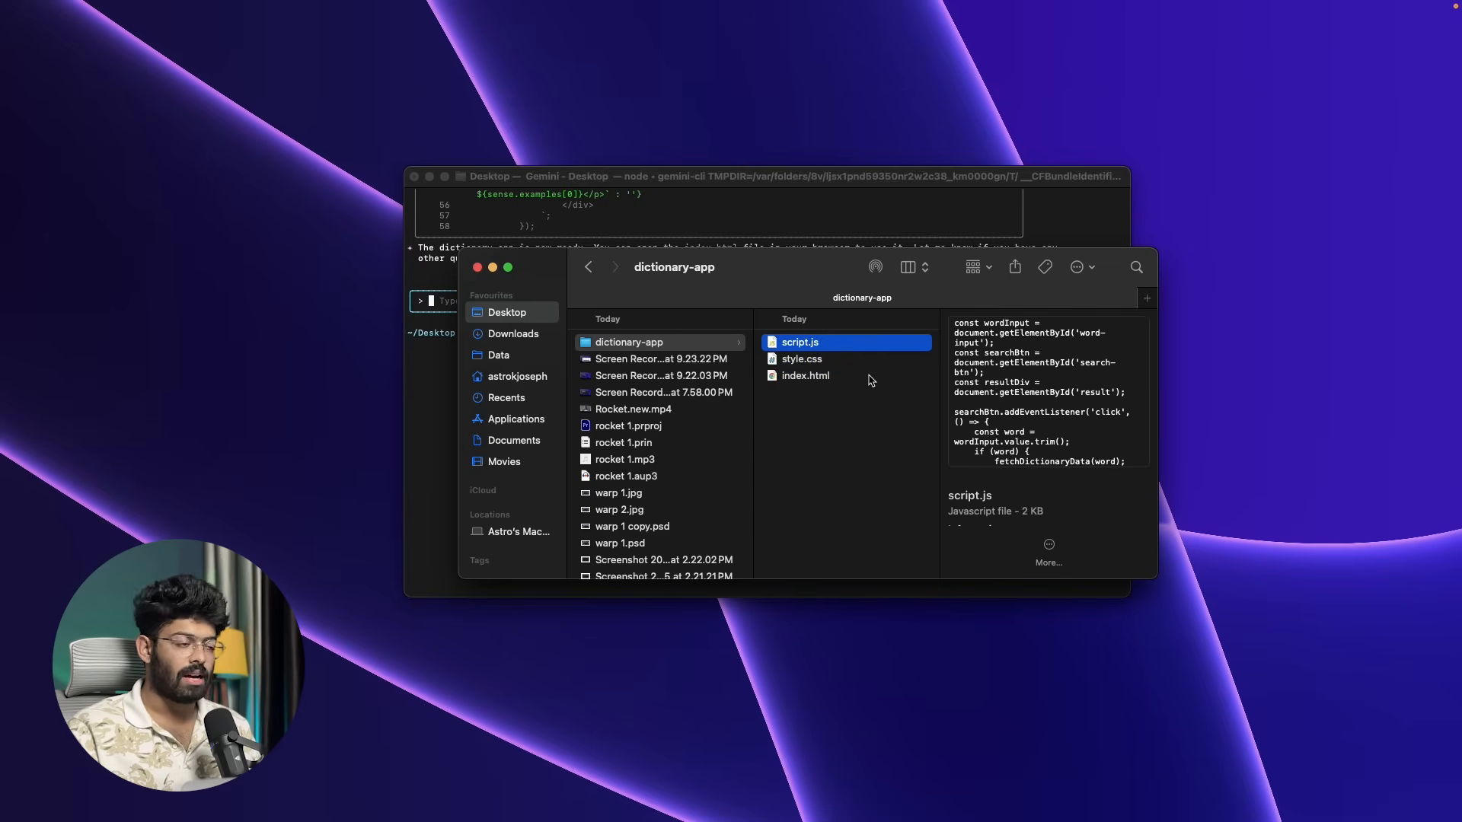
{"action": "left_click", "coordinate": [804, 375]}
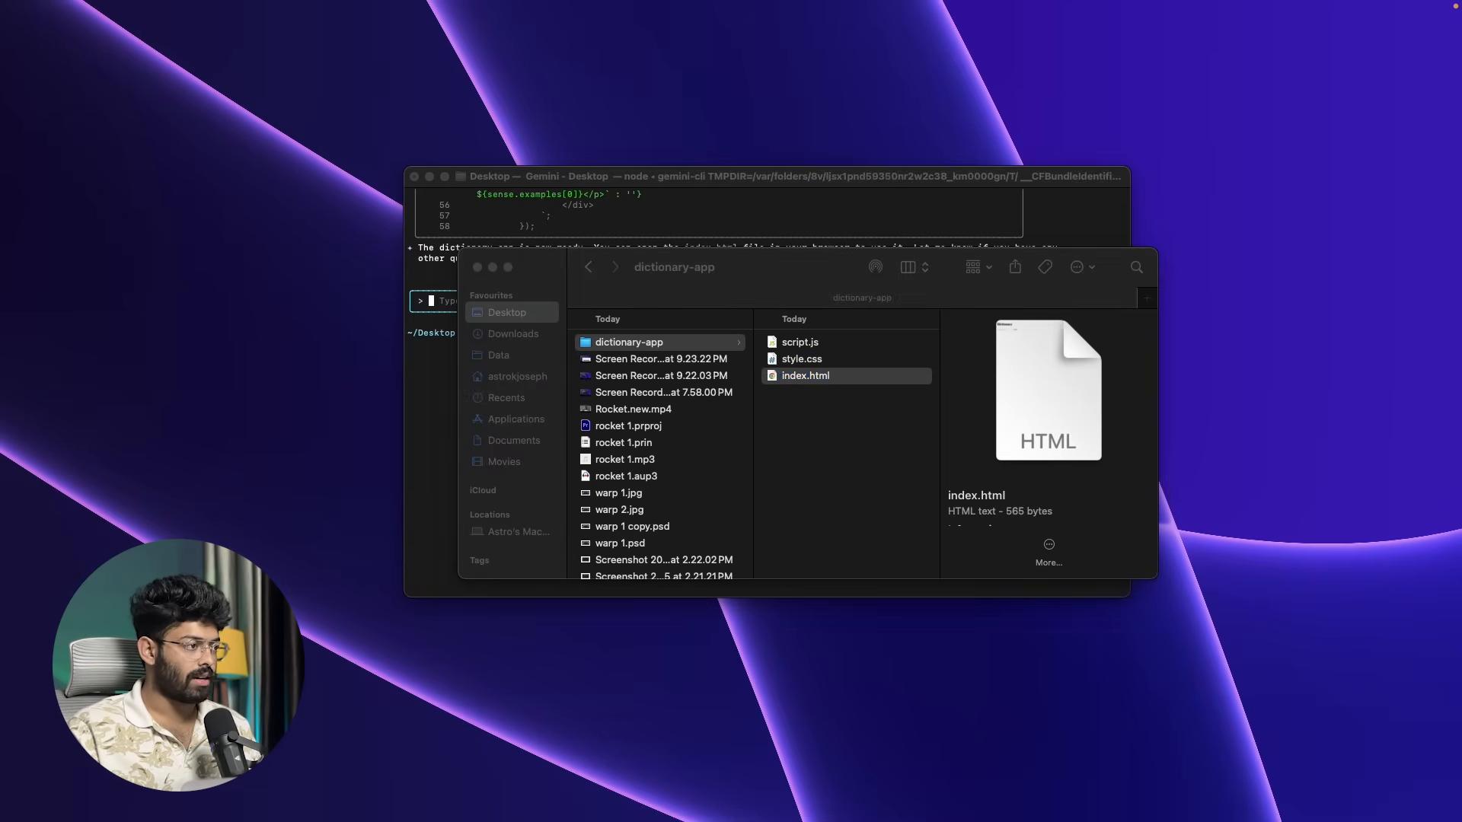
{"action": "double_click", "coordinate": [804, 375]}
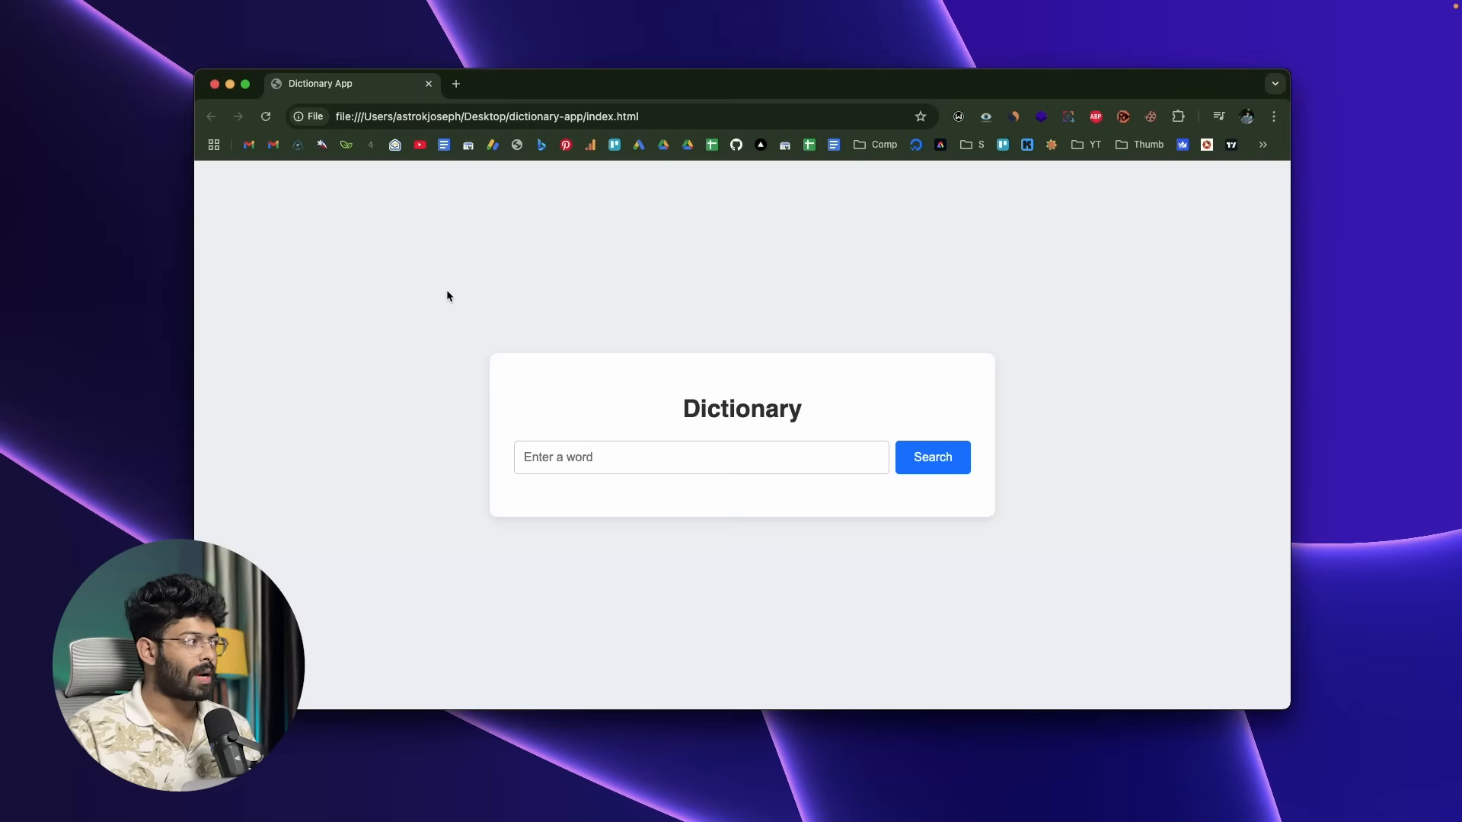
{"action": "mouse_move", "coordinate": [676, 483]}
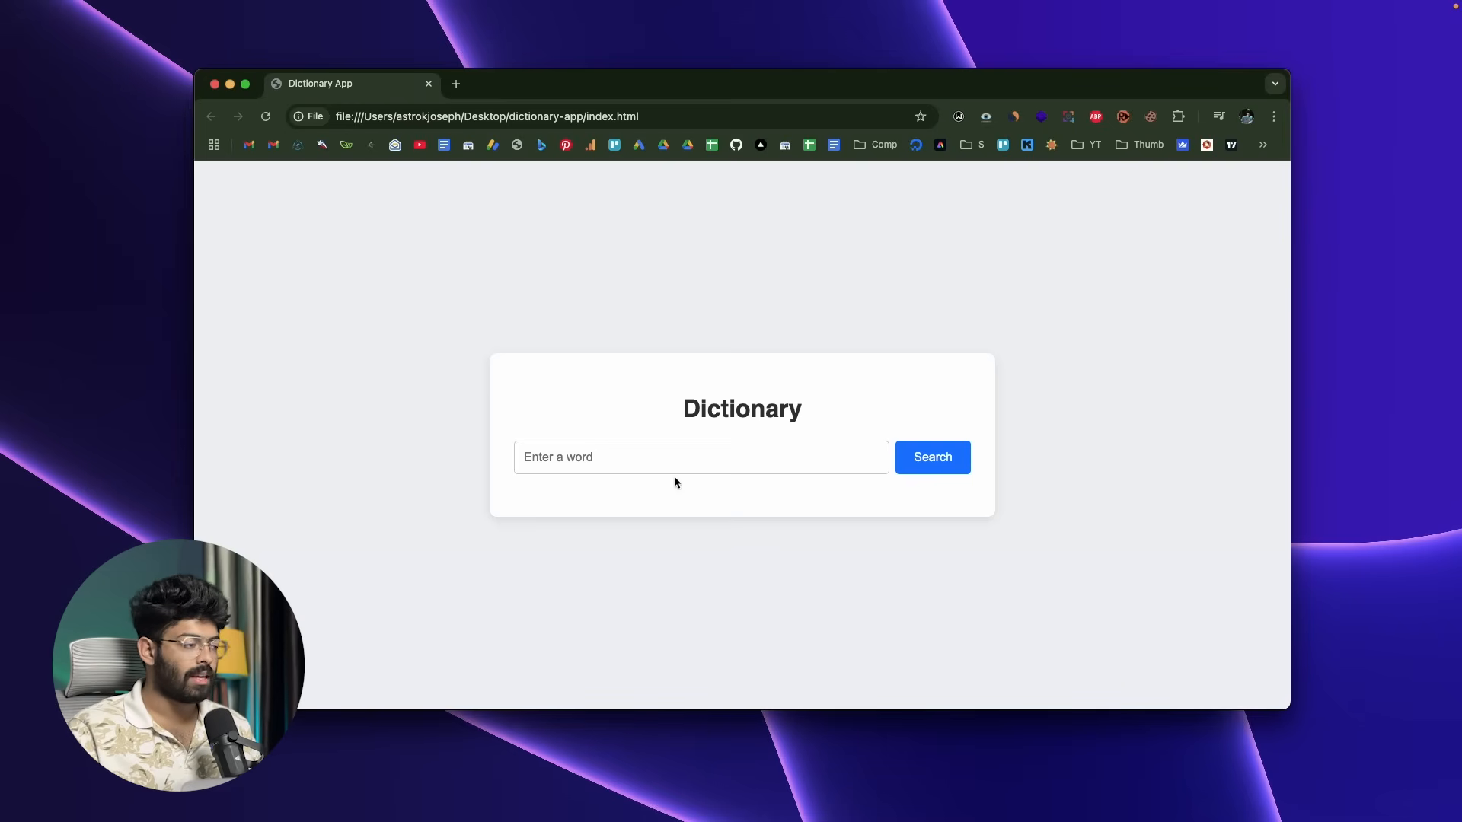
Search 'hello' to hit the error, then bring up the DevTools Console via Inspect
{"action": "type", "text": "hello"}
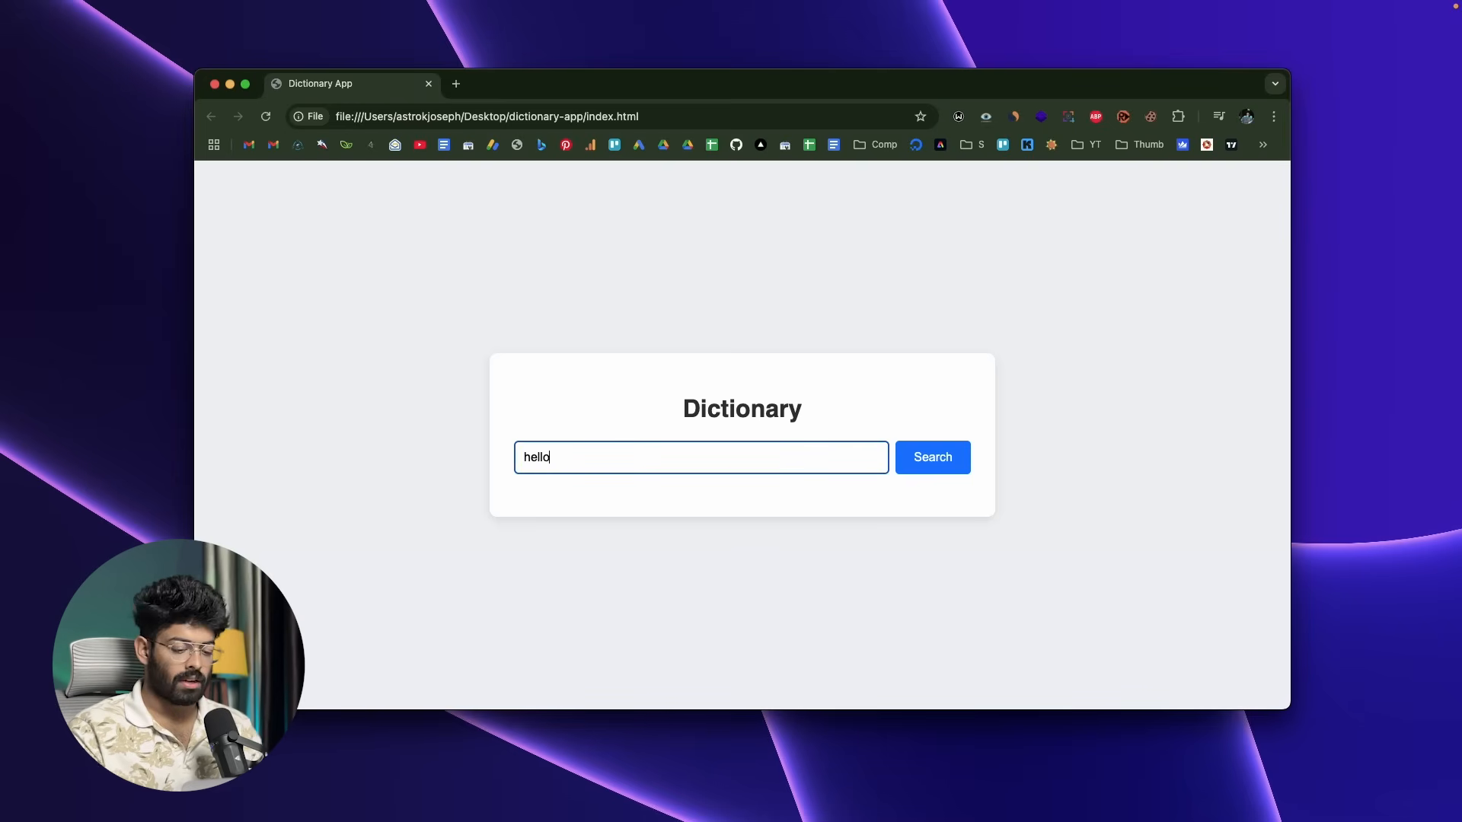
{"action": "left_click", "coordinate": [932, 456]}
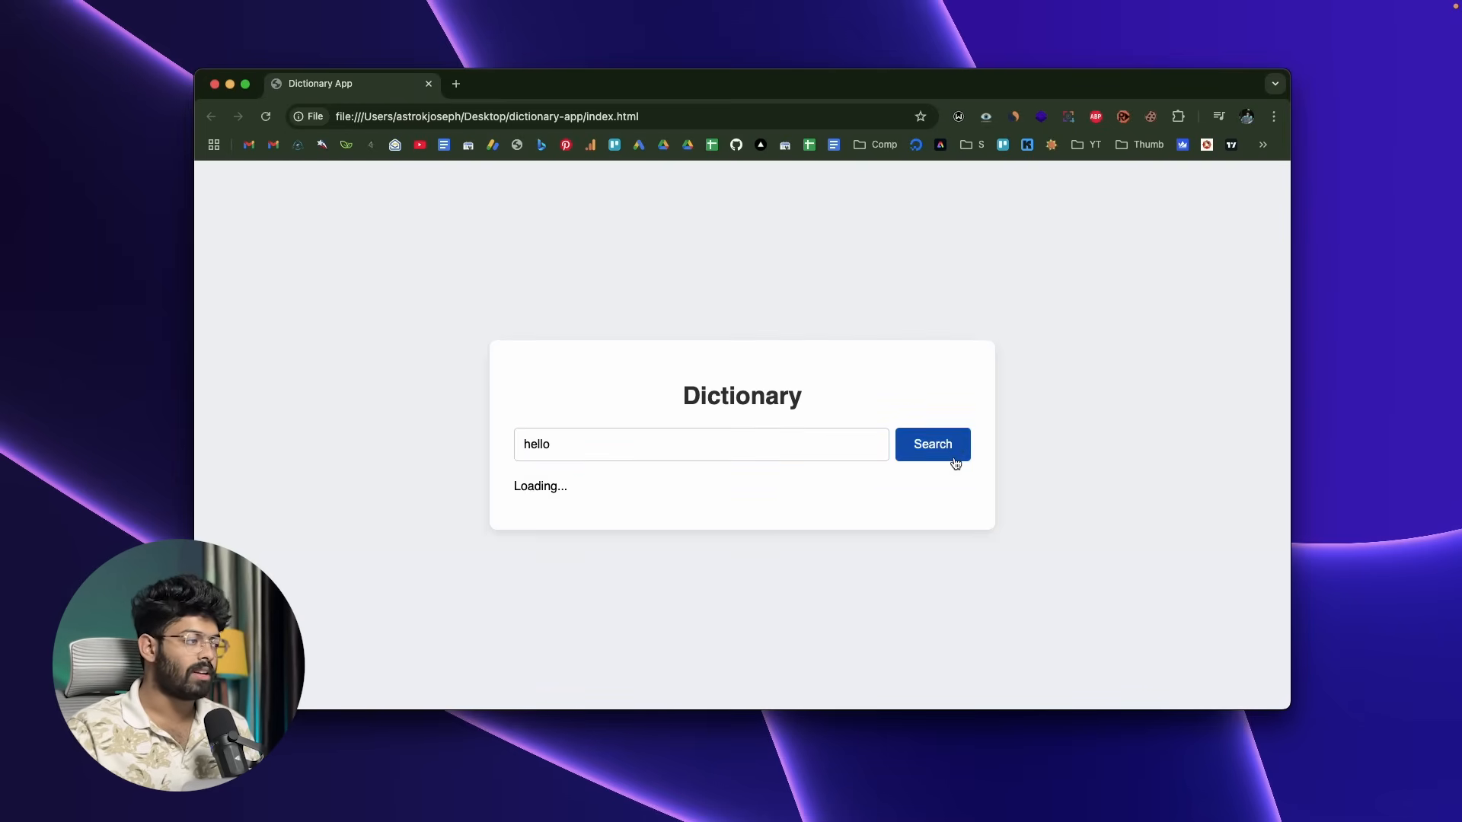
{"action": "mouse_move", "coordinate": [1122, 364]}
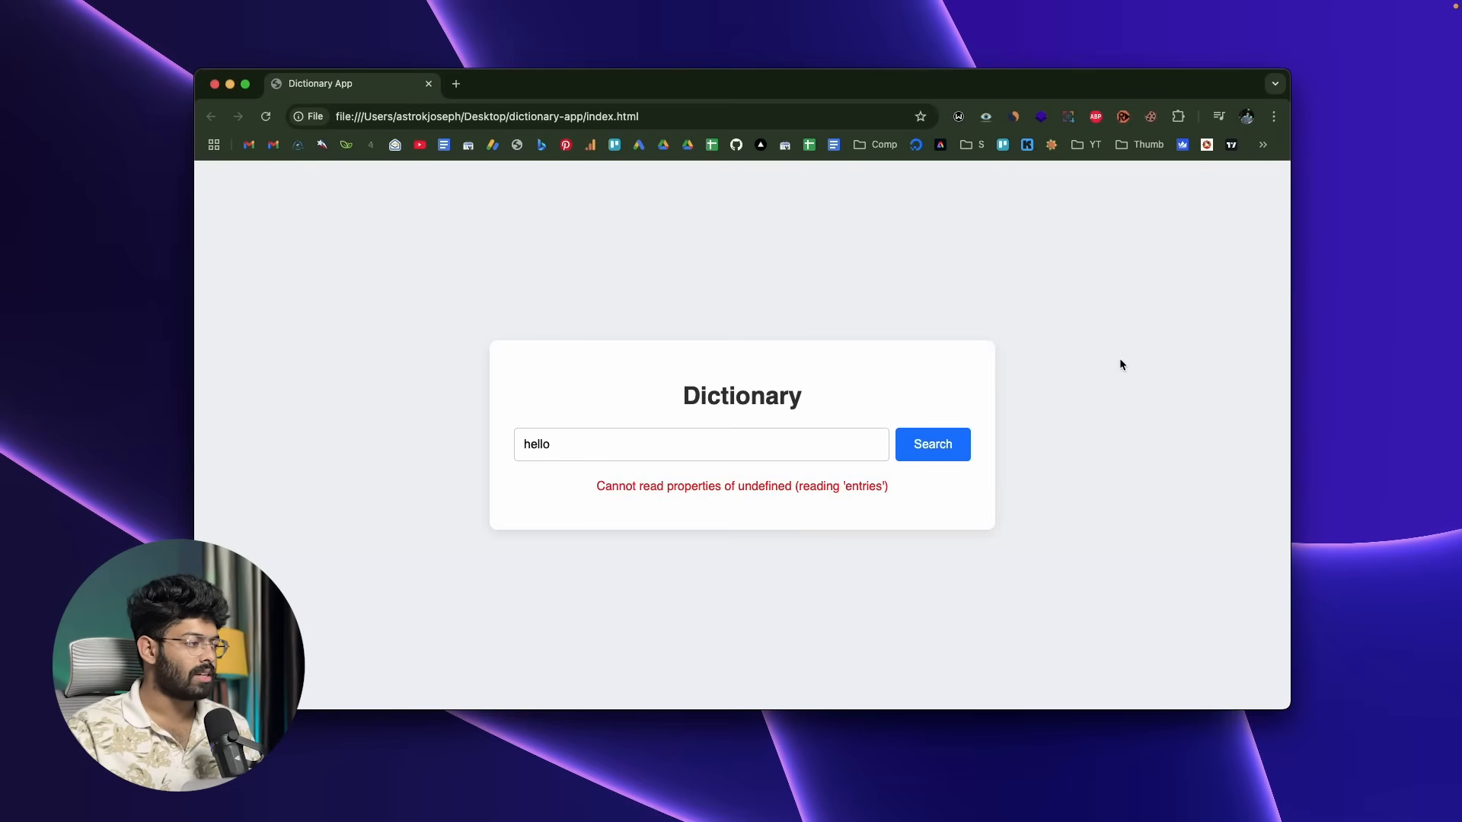
{"action": "mouse_move", "coordinate": [624, 492]}
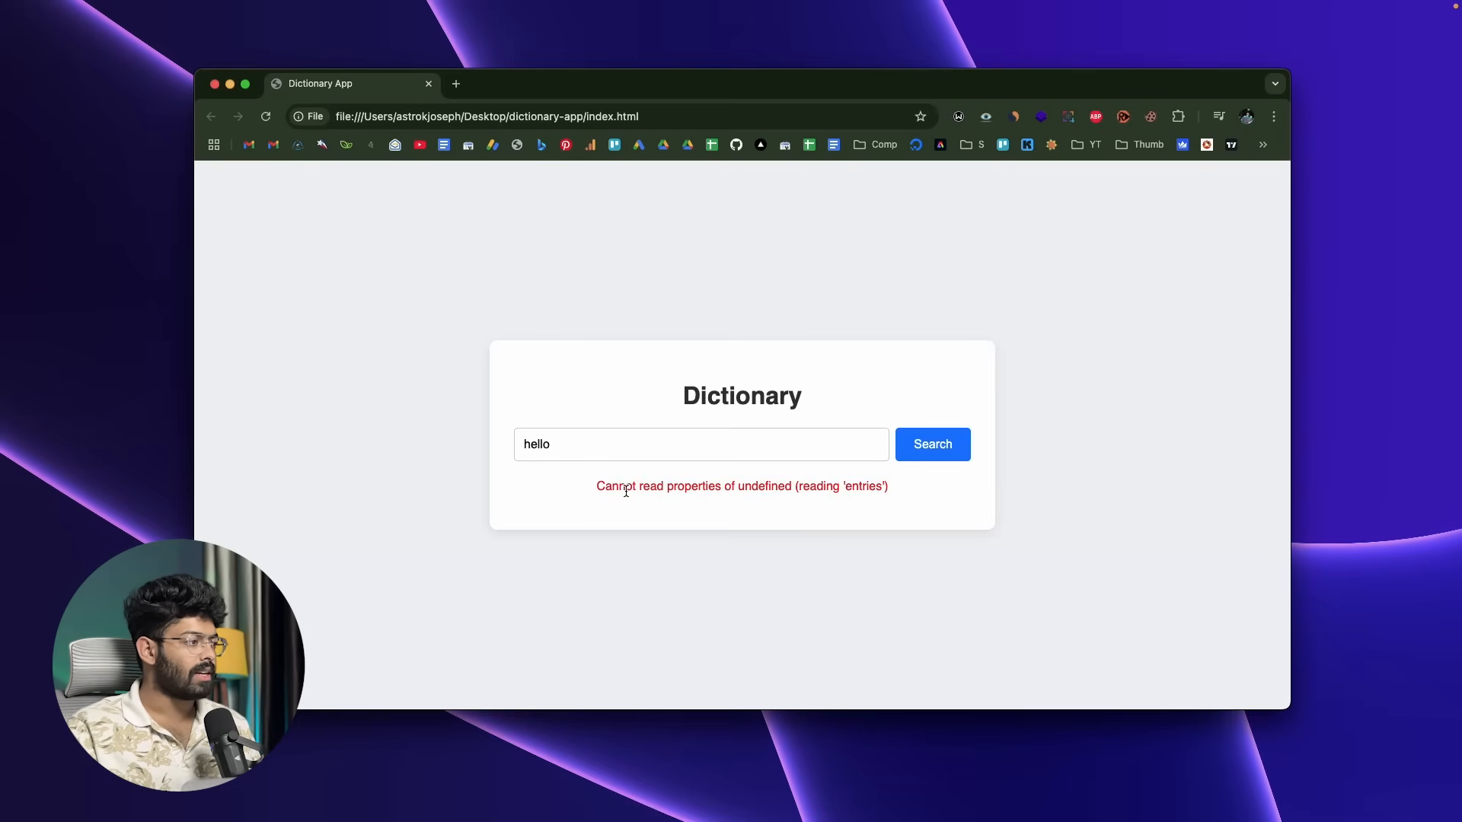
{"action": "mouse_move", "coordinate": [845, 496]}
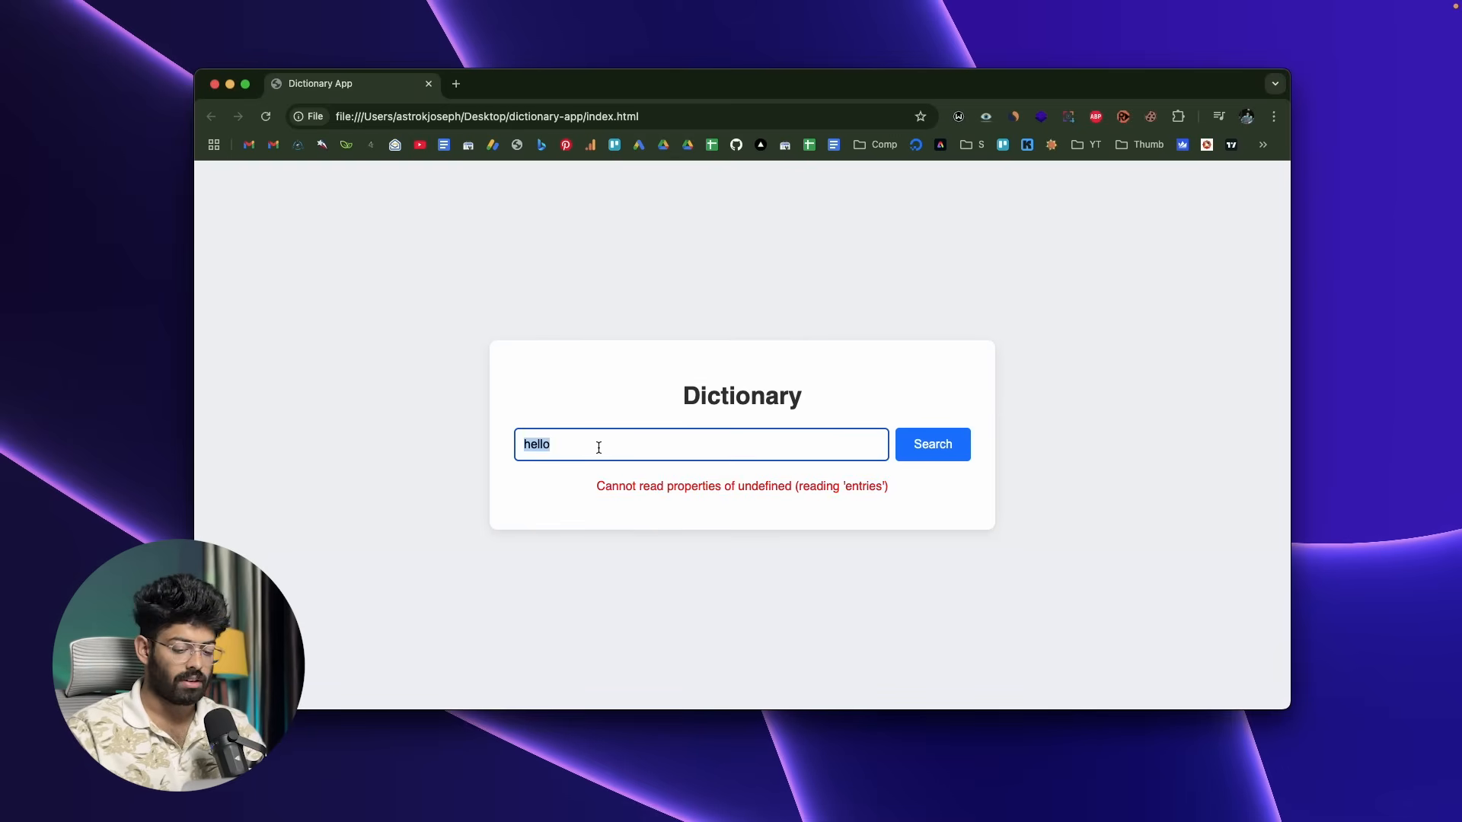
{"action": "left_click", "coordinate": [932, 443]}
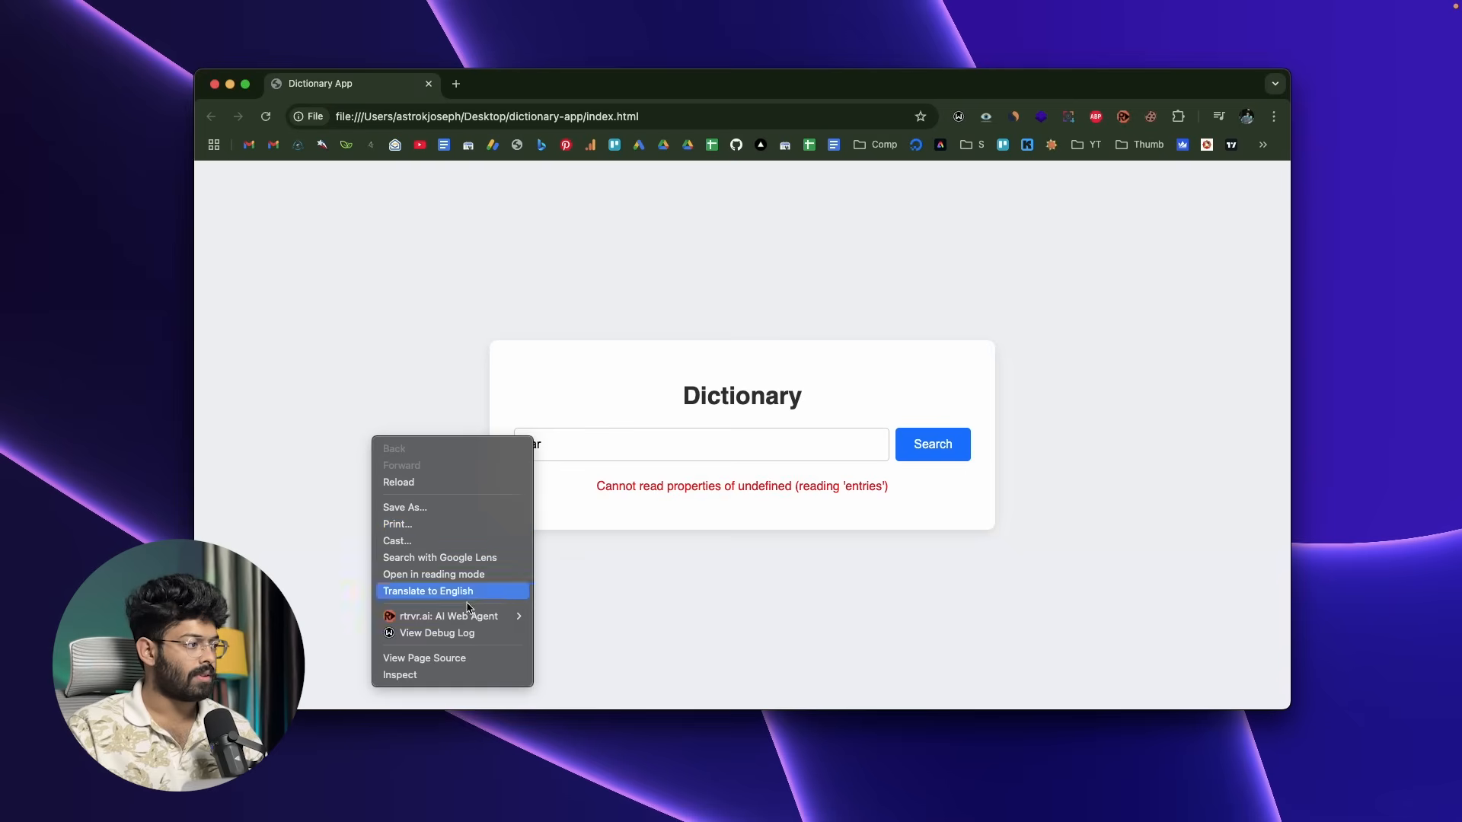
{"action": "left_click", "coordinate": [399, 674]}
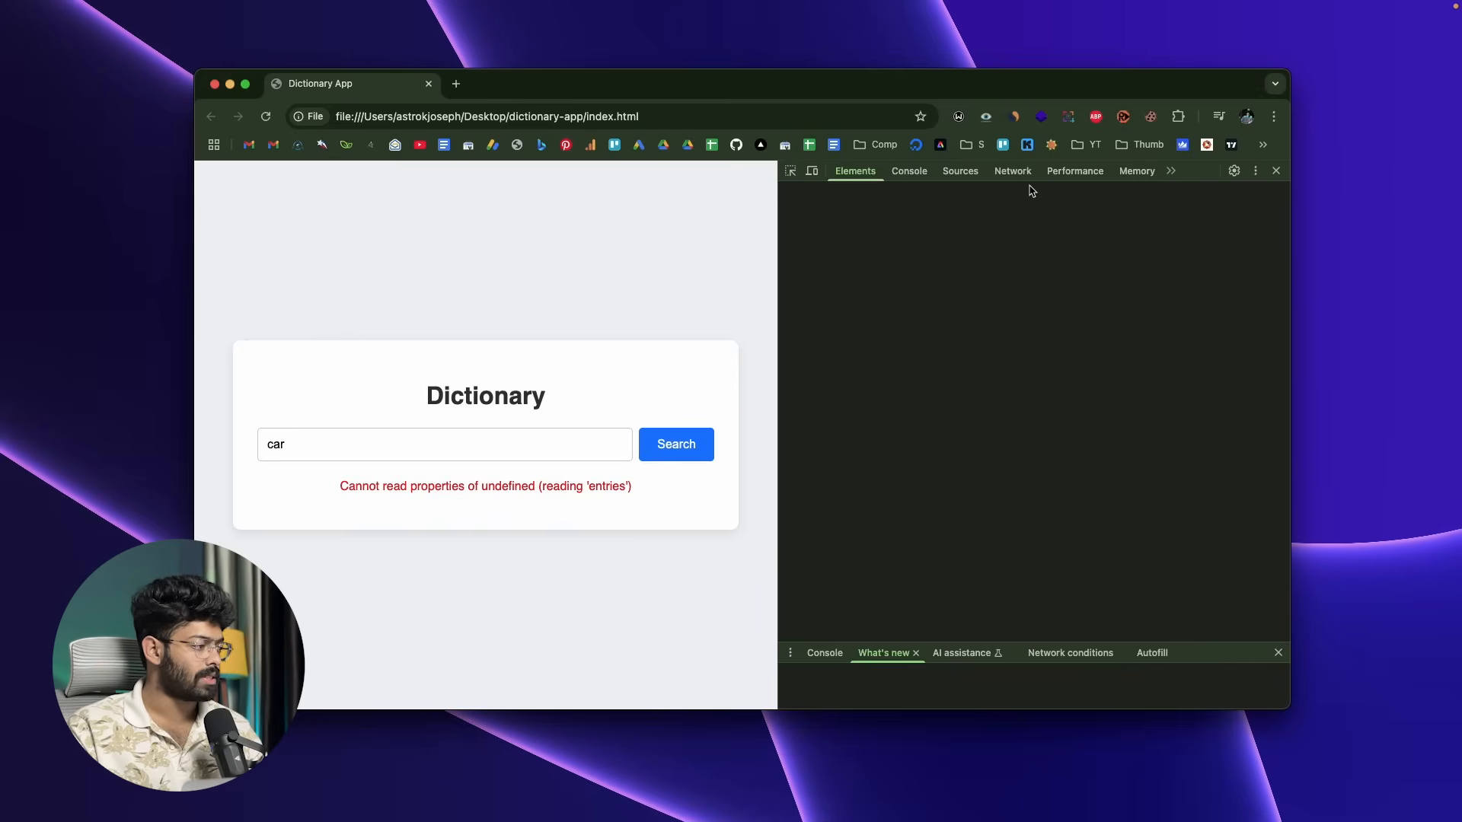
{"action": "left_click", "coordinate": [908, 170]}
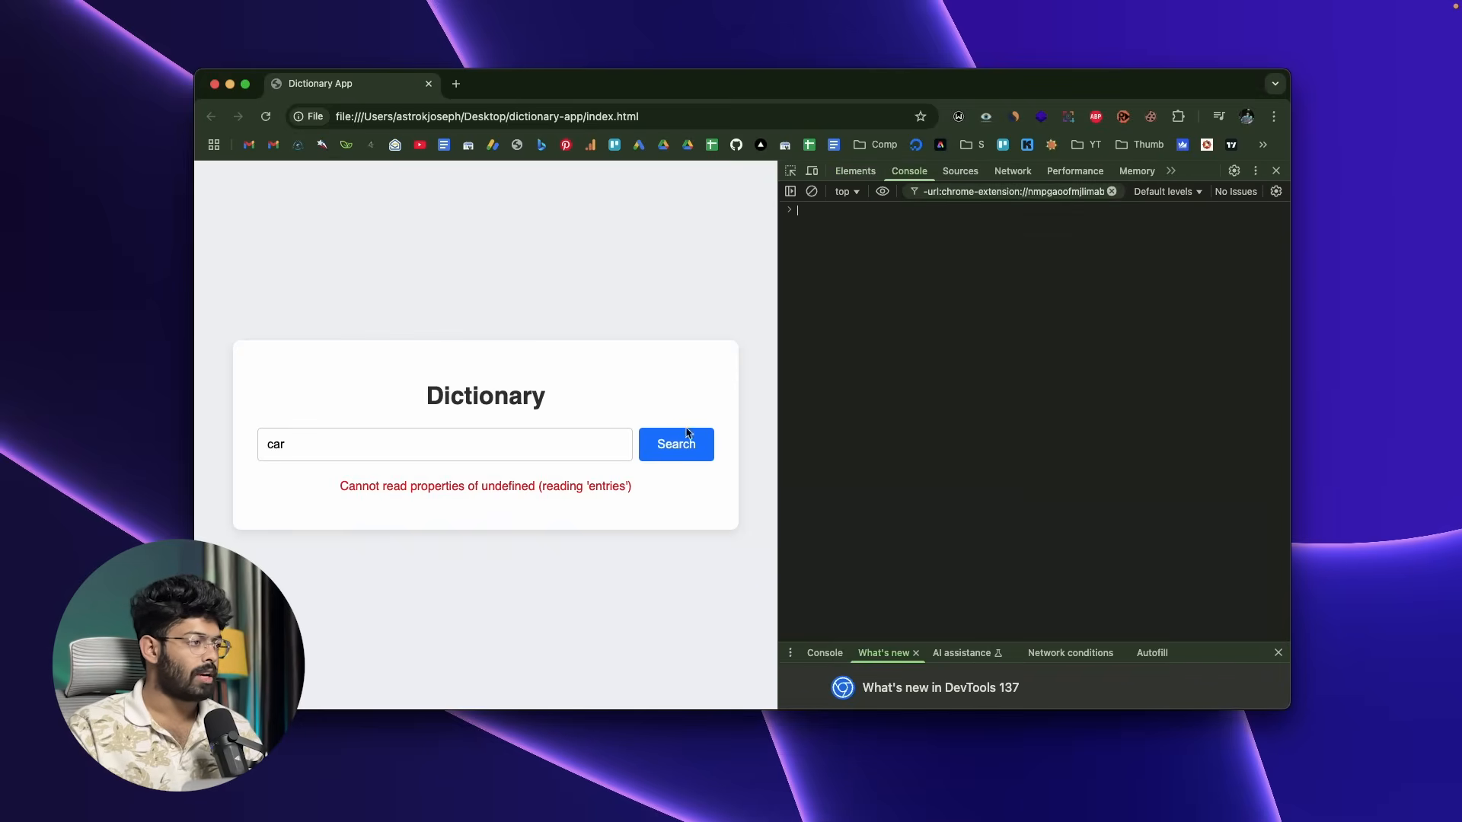
{"action": "mouse_move", "coordinate": [1024, 133]}
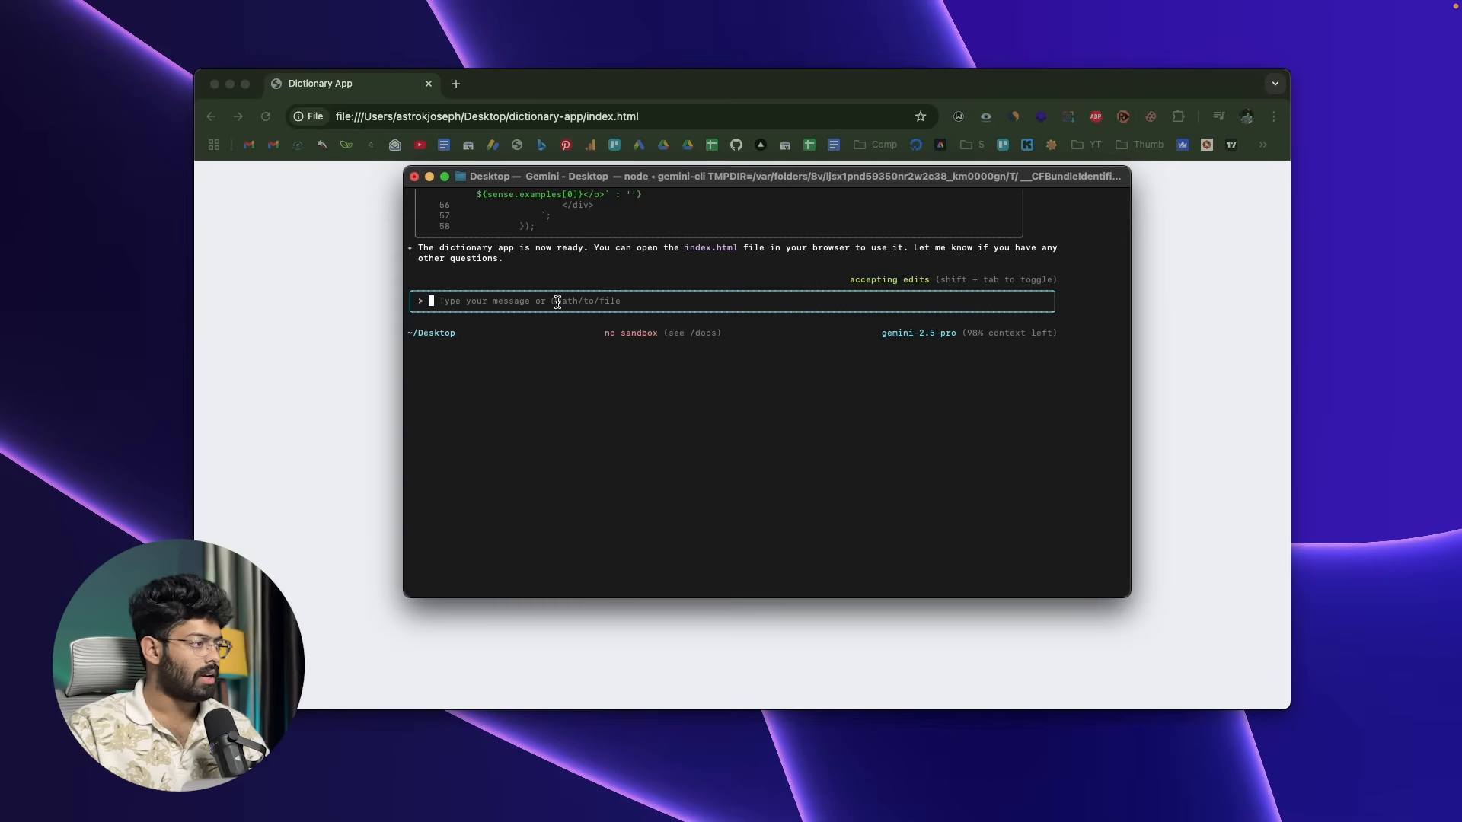
Tell Gemini that entering a word and hitting search shows an error, and let it fix the JavaScript
{"action": "type", "text": "aft:"}
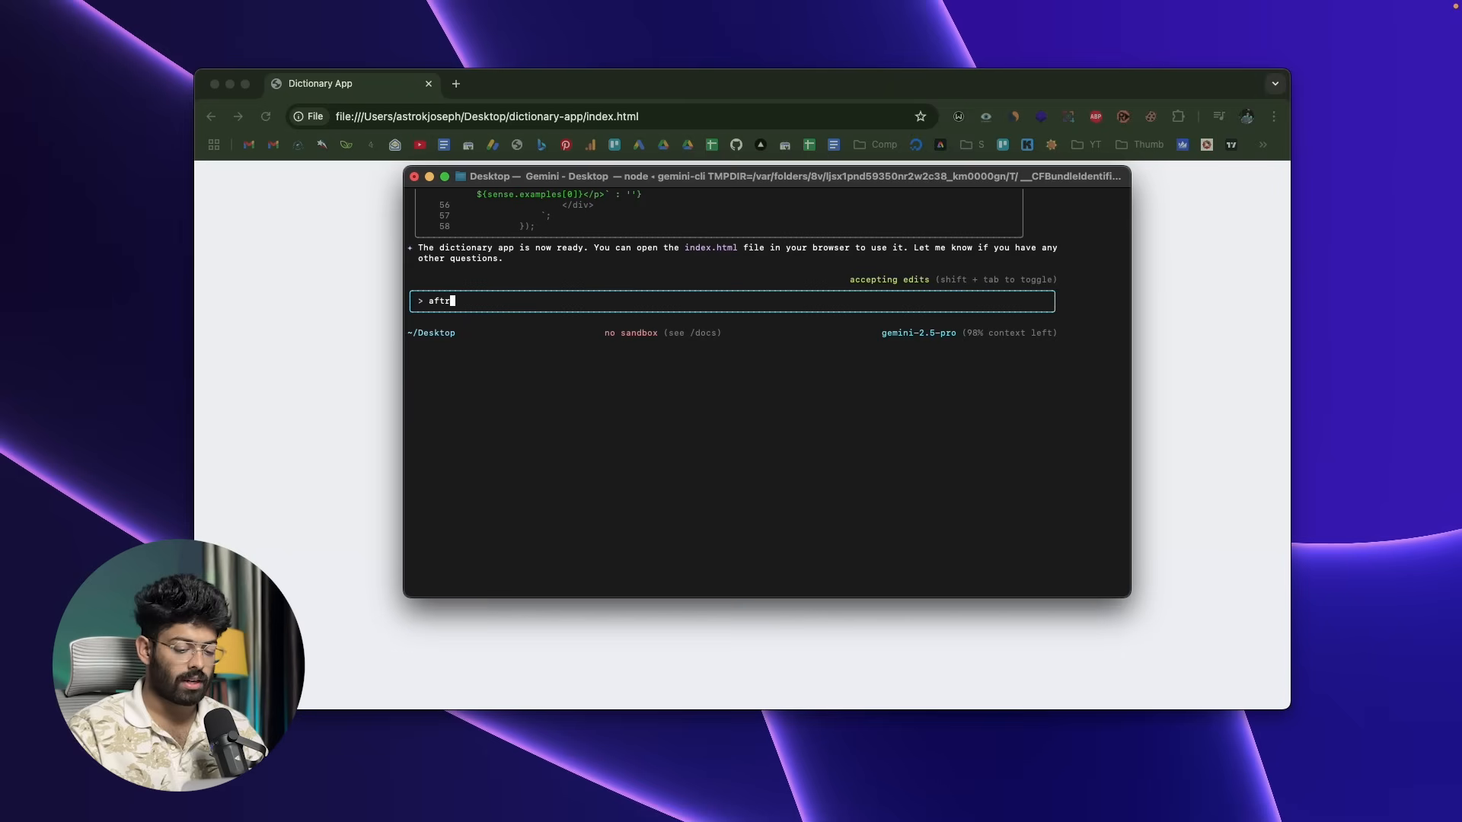
{"action": "type", "text": "after i en"}
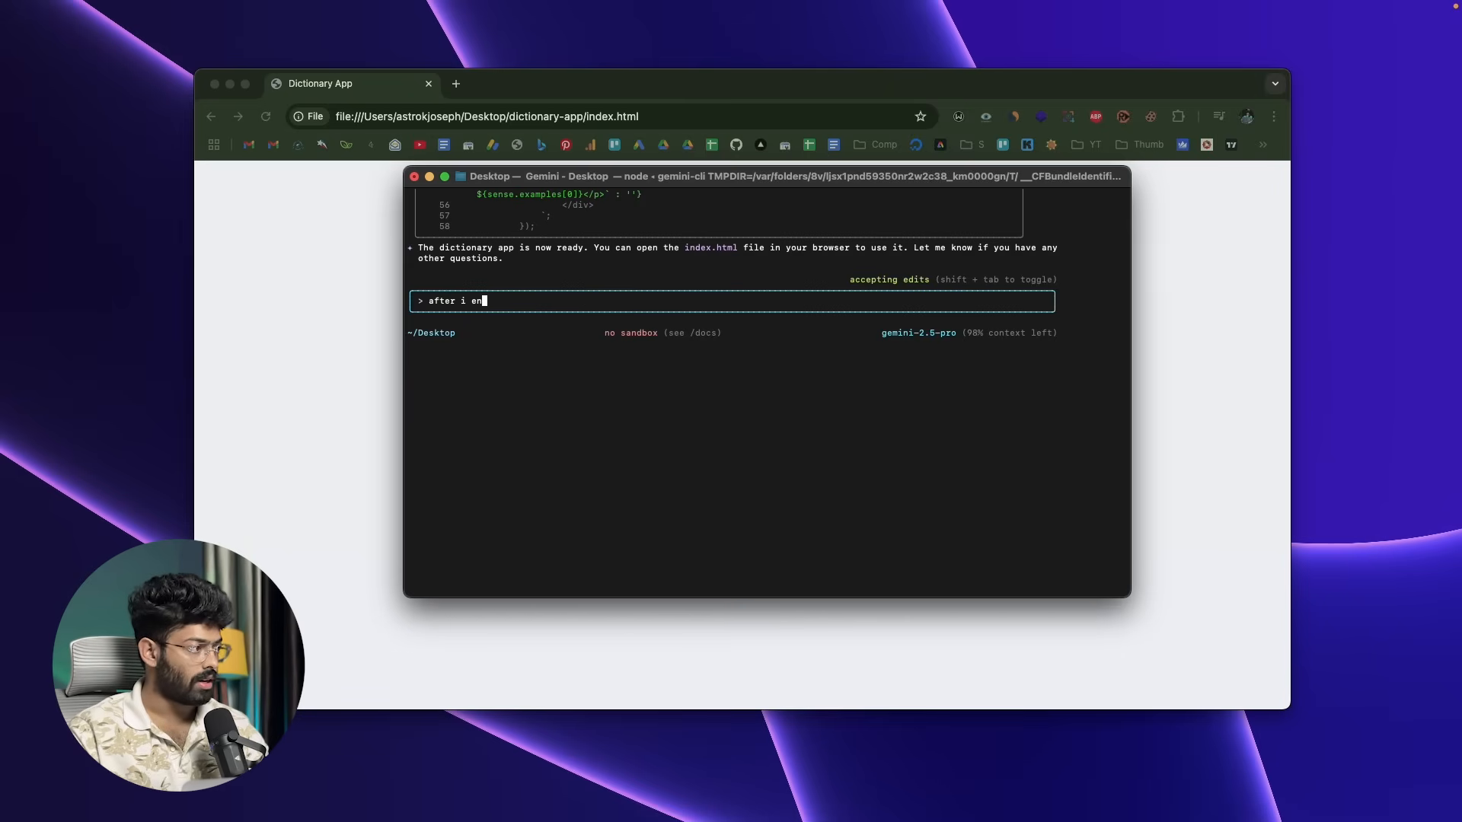
{"action": "type", "text": "ter a word and hit"}
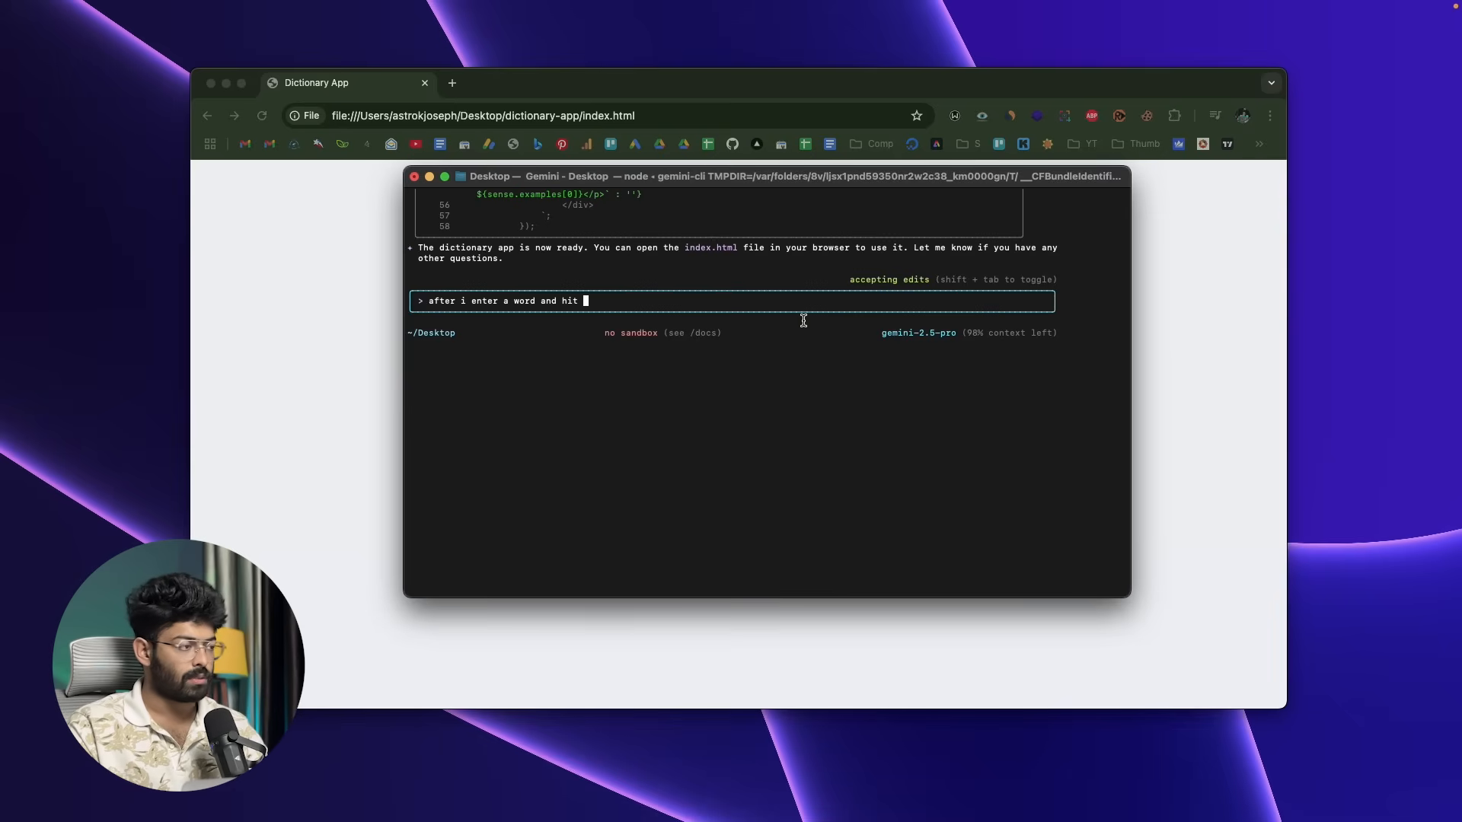
{"action": "type", "text": "search, it sho"}
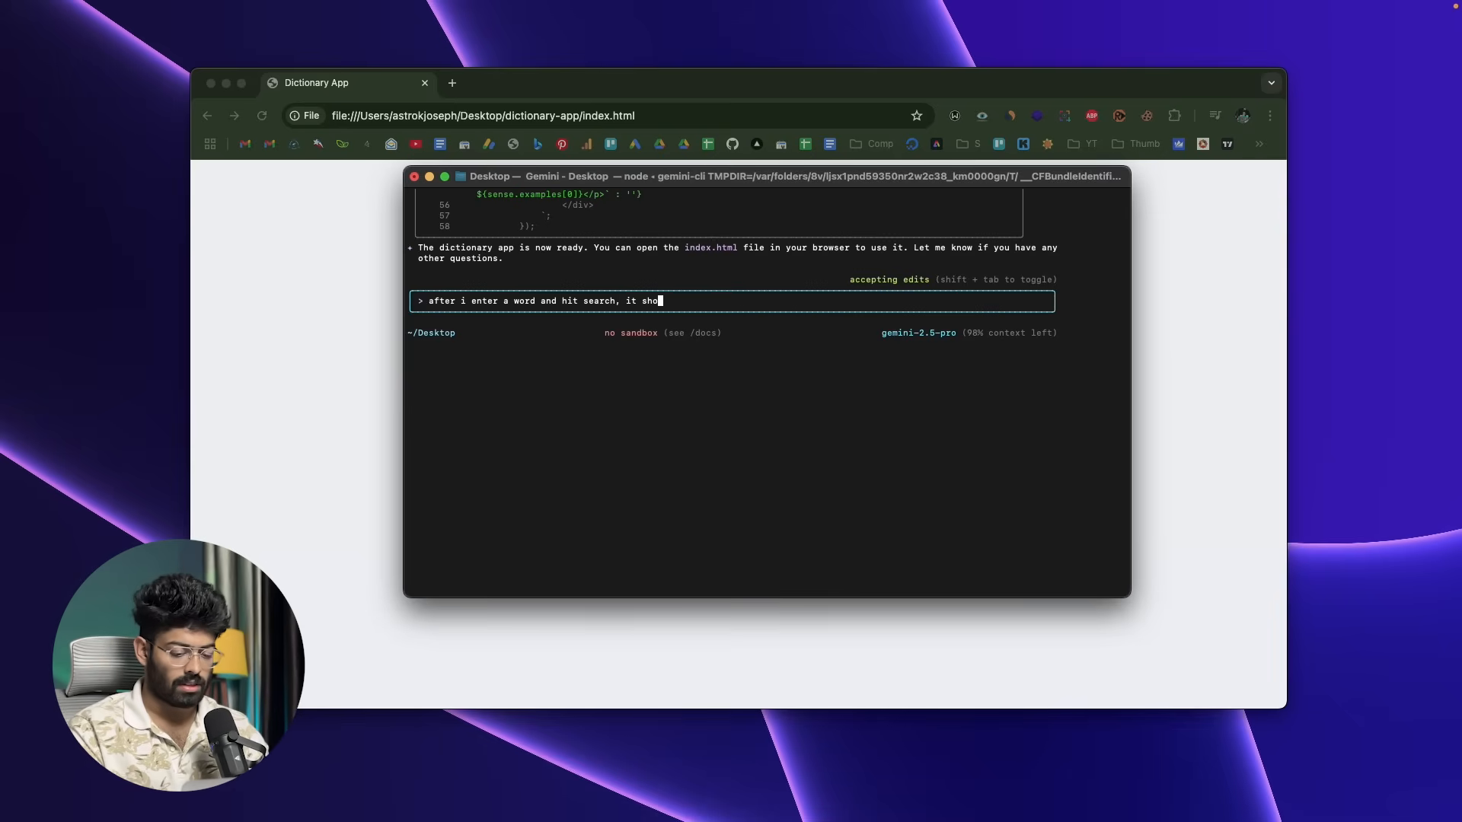
{"action": "key", "text": "Return"}
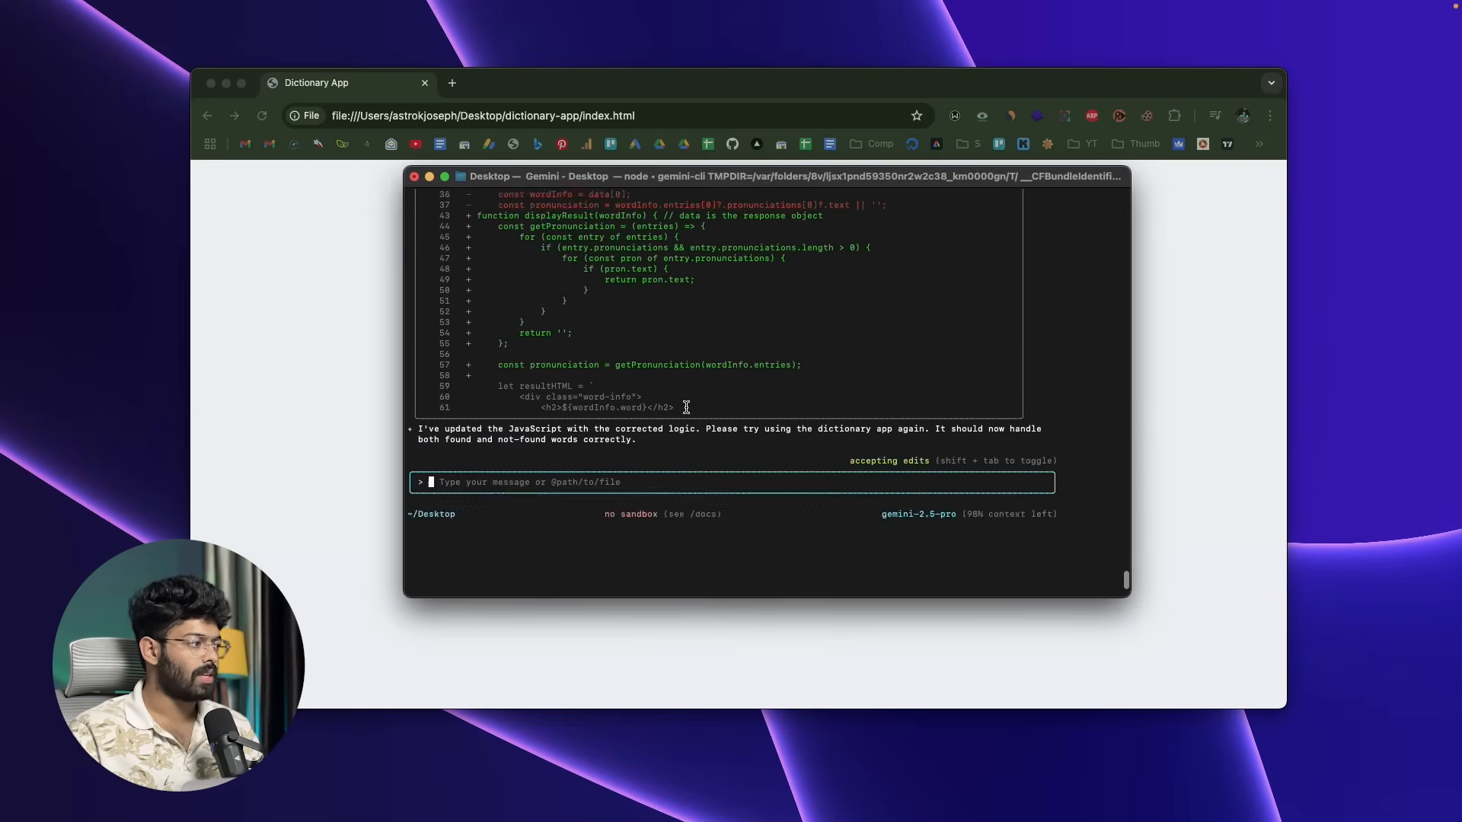
{"action": "scroll", "scroll_direction": "down", "scroll_amount": 3}
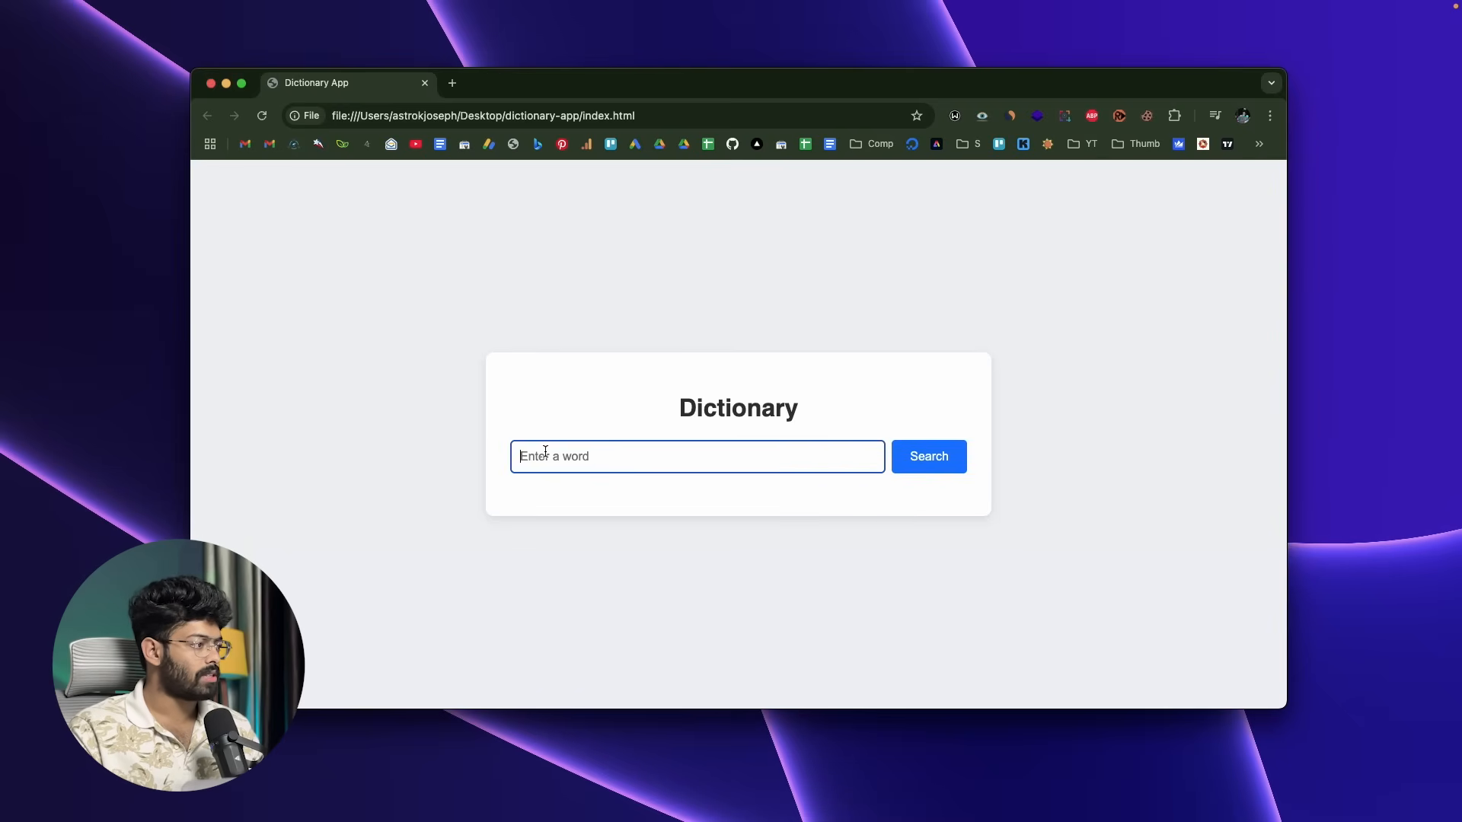
Look up 'car' and then 'computer' to show their pronunciations and definitions
{"action": "left_click", "coordinate": [928, 443]}
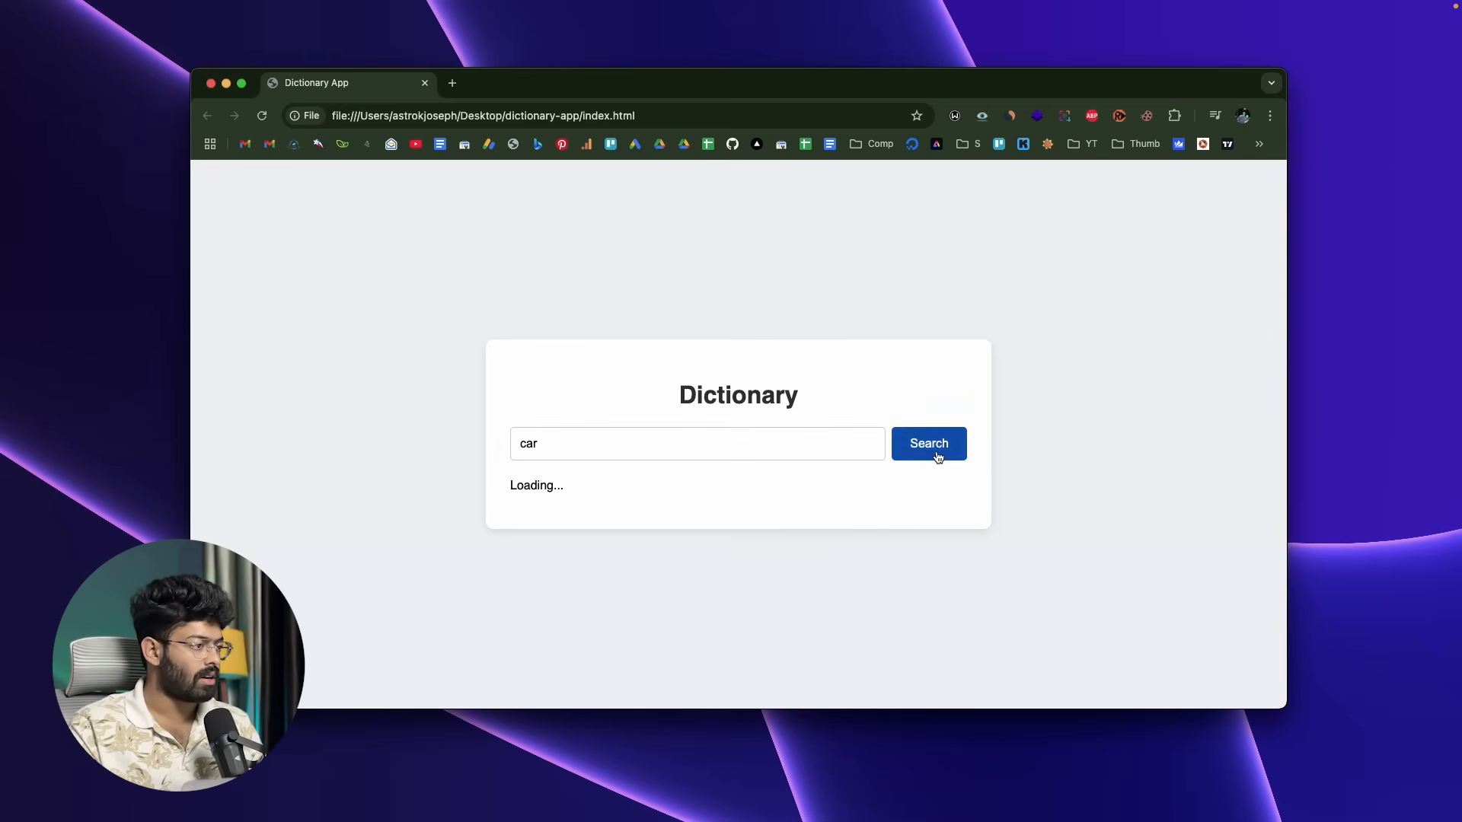
{"action": "left_click", "coordinate": [927, 444]}
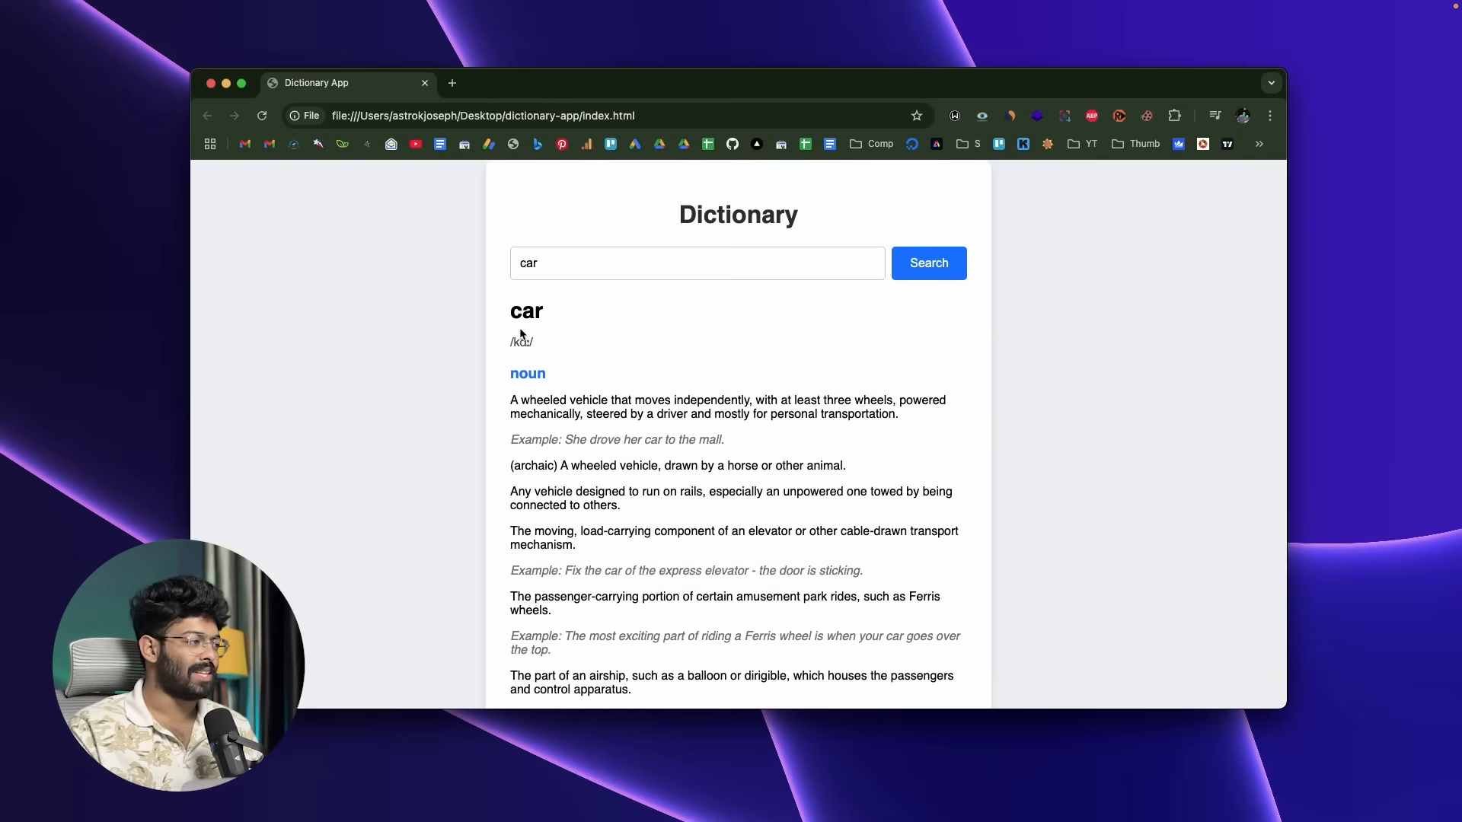
{"action": "mouse_move", "coordinate": [513, 410]}
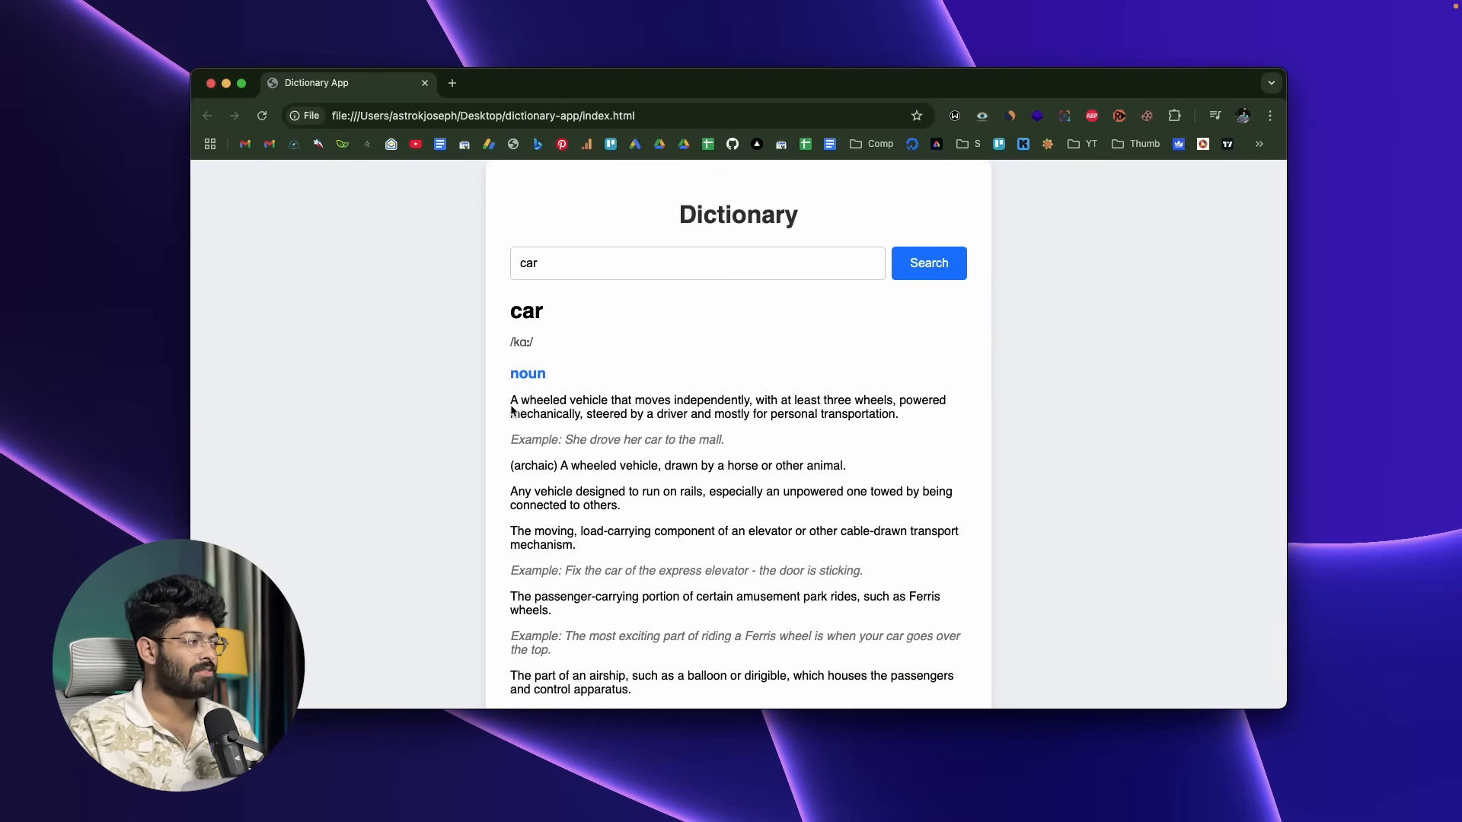
{"action": "mouse_move", "coordinate": [555, 414]}
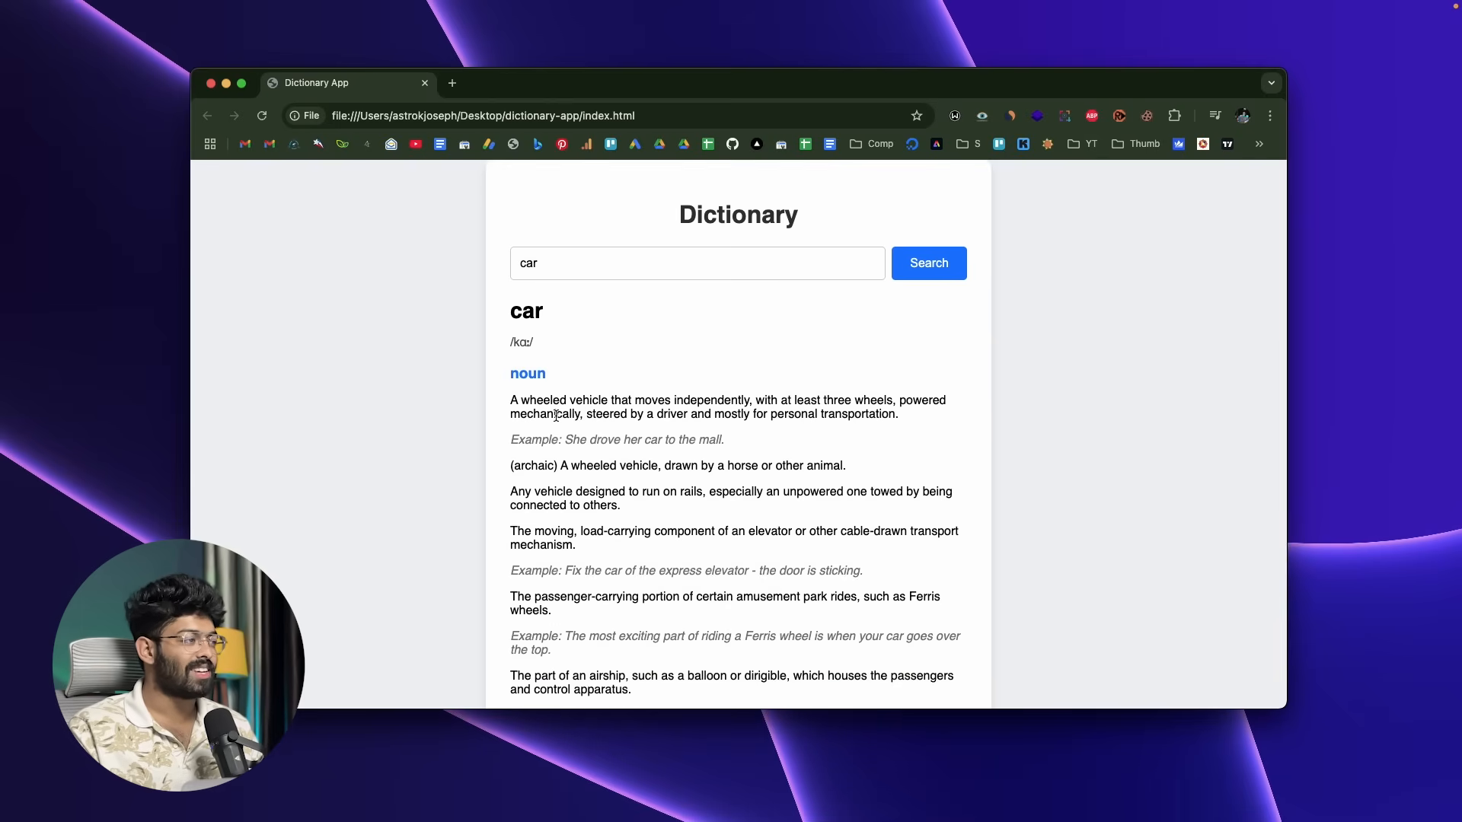
{"action": "mouse_move", "coordinate": [754, 412]}
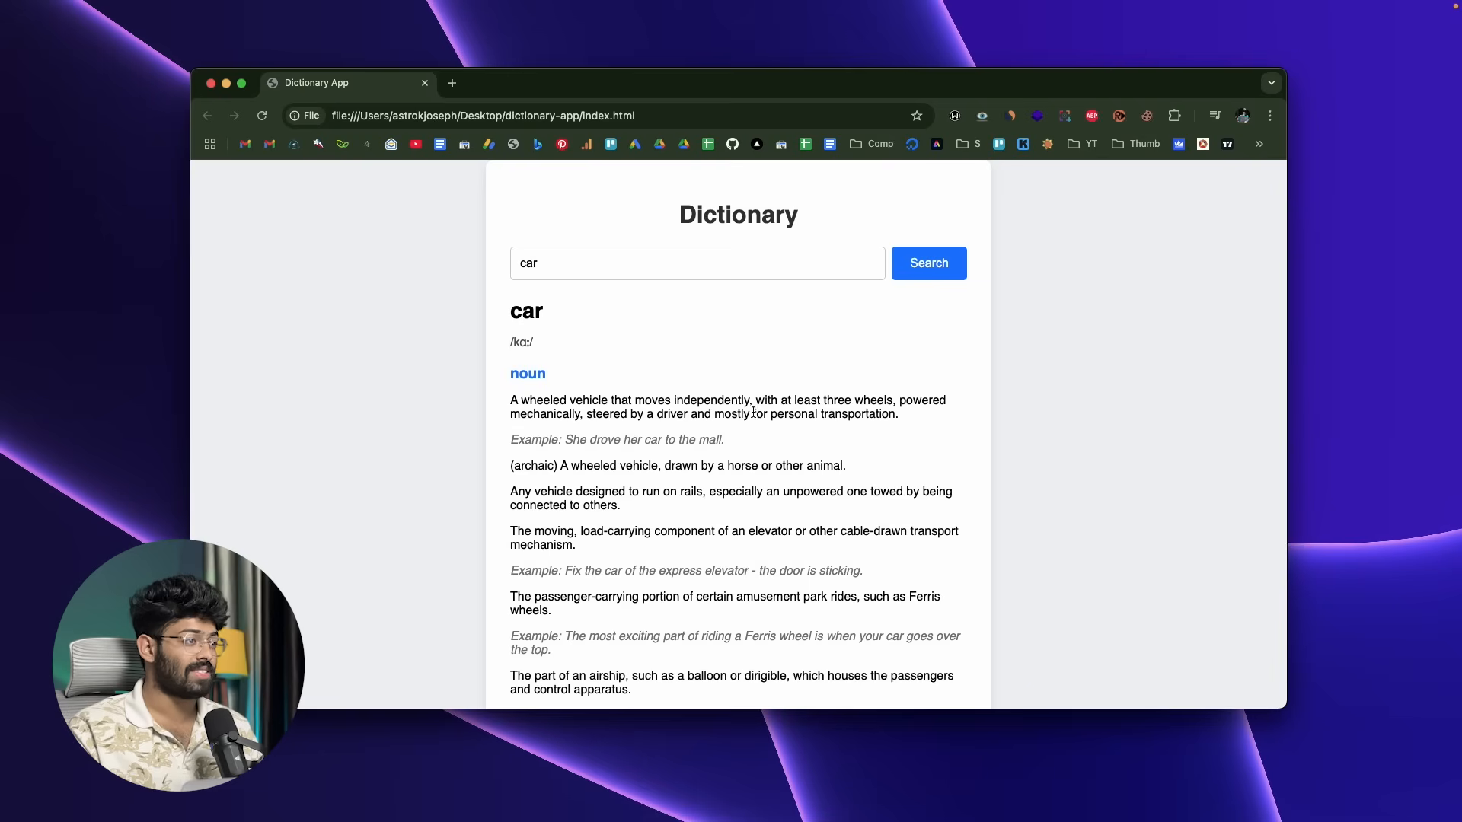
{"action": "mouse_move", "coordinate": [665, 407]}
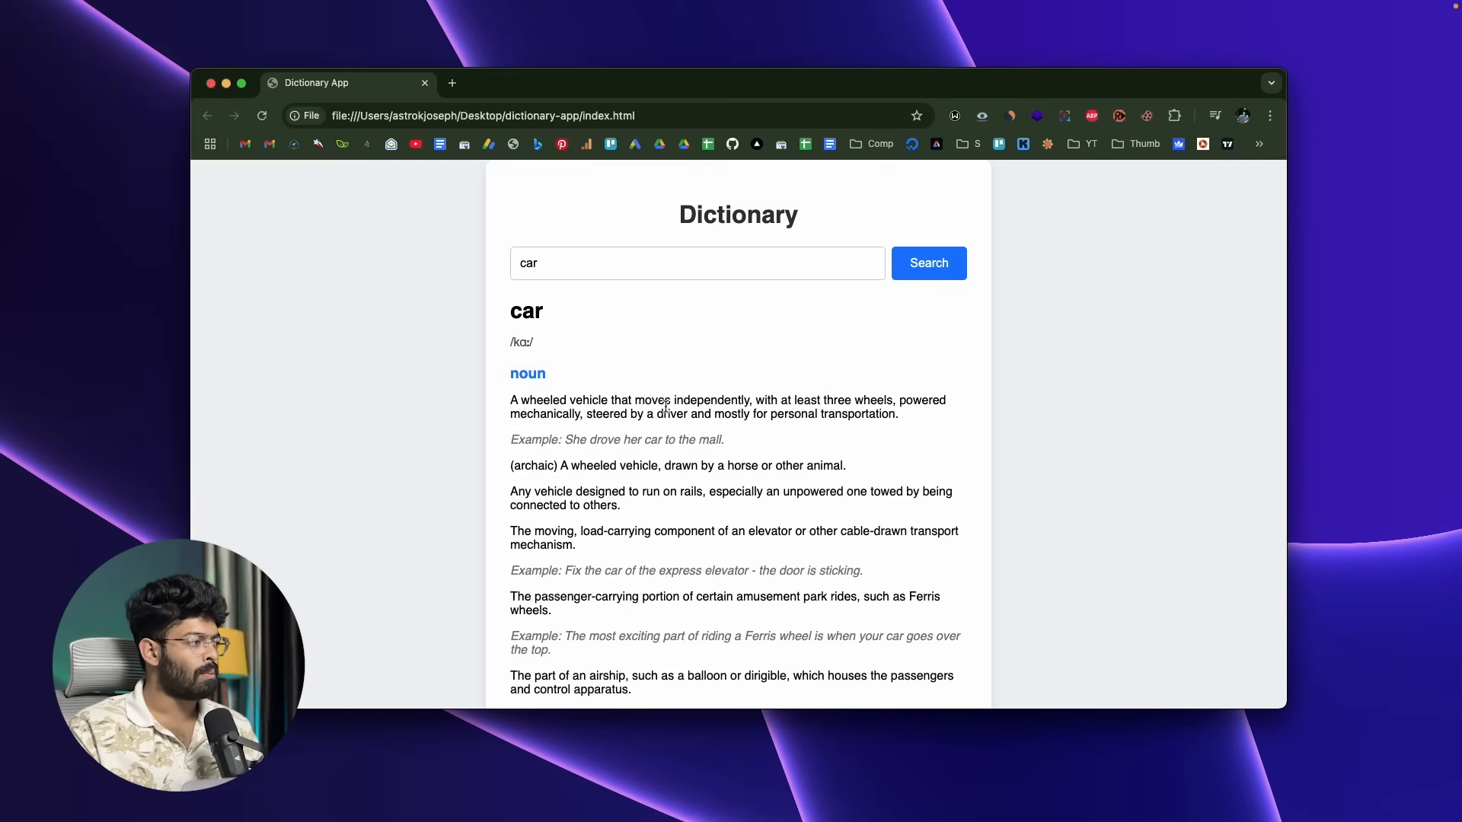
{"action": "mouse_move", "coordinate": [714, 430]}
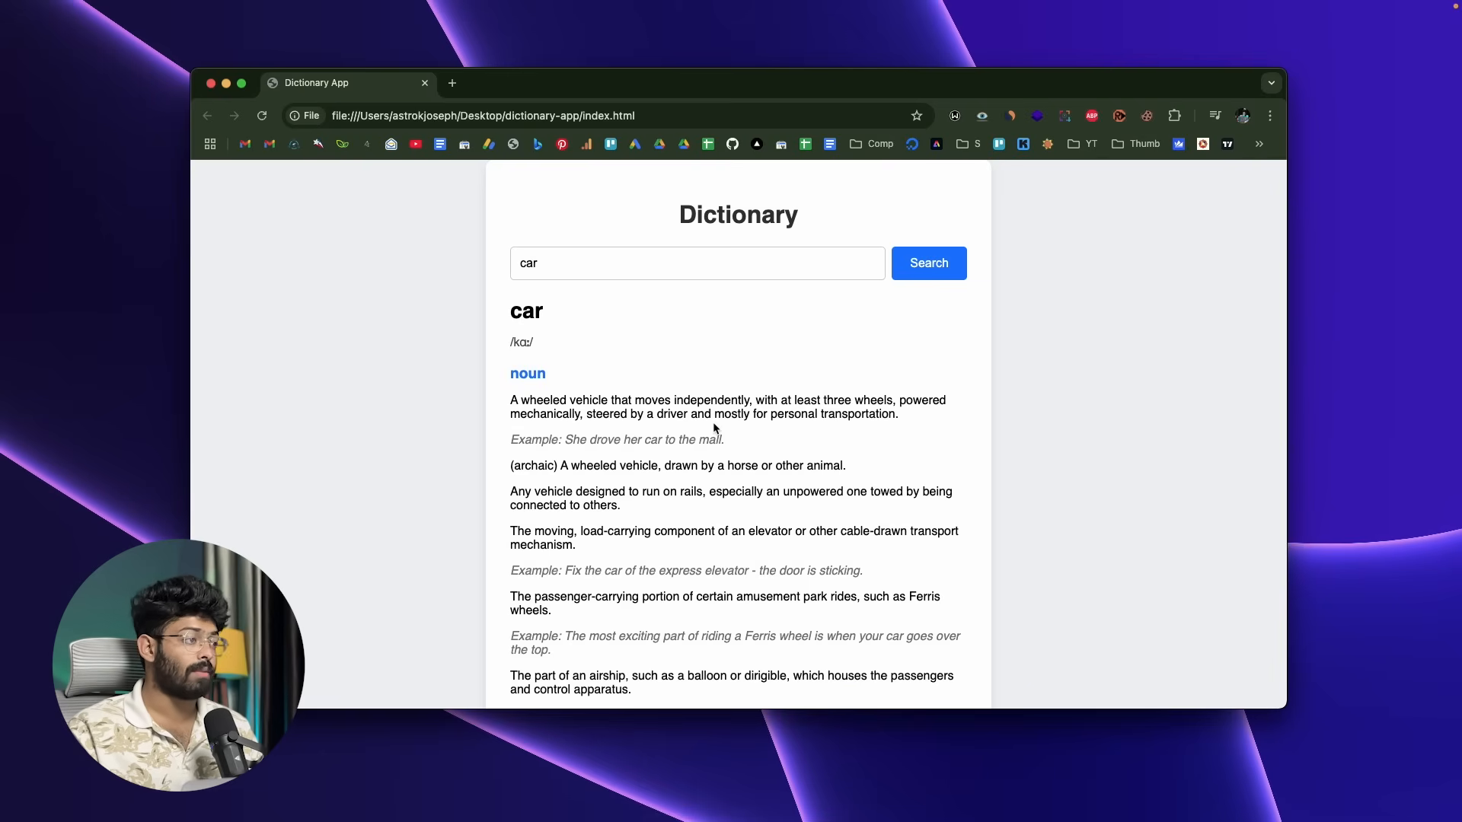
{"action": "left_click", "coordinate": [653, 264]}
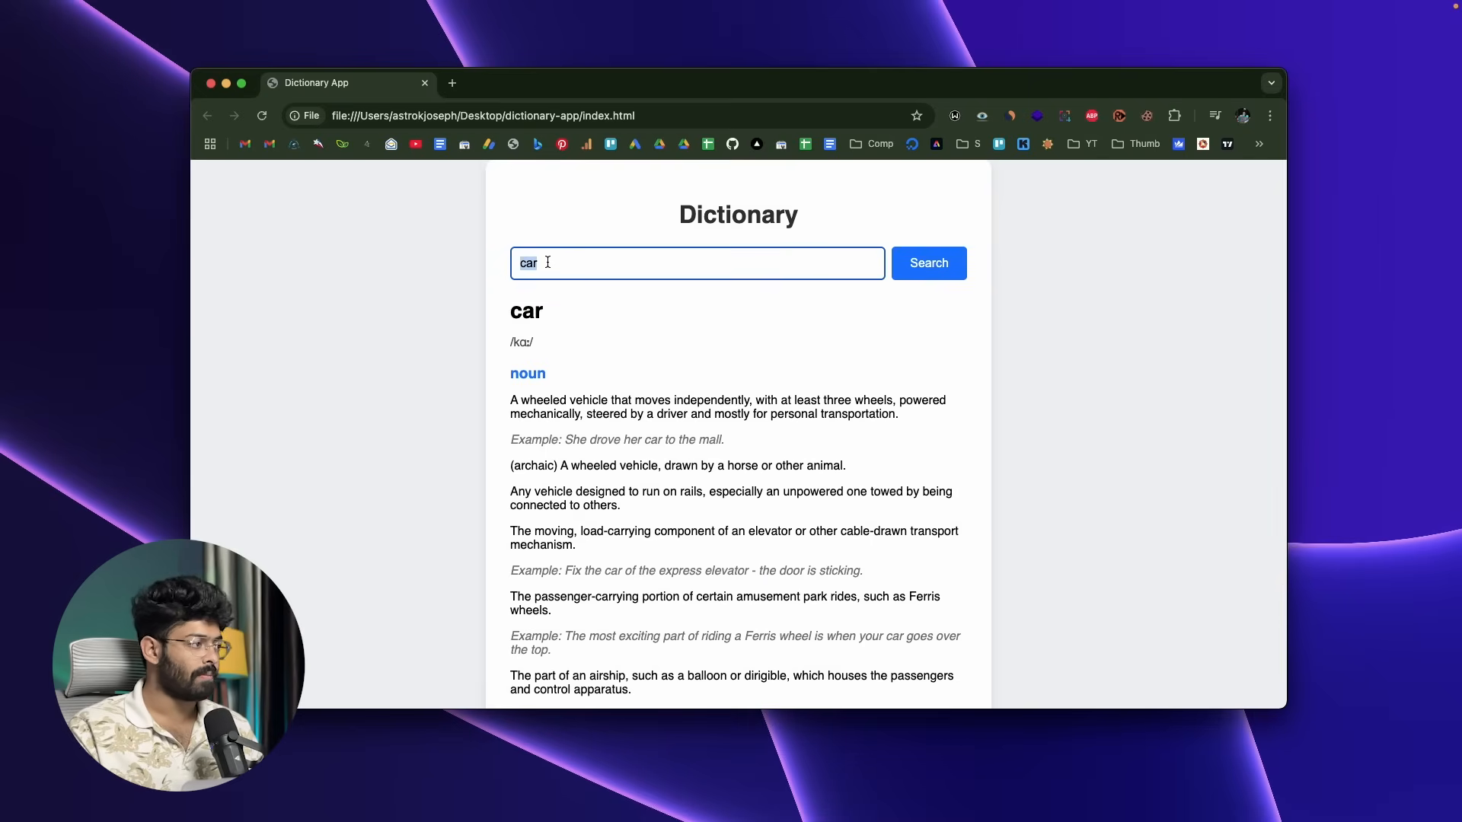
{"action": "type", "text": "com"}
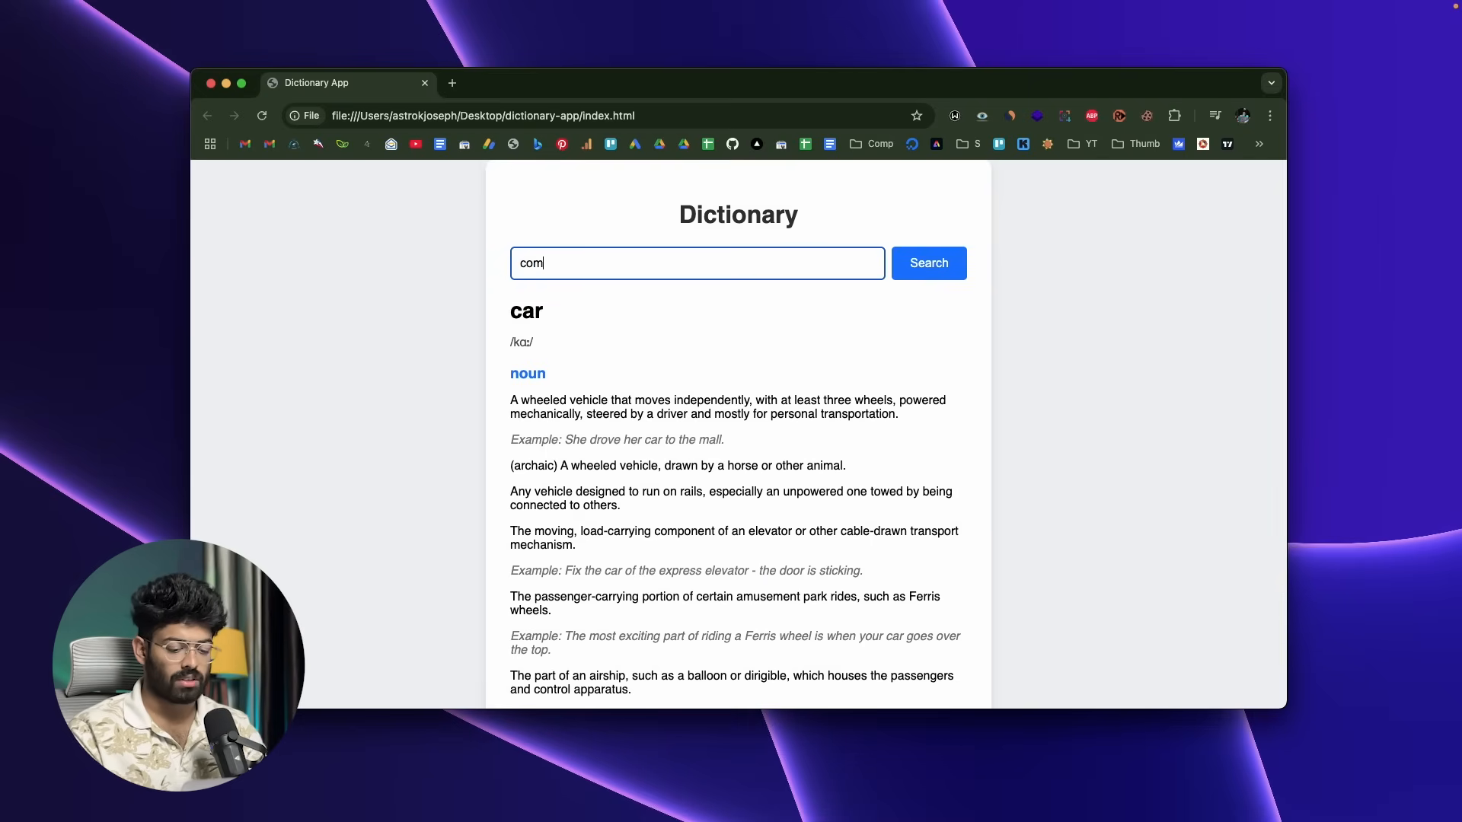
{"action": "type", "text": "puter"}
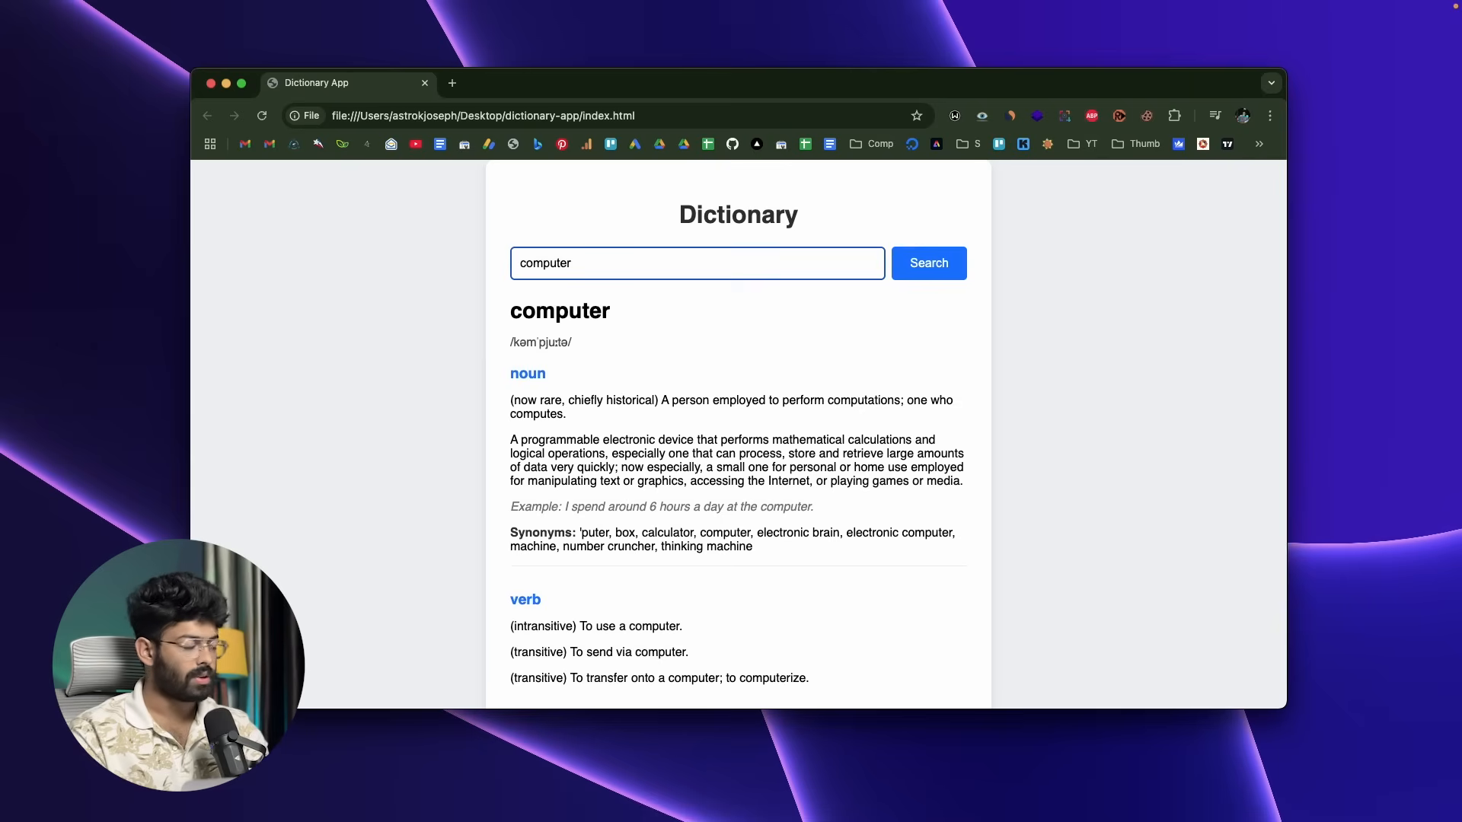
{"action": "mouse_move", "coordinate": [656, 384]}
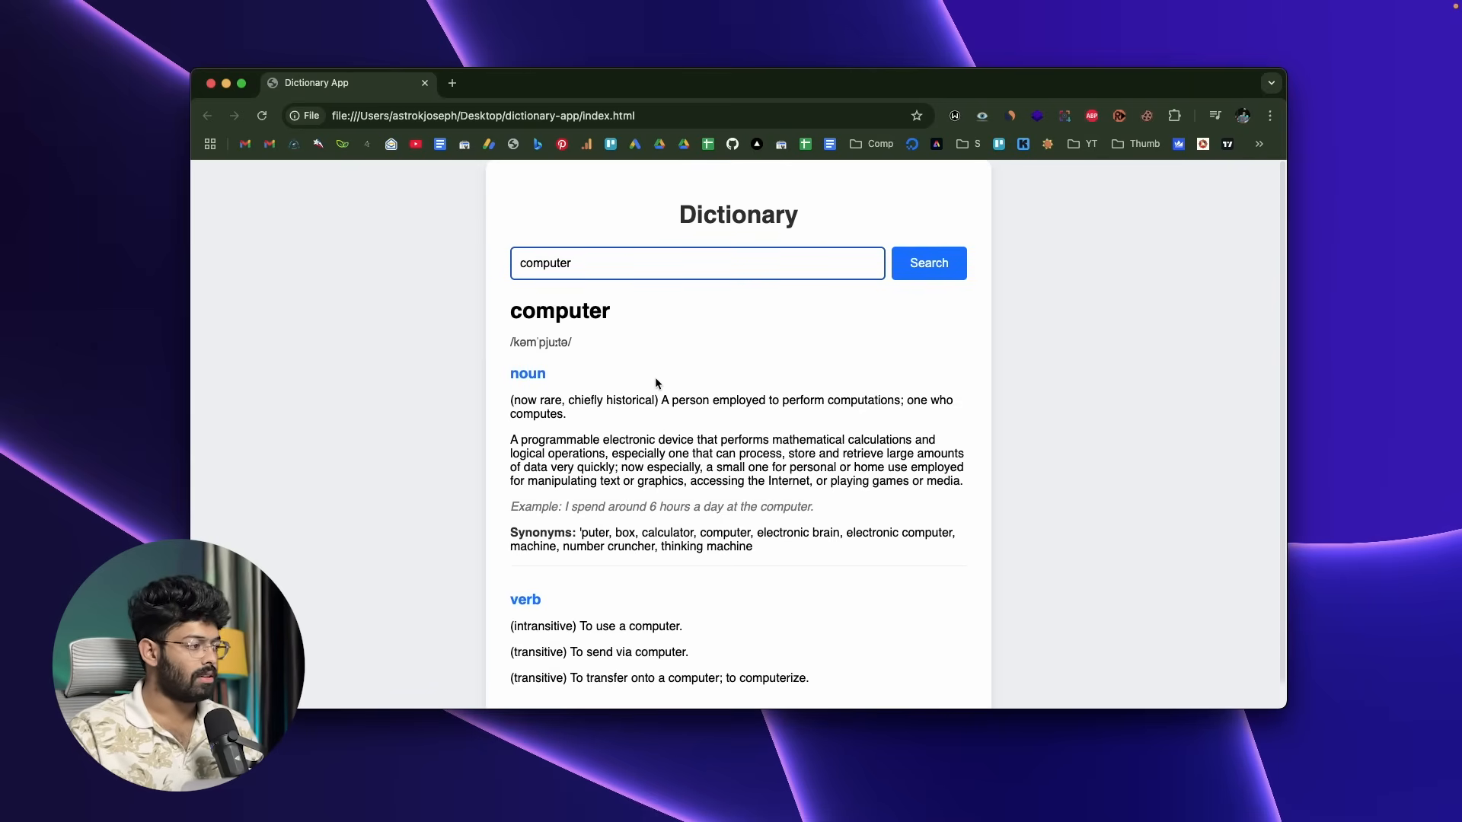
{"action": "mouse_move", "coordinate": [461, 415]}
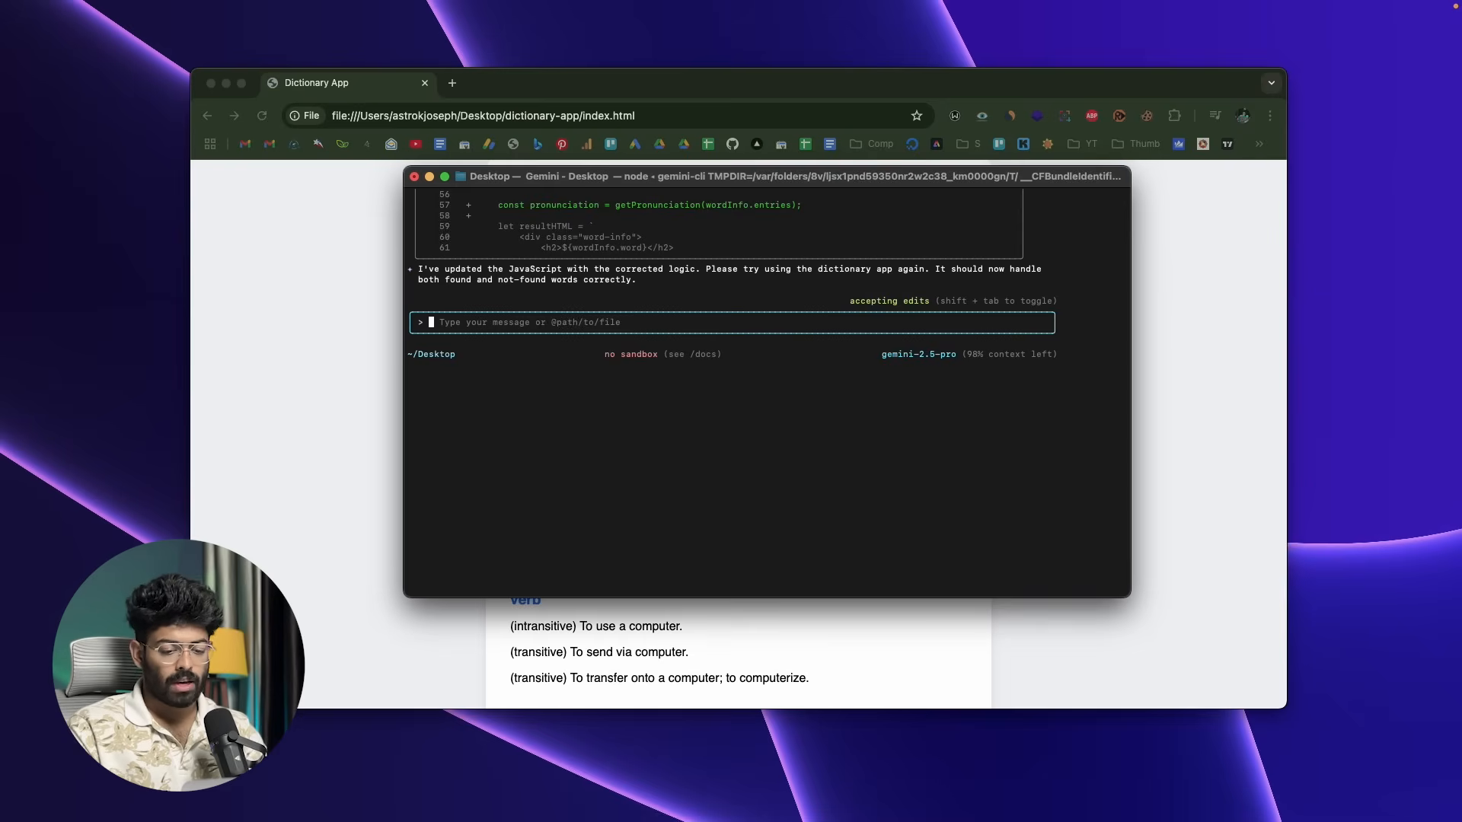
{"action": "mouse_move", "coordinate": [566, 321]}
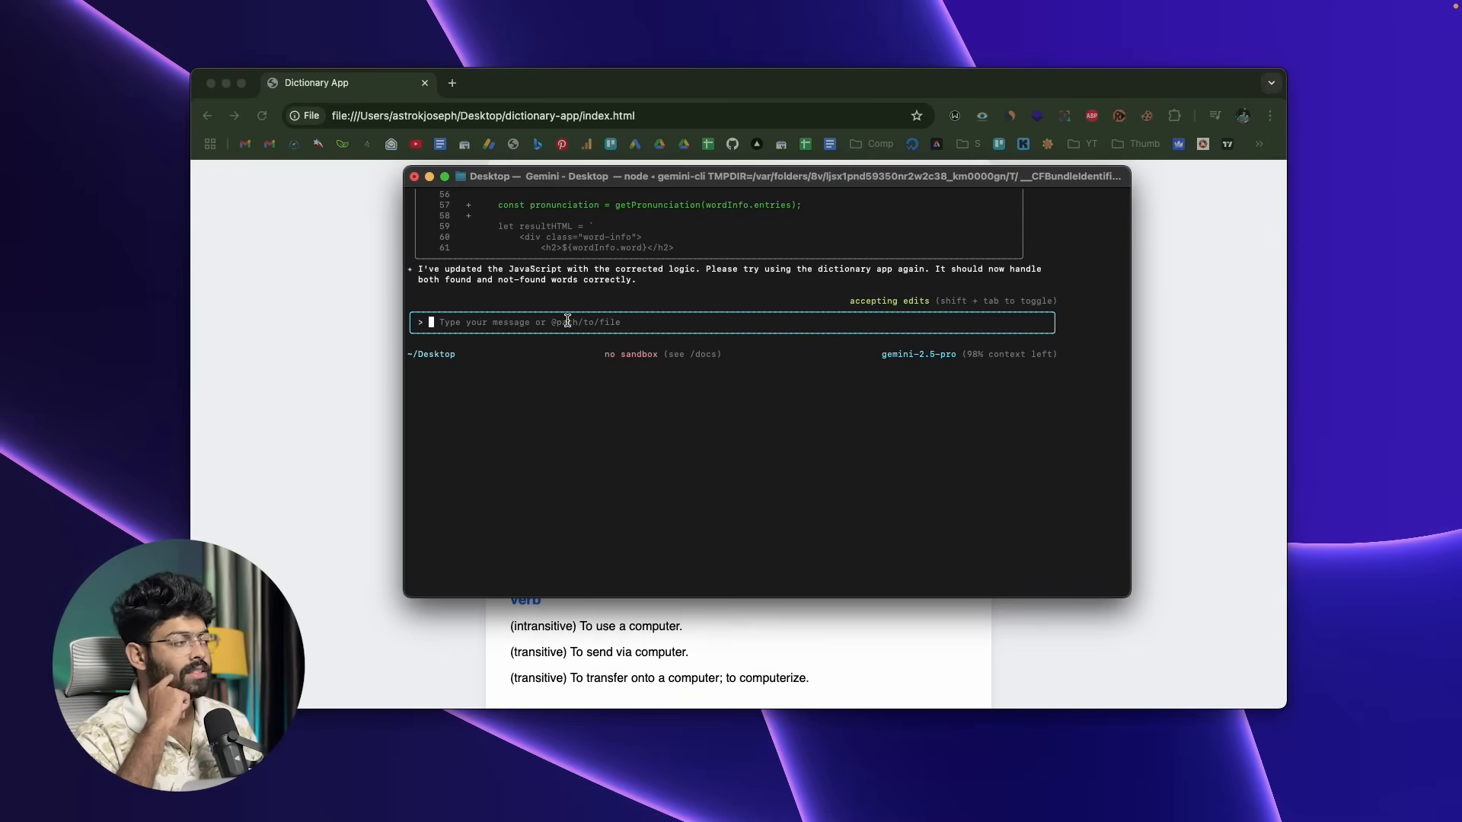
{"action": "mouse_move", "coordinate": [708, 174]}
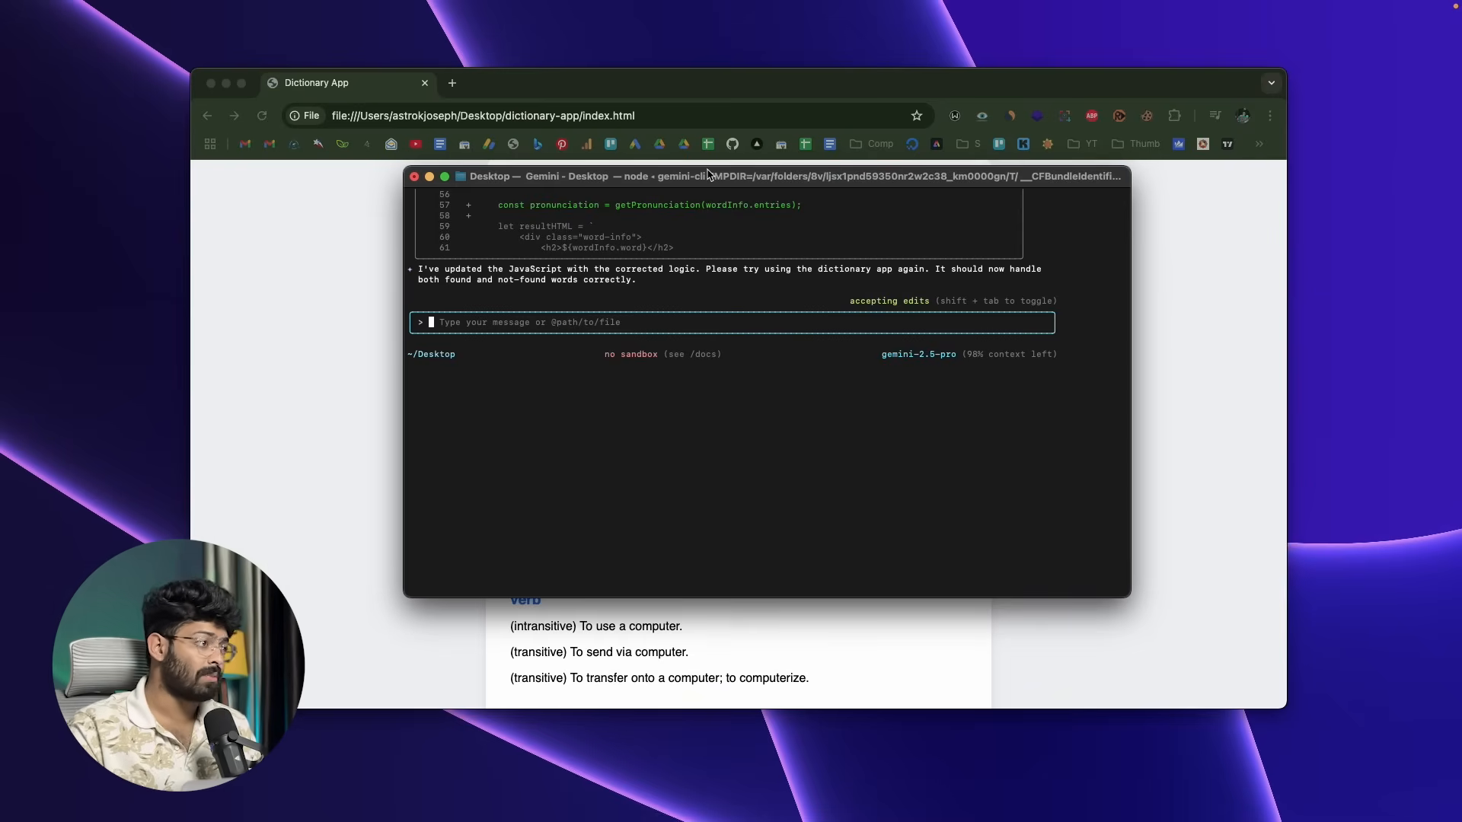
Ask Gemini to redesign the entire page with modern design elements and a sleek, modern look
{"action": "left_click_drag", "start_coordinate": [708, 177], "coordinate": [750, 242]}
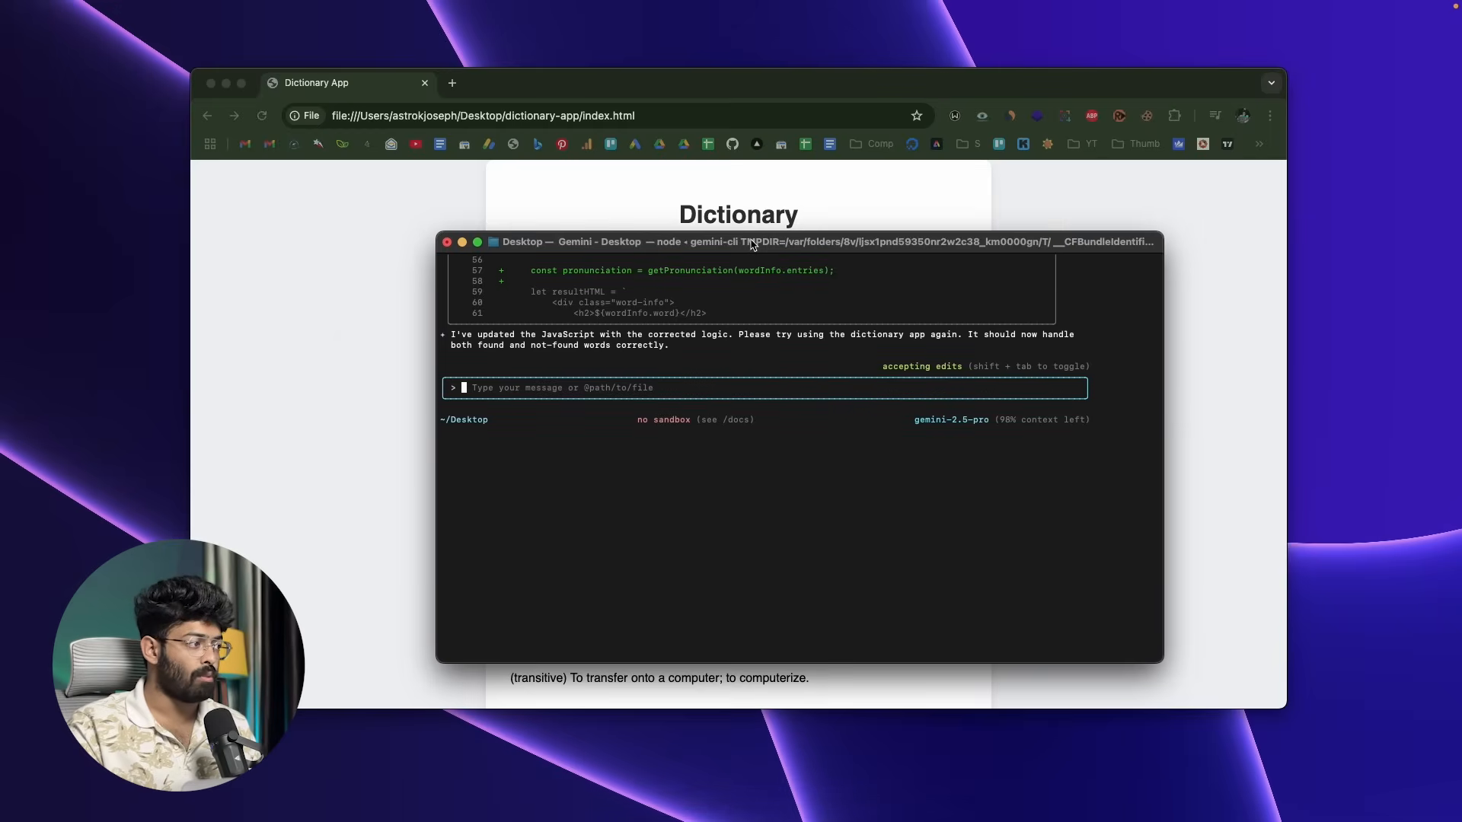
{"action": "type", "text": "could"}
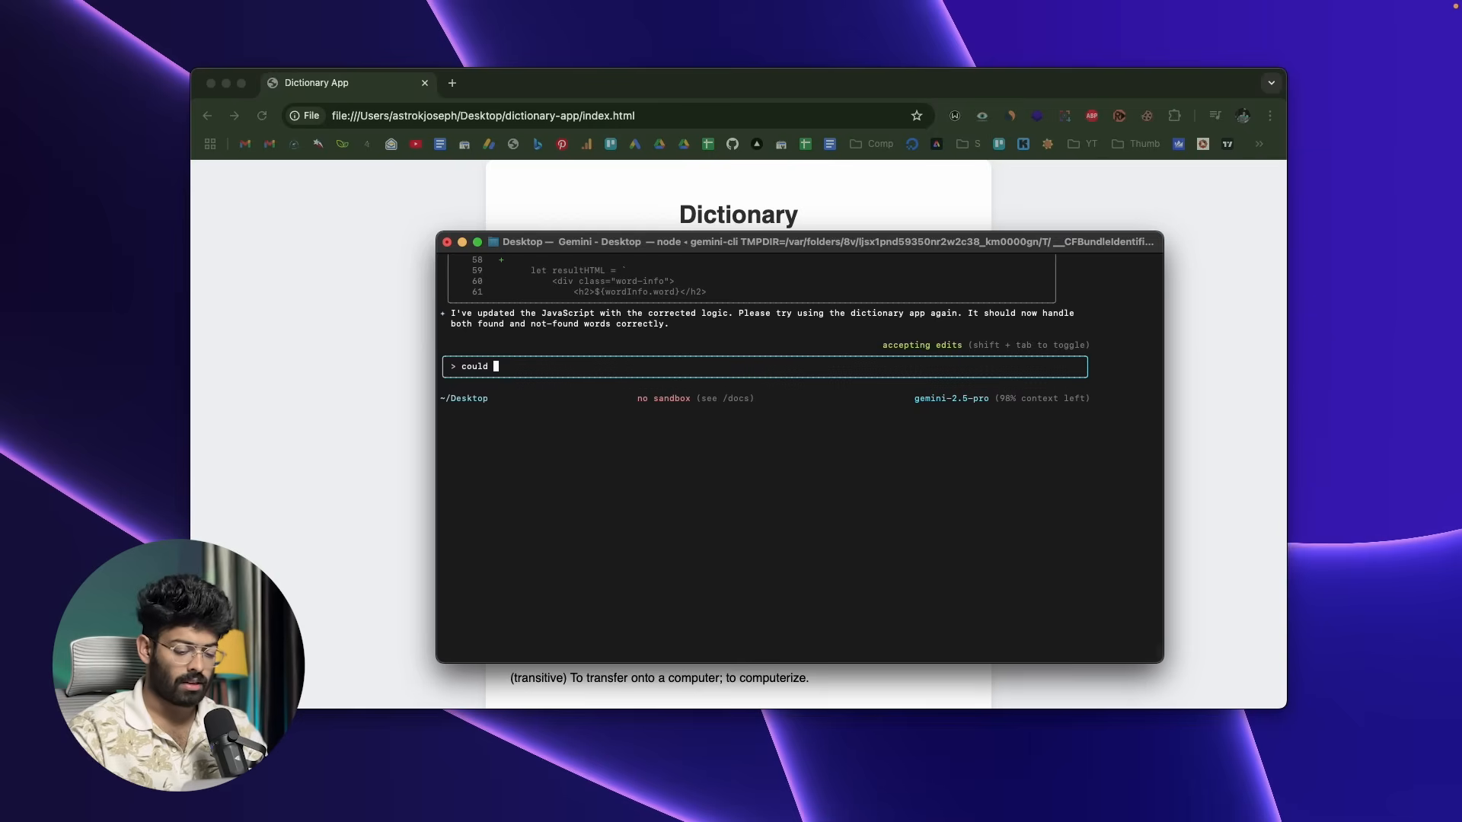
{"action": "type", "text": "you please"}
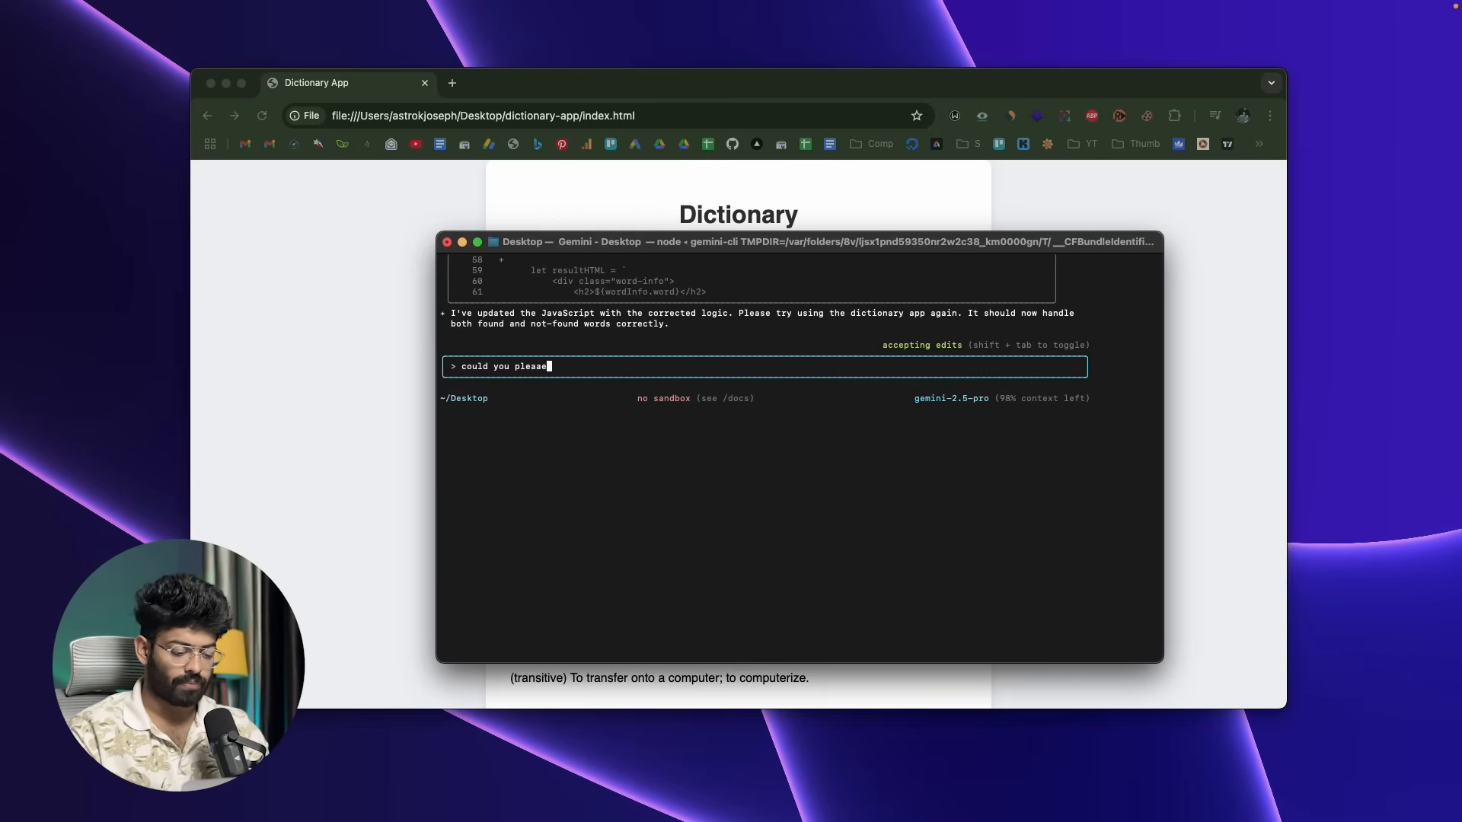
{"action": "type", "text": "redeign t"}
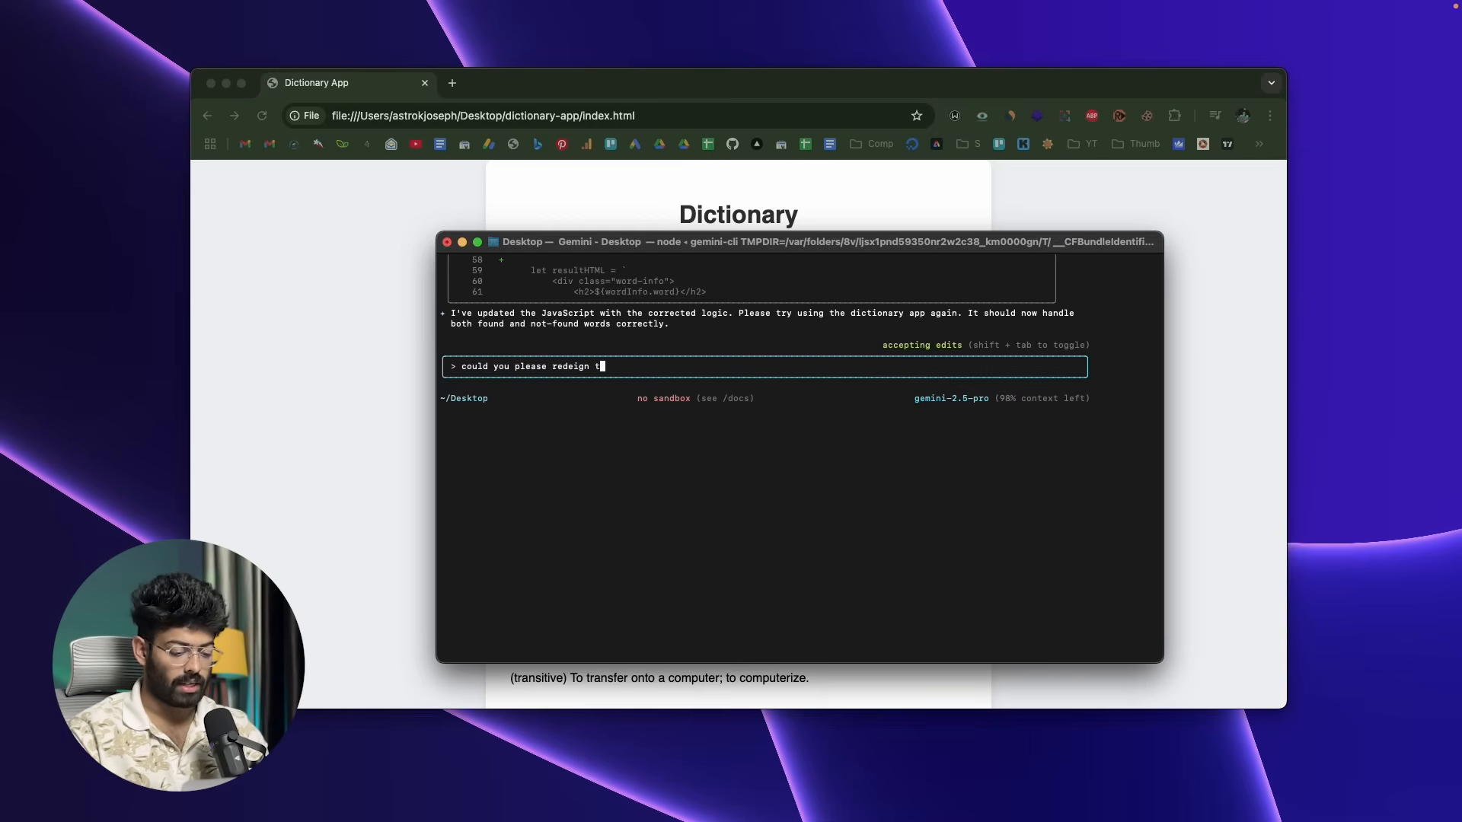
{"action": "type", "text": "he entire page with"}
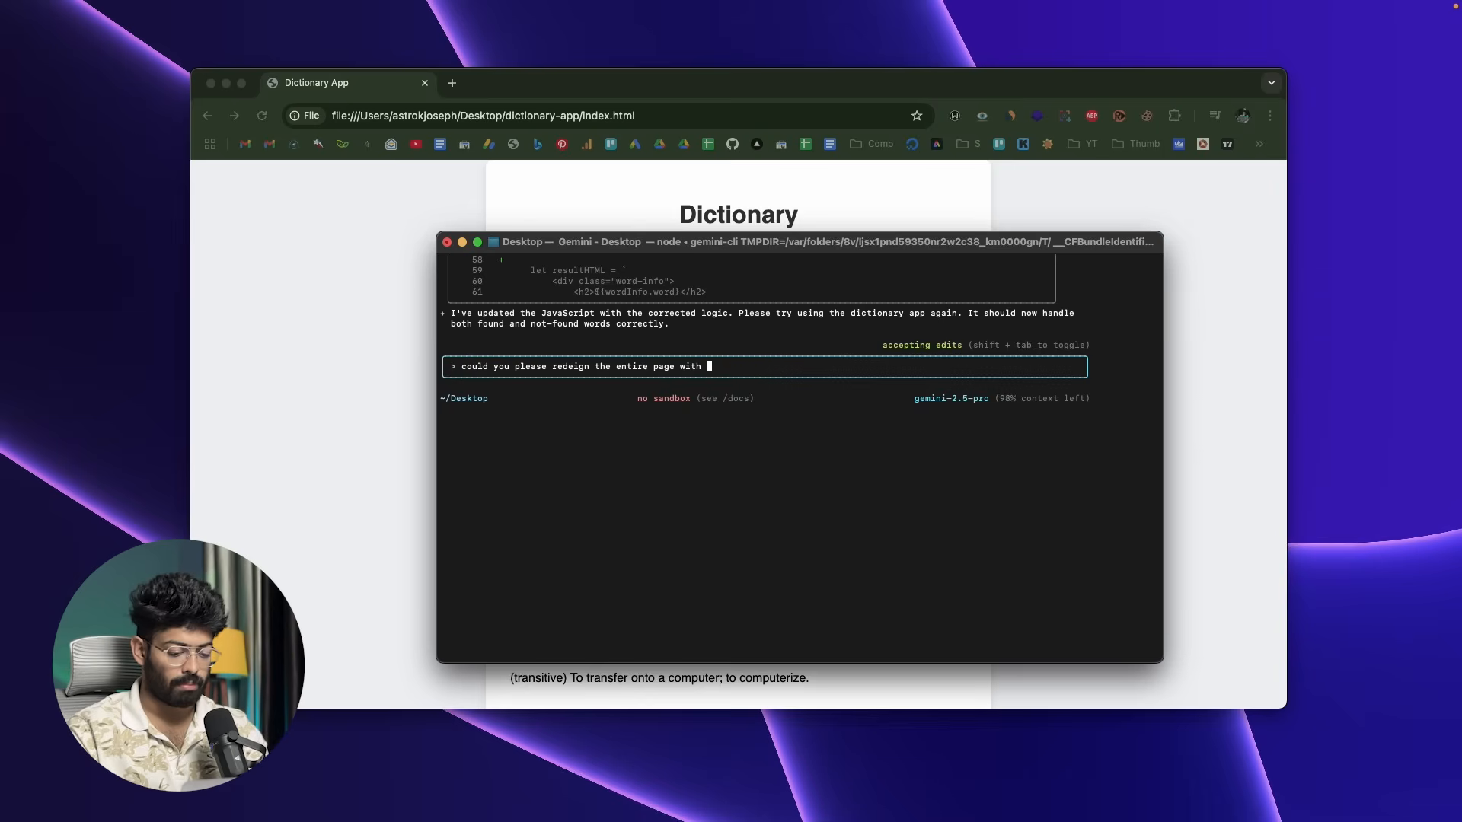
{"action": "type", "text": "some modern design e"}
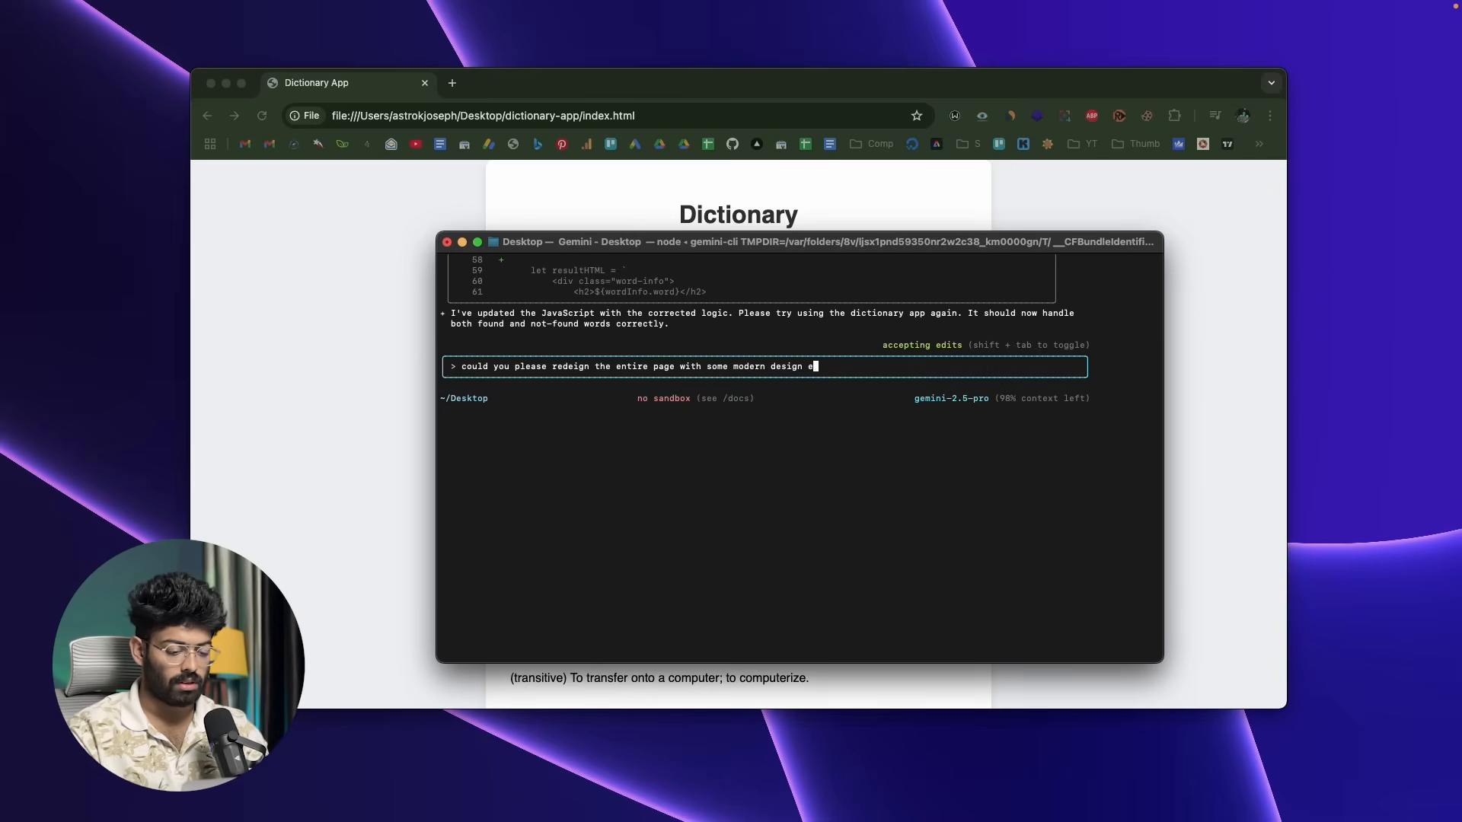
{"action": "type", "text": "elements and g"}
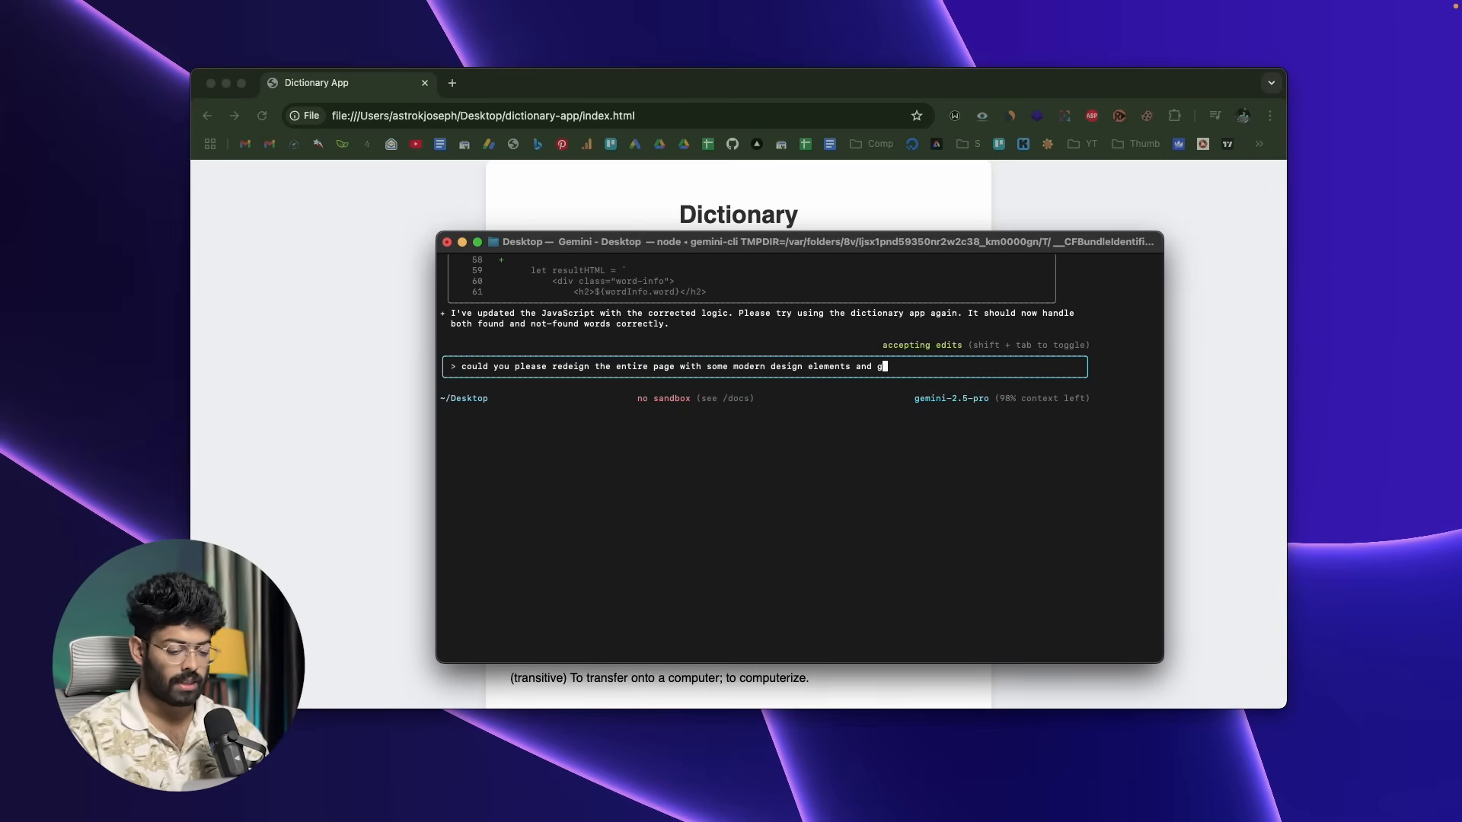
{"action": "type", "text": "ive it a sleek"}
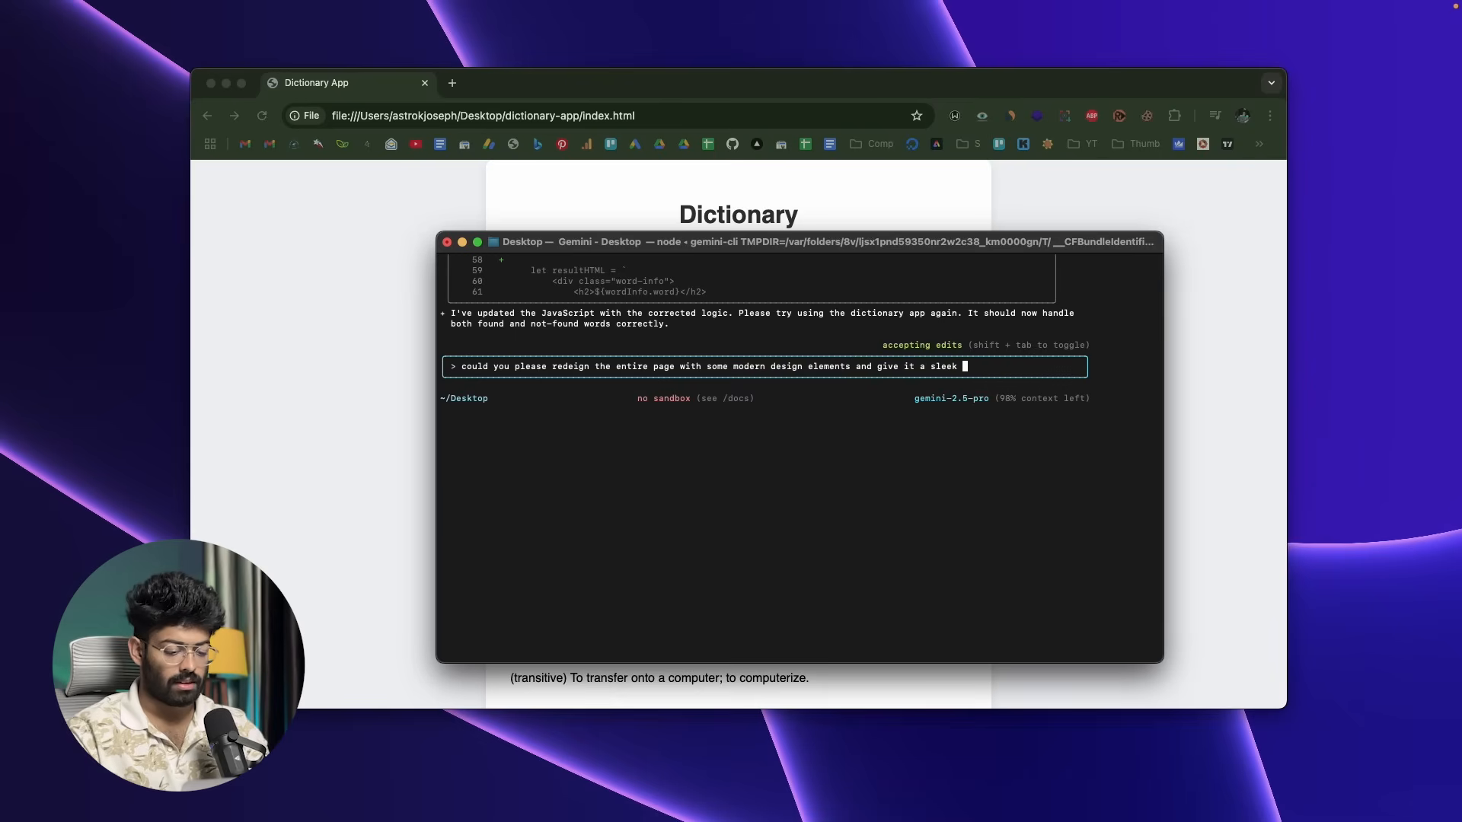
{"action": "type", "text": "and modern l"}
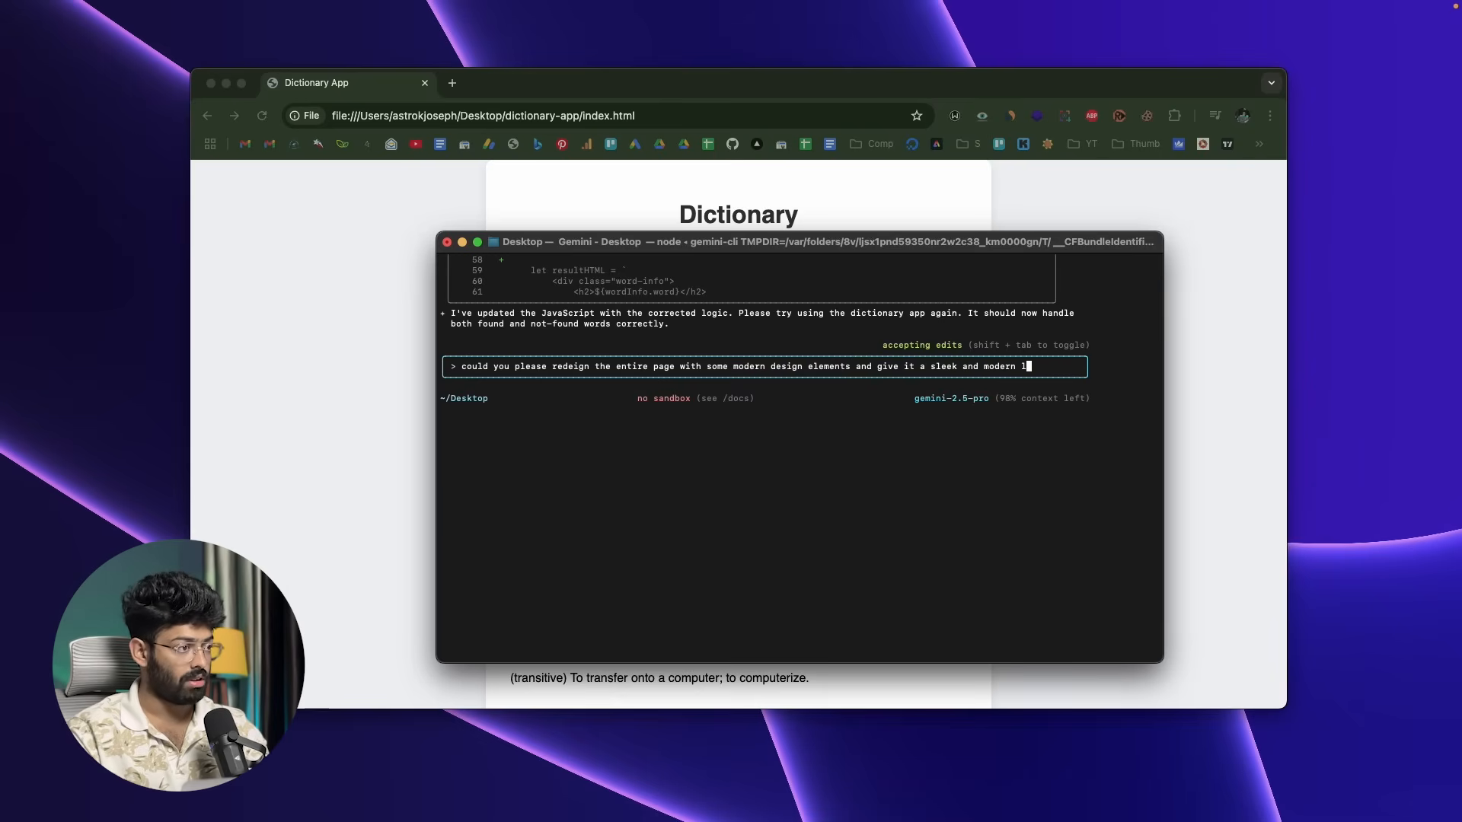
{"action": "type", "text": "ook."}
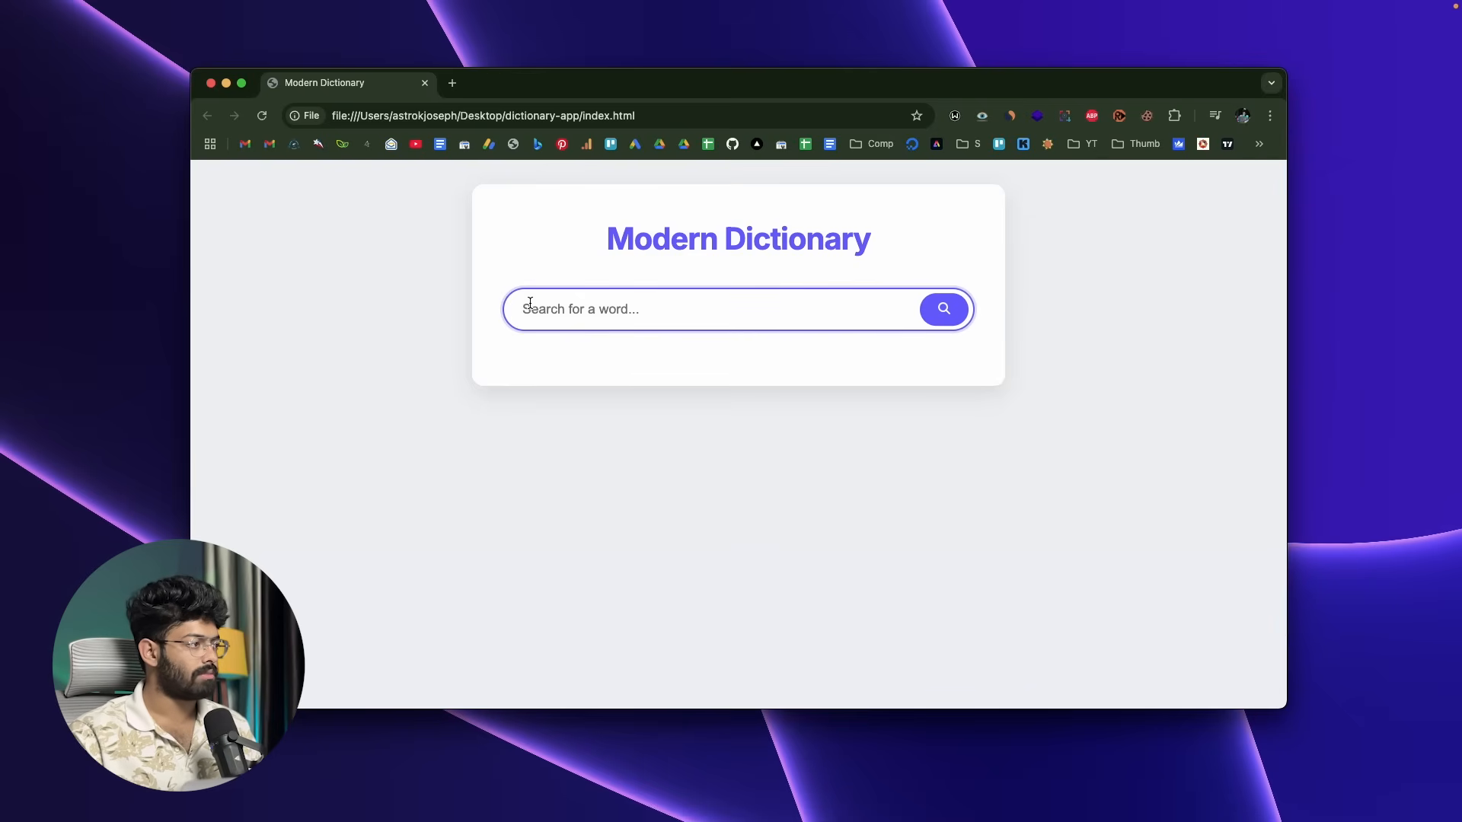
Search 'laptop' in the Modern Dictionary and scroll through its styled definition results
{"action": "type", "text": "laptop"}
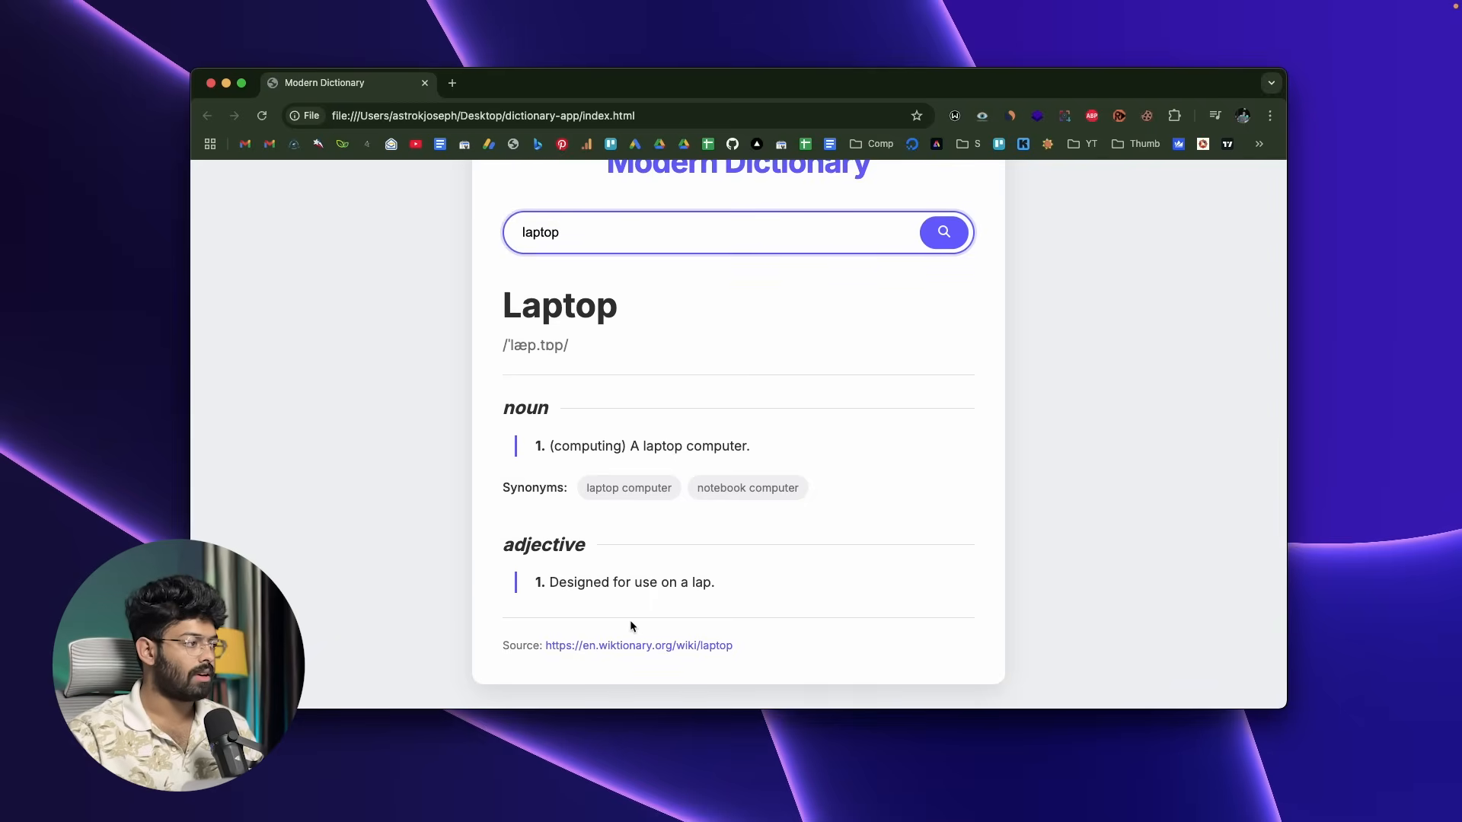
{"action": "scroll", "scroll_direction": "up", "scroll_amount": 3}
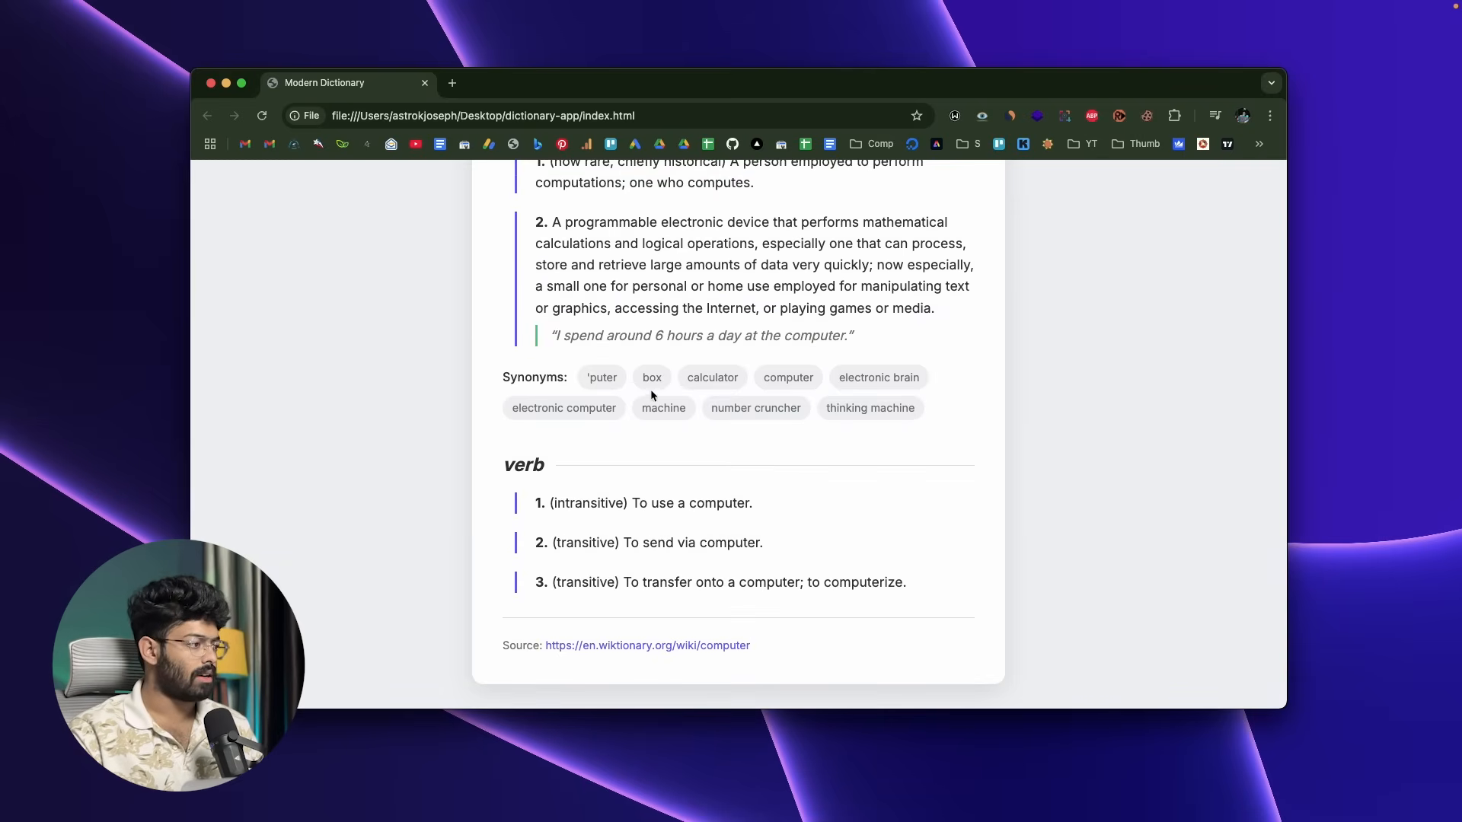
{"action": "scroll", "scroll_direction": "up", "scroll_amount": 3}
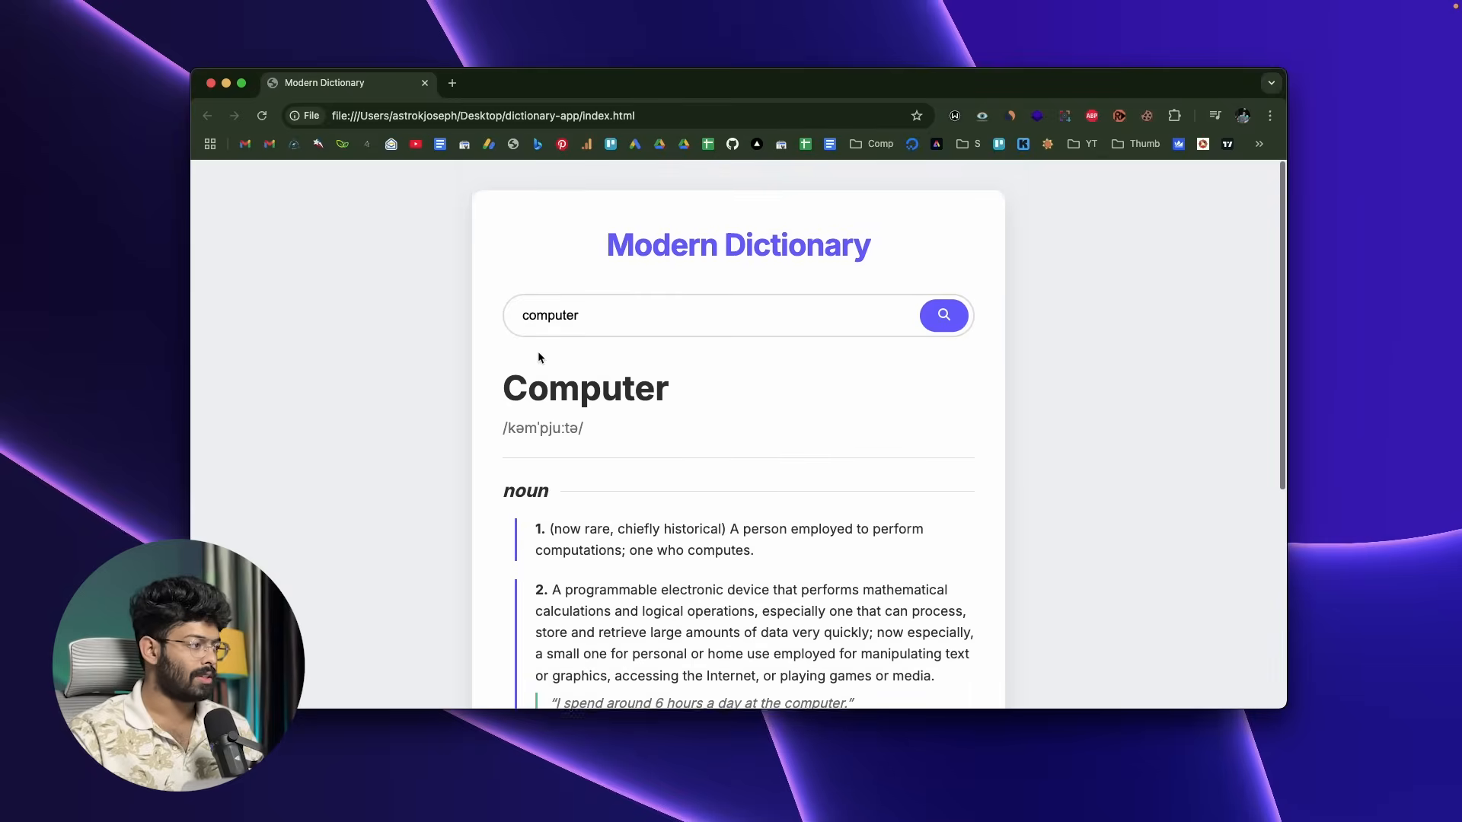
{"action": "scroll", "scroll_direction": "down", "scroll_amount": 3}
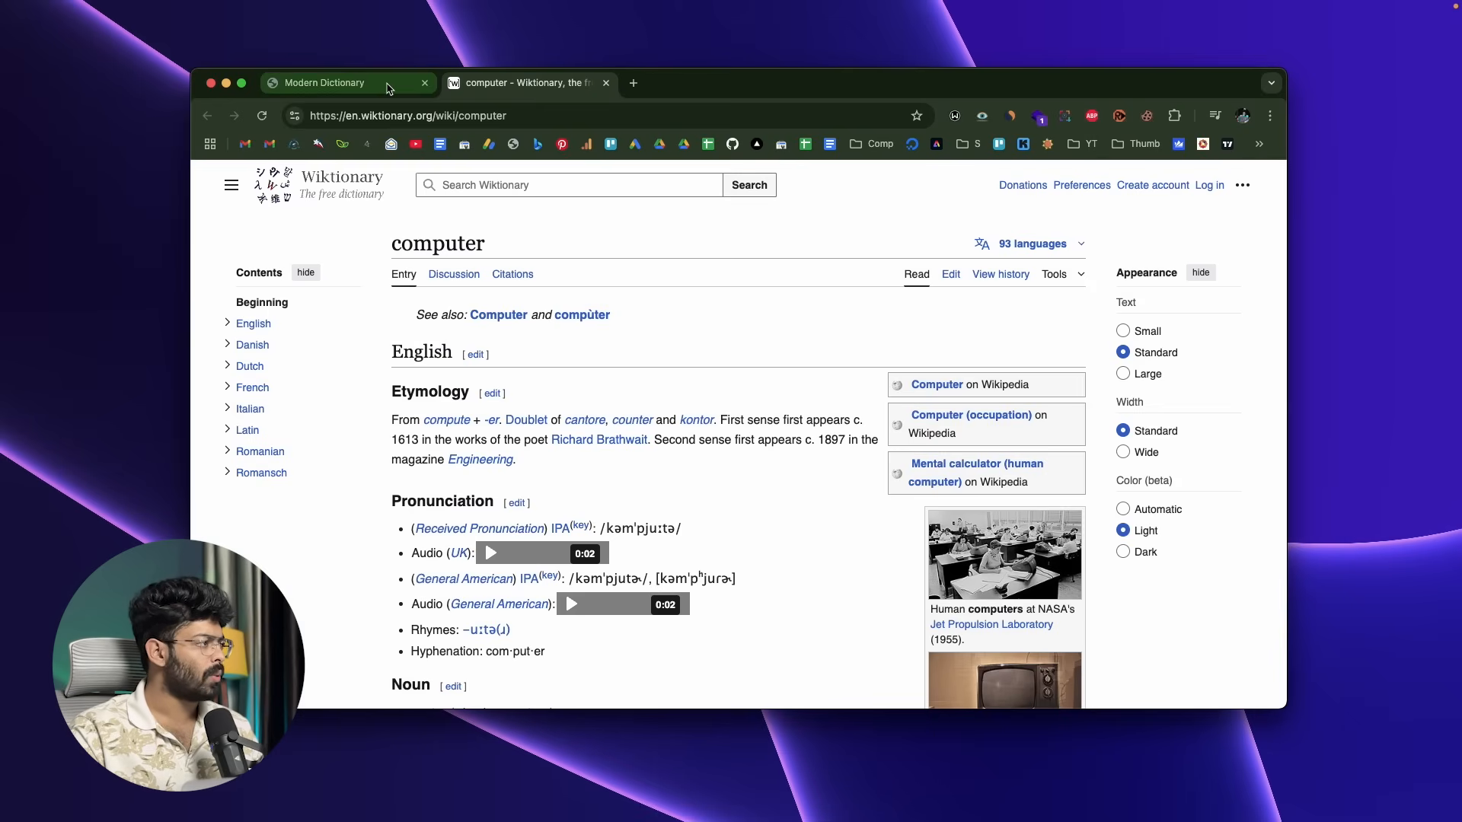
Return from the Wiktionary entry to the Modern Dictionary tab
{"action": "left_click", "coordinate": [324, 82]}
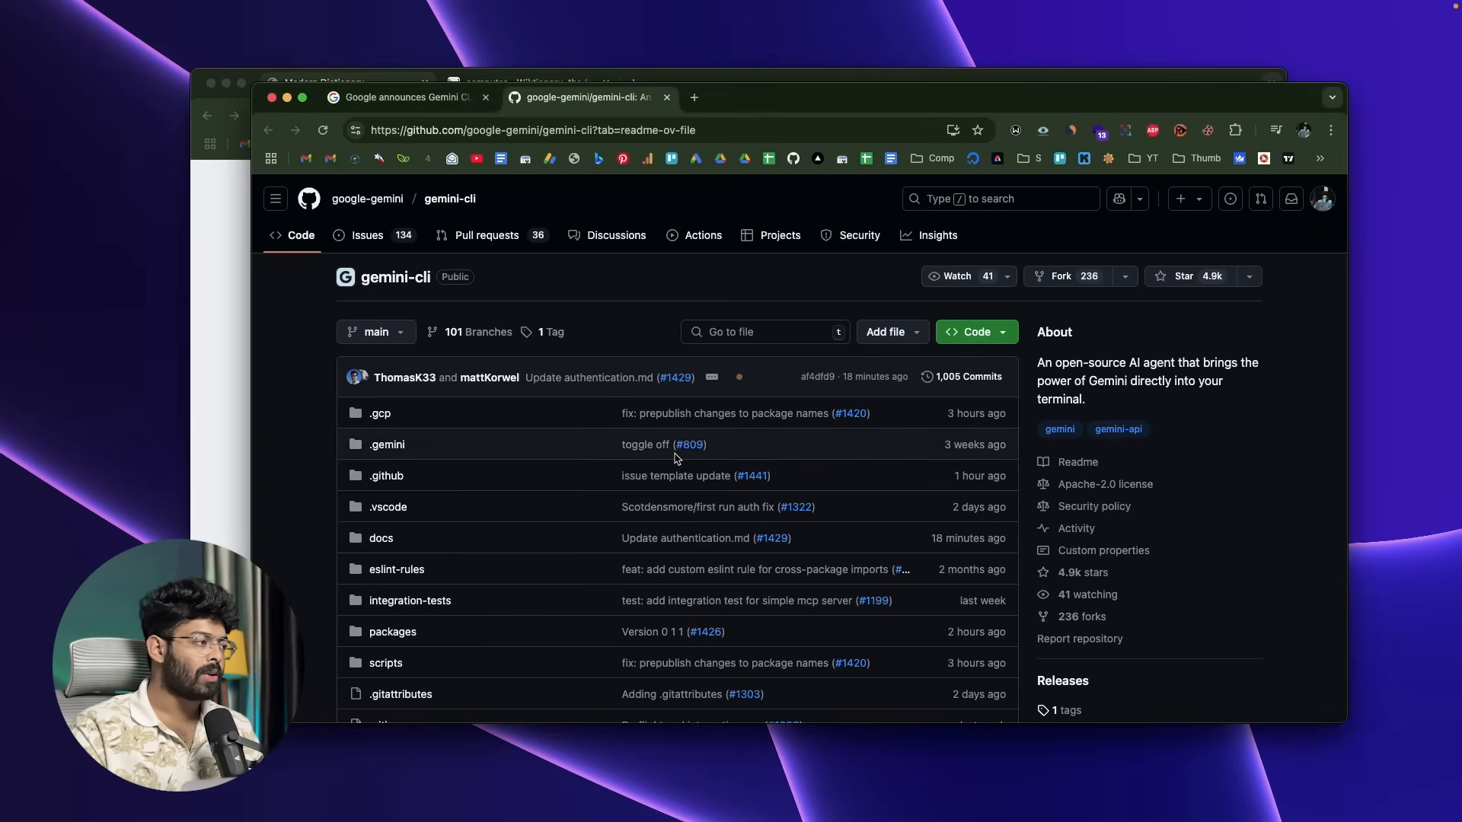
Scroll the gemini-cli README to Quickstart and select the npx command for running the CLI
{"action": "left_click", "coordinate": [531, 130]}
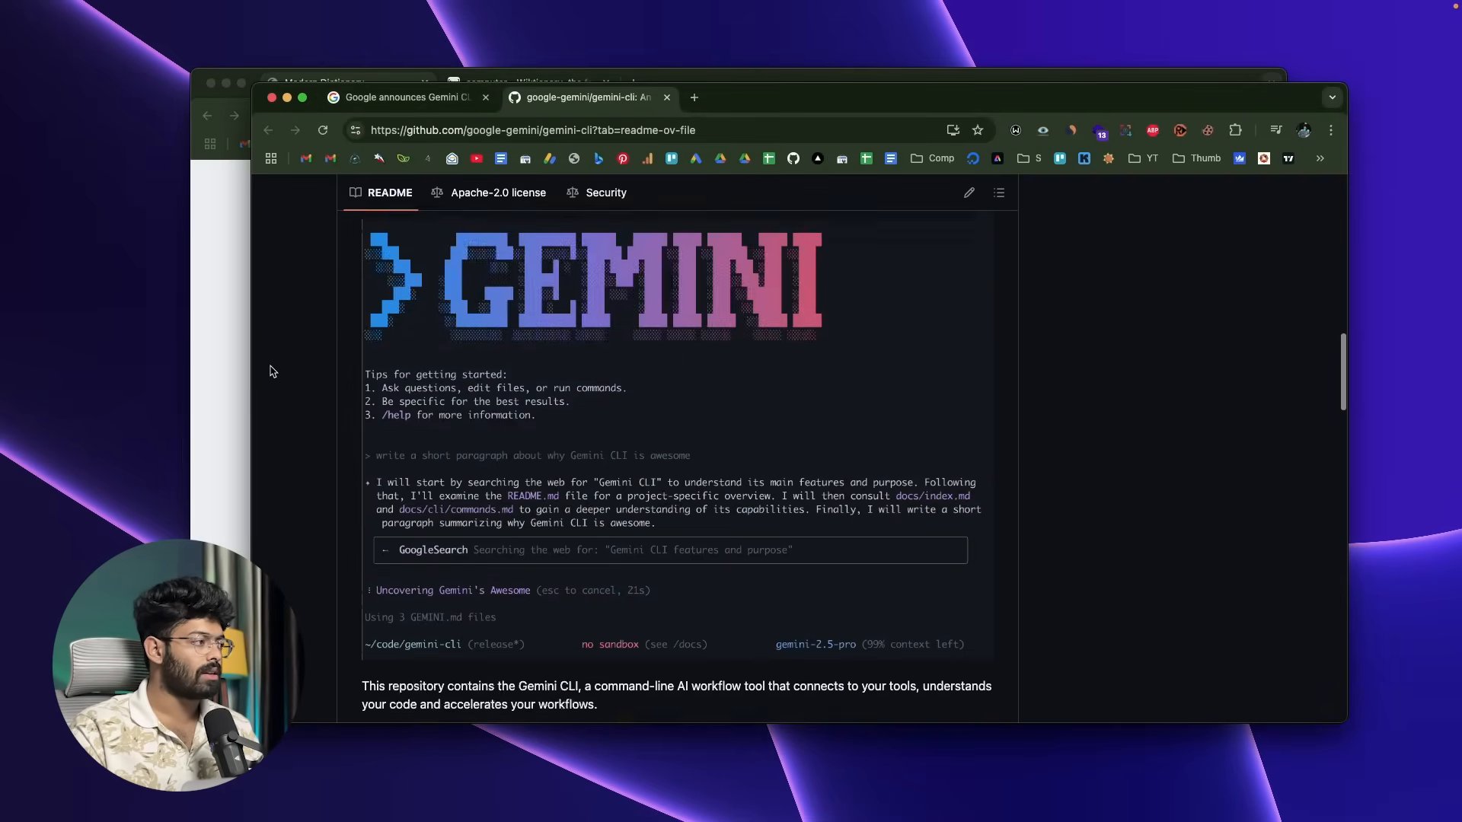
{"action": "scroll", "scroll_direction": "down", "scroll_amount": 3}
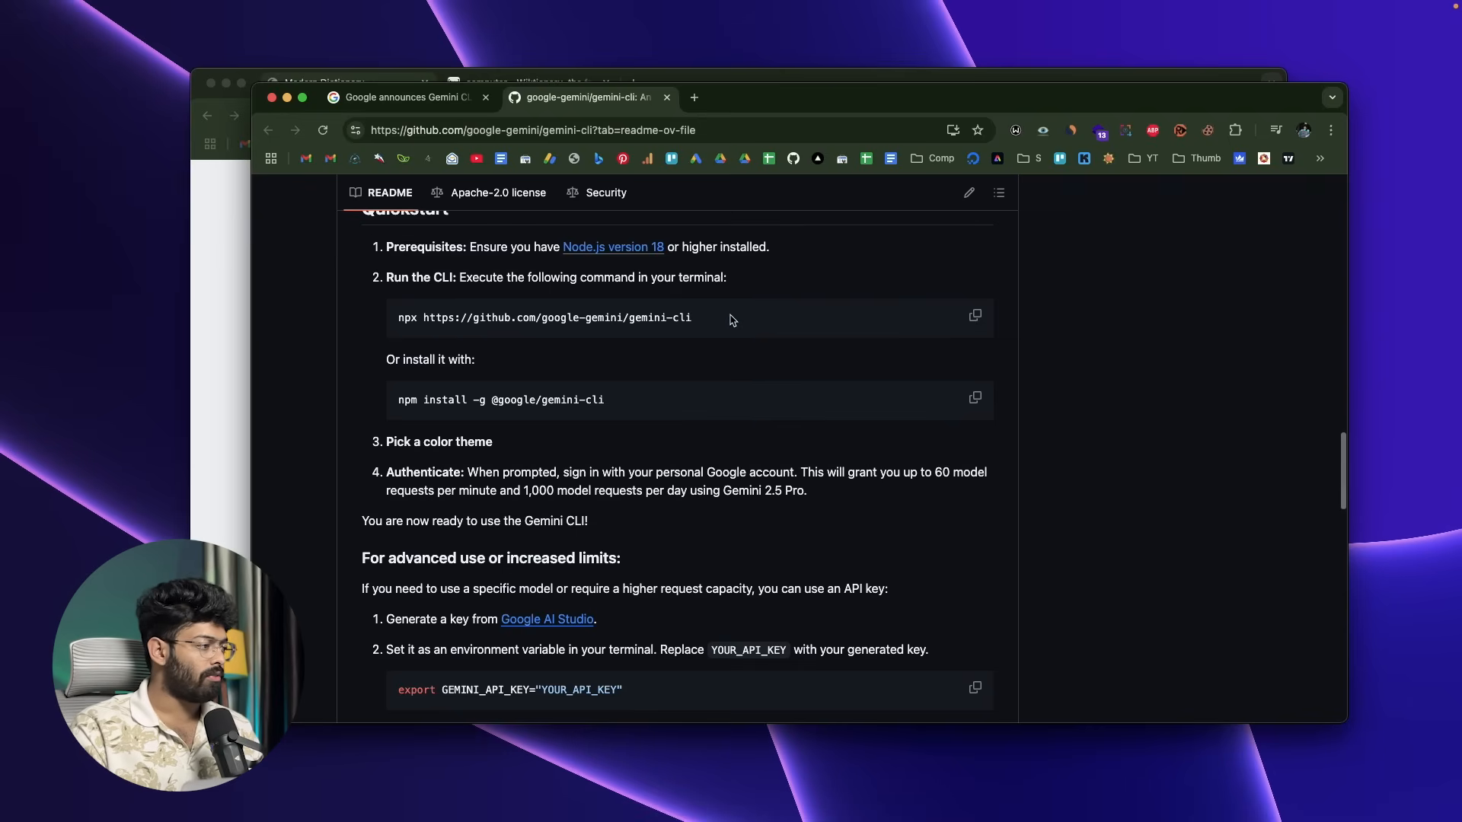
{"action": "triple_click", "coordinate": [545, 317]}
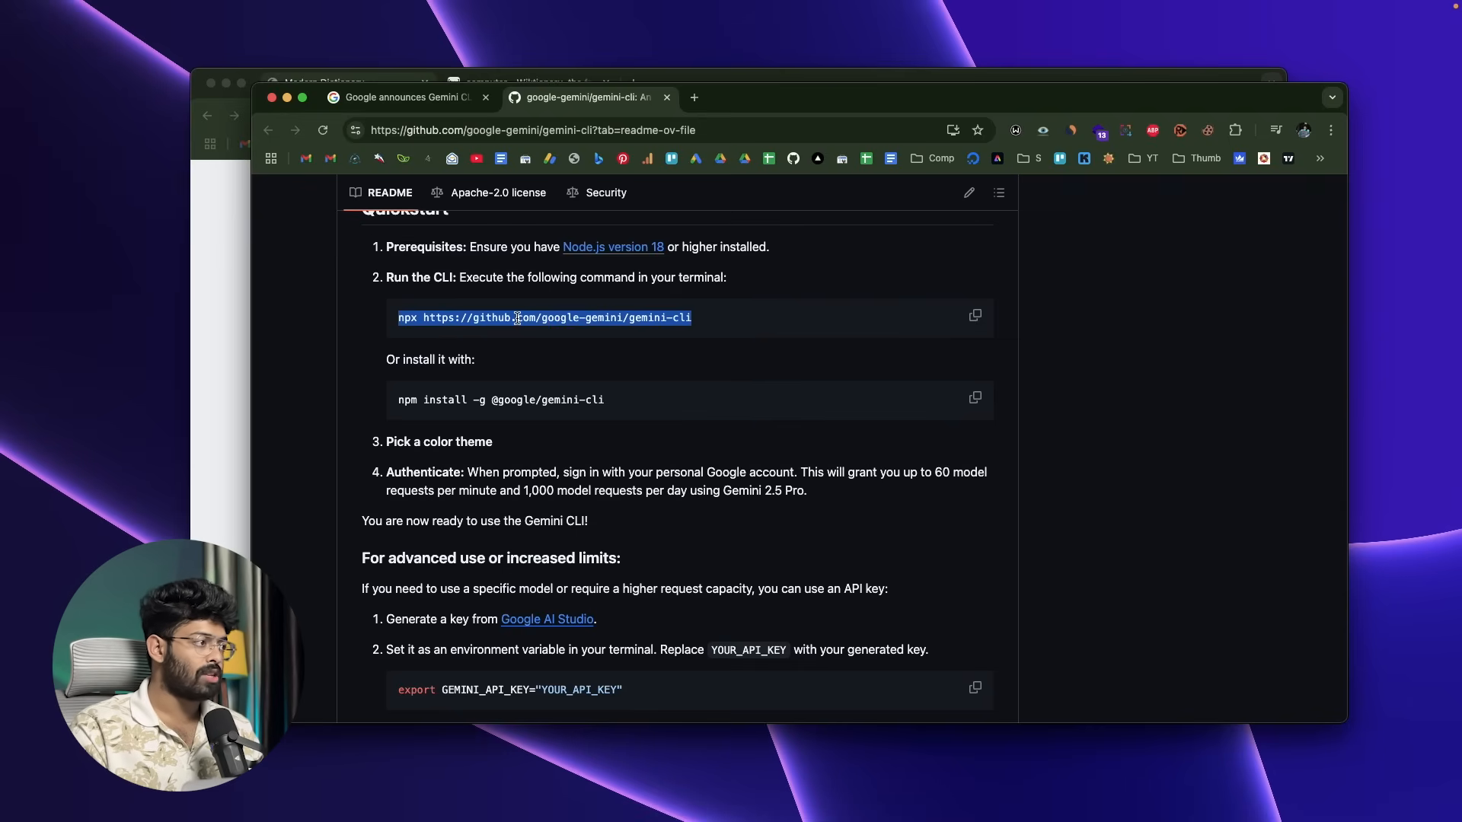
{"action": "mouse_move", "coordinate": [534, 364]}
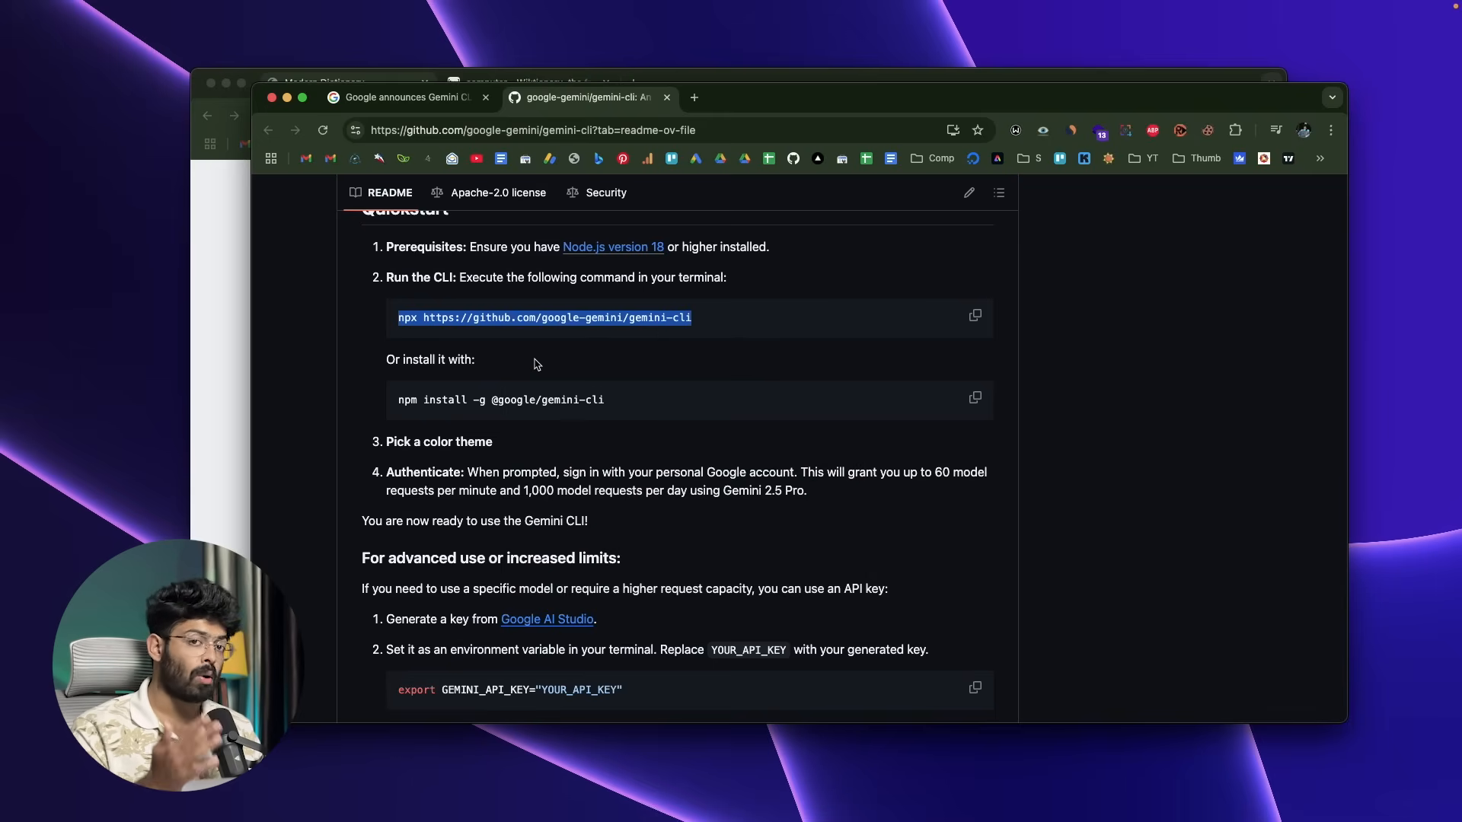
{"action": "scroll", "scroll_direction": "down", "scroll_amount": 3}
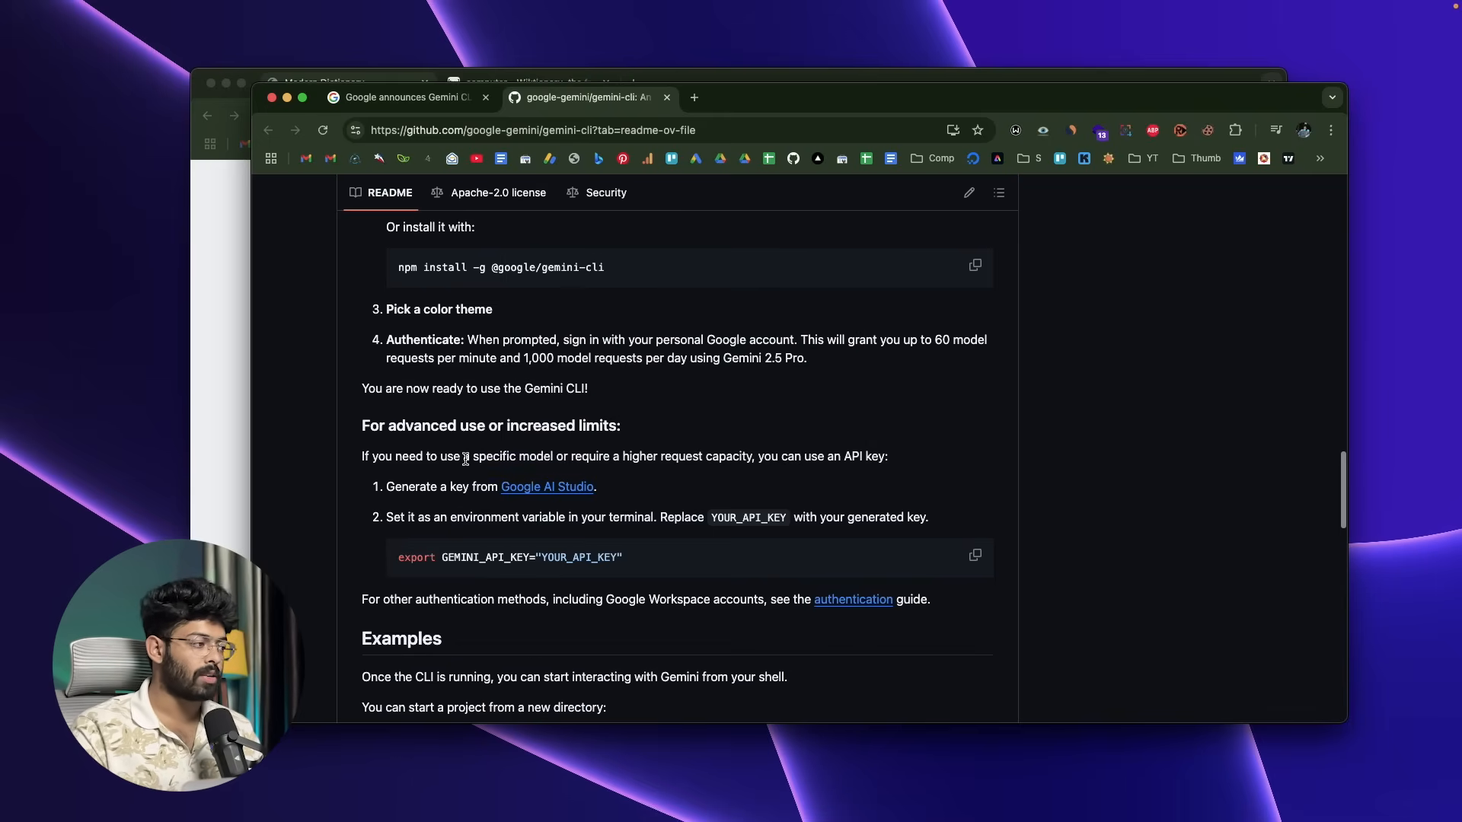
{"action": "scroll", "scroll_direction": "up", "scroll_amount": 3}
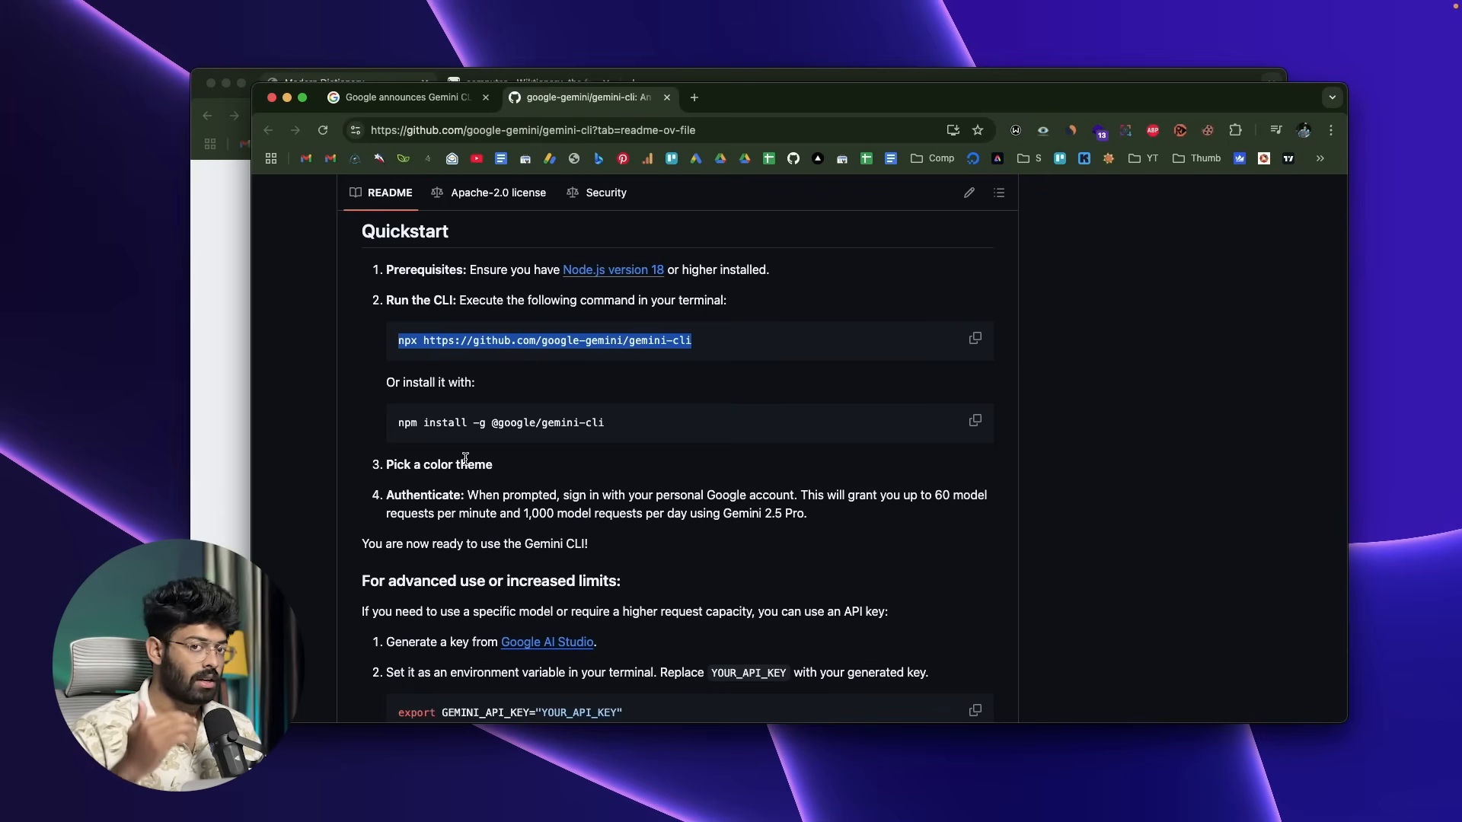
Read through the README's API-key authentication and Examples sections, returning to Quickstart
{"action": "scroll", "scroll_direction": "down", "scroll_amount": 3}
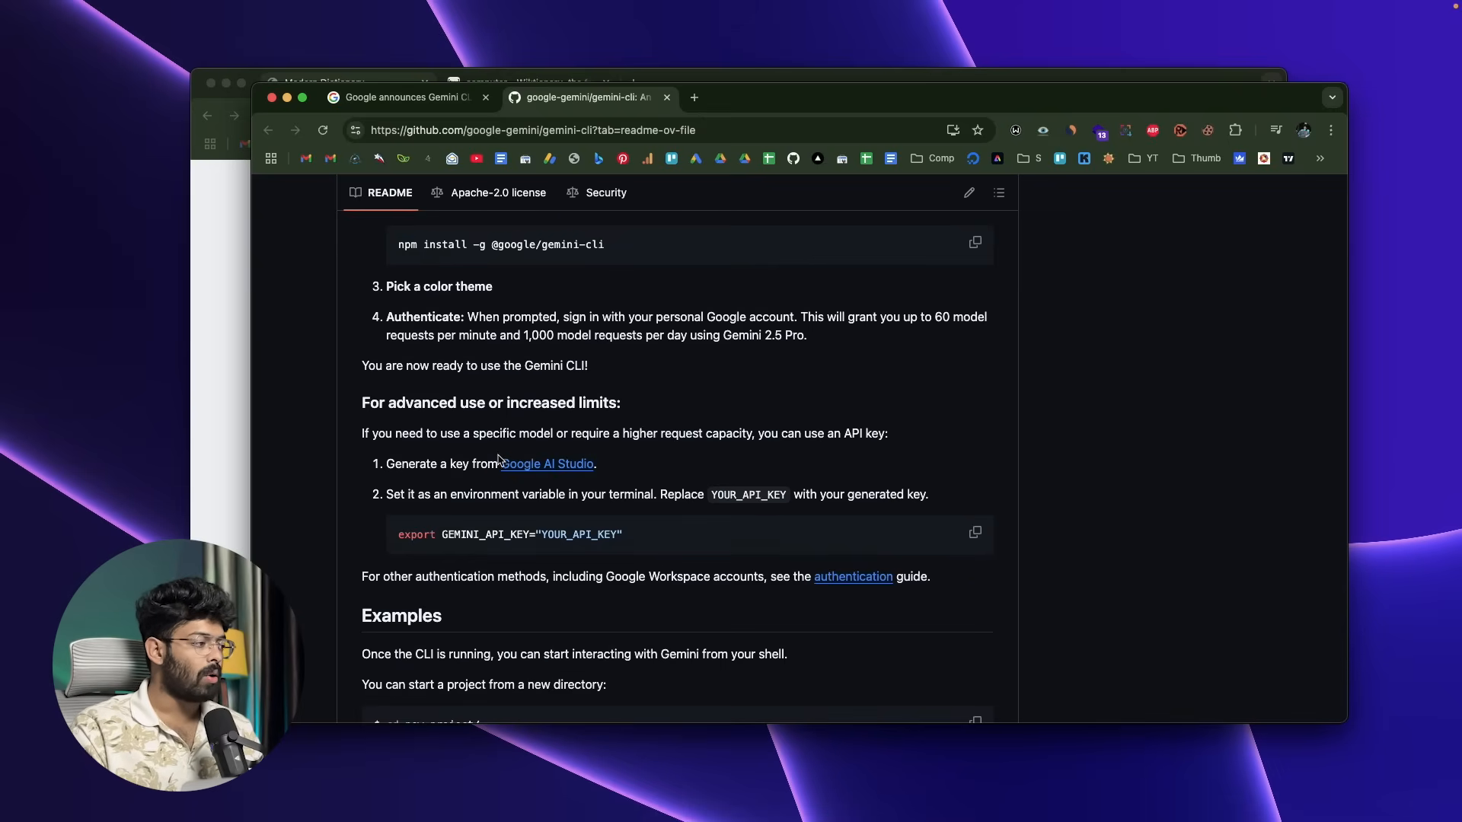
{"action": "mouse_move", "coordinate": [407, 512]}
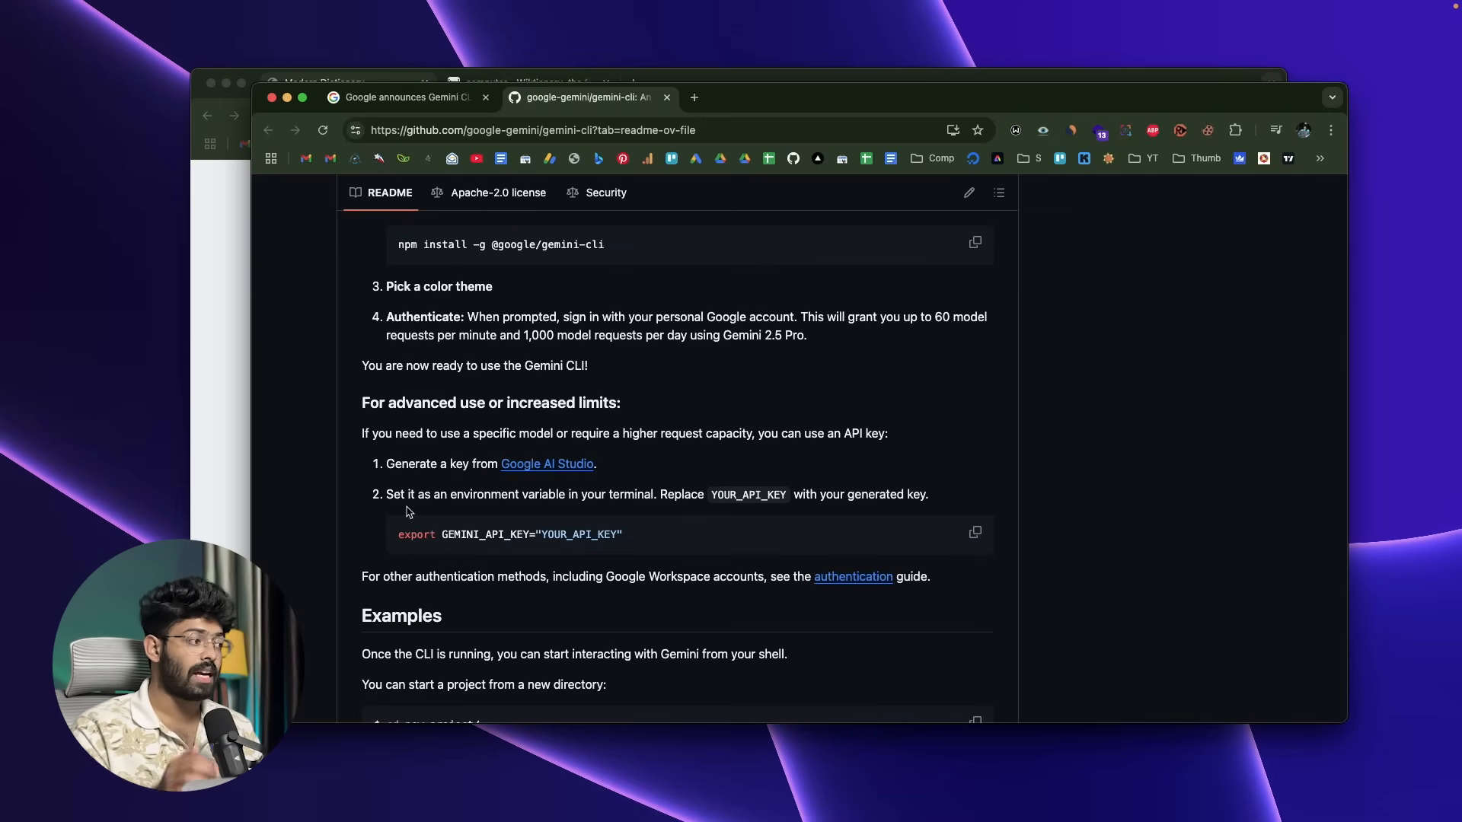
{"action": "scroll", "scroll_direction": "down", "scroll_amount": 3}
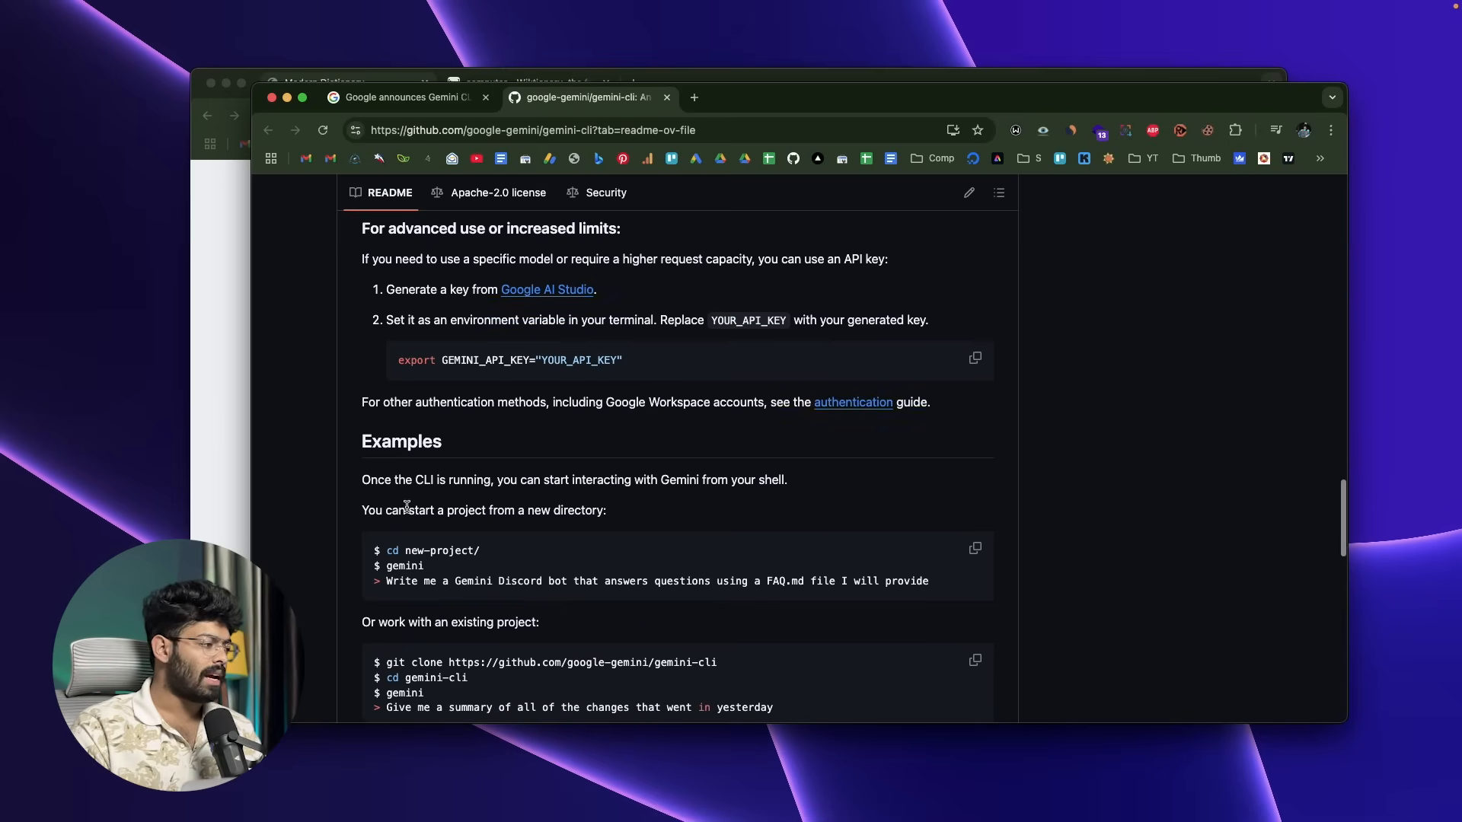
{"action": "scroll", "scroll_direction": "up", "scroll_amount": 3}
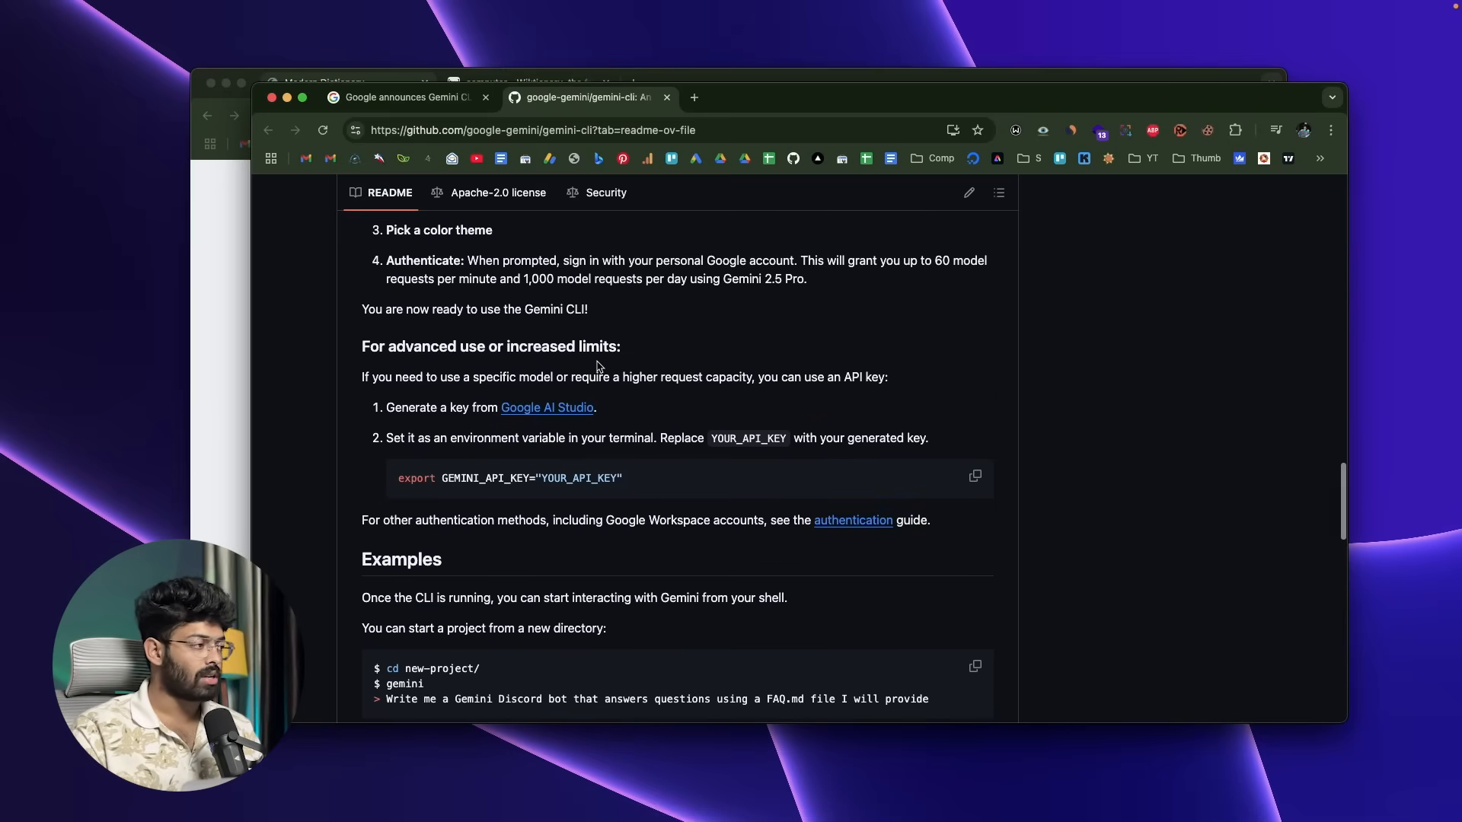
{"action": "scroll", "scroll_direction": "up", "scroll_amount": 3}
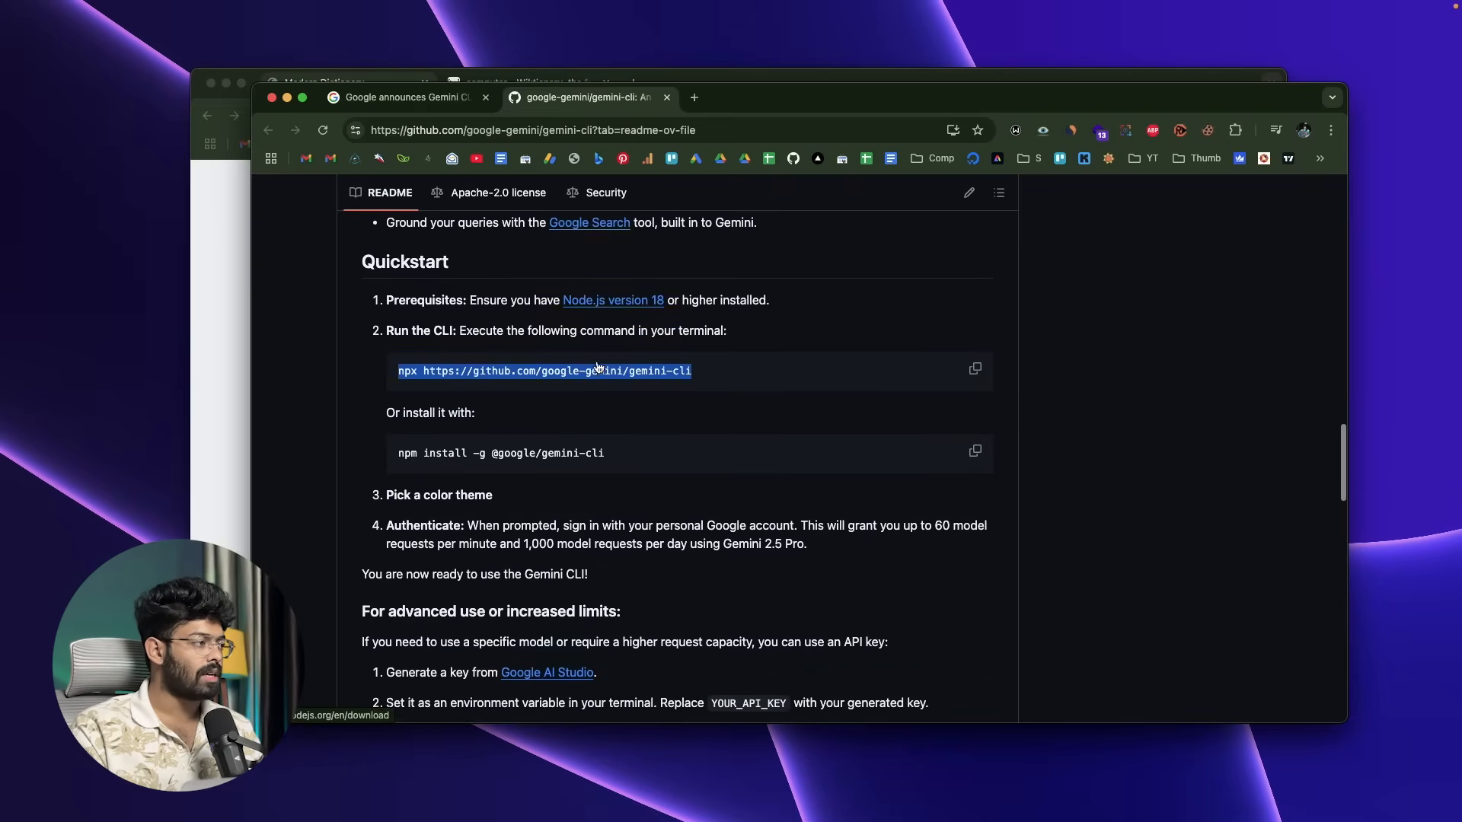
{"action": "scroll", "scroll_direction": "down", "scroll_amount": 3}
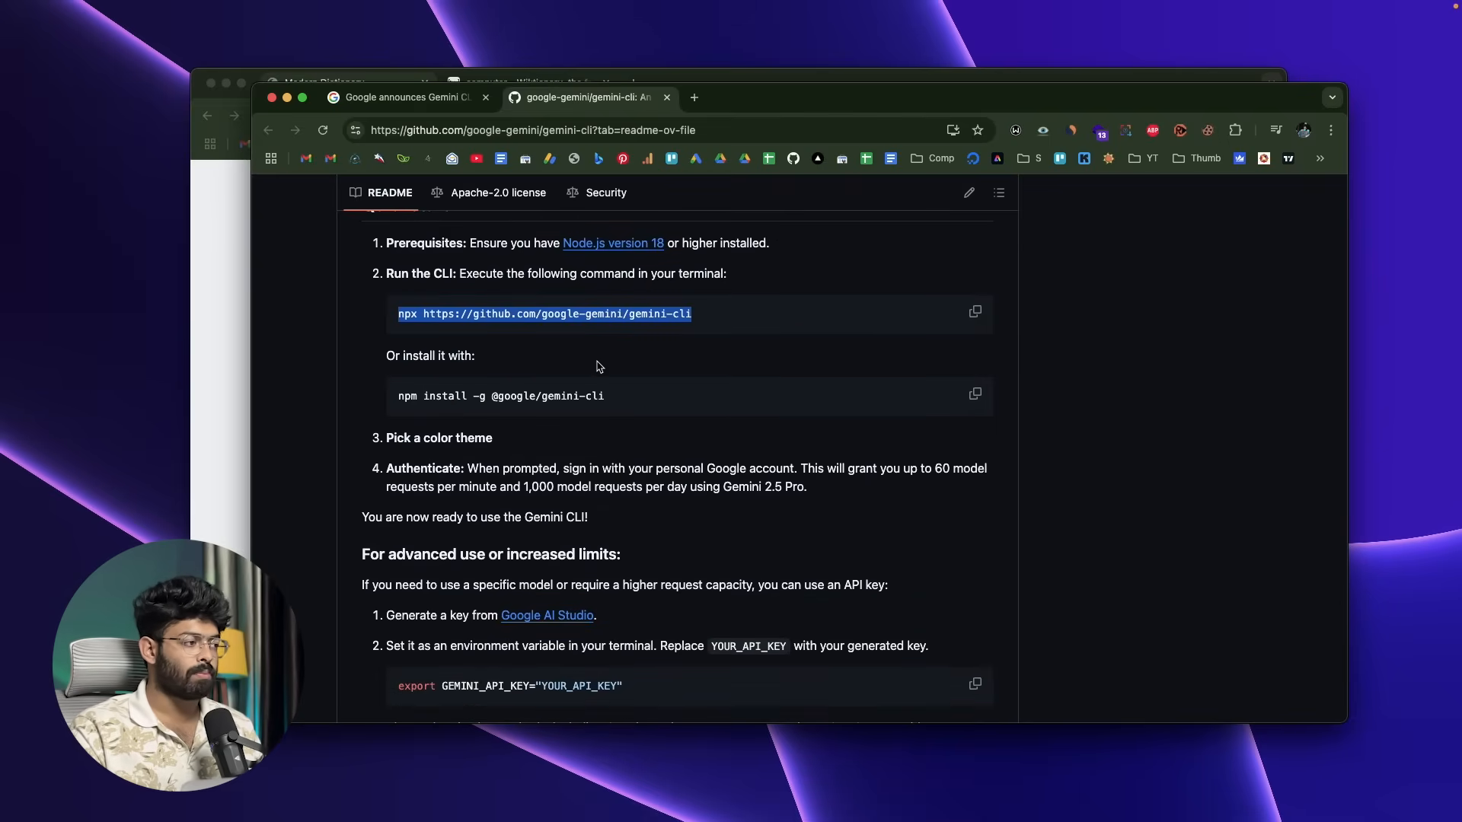